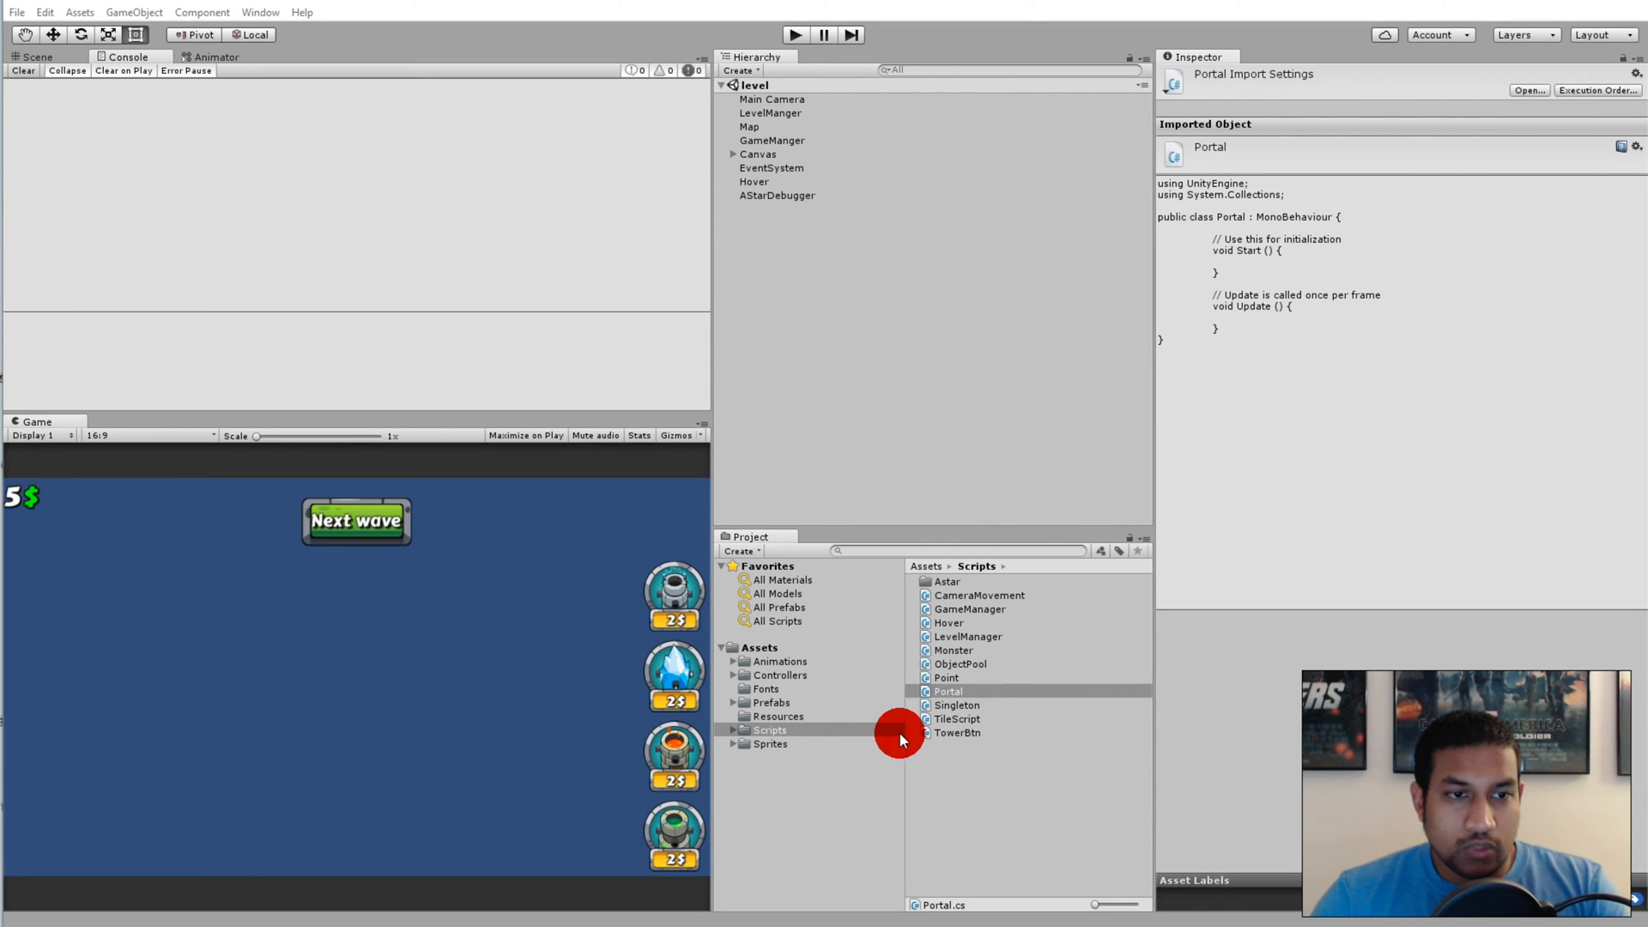
mouse_move(852, 694)
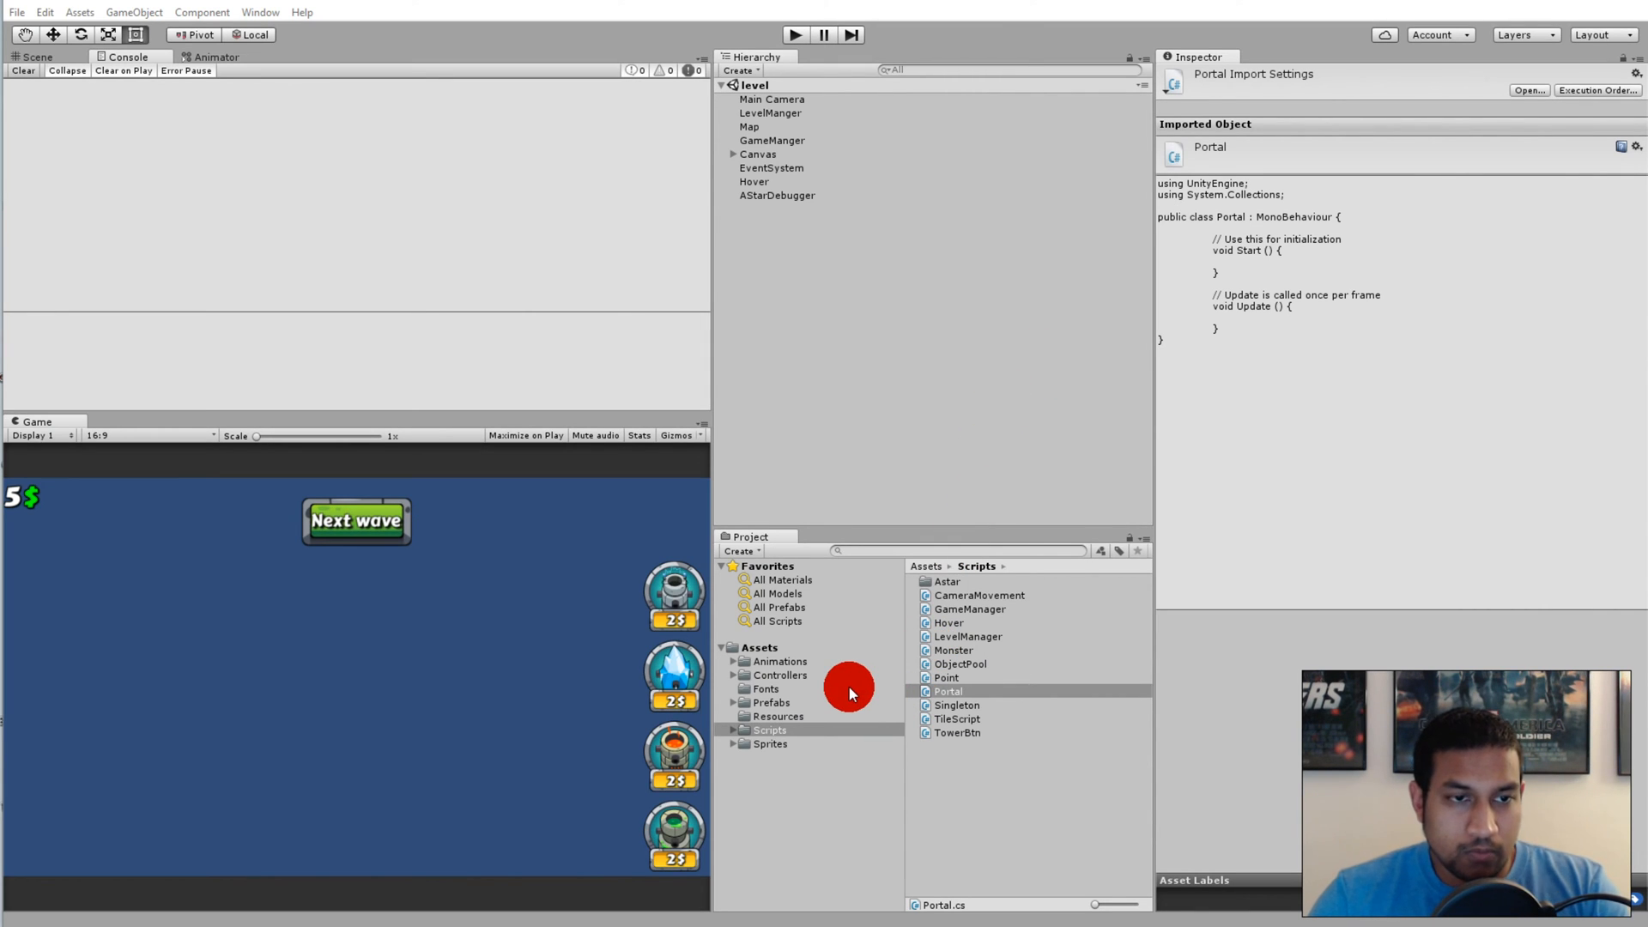
Browse to Assets > Animations > Portals and inspect the RedIdle clip
click(780, 661)
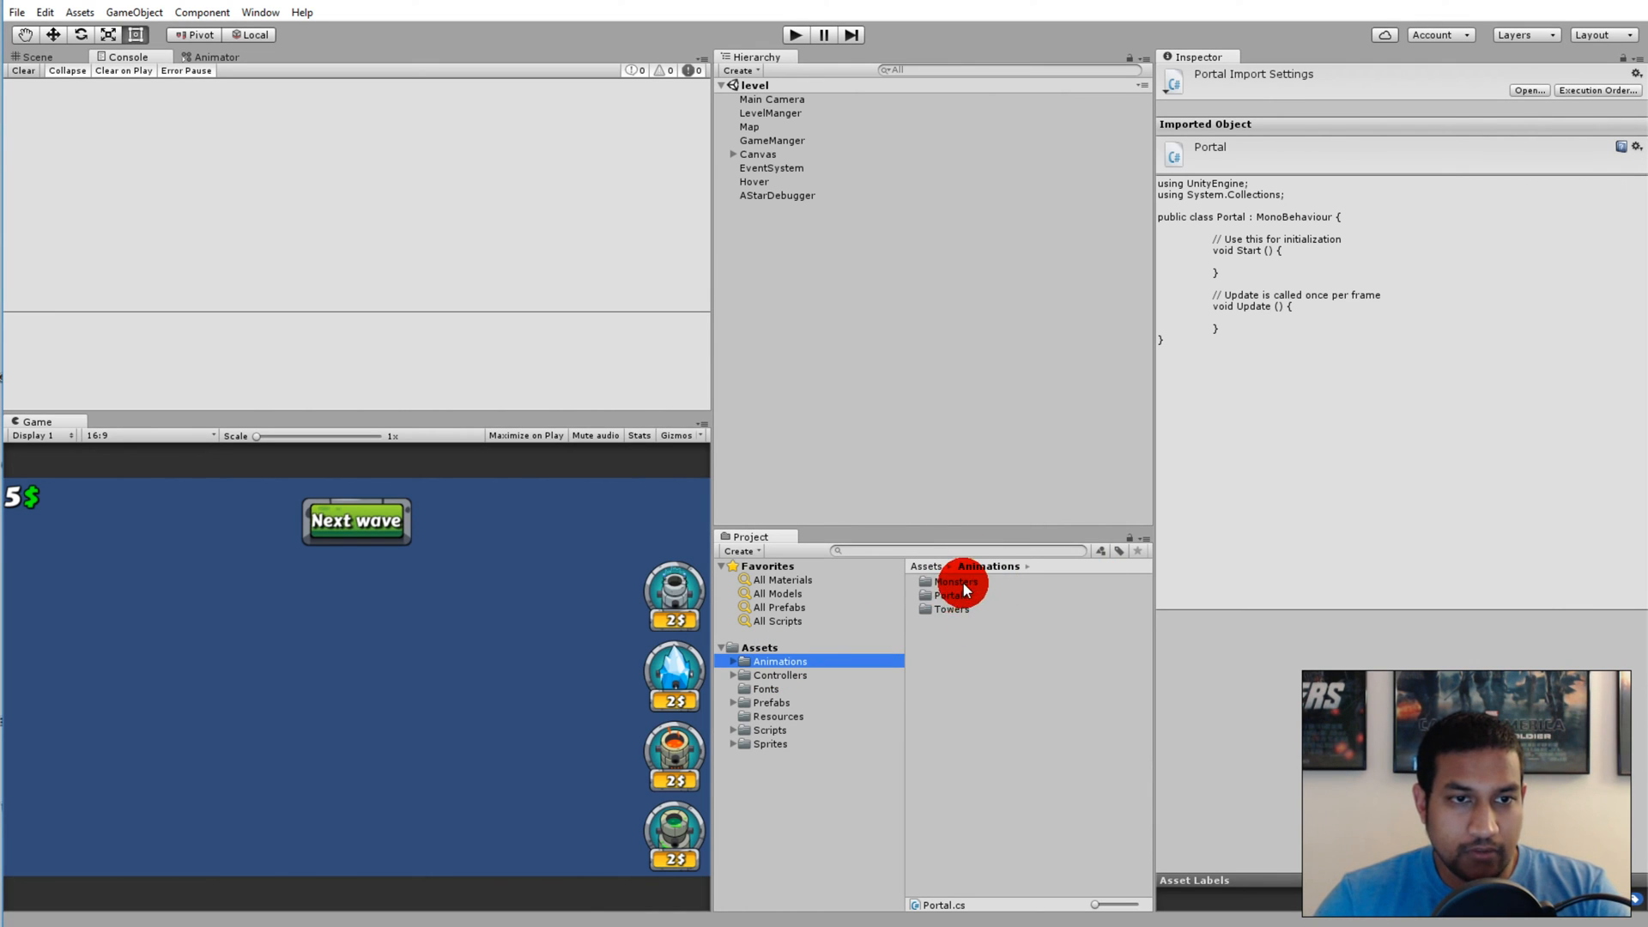
double_click(951, 595)
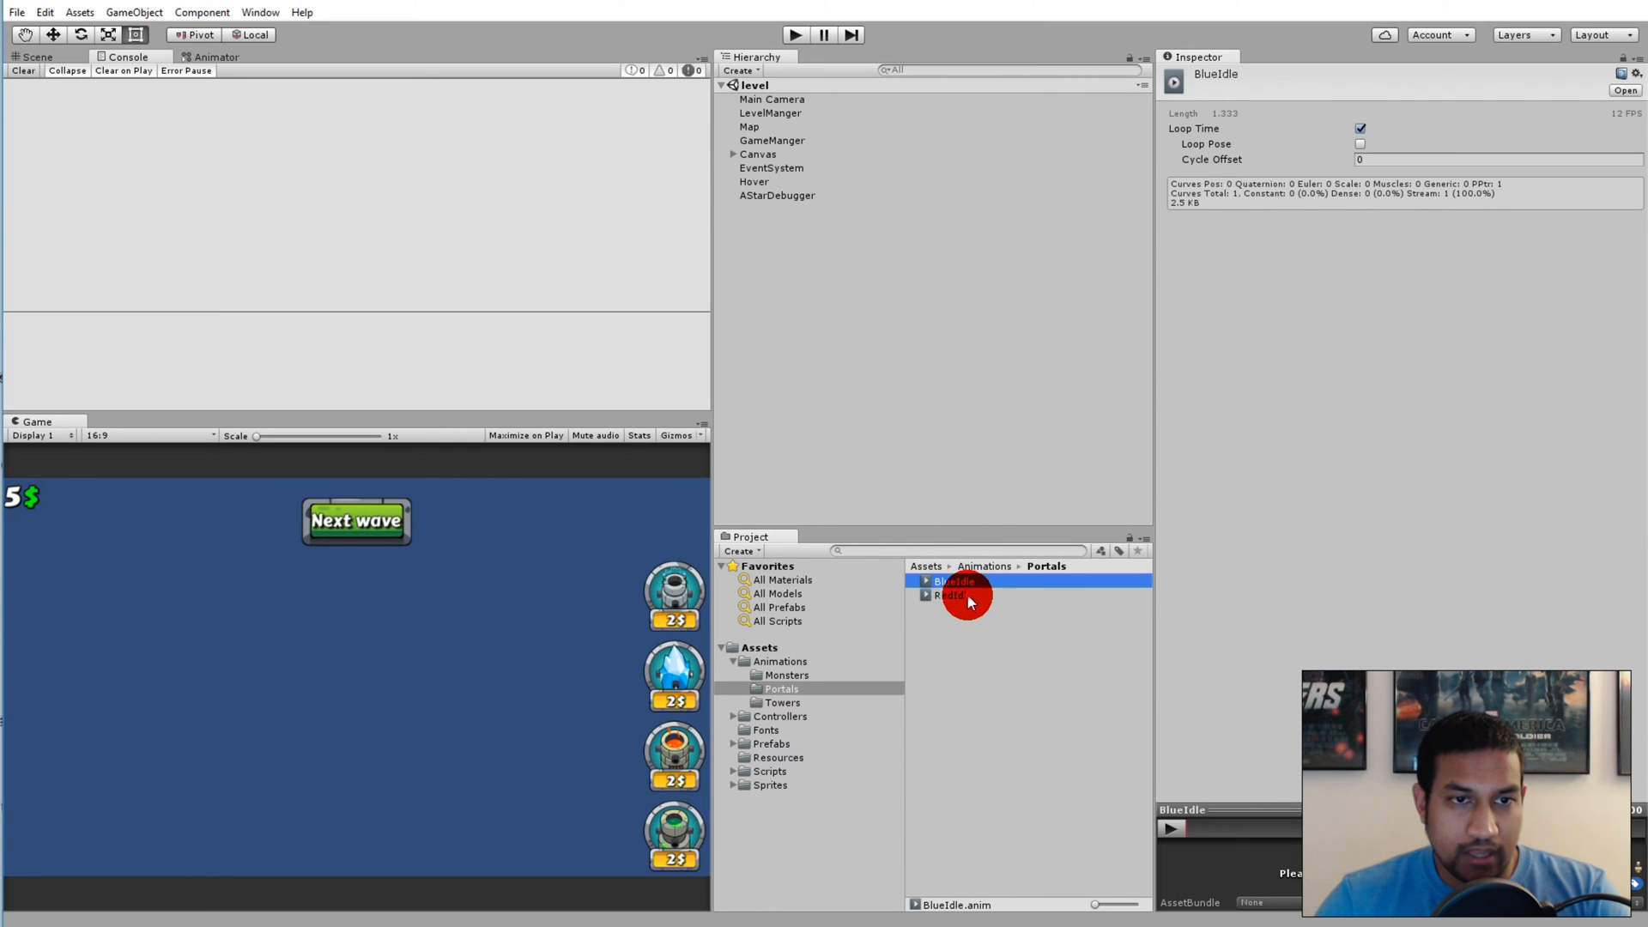
click(949, 595)
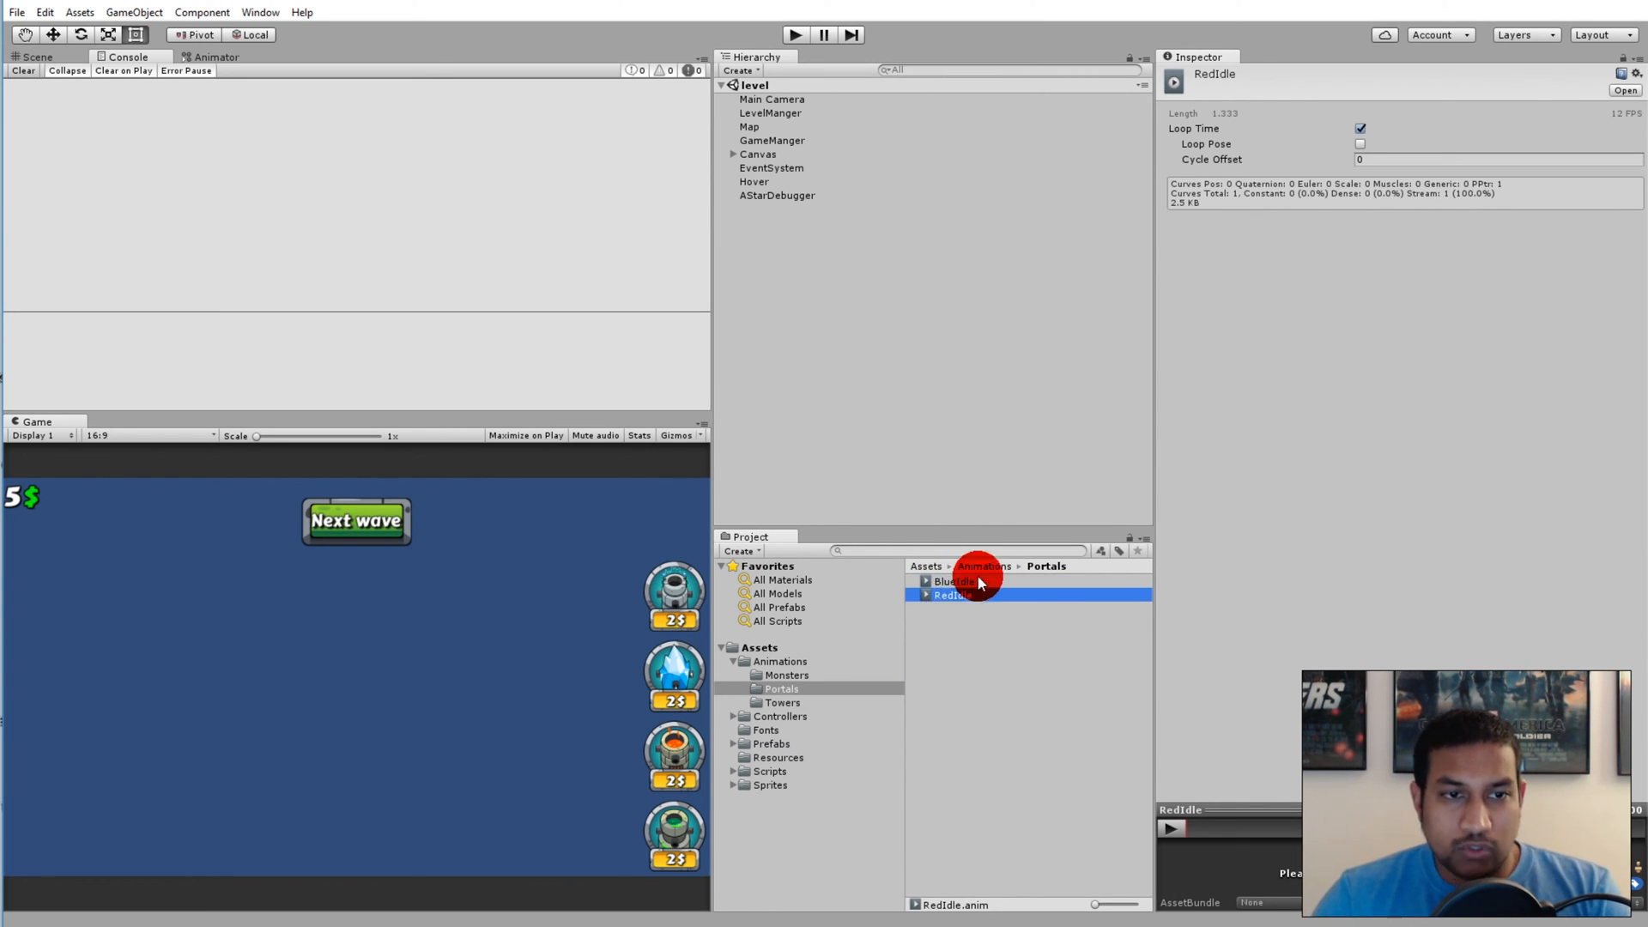
mouse_move(902, 627)
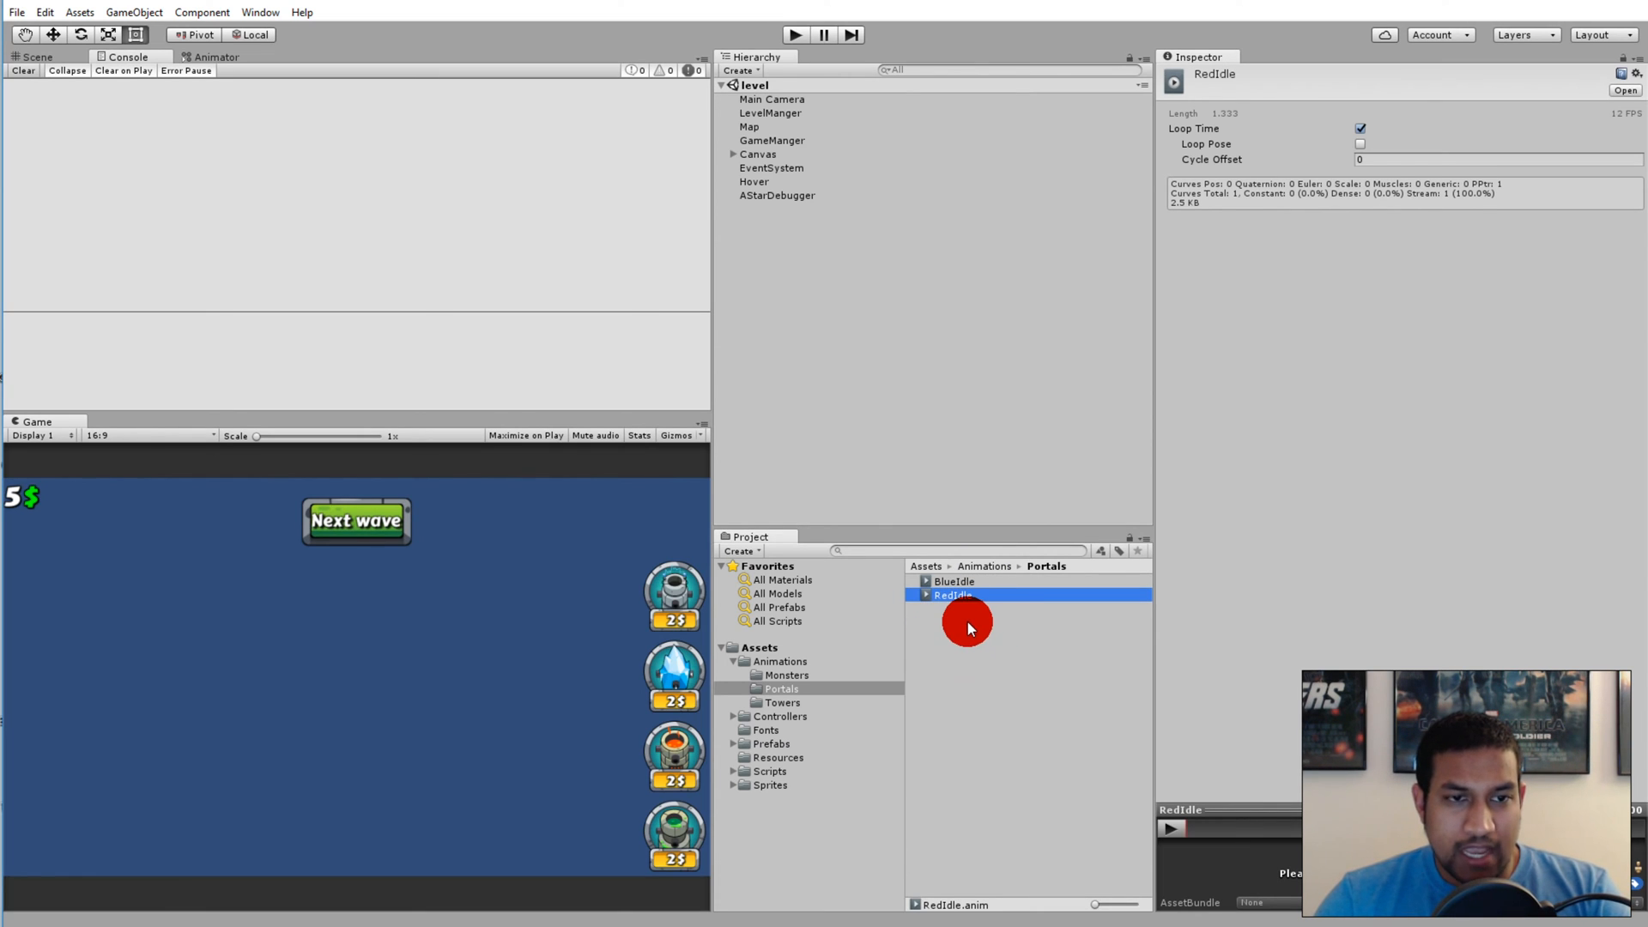
click(954, 581)
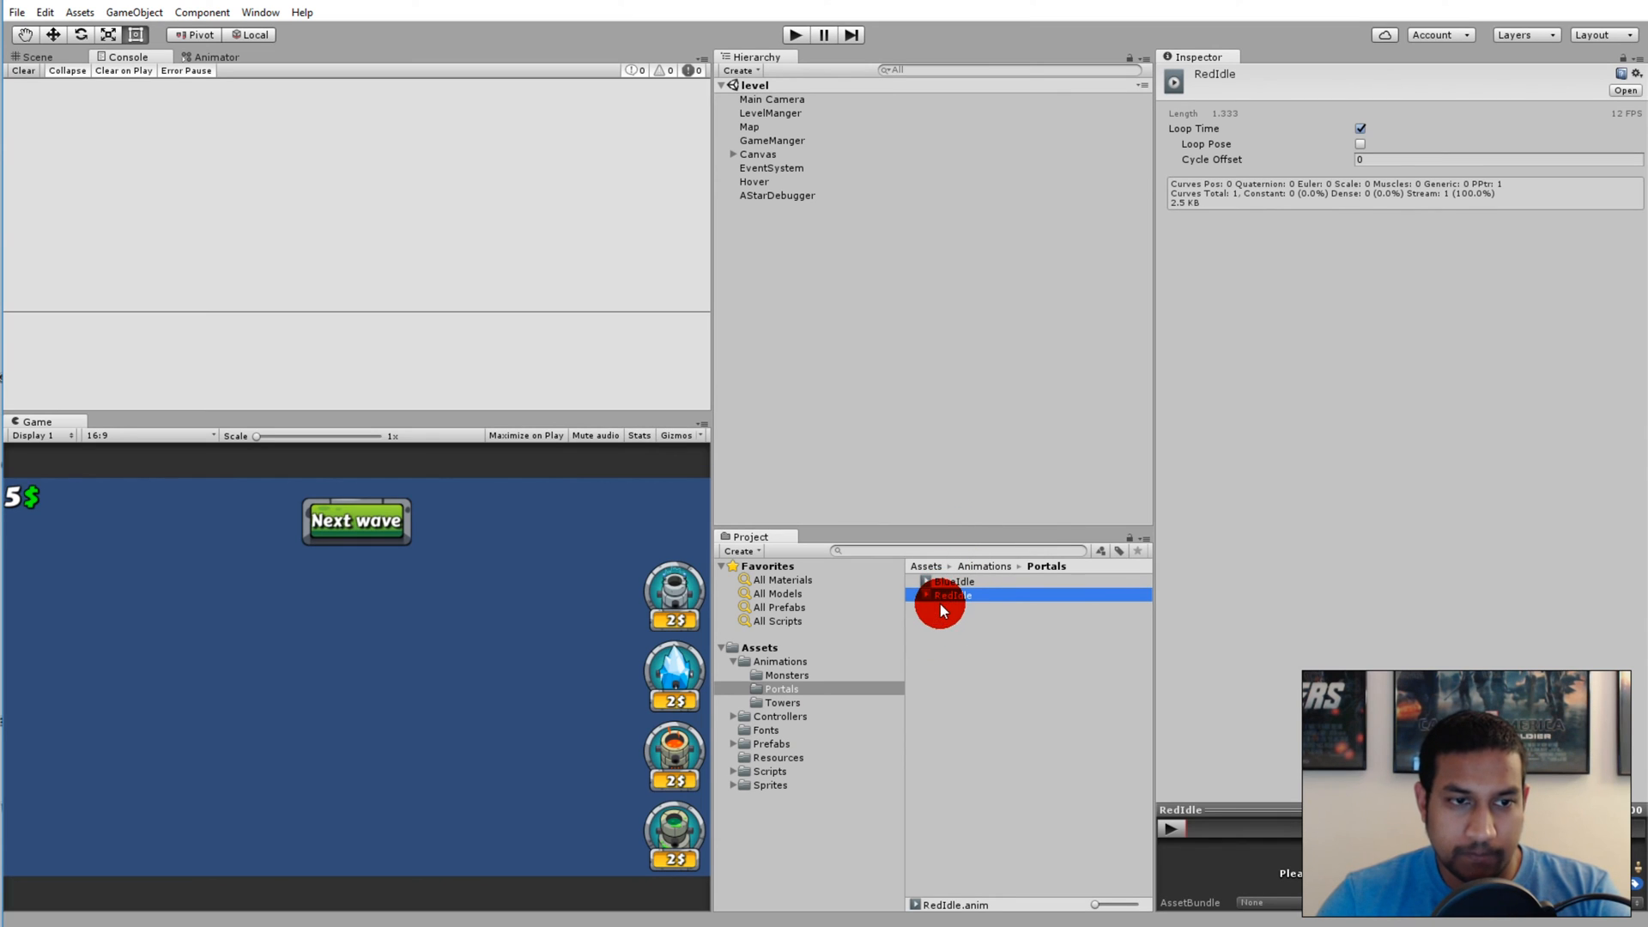
Navigate to Sprites > Portal > Opens the portal and expand the red_open sheet
click(771, 784)
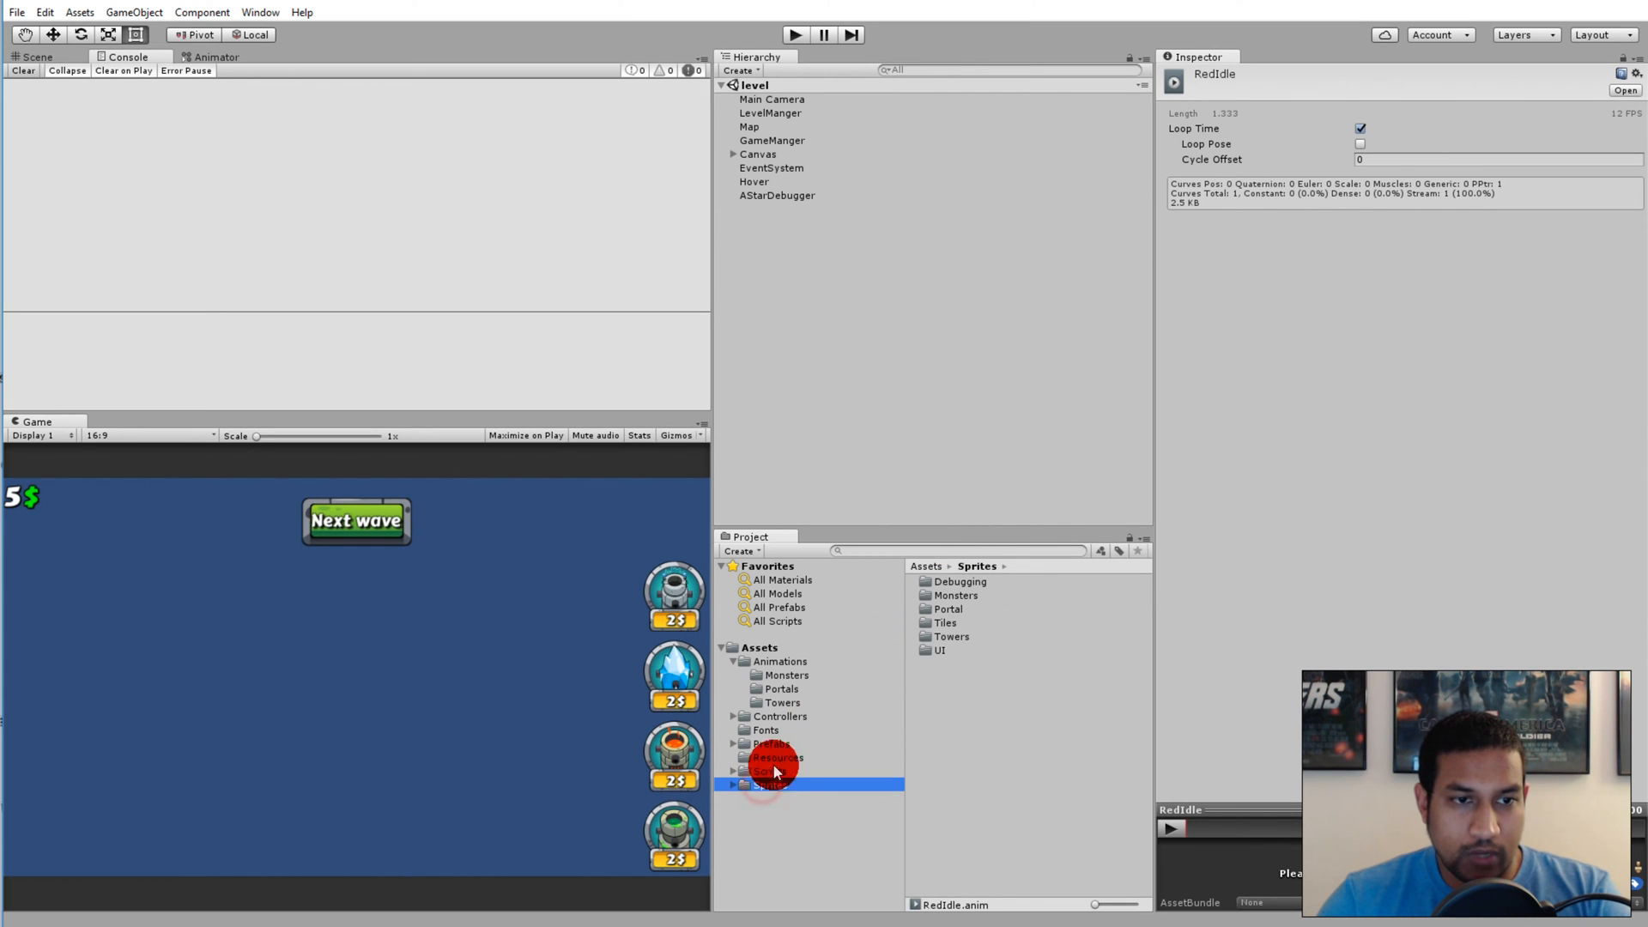
click(949, 609)
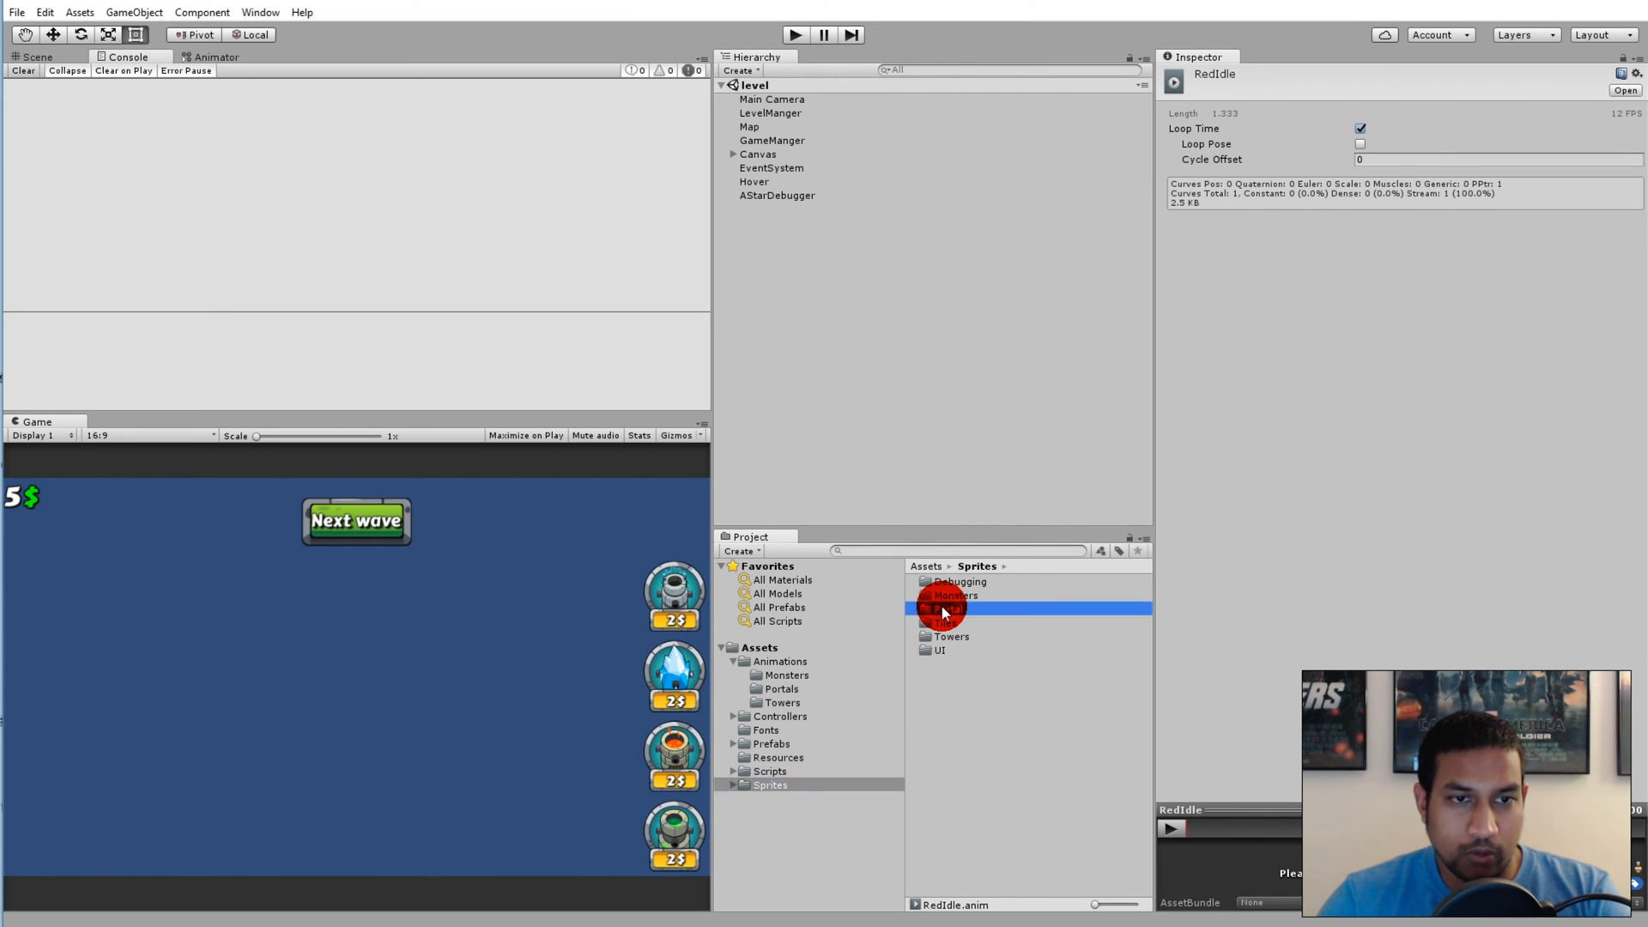
double_click(947, 608)
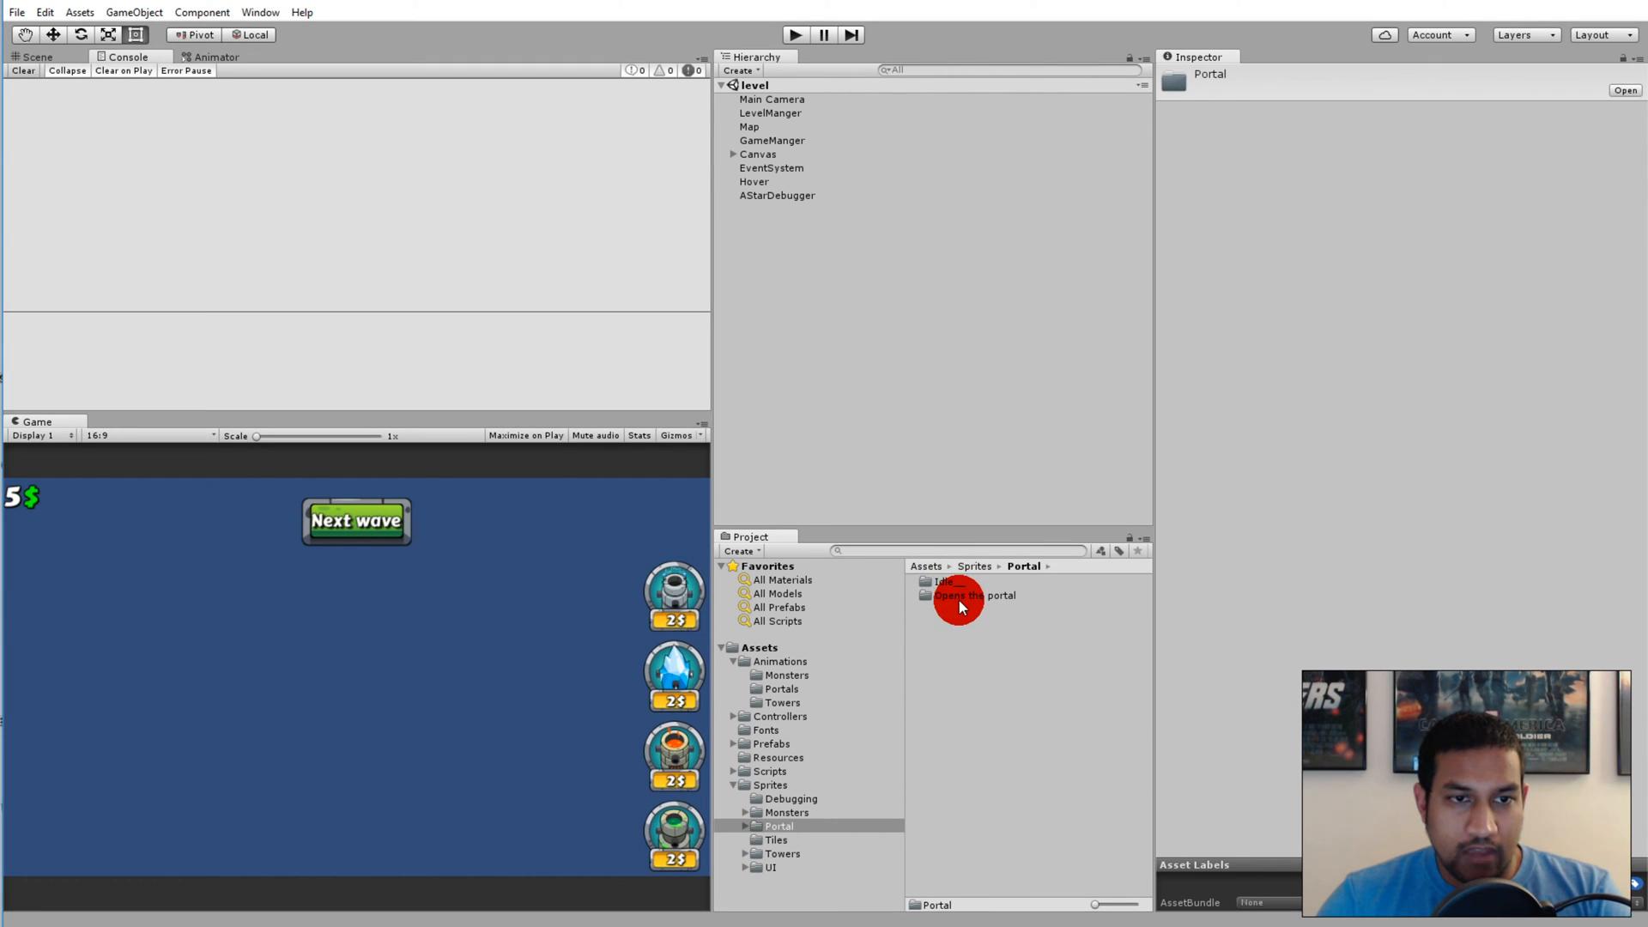
double_click(972, 595)
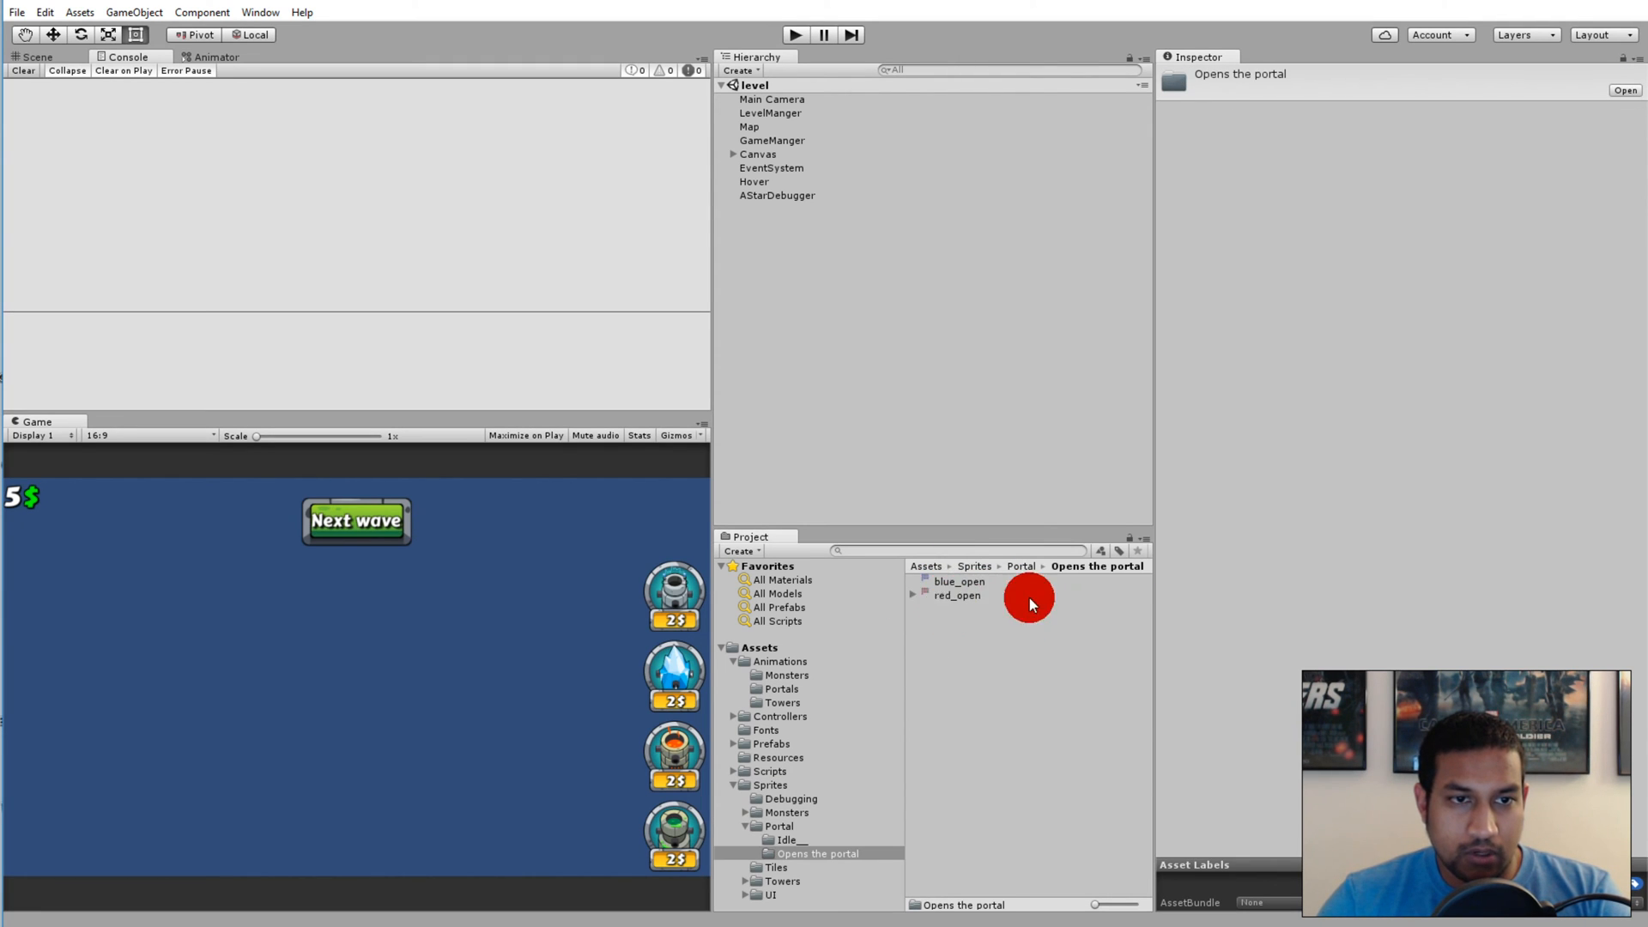
mouse_move(946, 600)
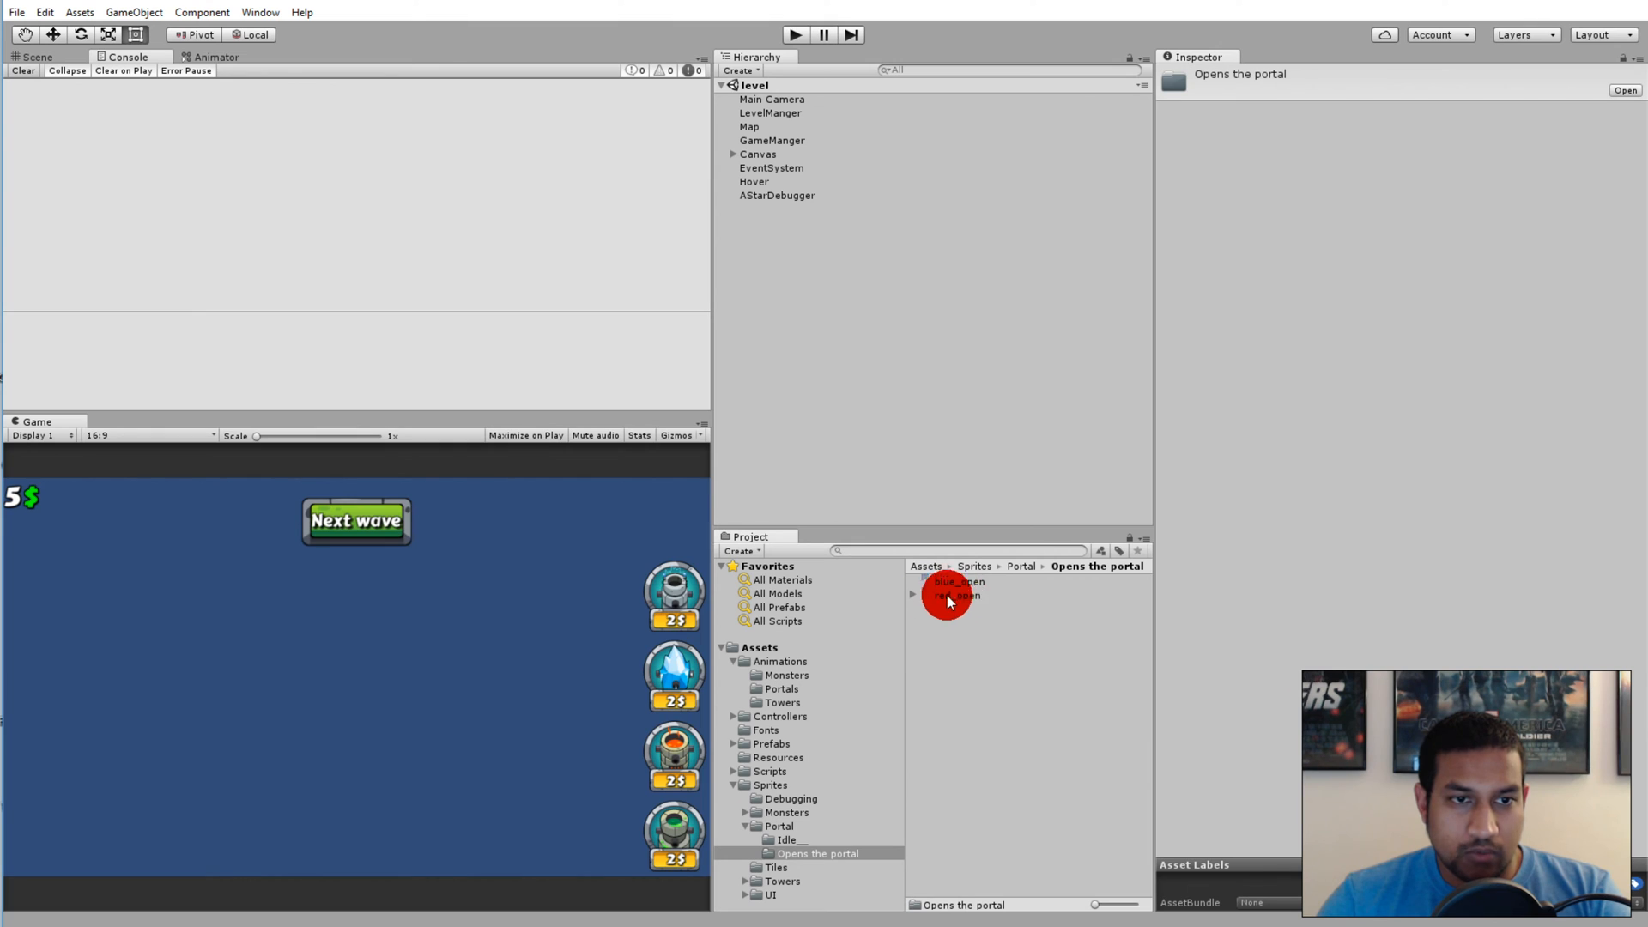
click(913, 596)
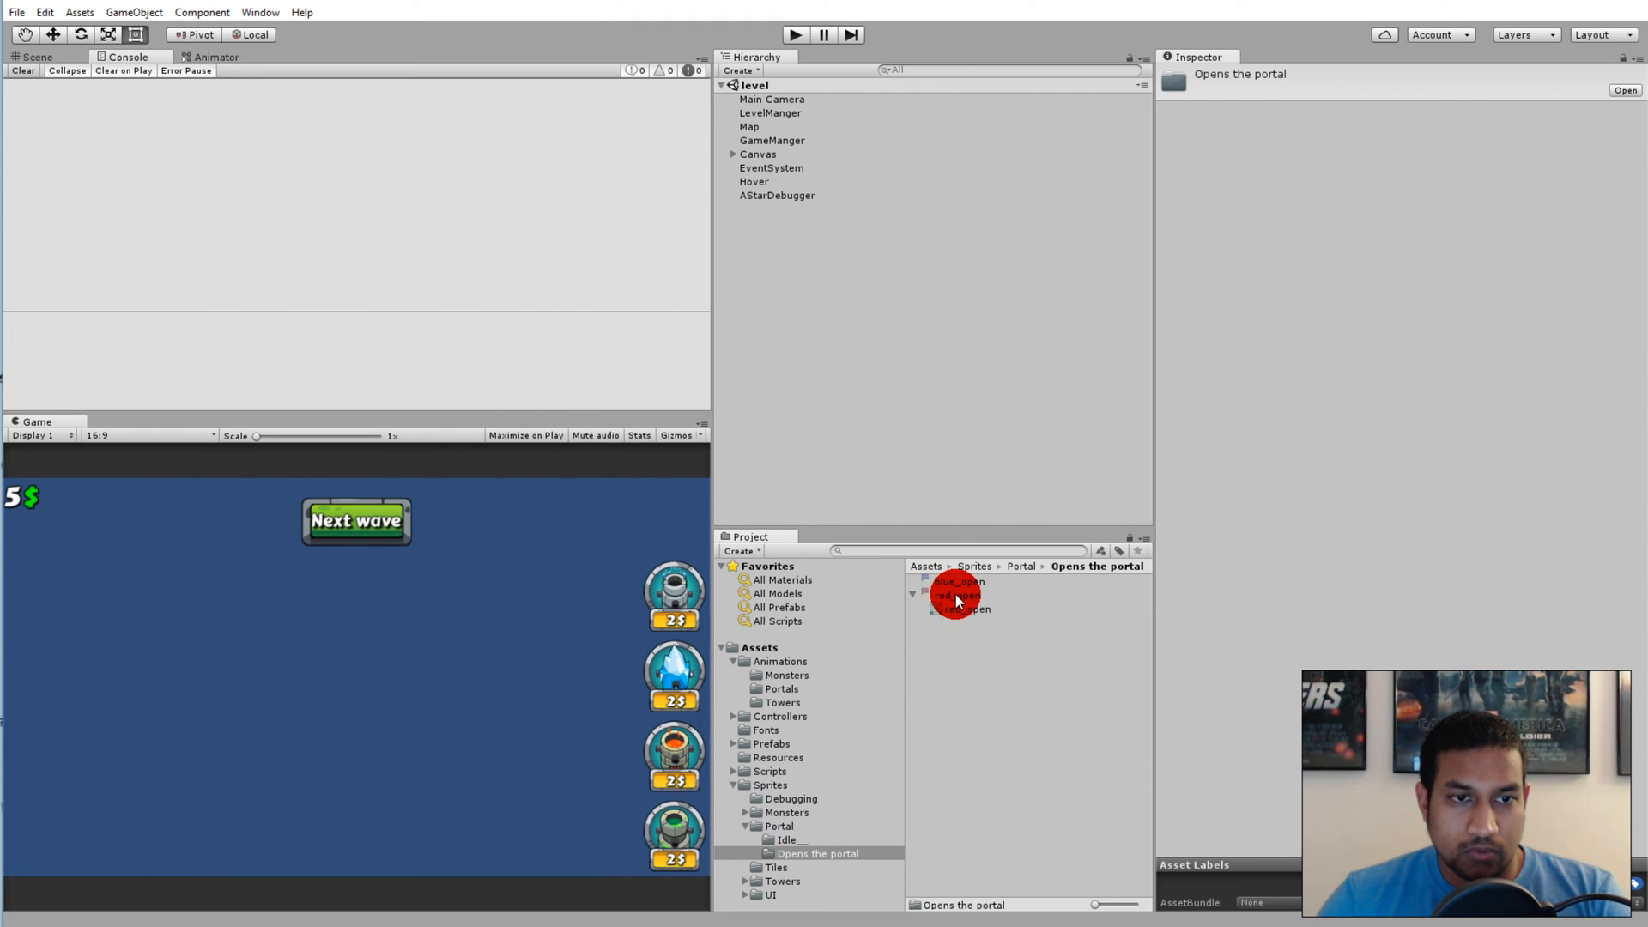
Set red_open's Sprite Mode to Multiple with 300 Pixels Per Unit and apply
click(956, 595)
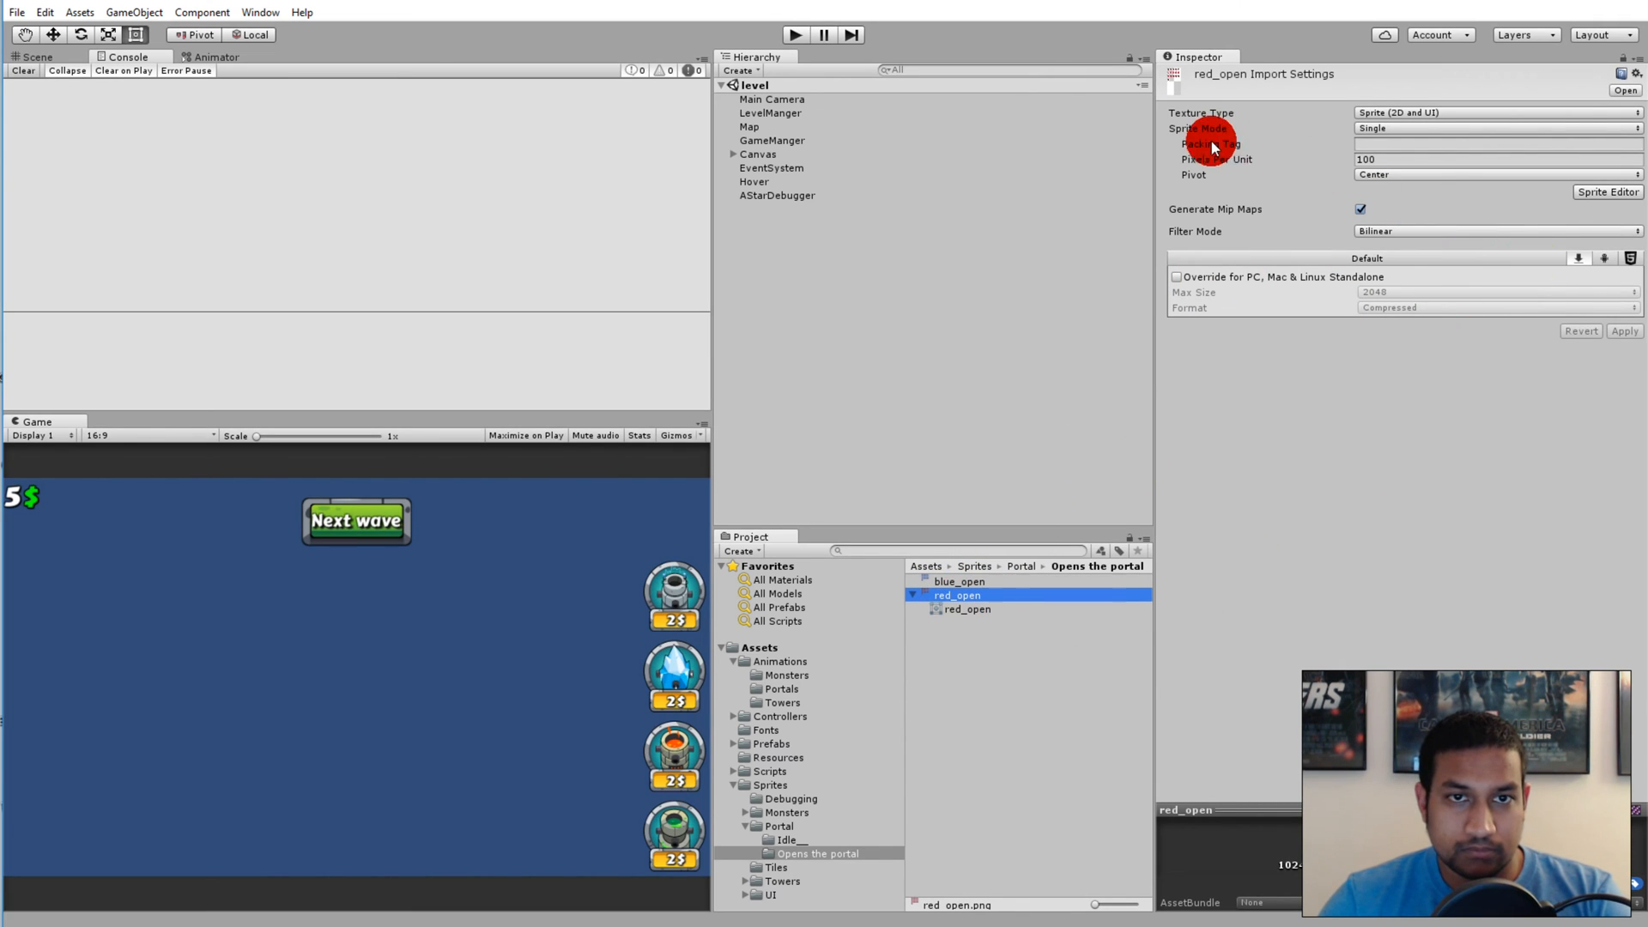
click(1493, 127)
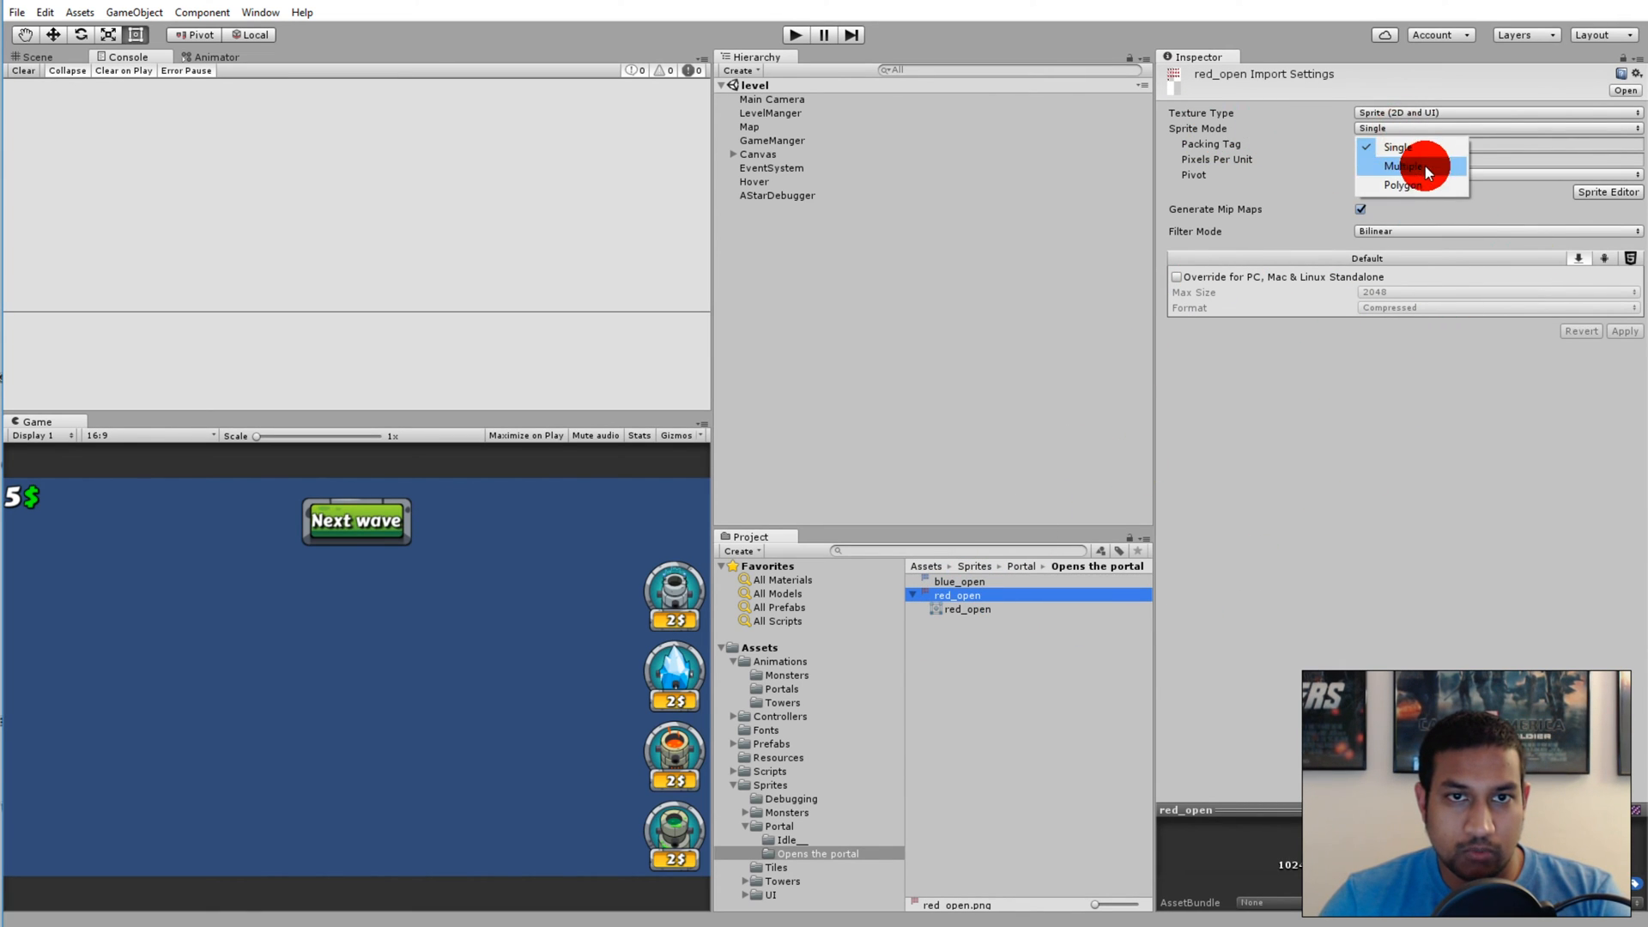
click(1396, 166)
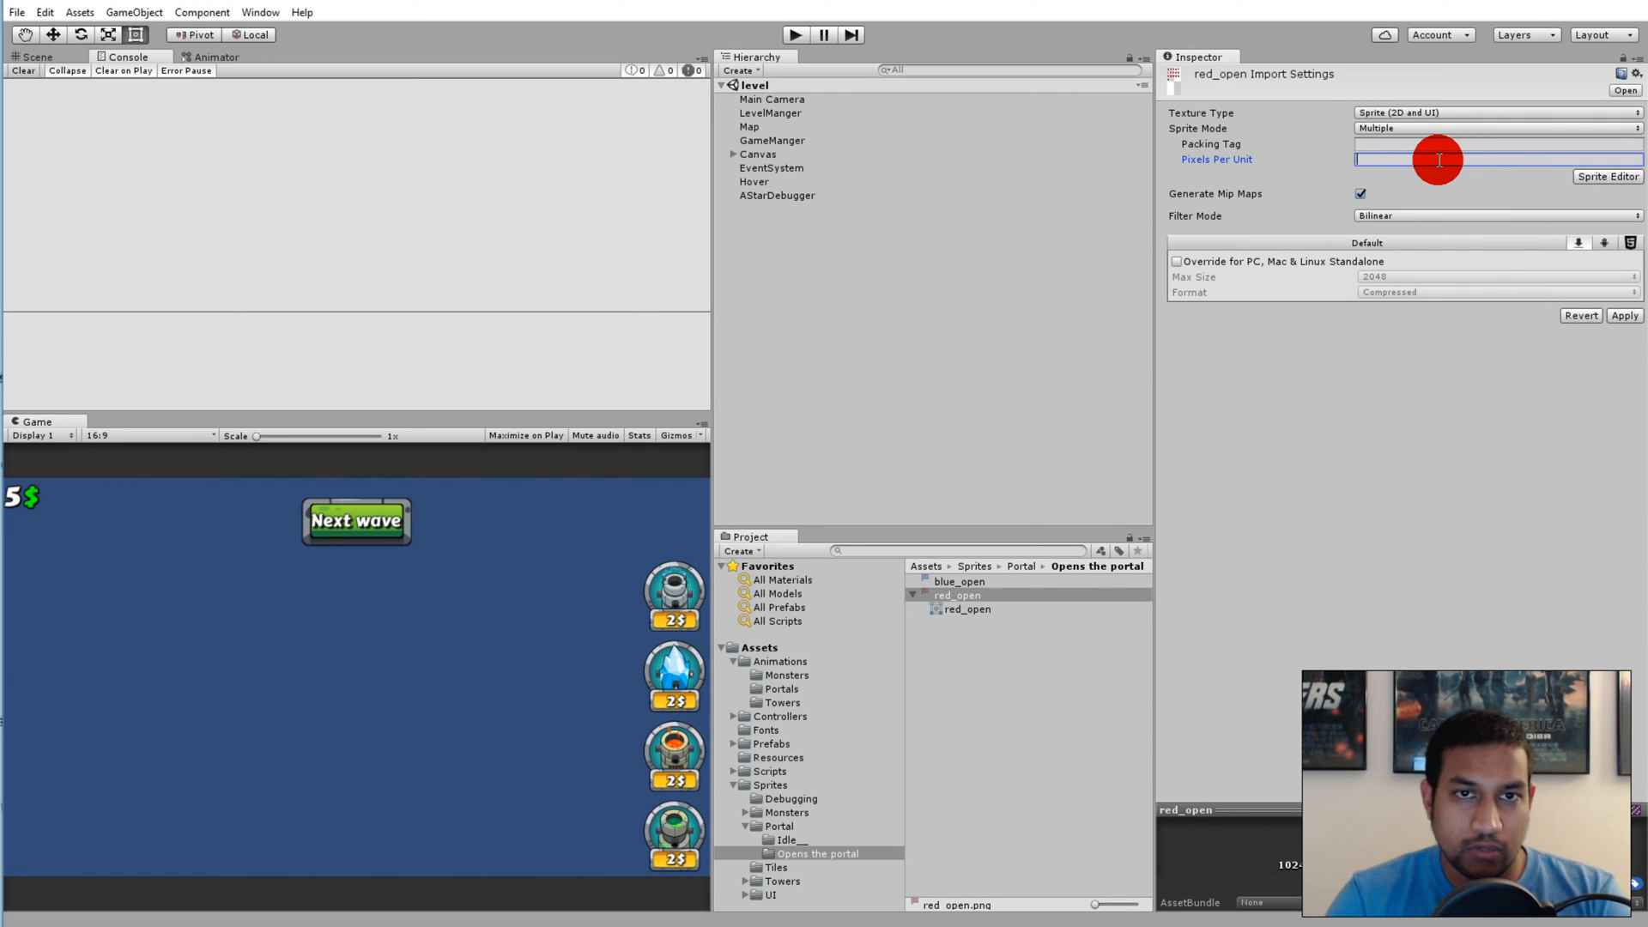
text(300)
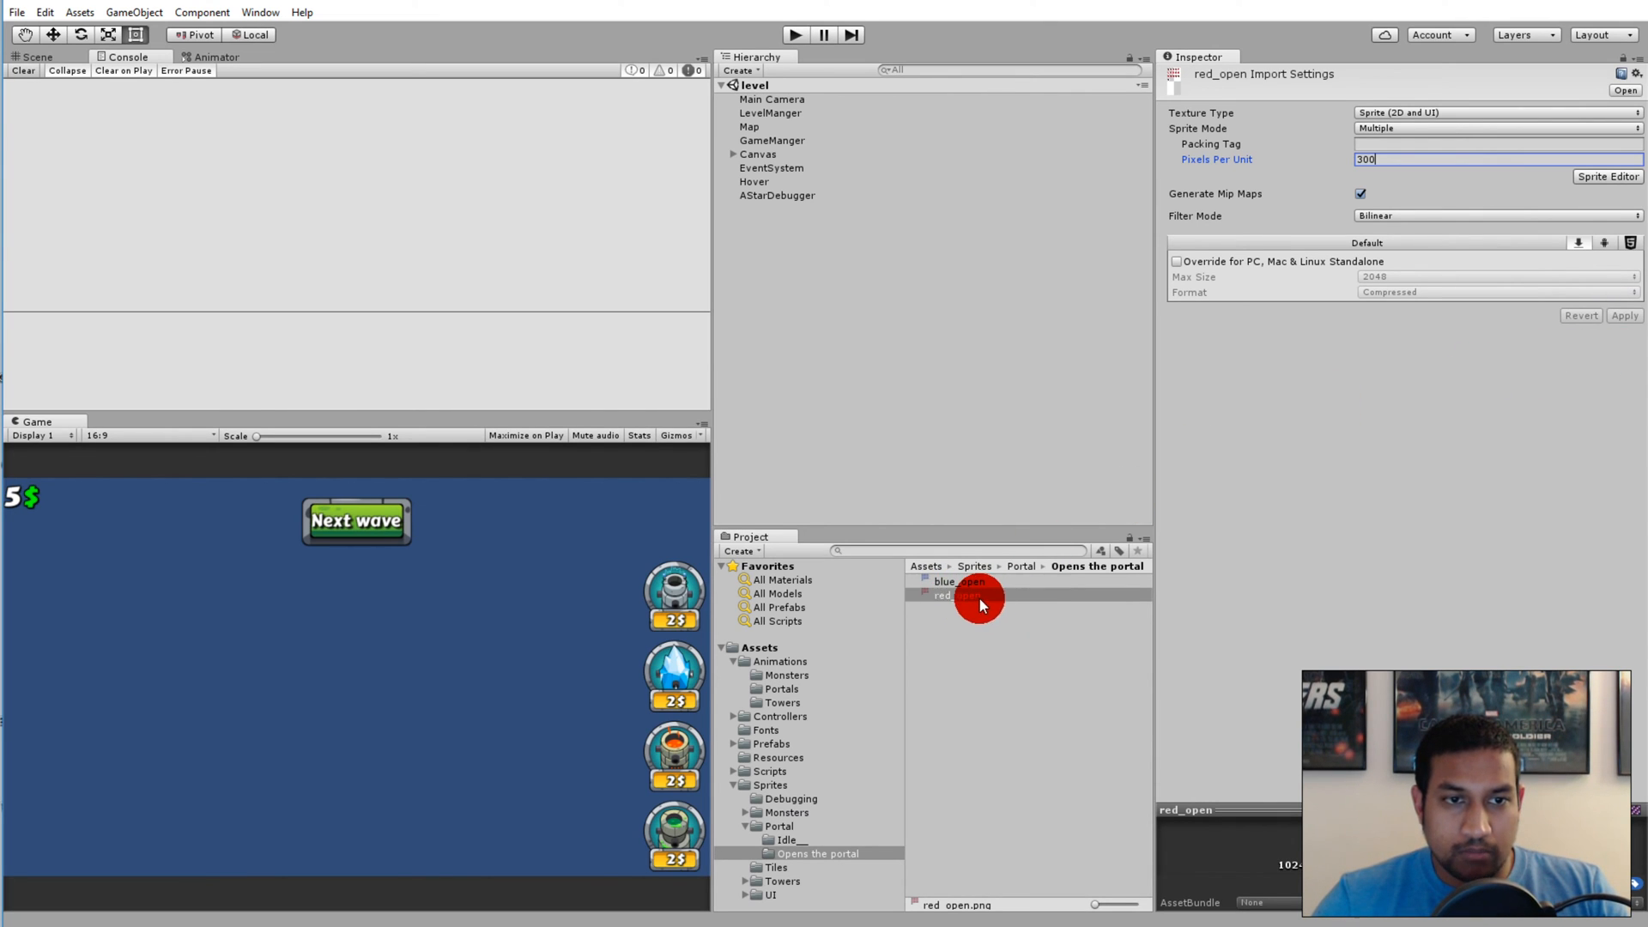
click(1471, 159)
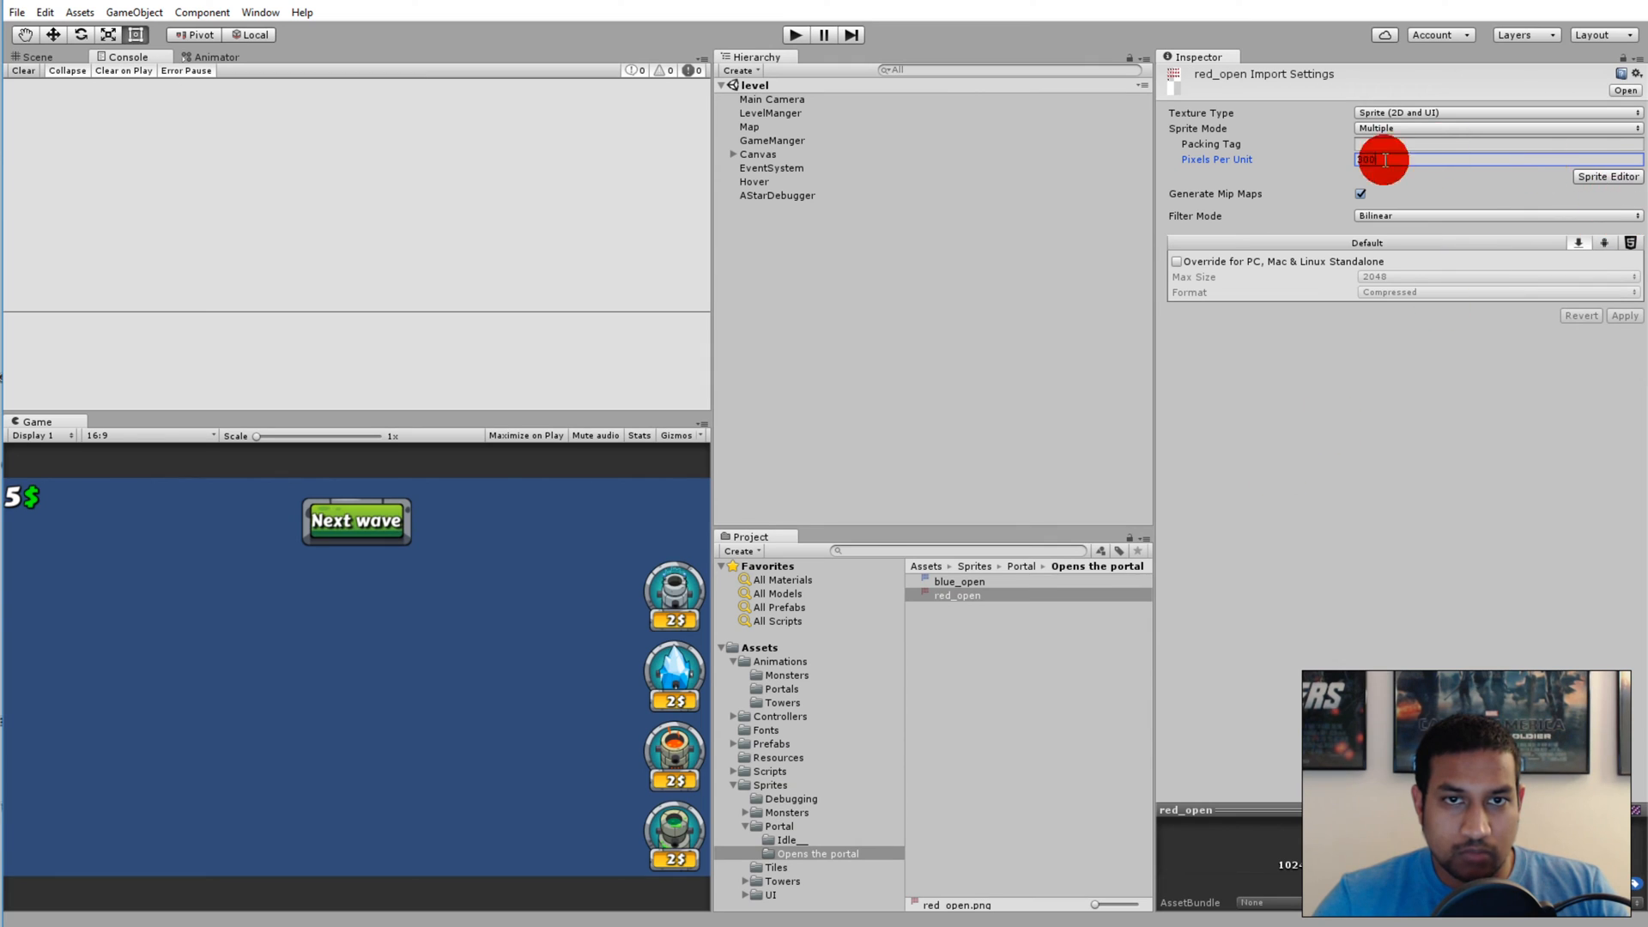
click(1607, 175)
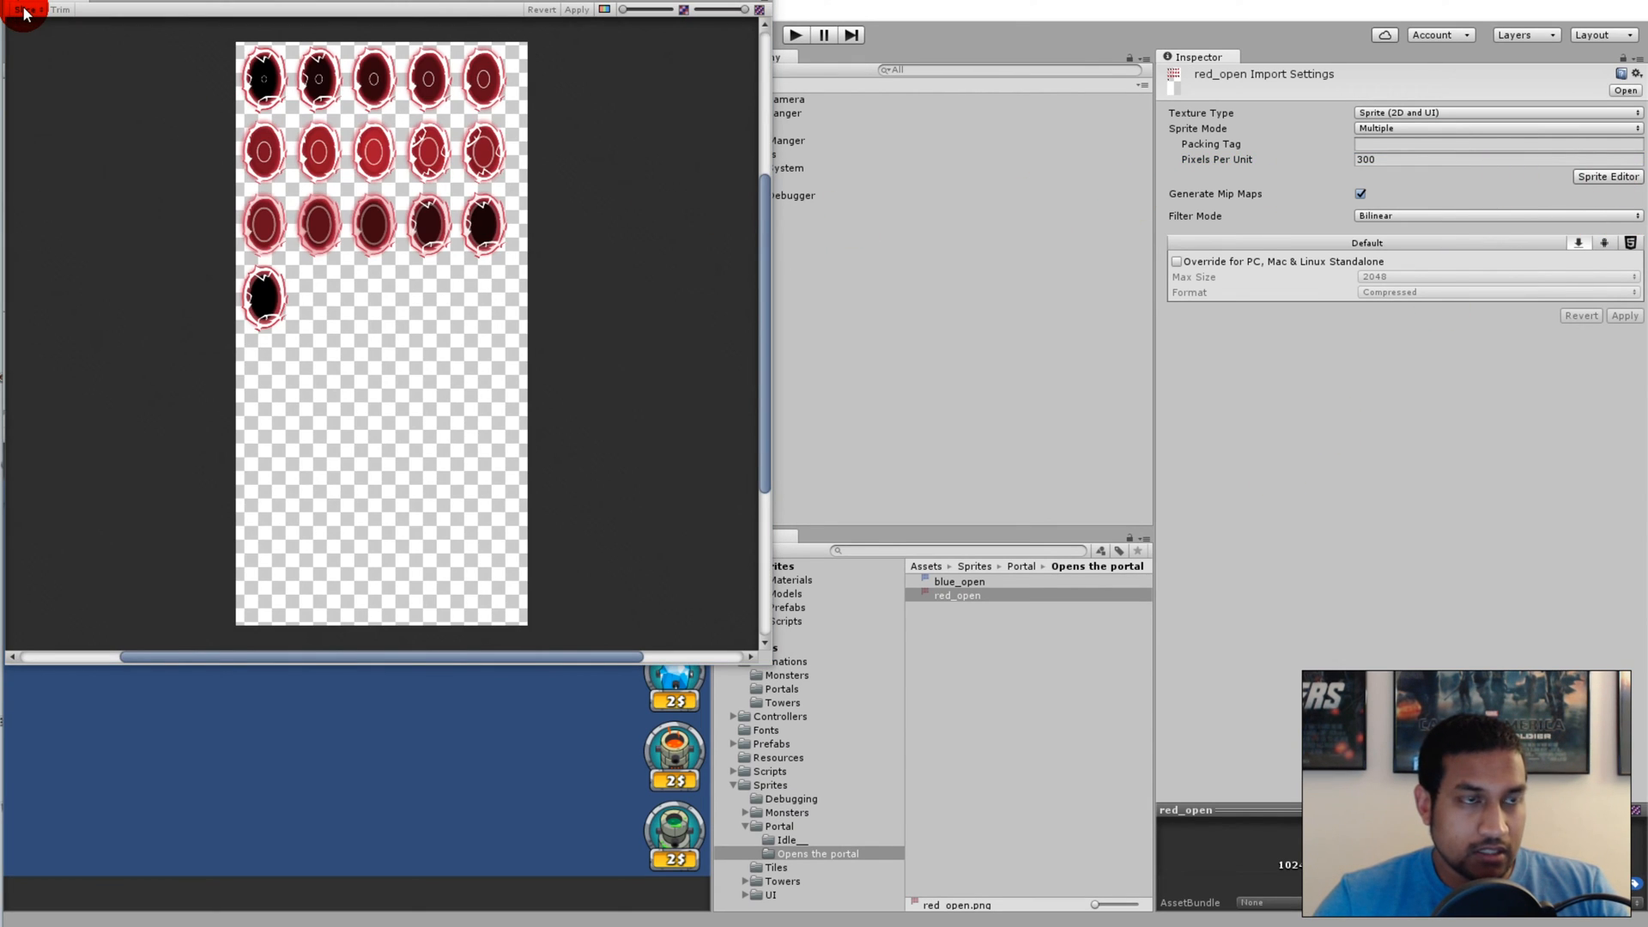
Slice the red_open sheet in the Sprite Editor into sixteen sprites
click(25, 9)
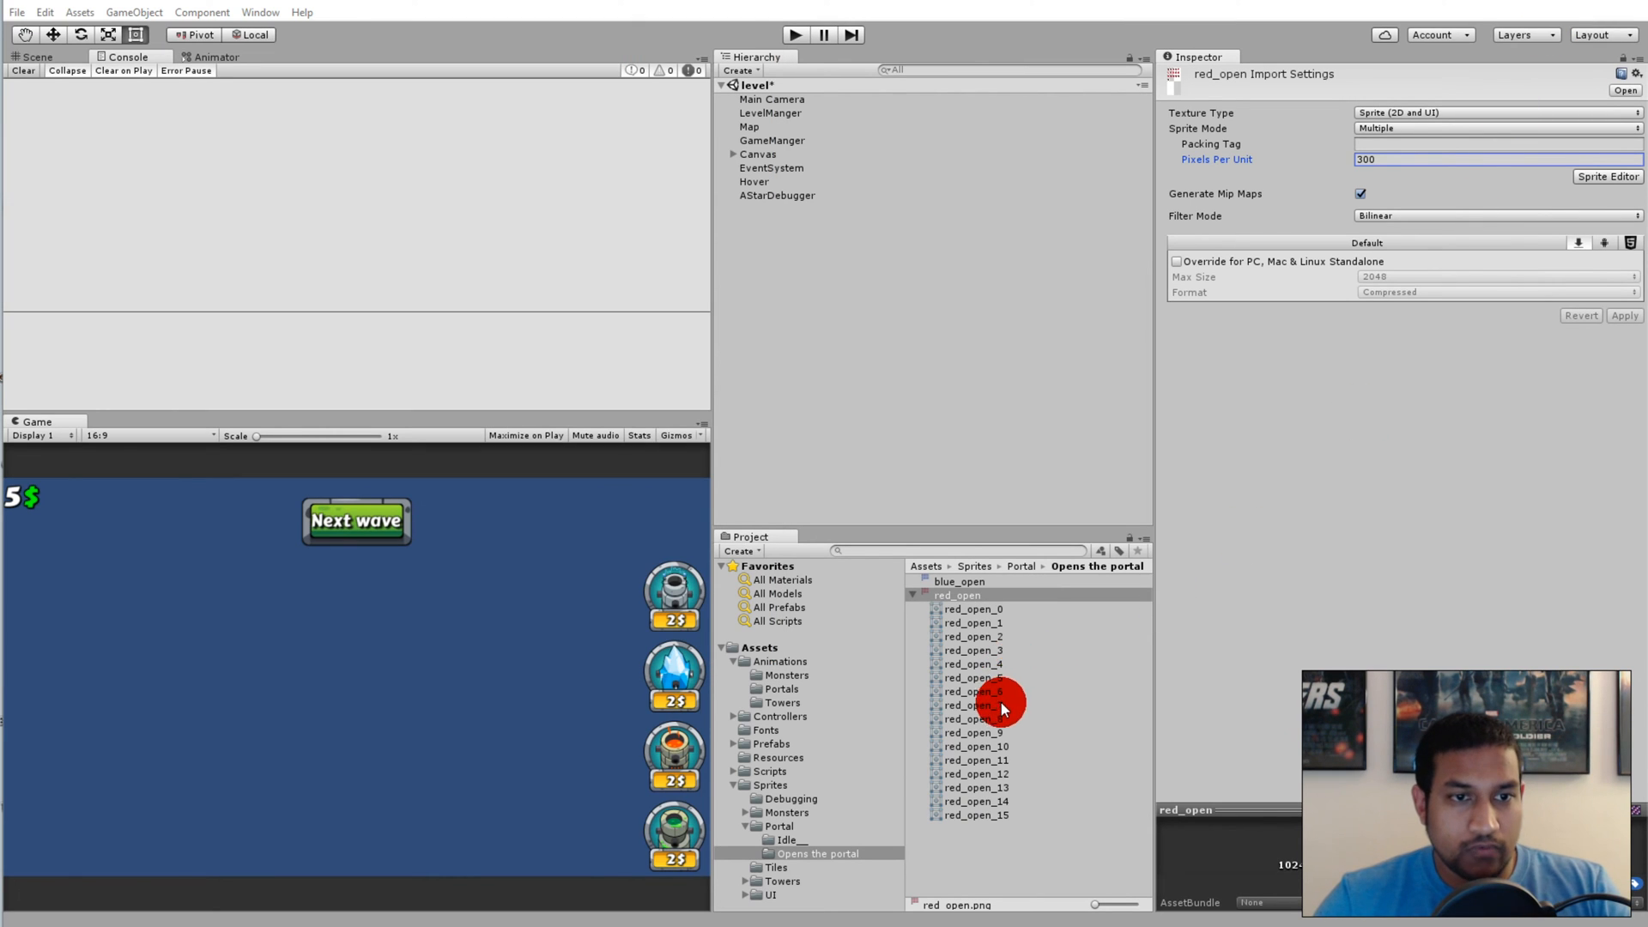
mouse_move(1030, 715)
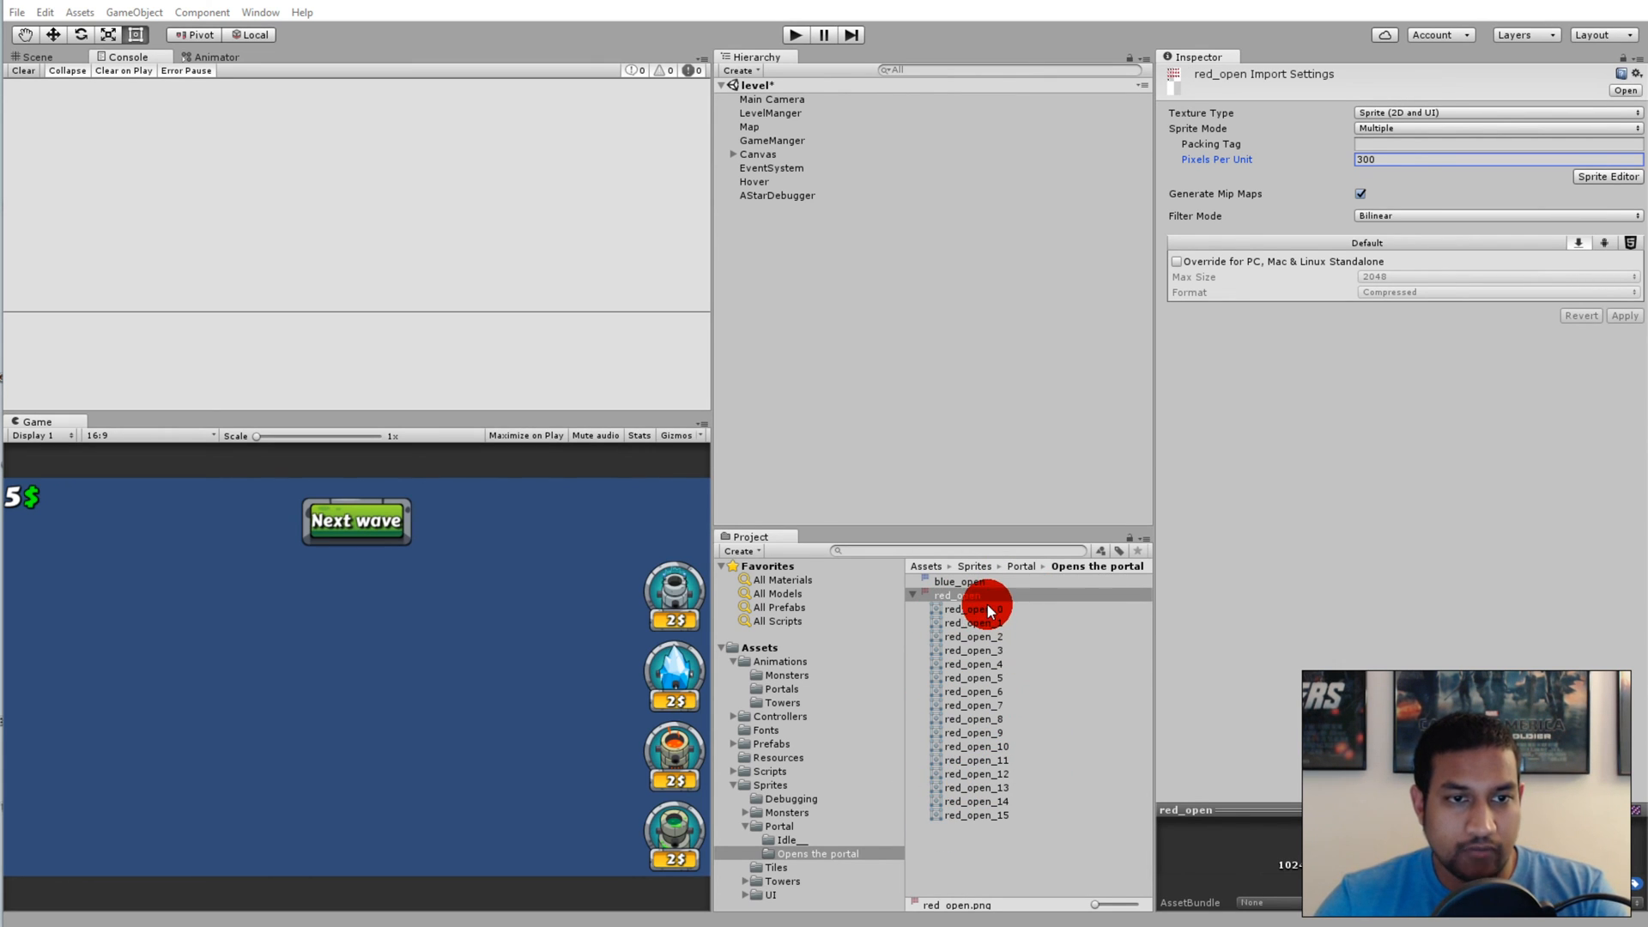
Select sprites red_open_0 through red_open_15 and save them as a new animation
click(972, 609)
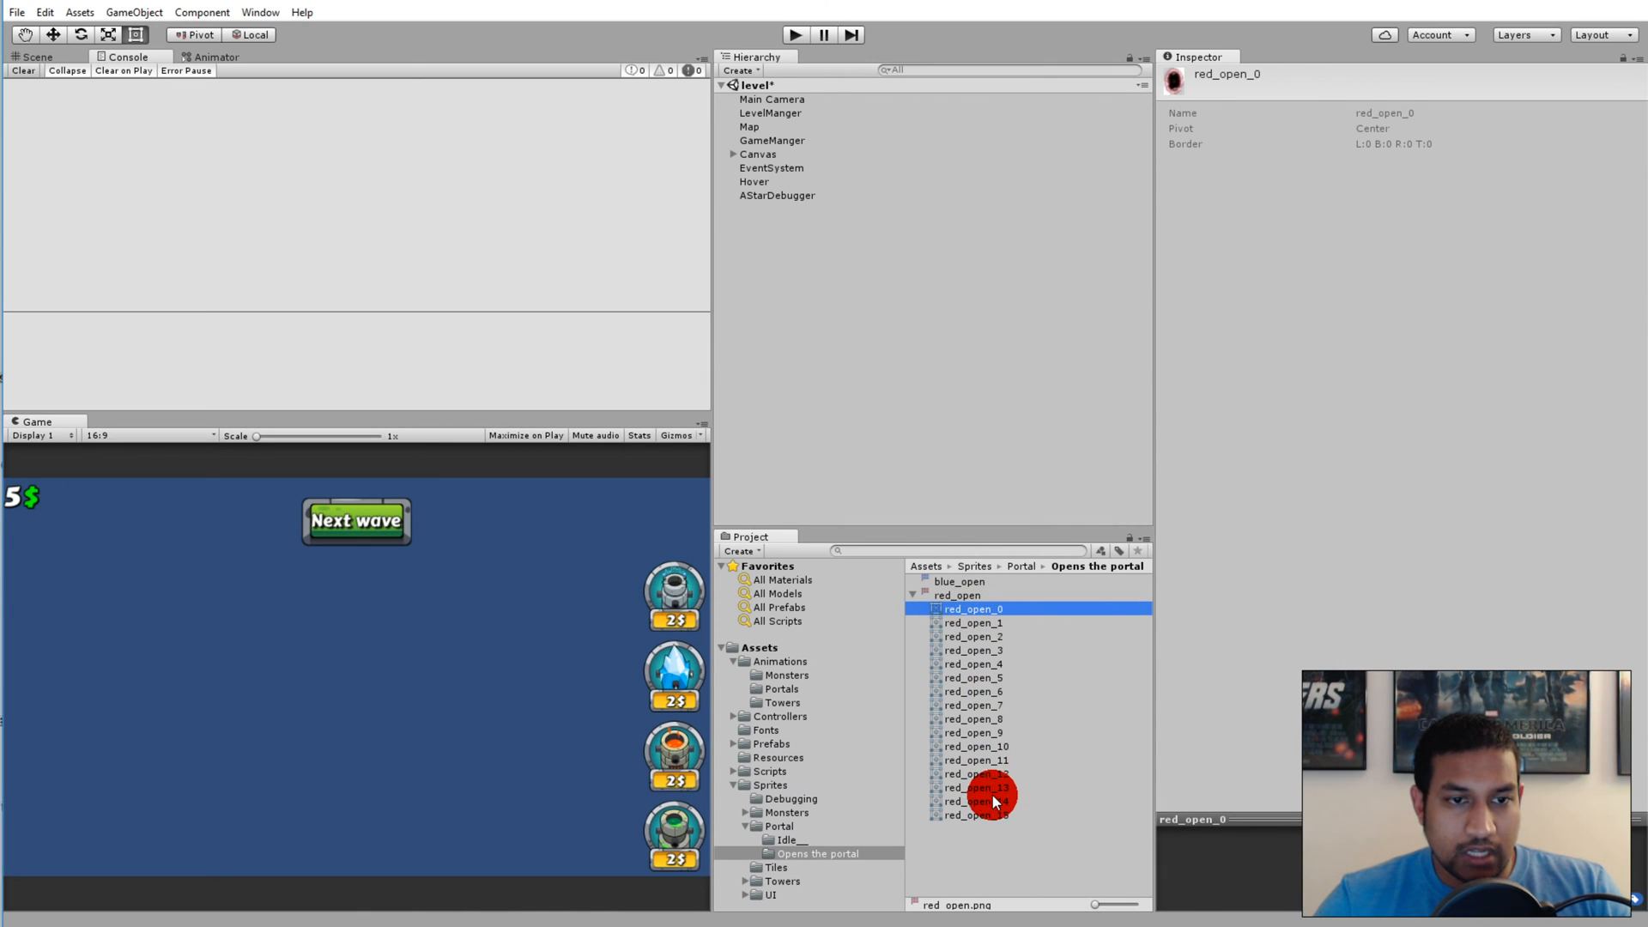
click(975, 814)
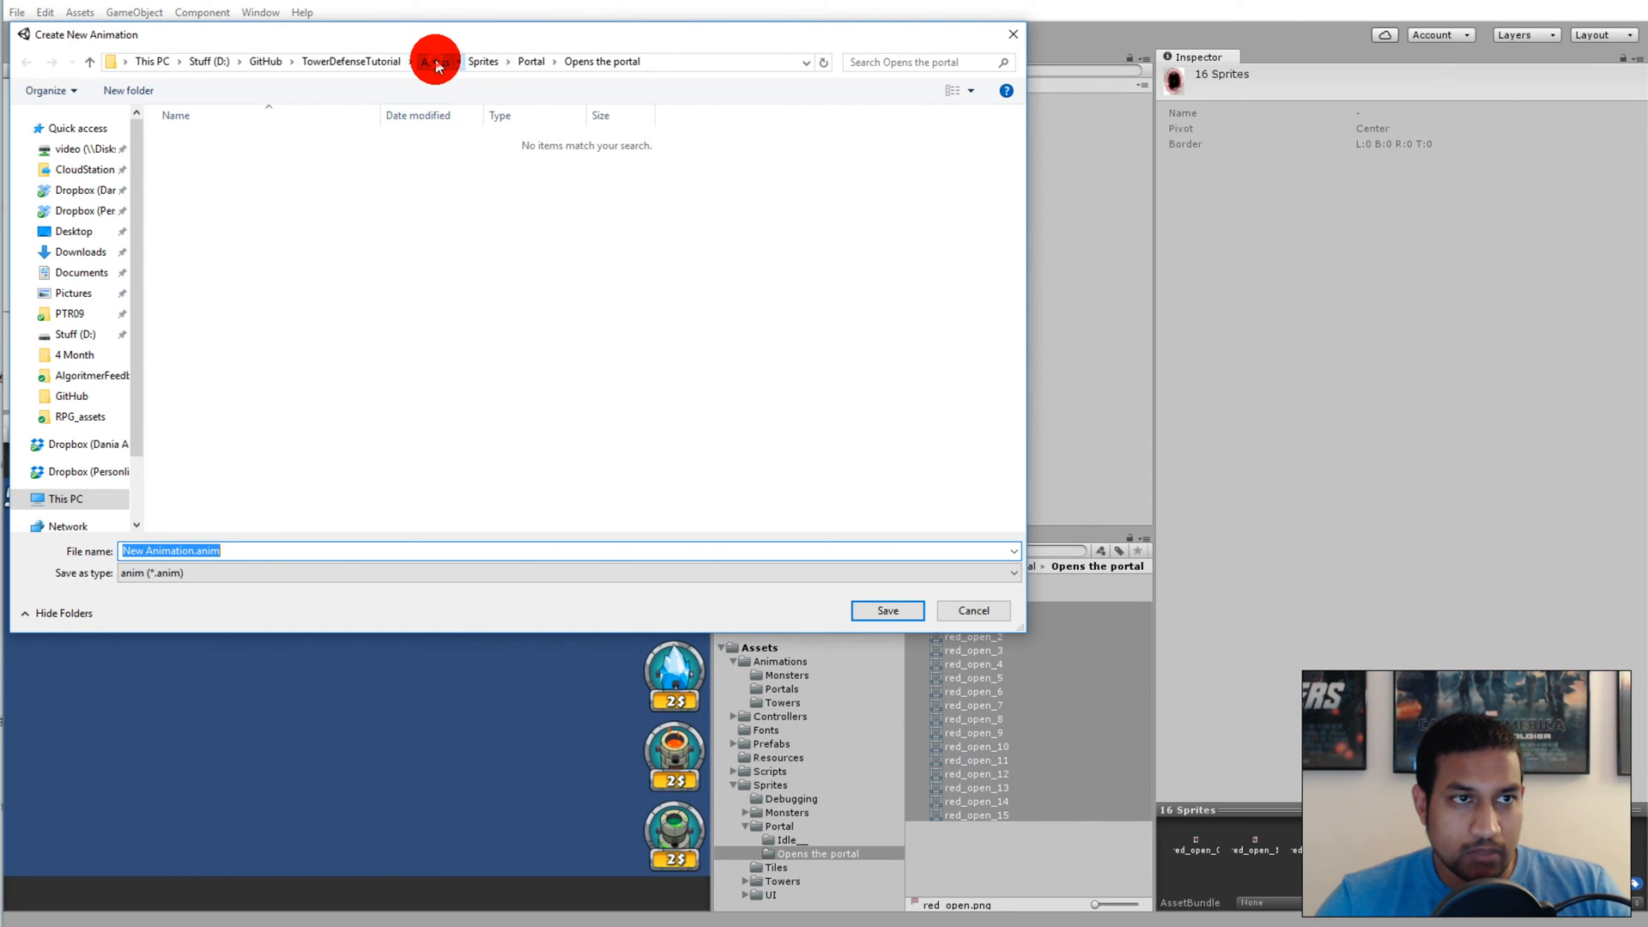
click(434, 61)
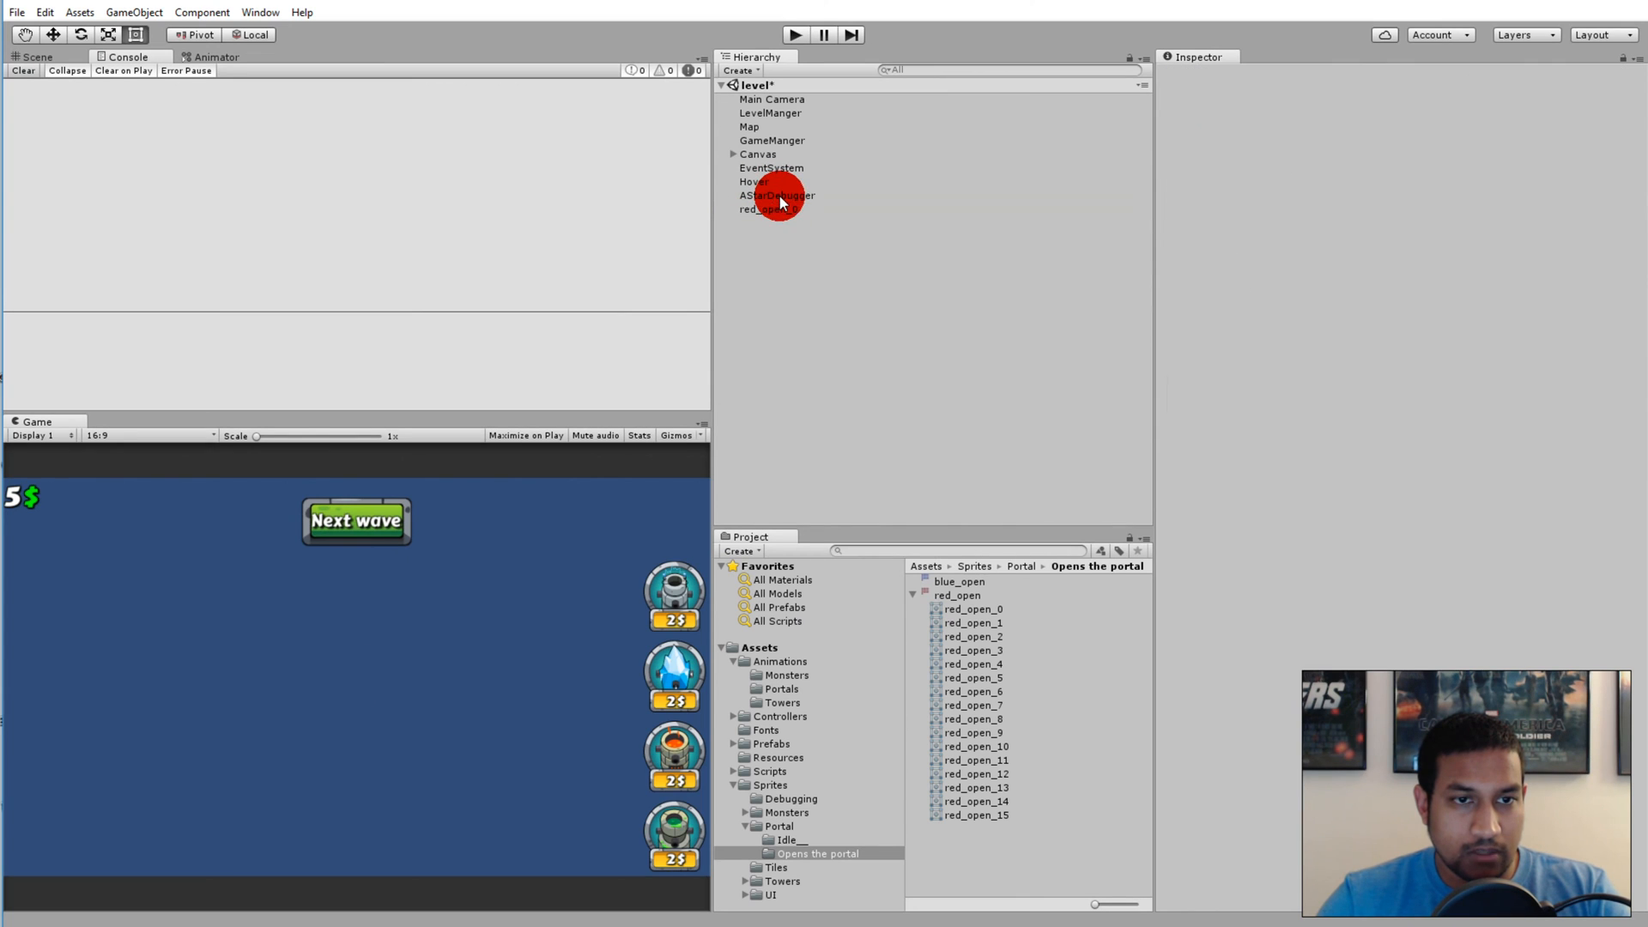
Select the red_open_0 animator controller in Animations > Portals
click(778, 661)
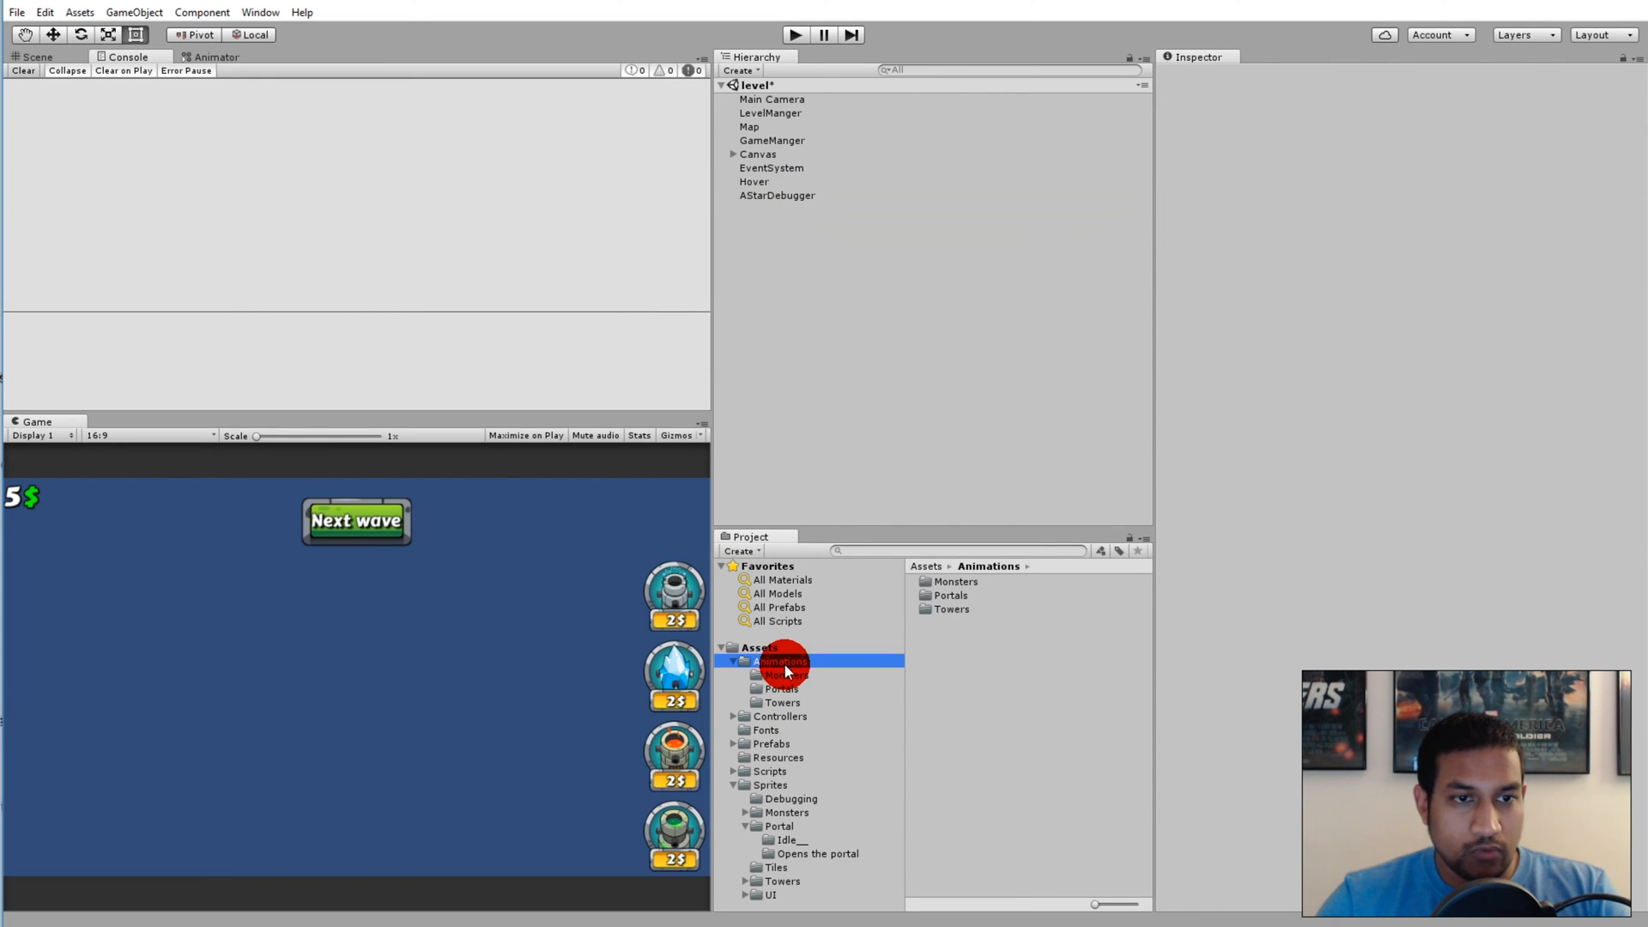
click(782, 688)
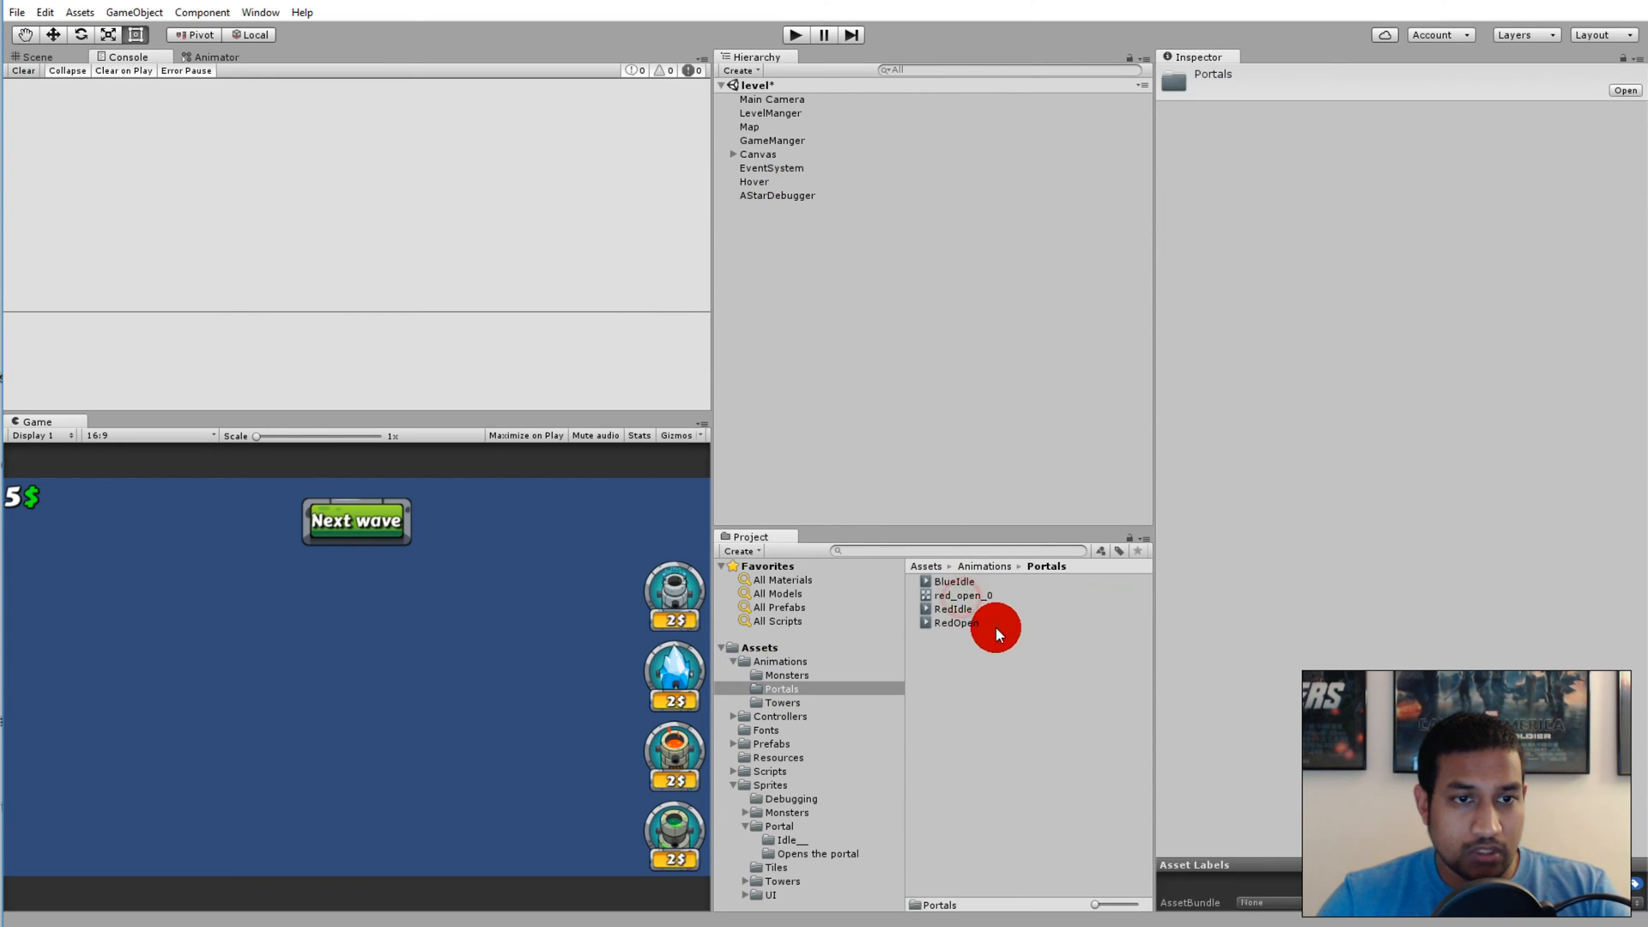
click(961, 595)
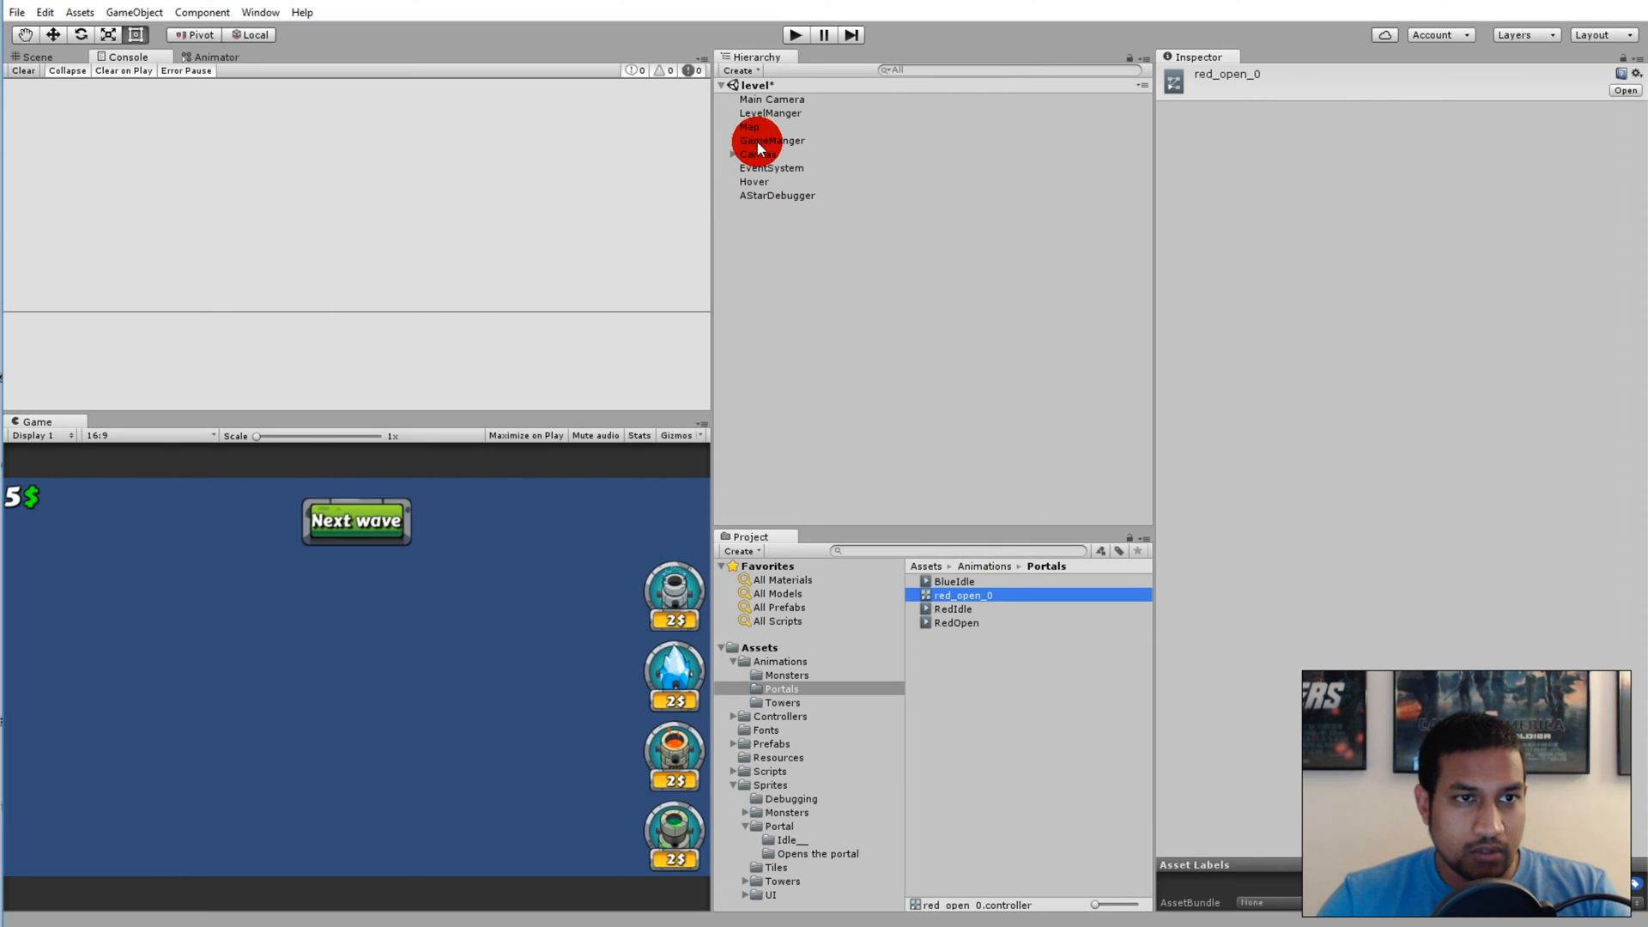
mouse_move(778, 752)
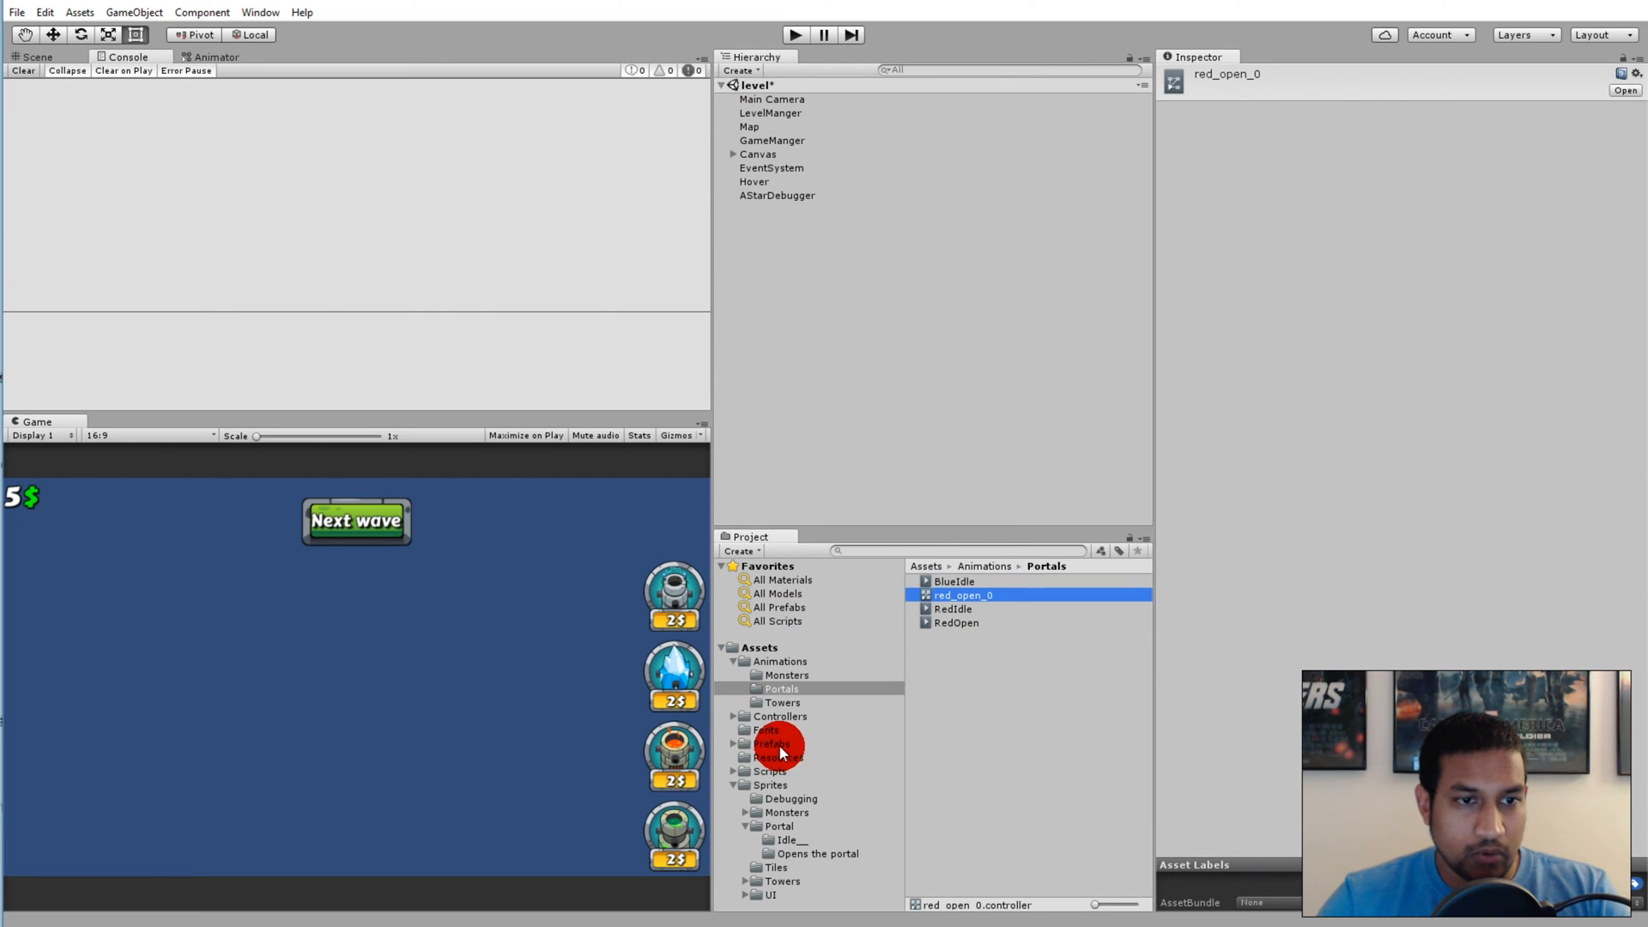
Open Prefabs > Portals and inspect the RedPortal prefab
click(772, 743)
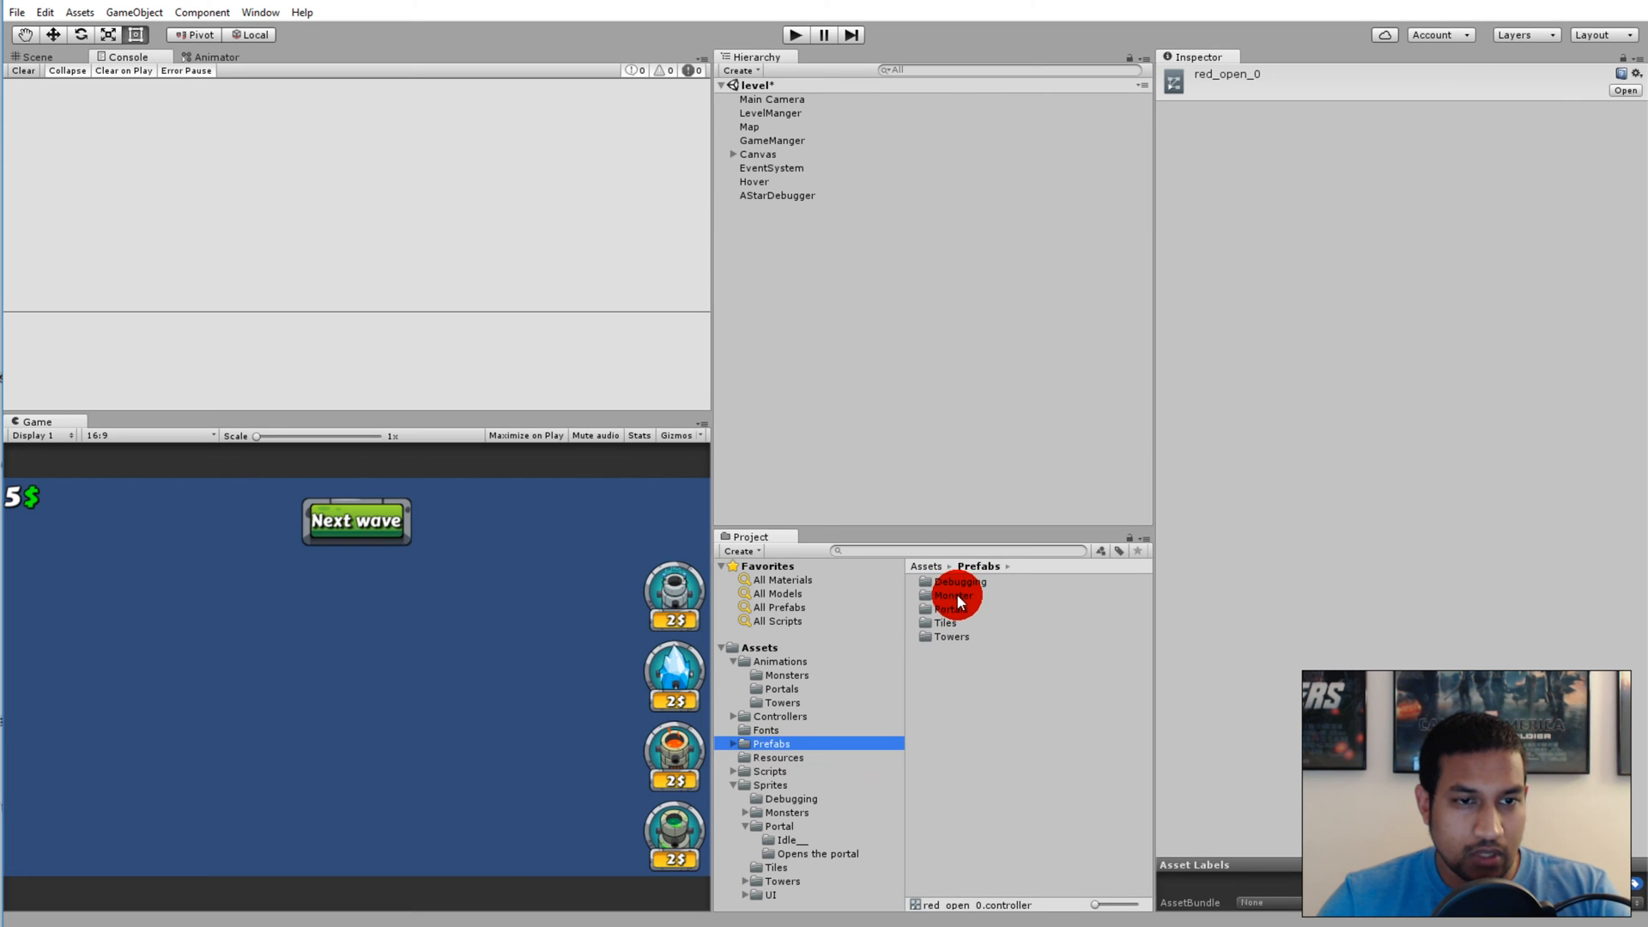
double_click(955, 594)
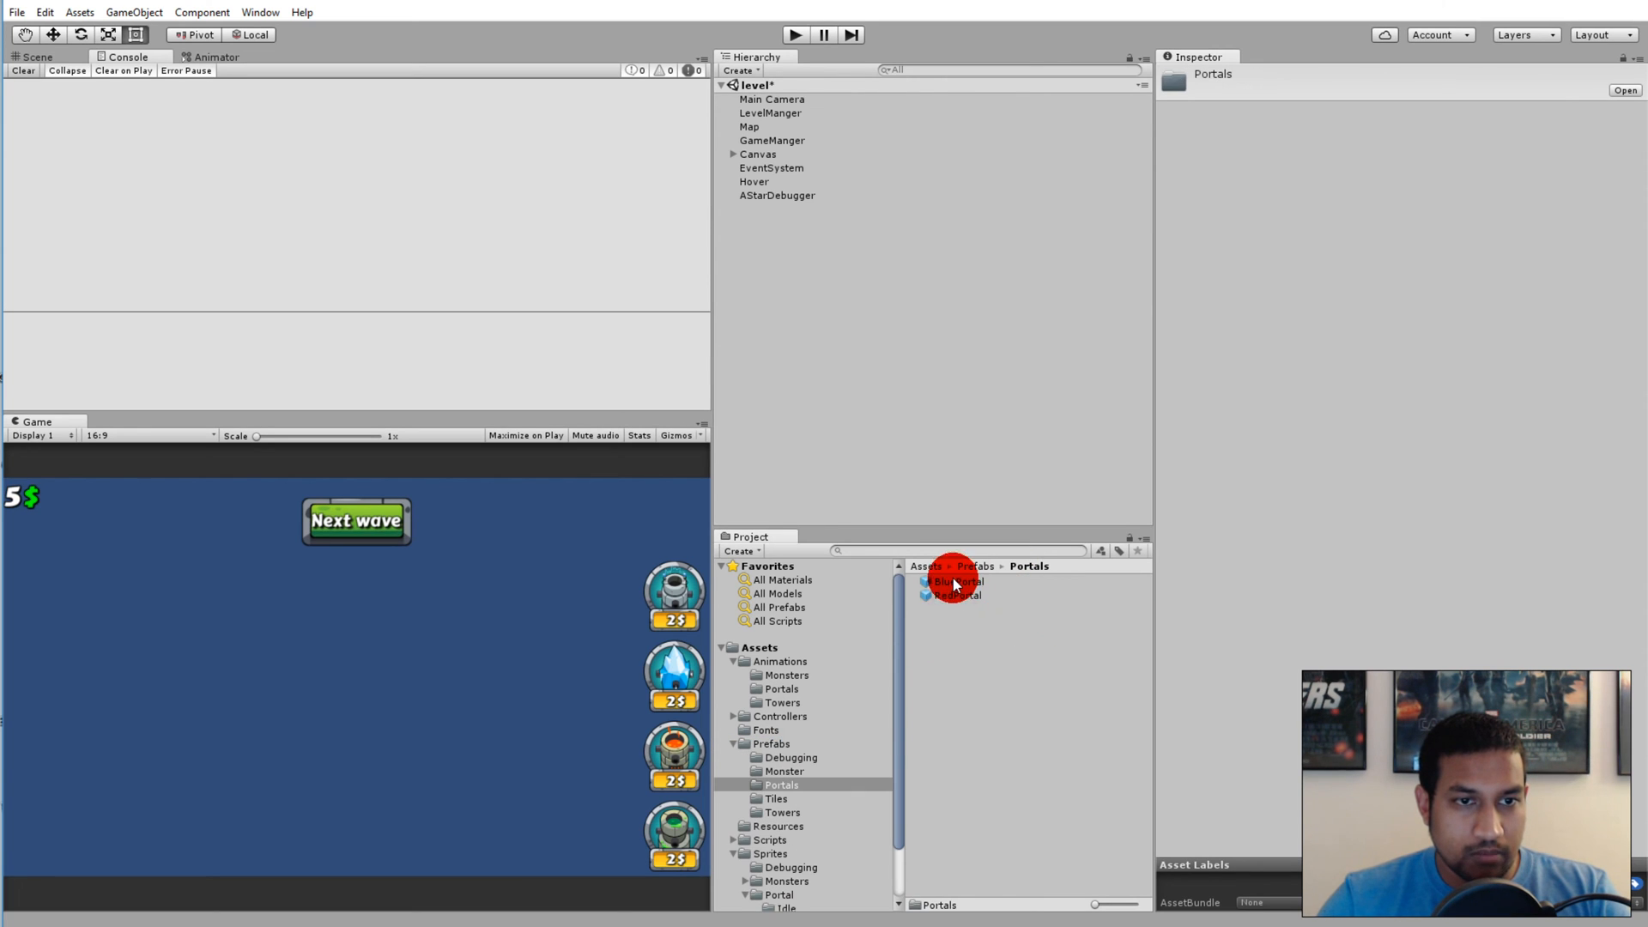
click(958, 594)
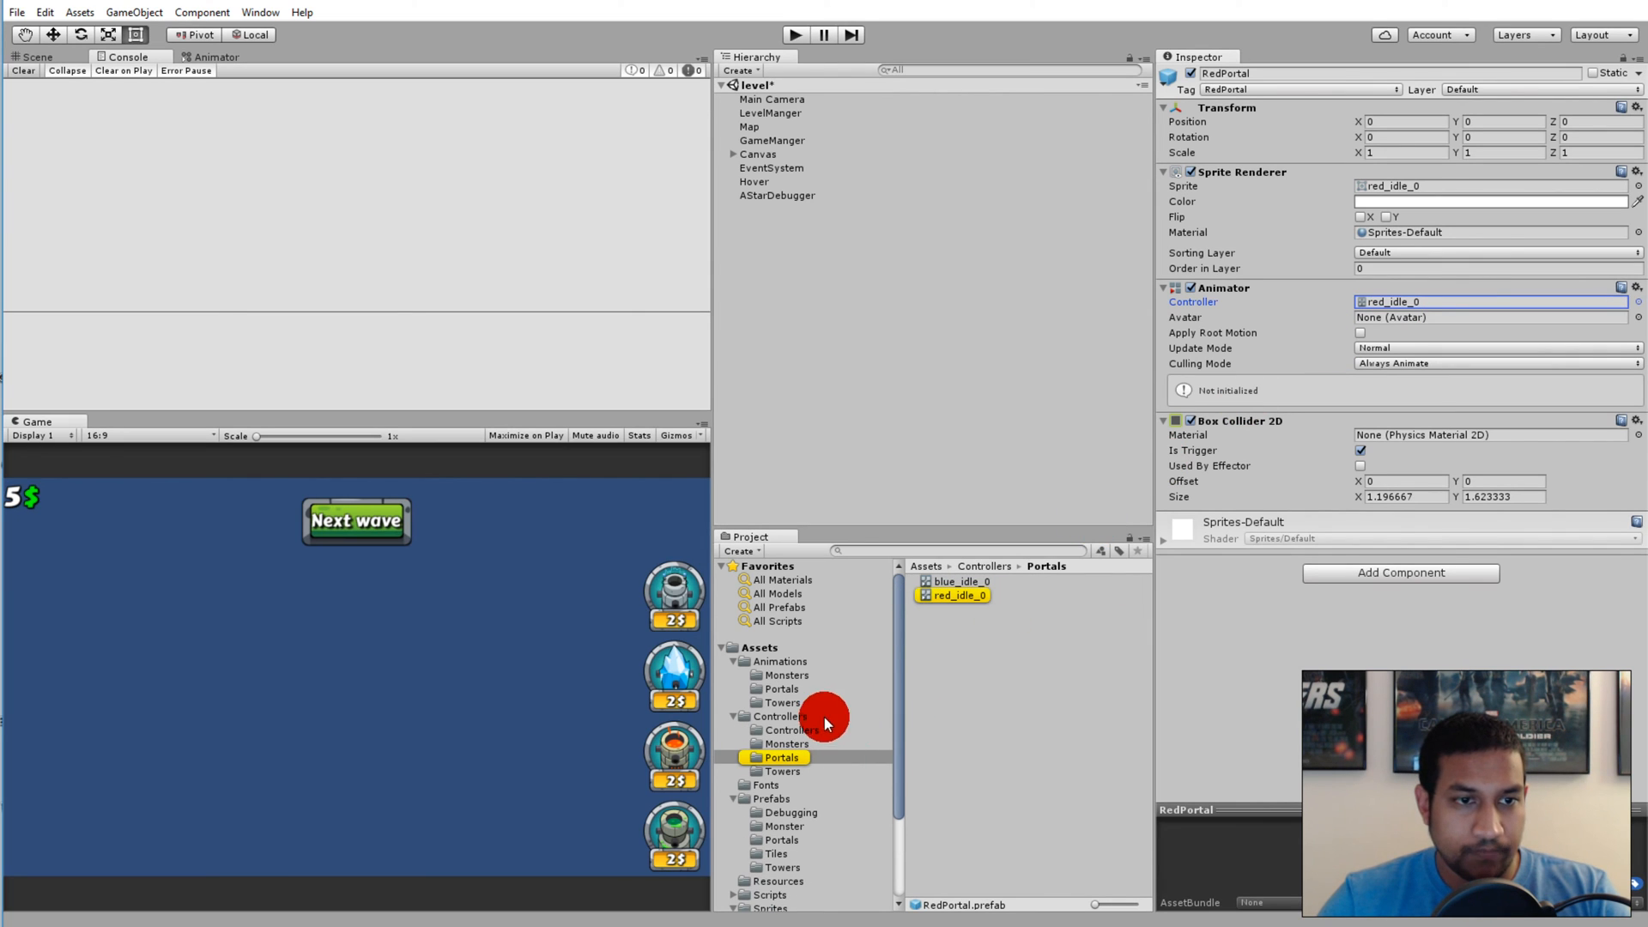
Delete the red_open_0 controller and open red_idle_0 from Controllers > Portals in the Animator
click(781, 661)
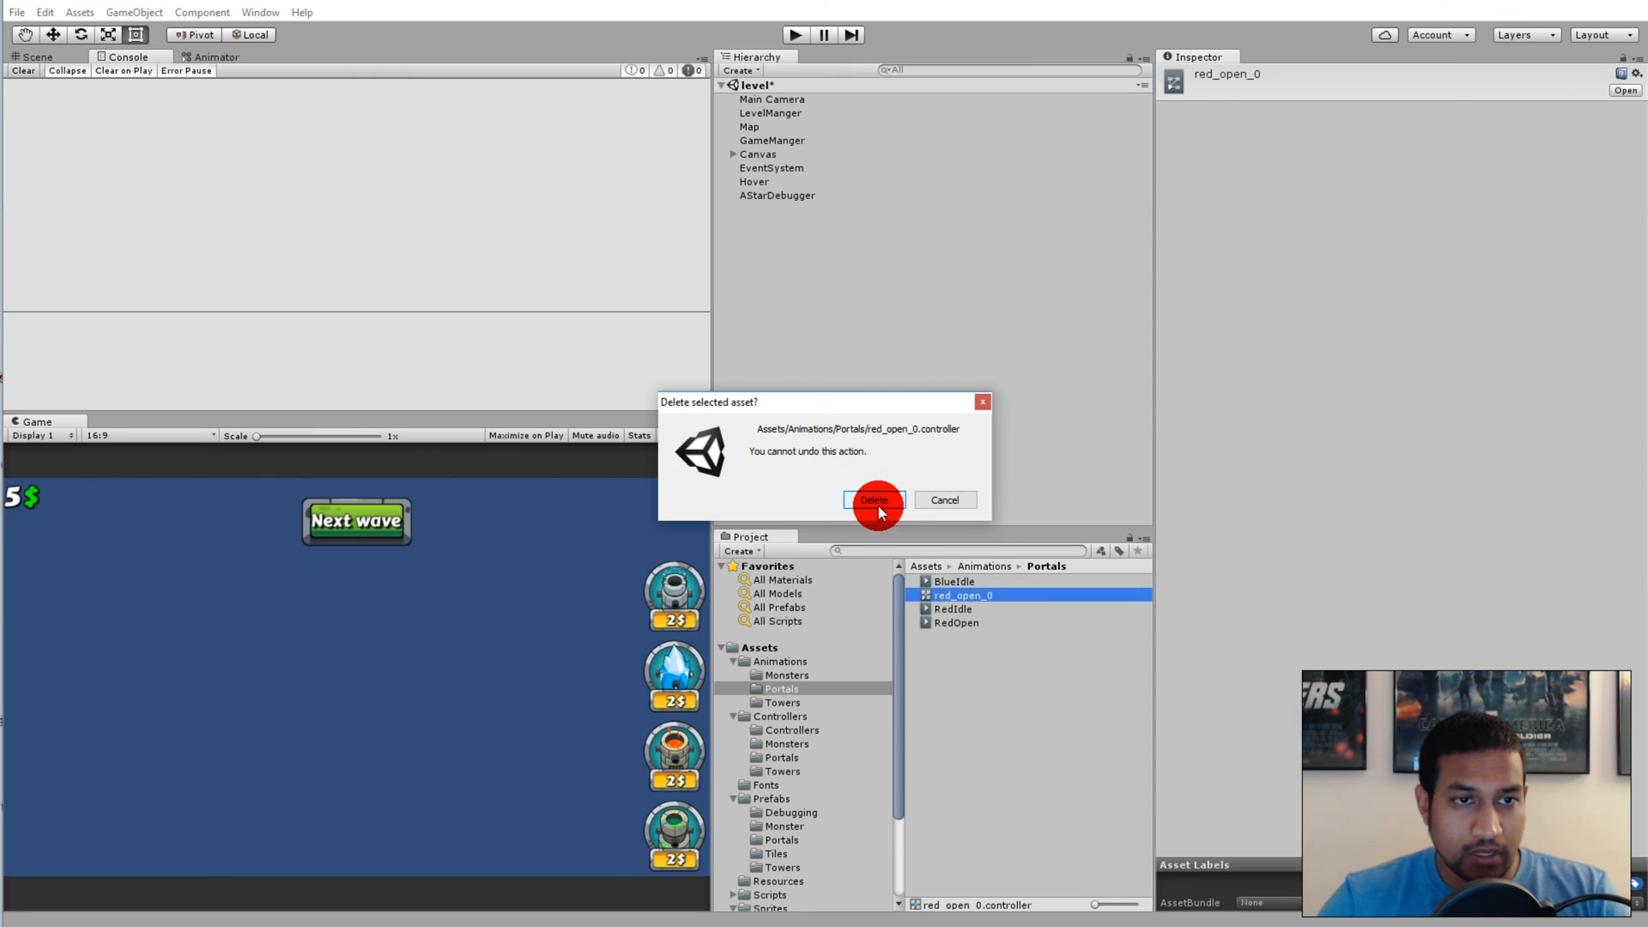
click(874, 500)
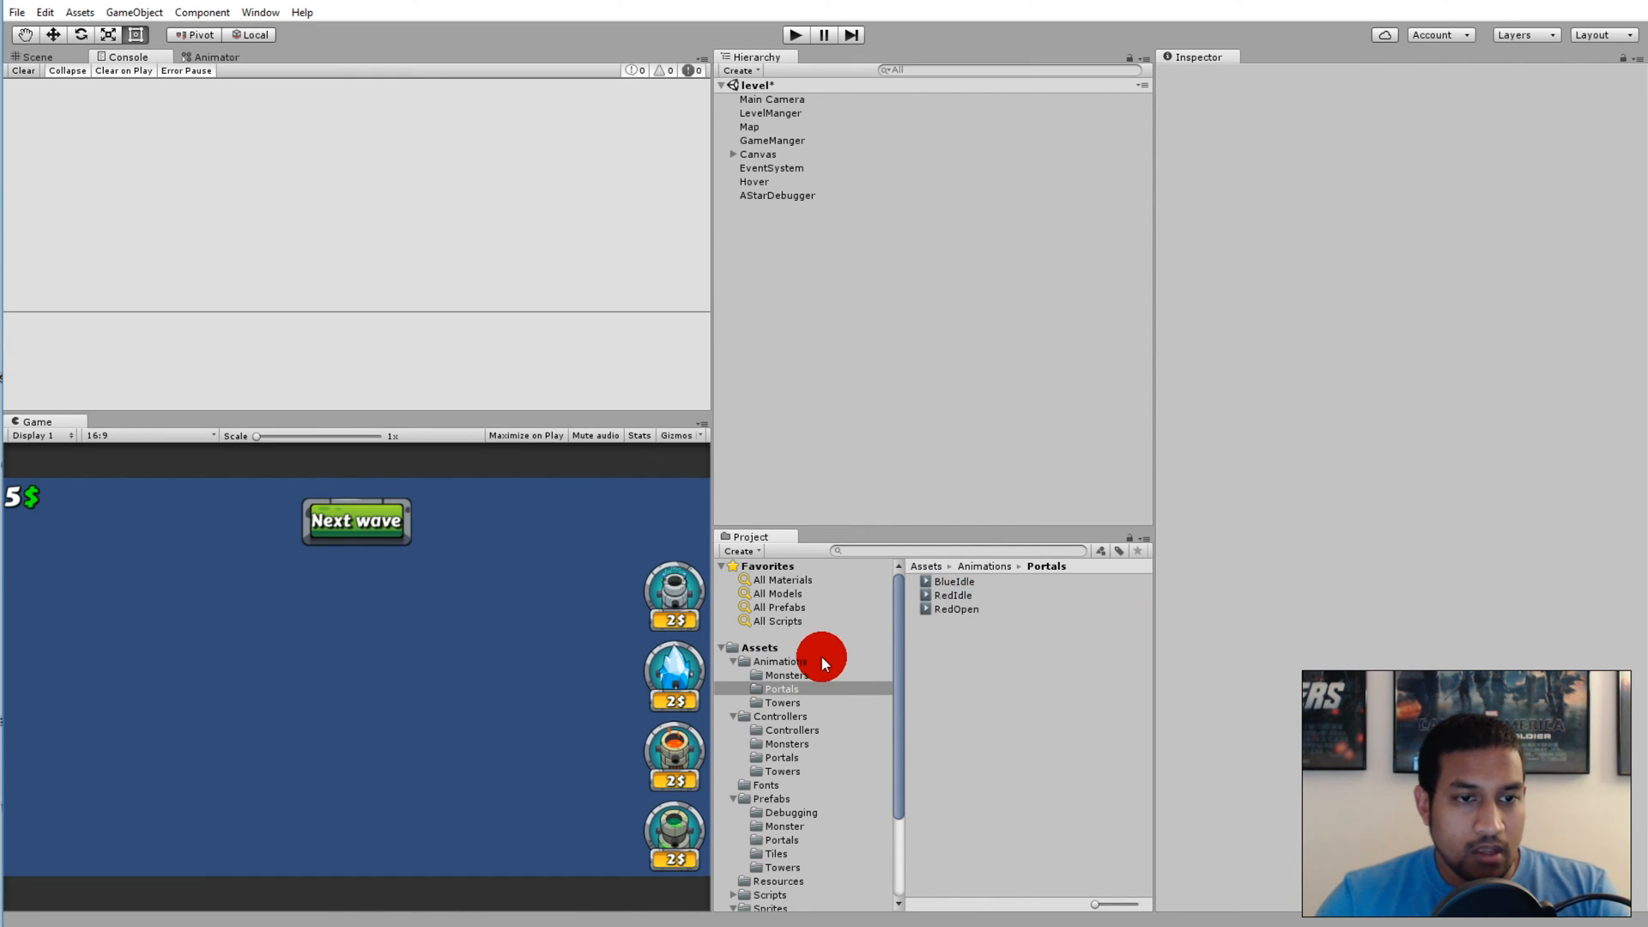
click(782, 757)
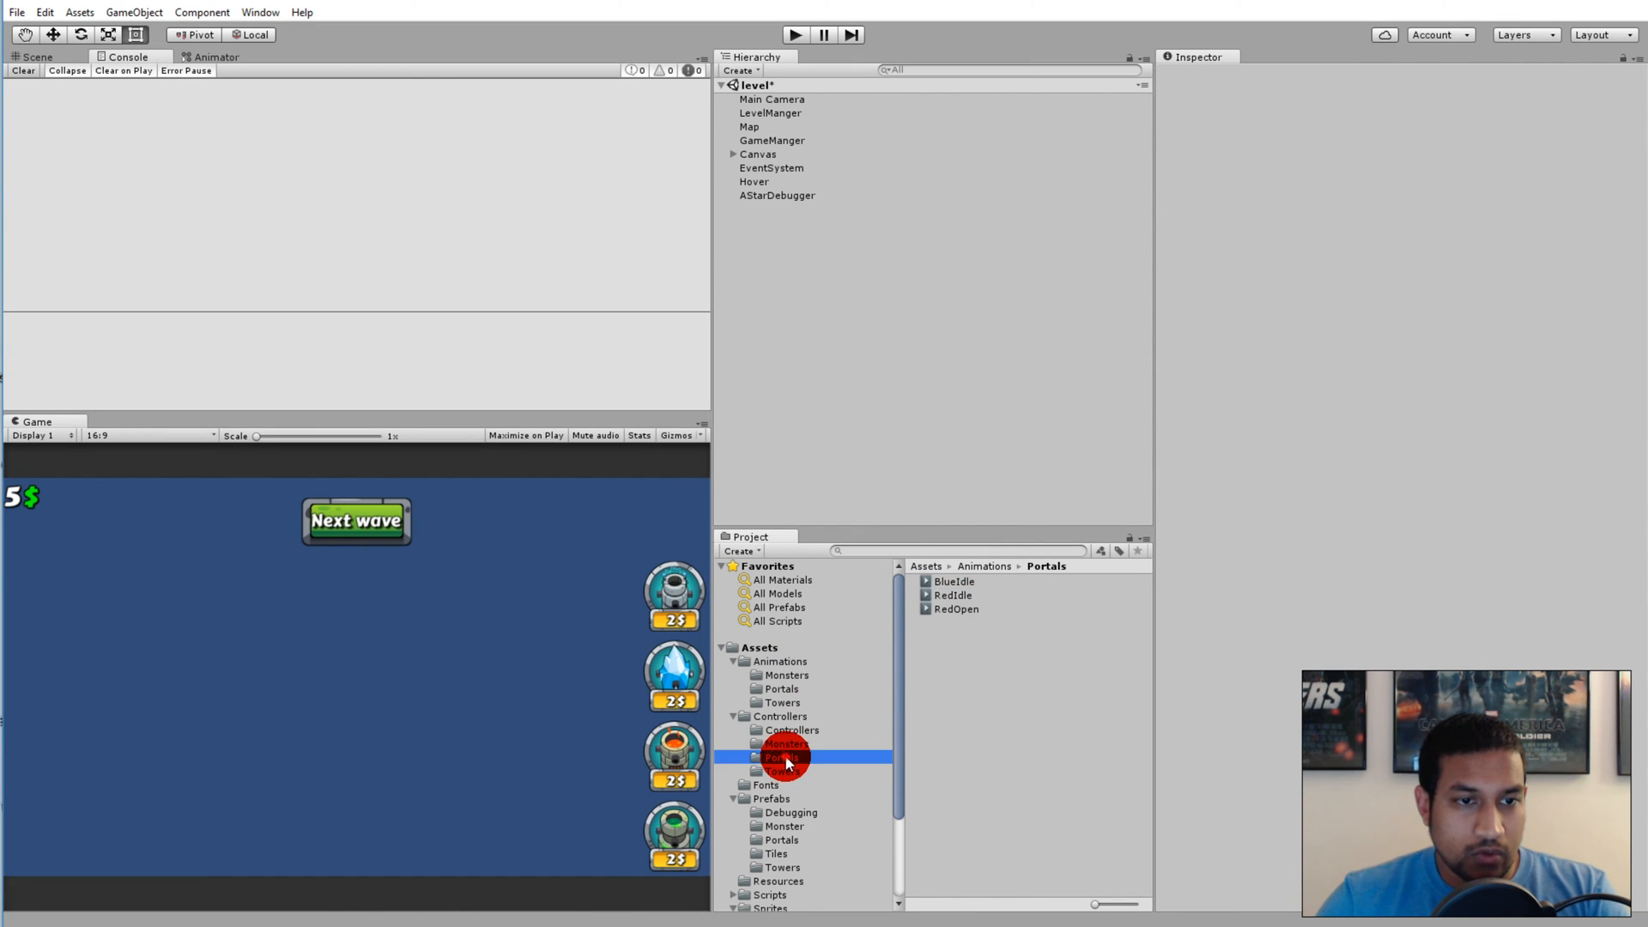
click(781, 757)
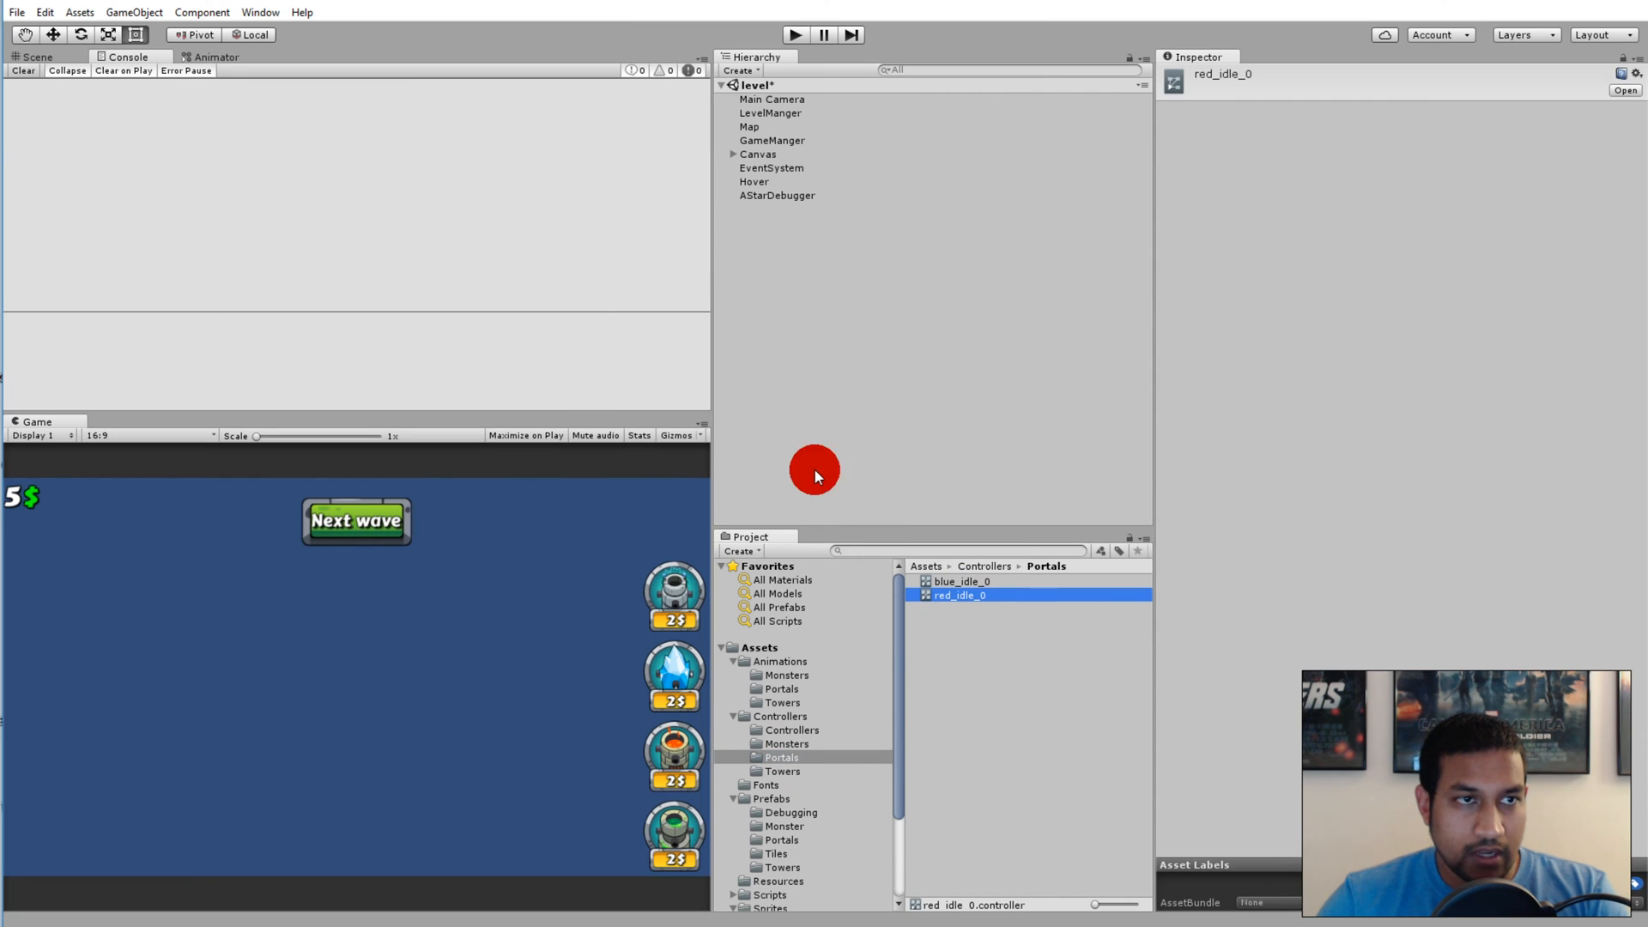
click(259, 11)
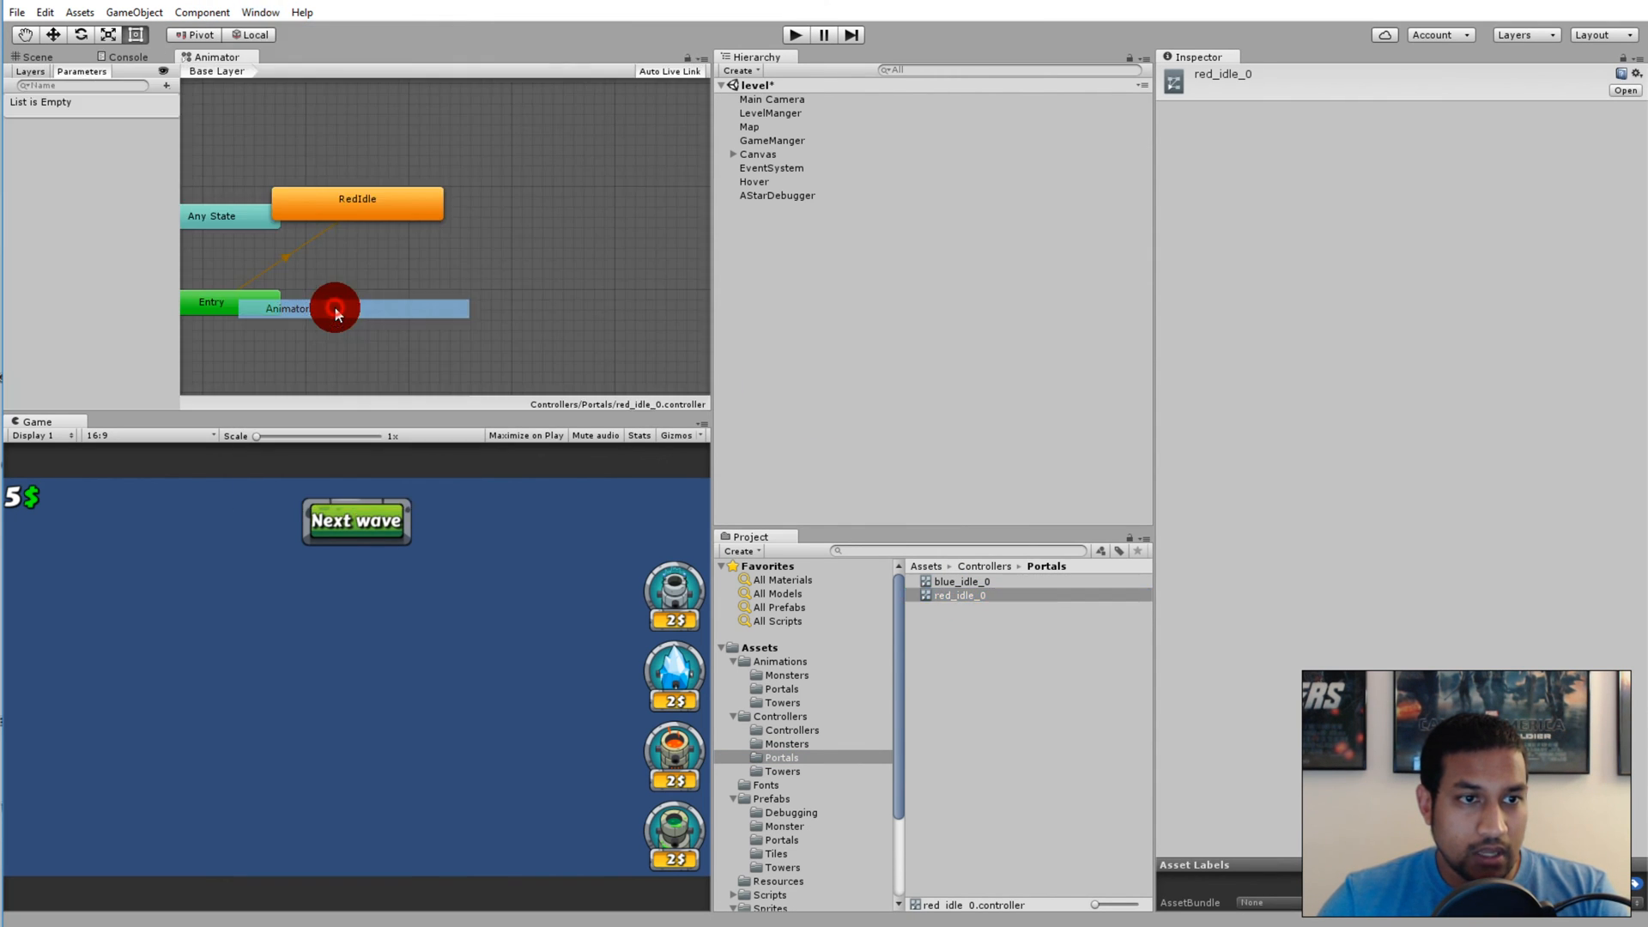
Create an empty state beside RedIdle and rename it Open
click(357, 202)
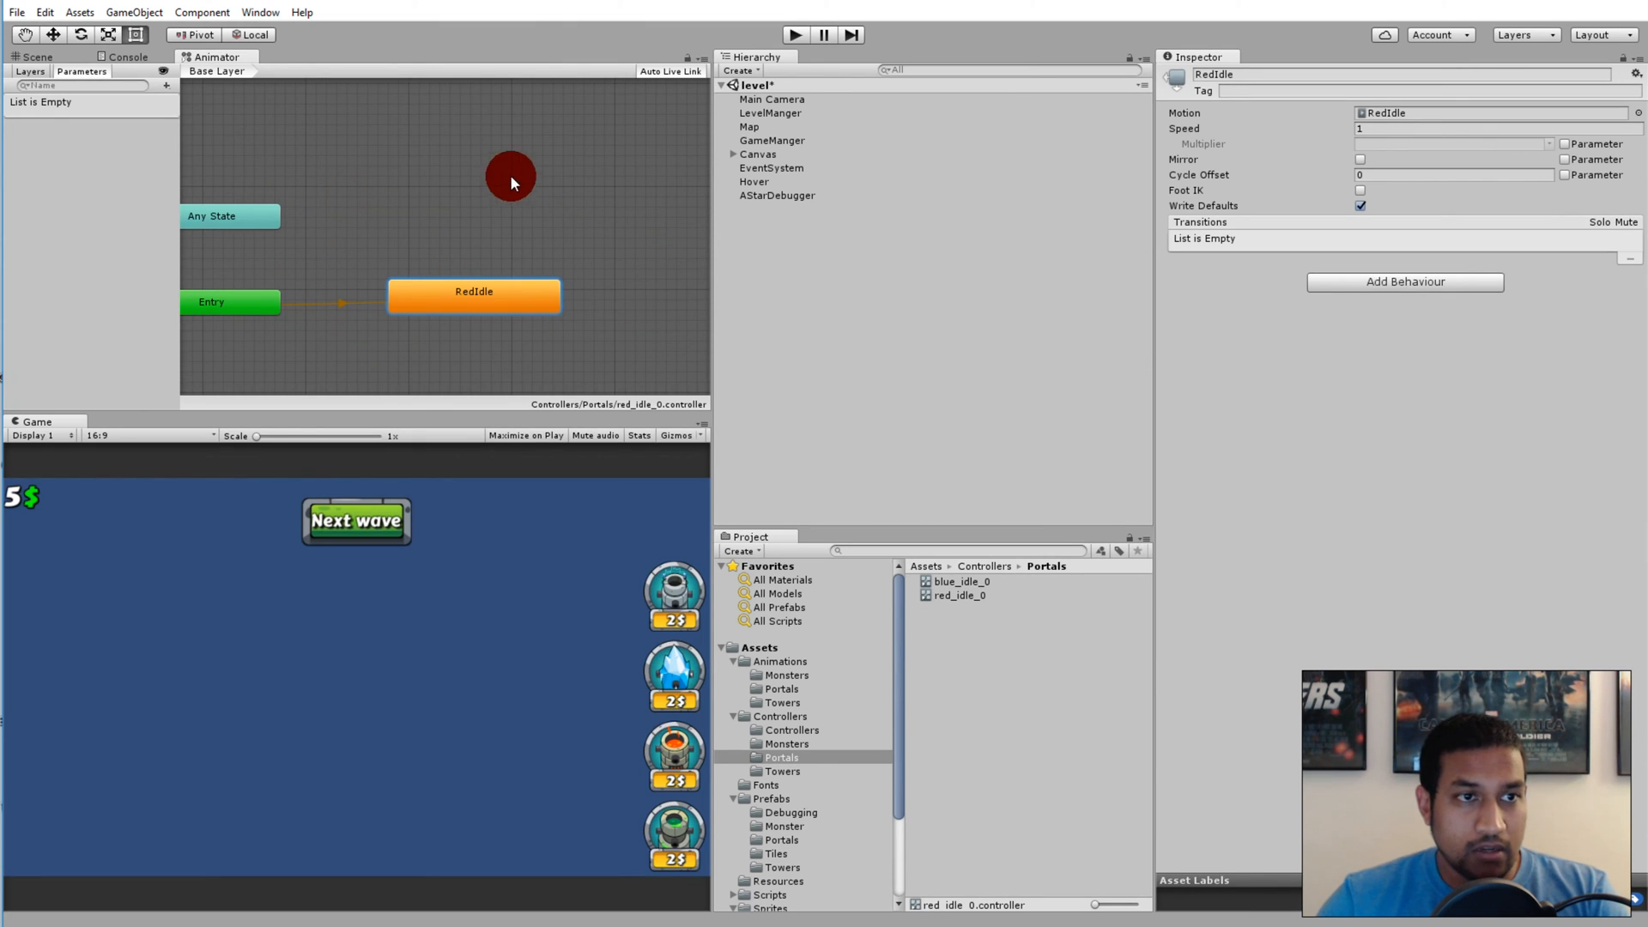
mouse_move(435, 158)
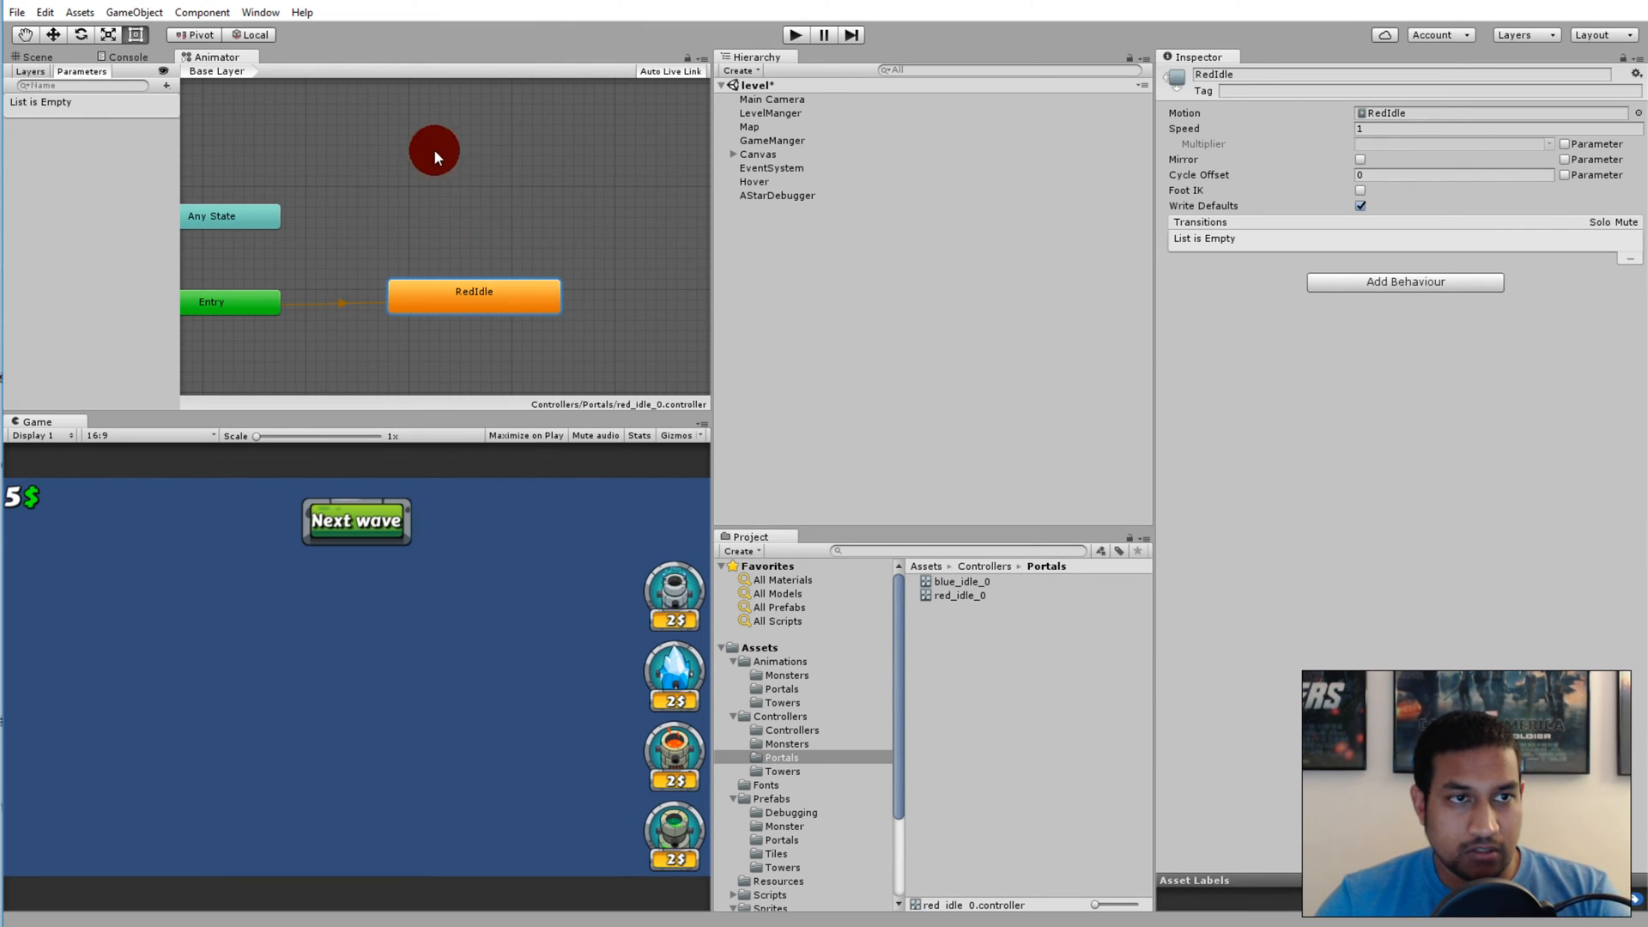
right_click(435, 150)
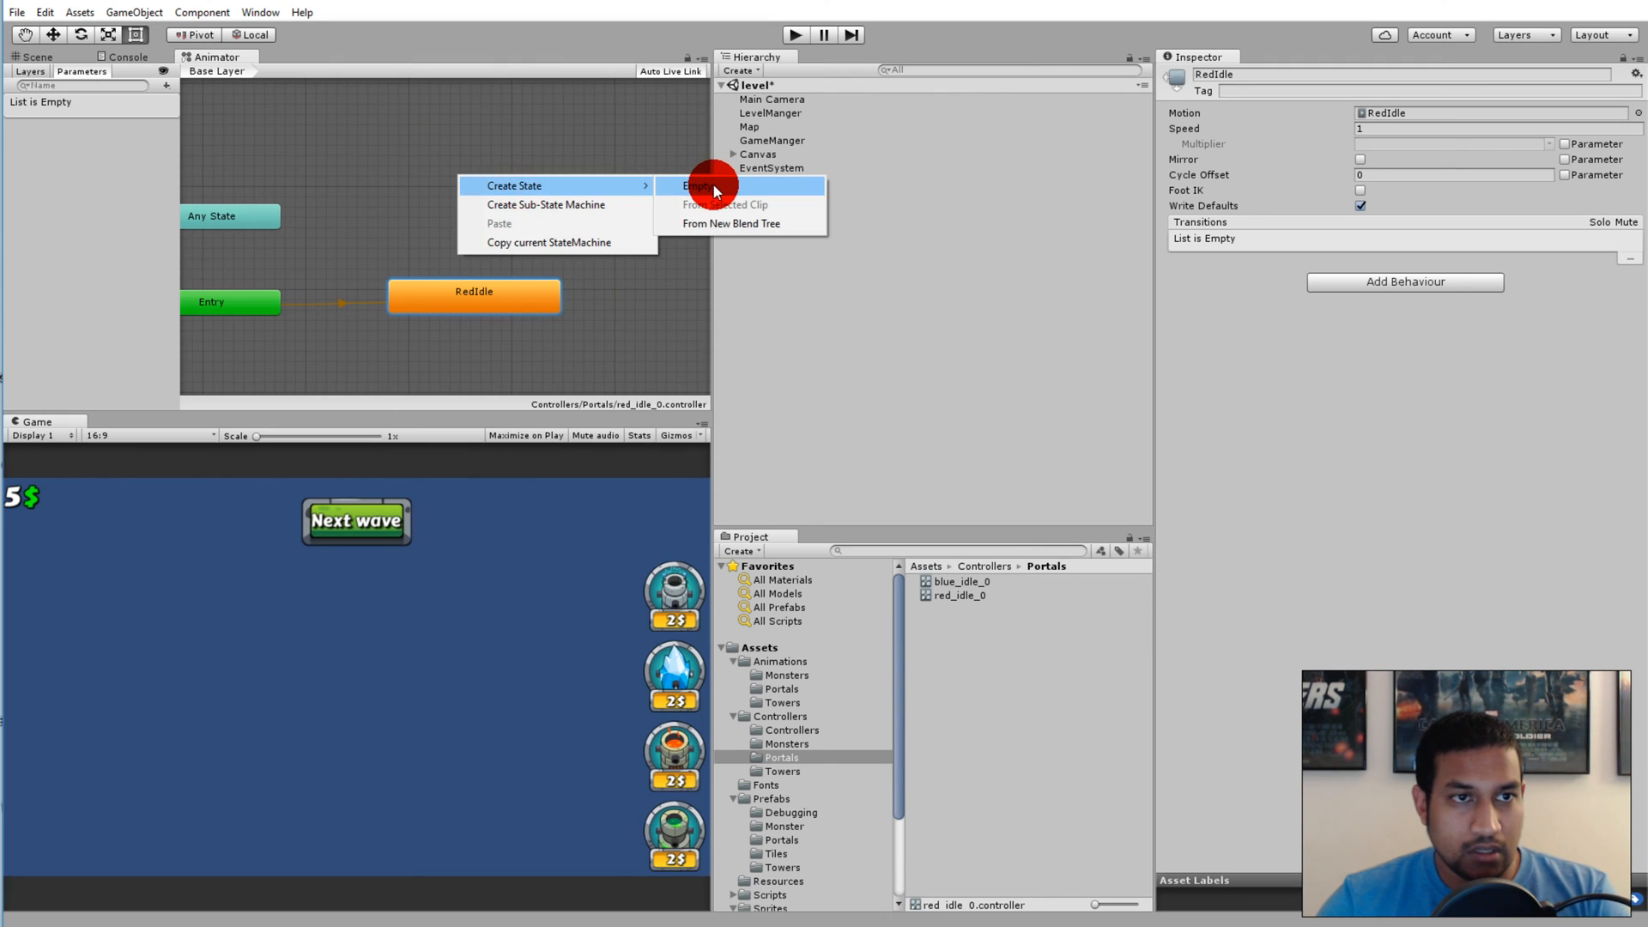
click(701, 186)
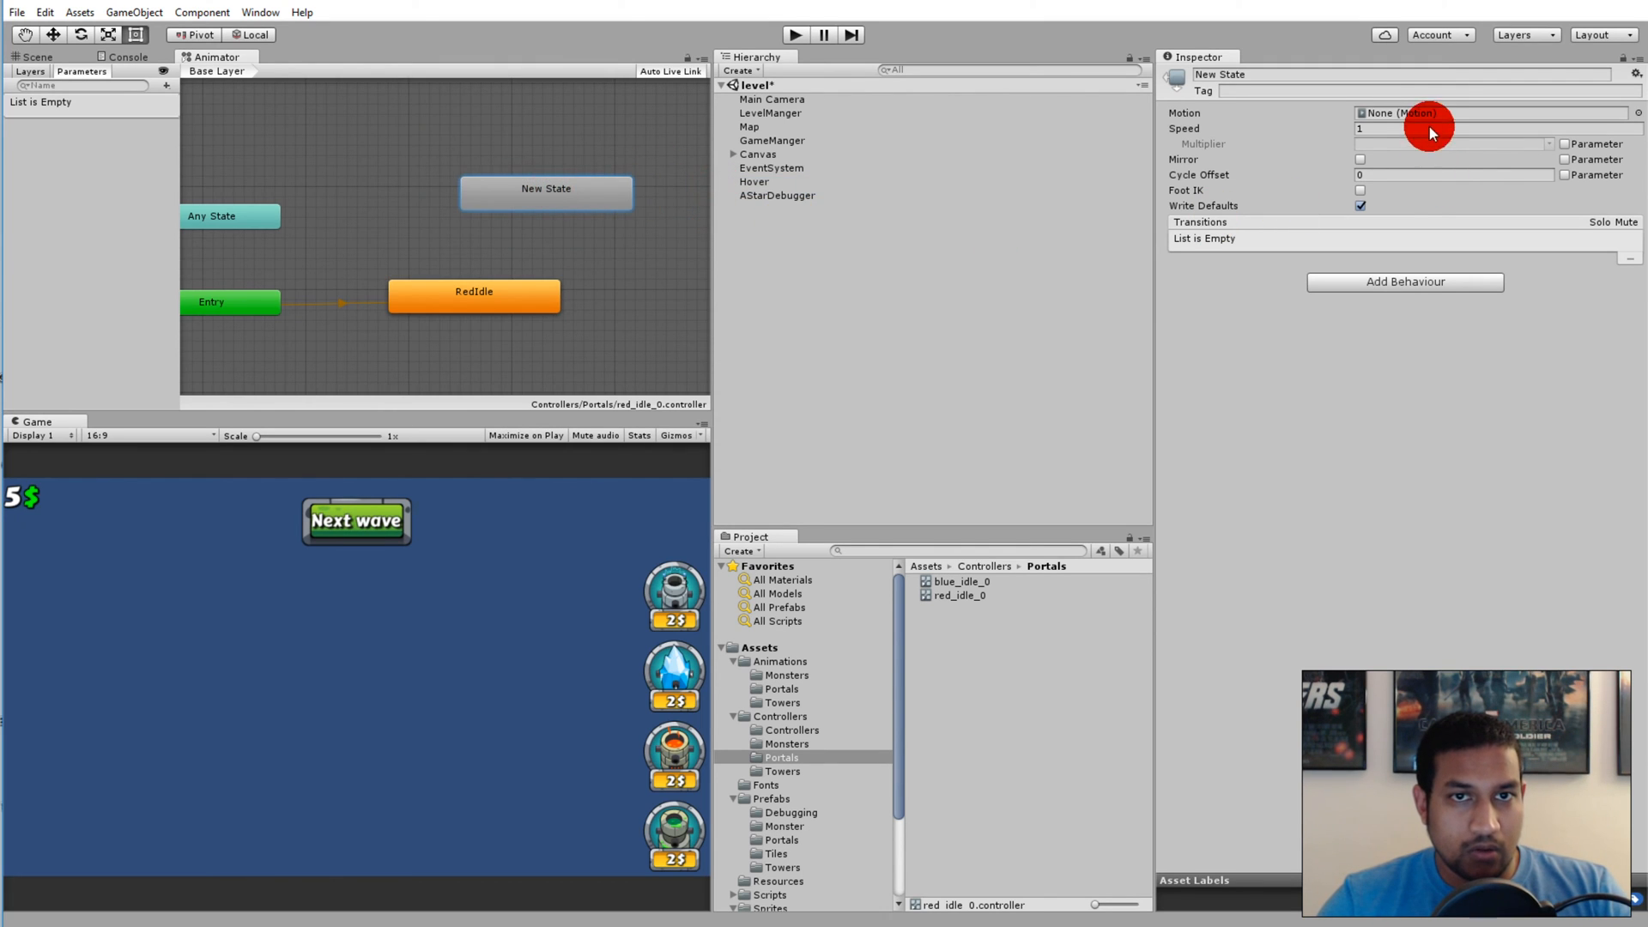
click(1424, 90)
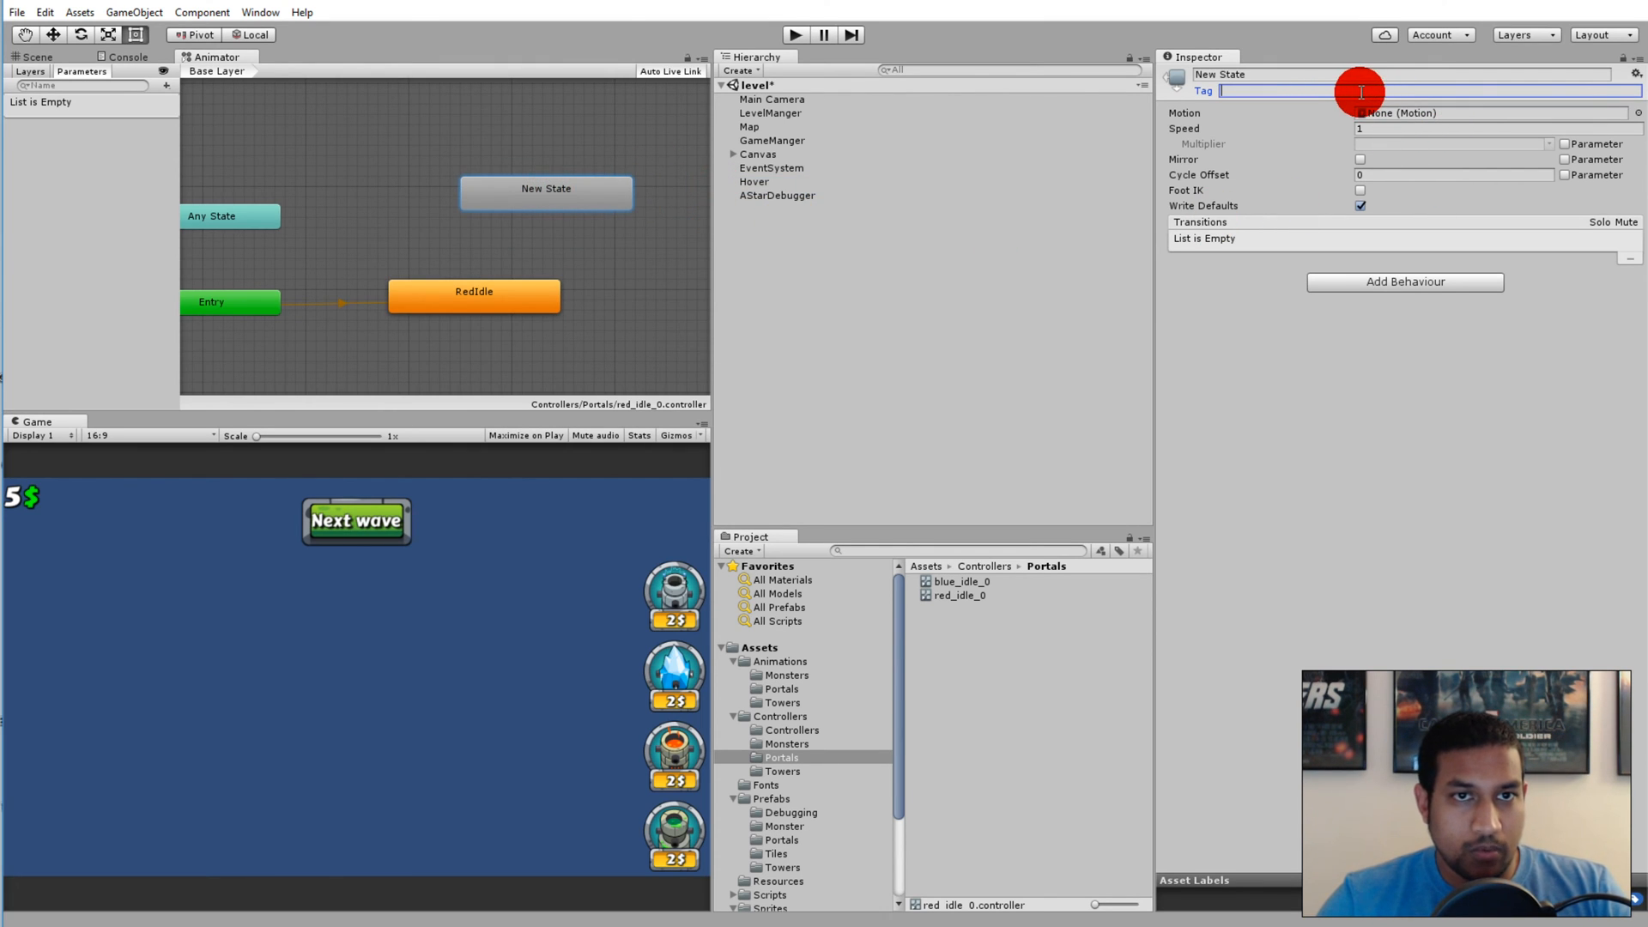
click(1366, 74)
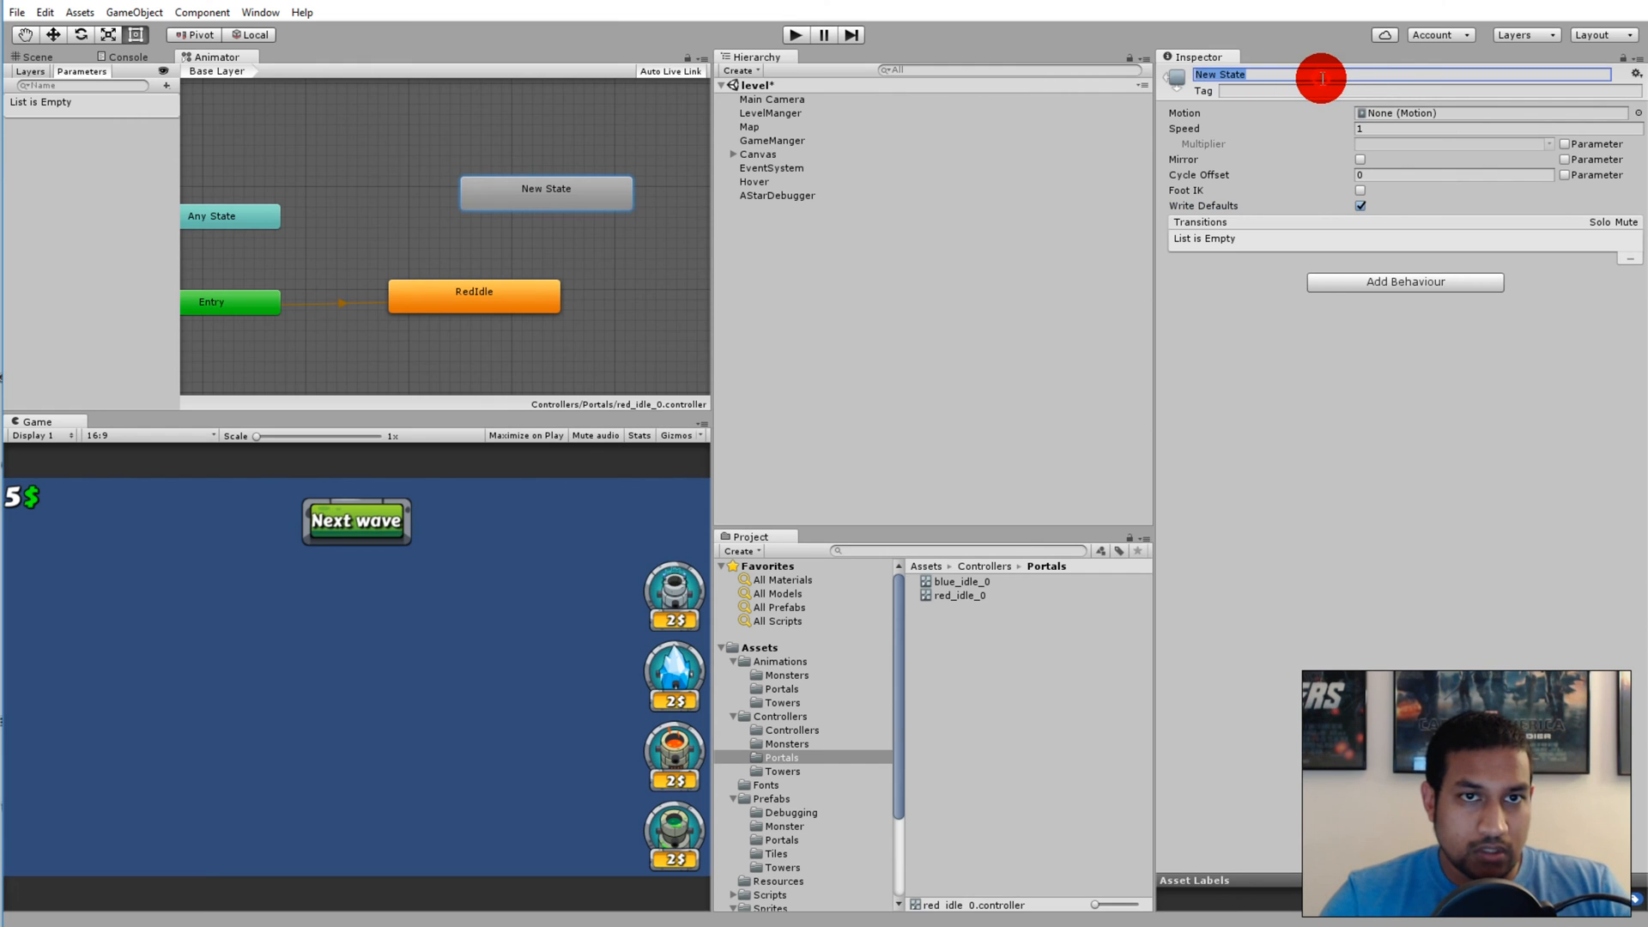
text(Op)
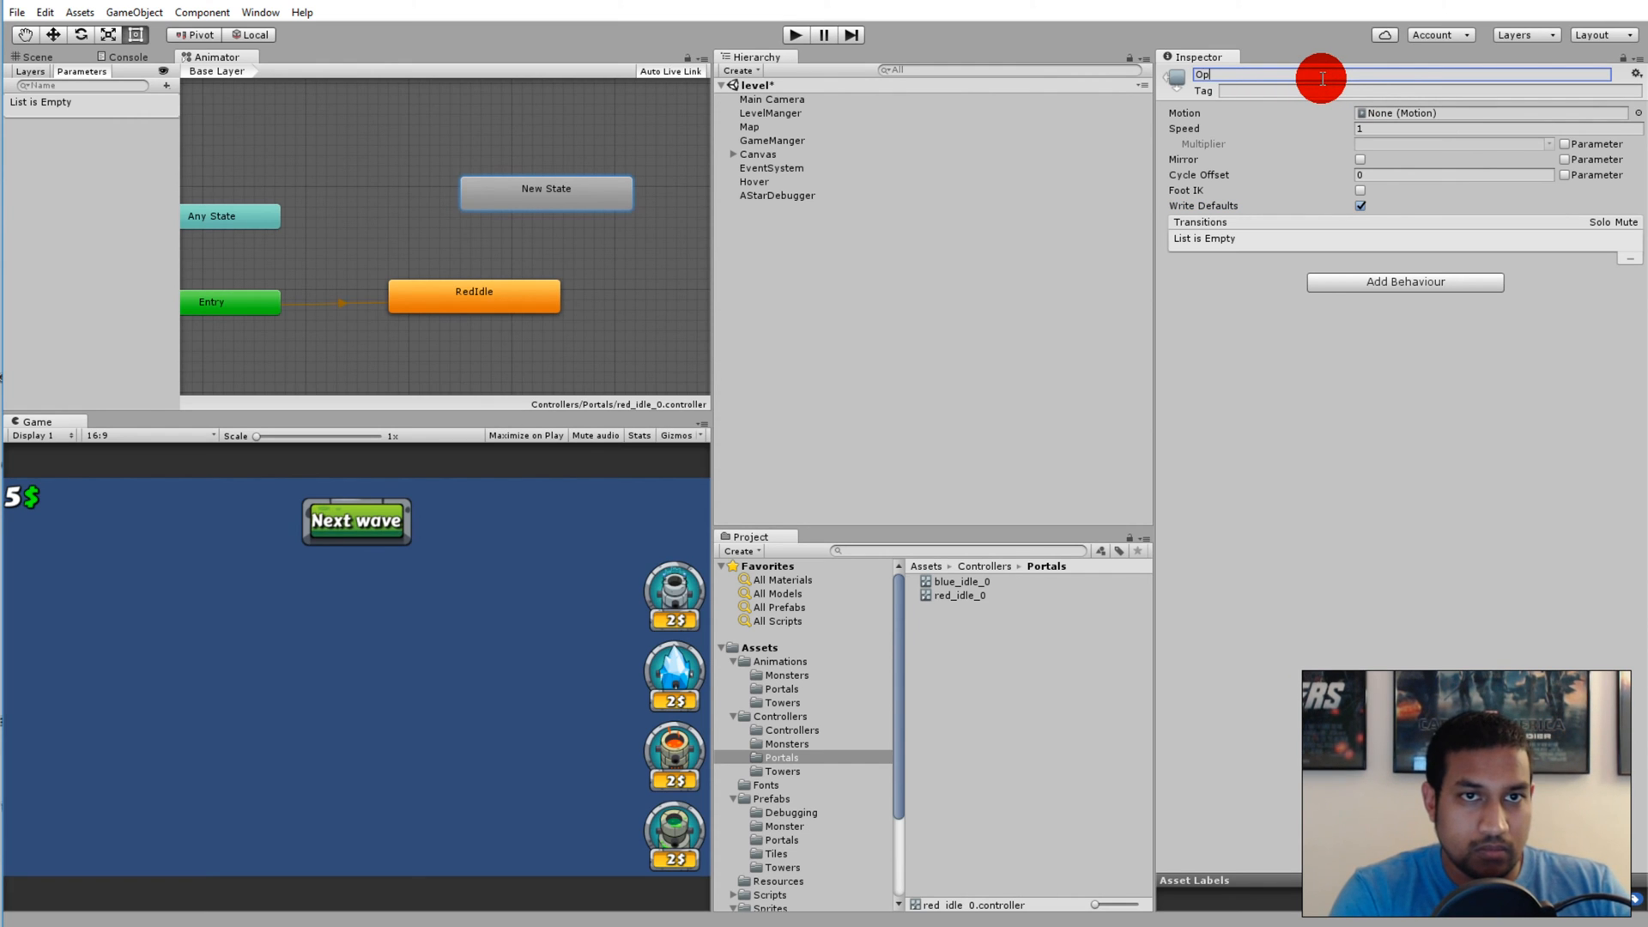
text(en)
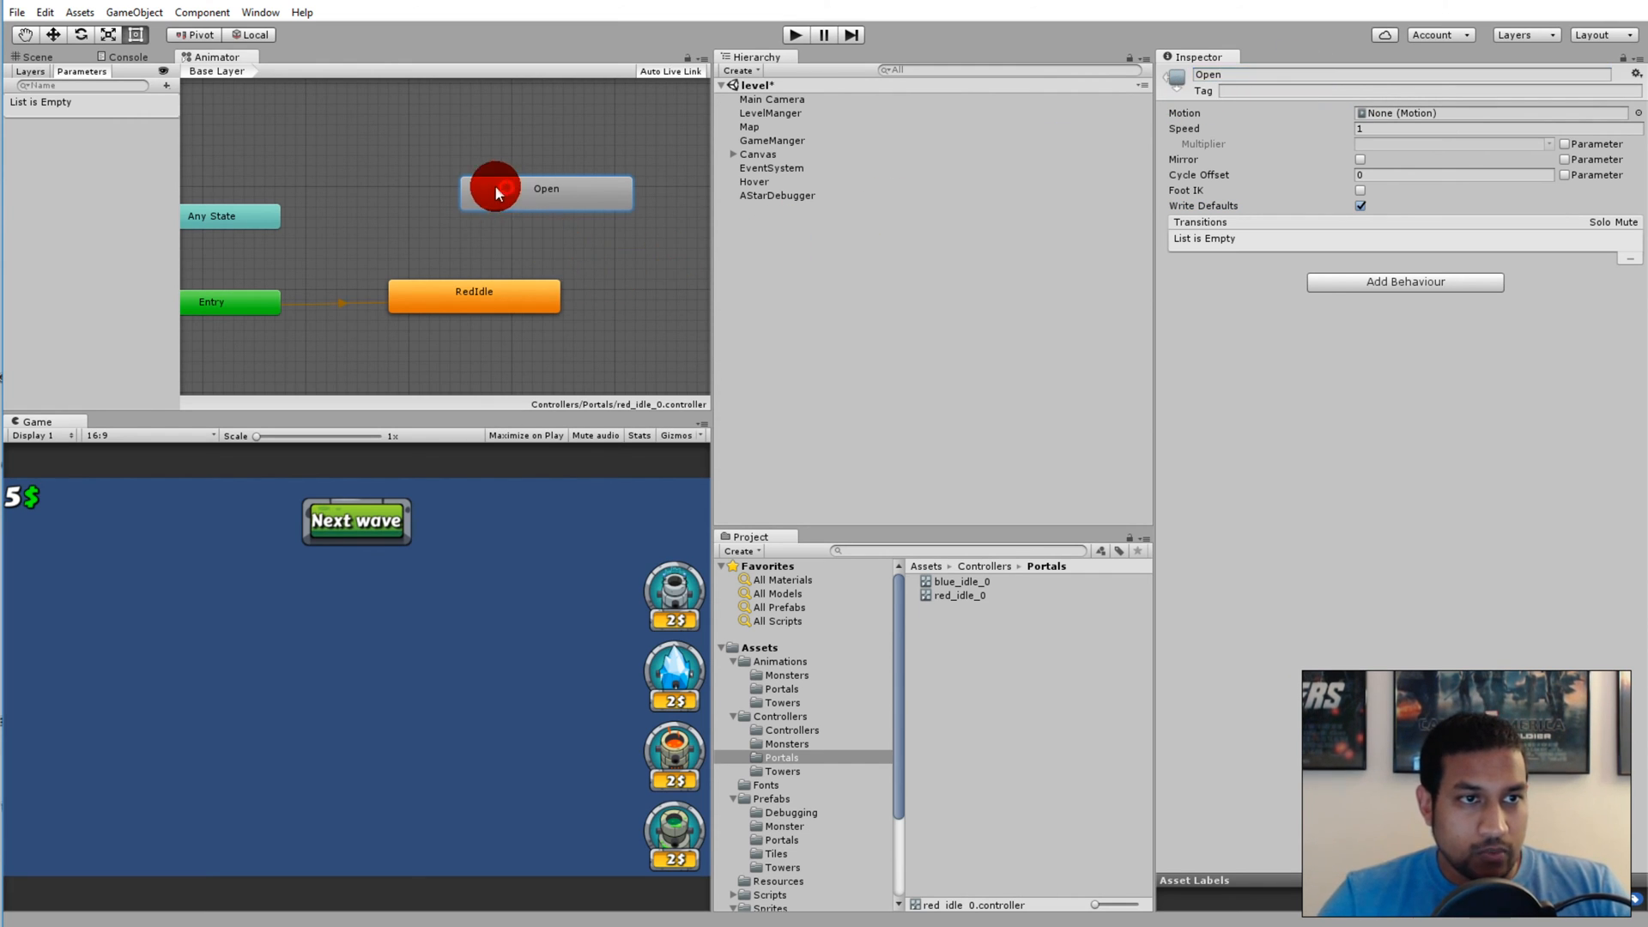
Add transitions from RedIdle to Open and from Open back to RedIdle
right_click(473, 291)
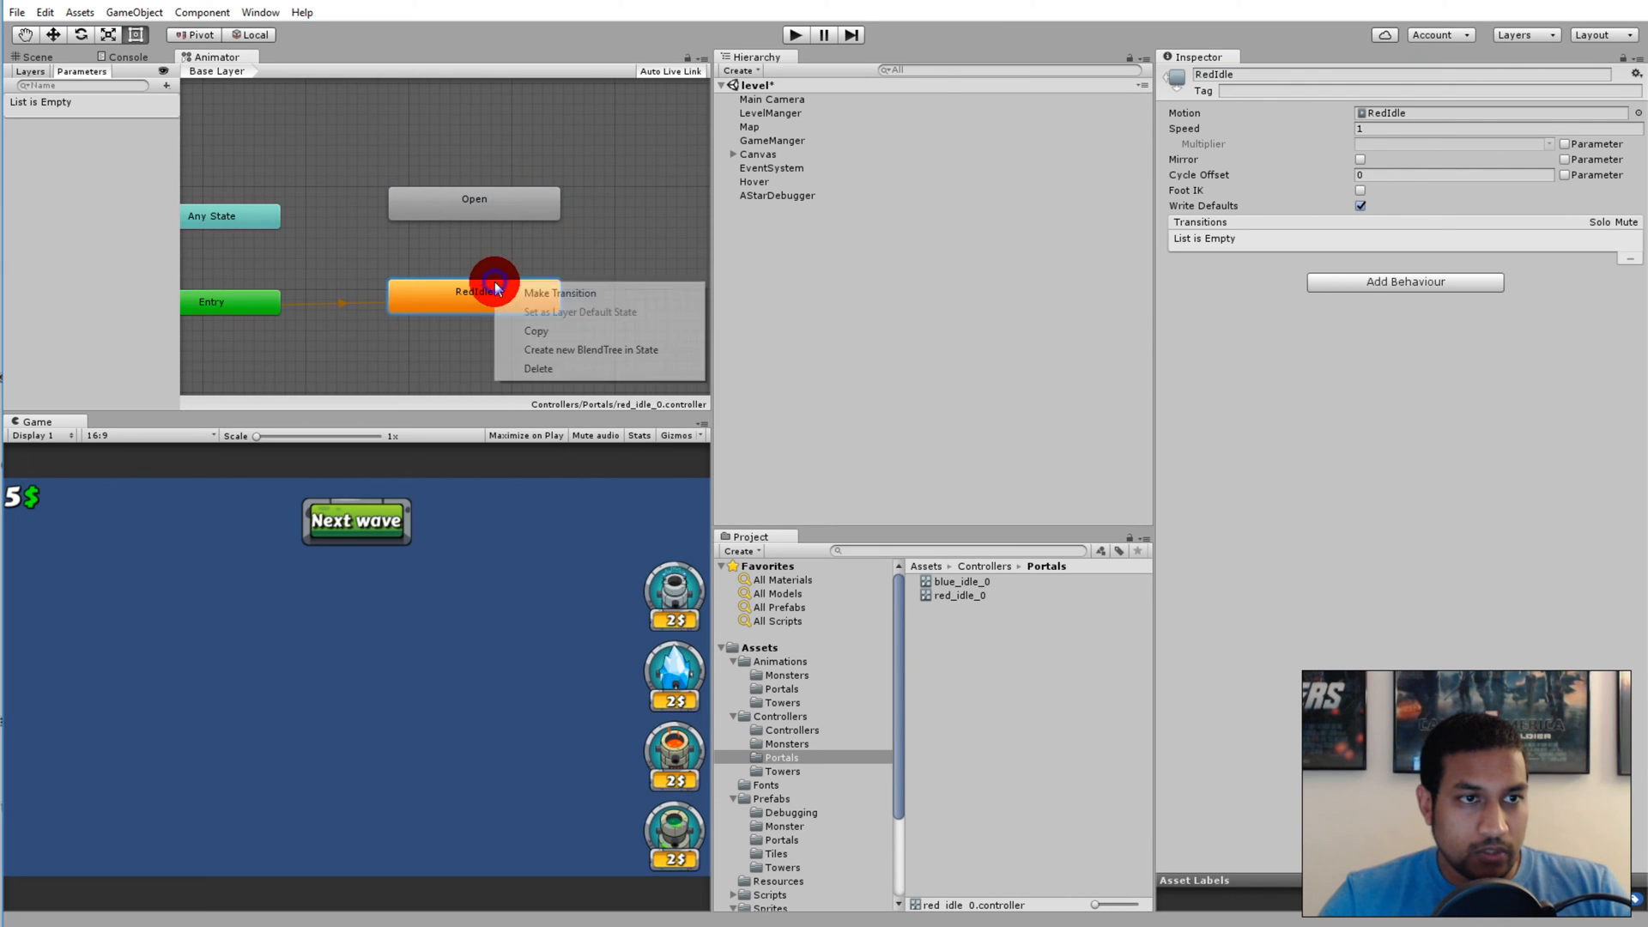
click(560, 292)
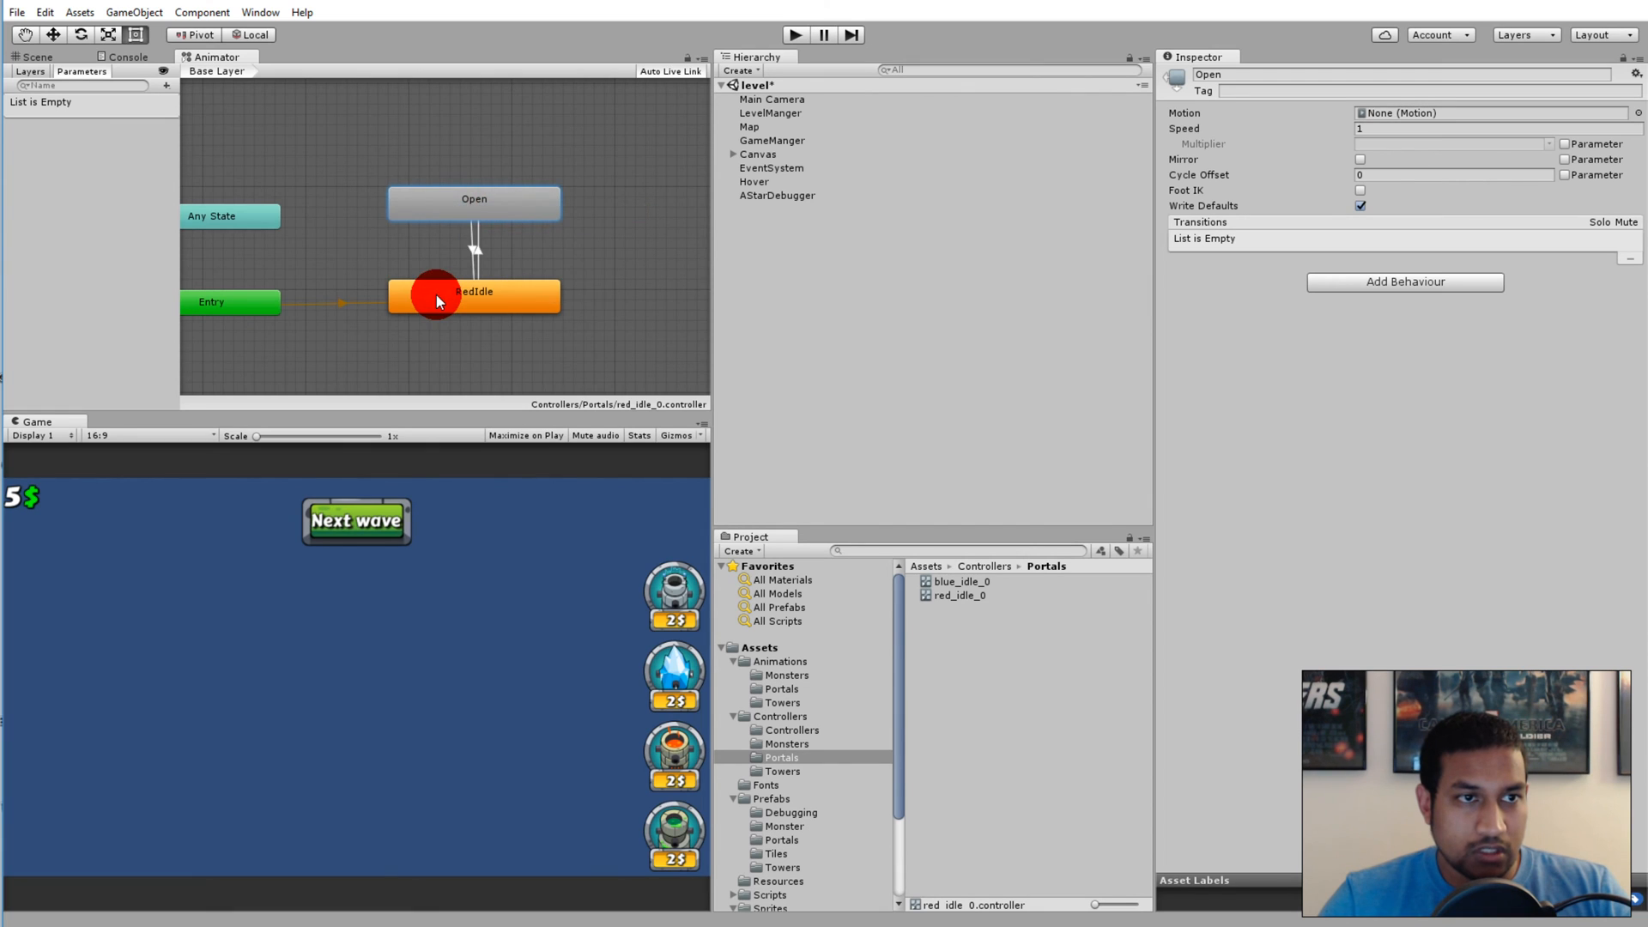
click(484, 295)
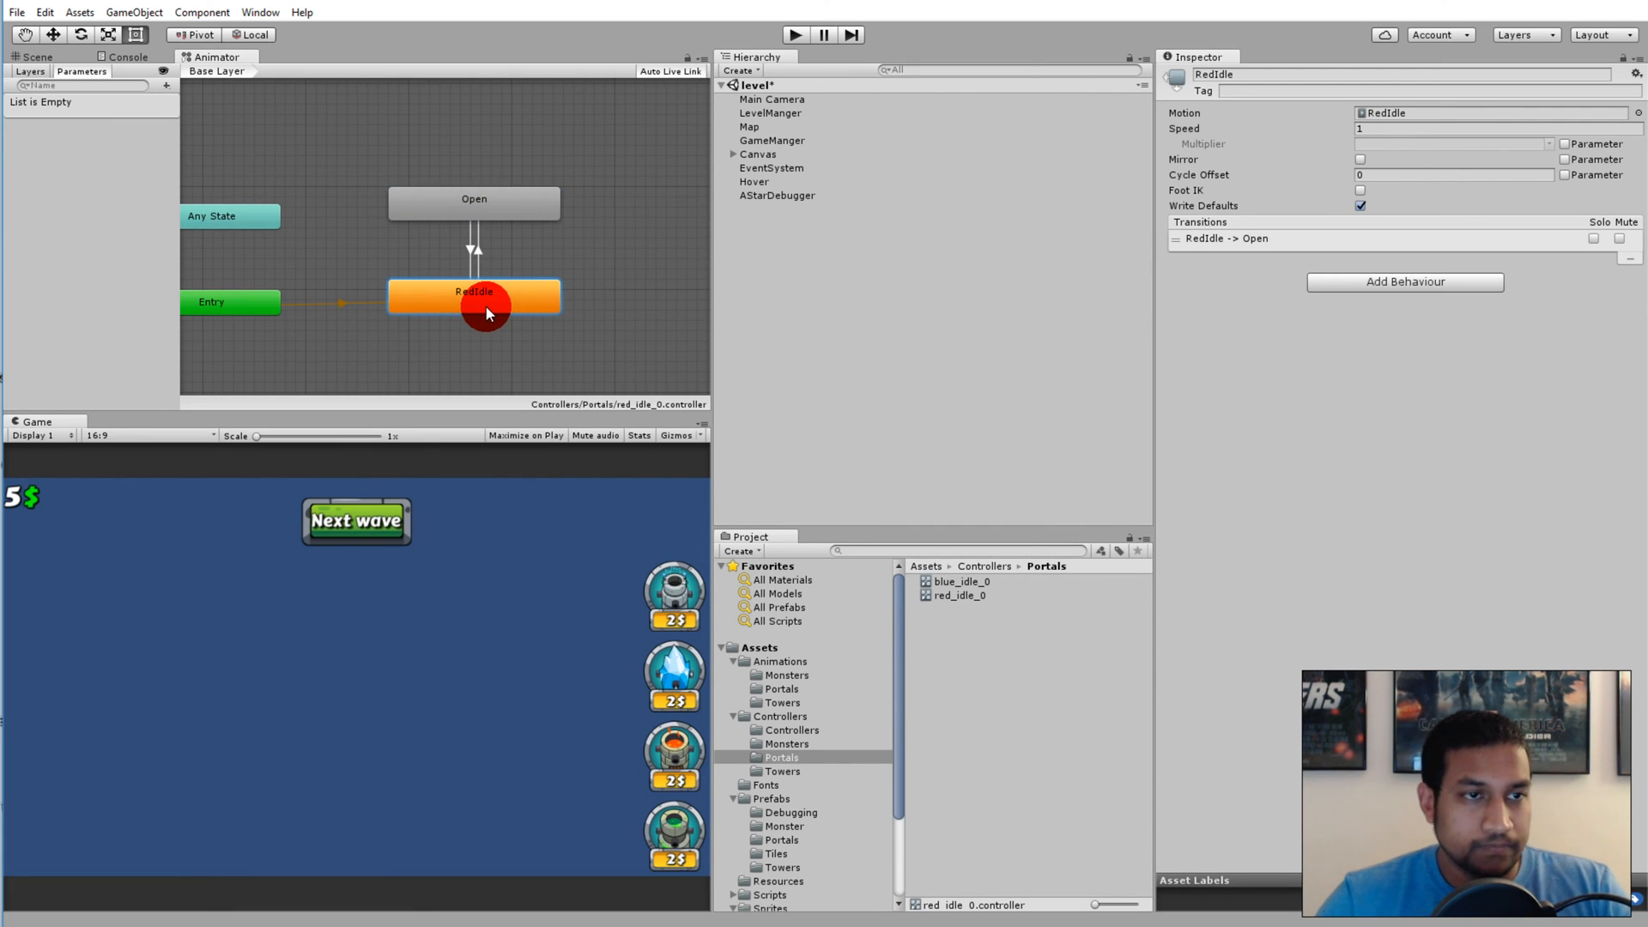
click(473, 200)
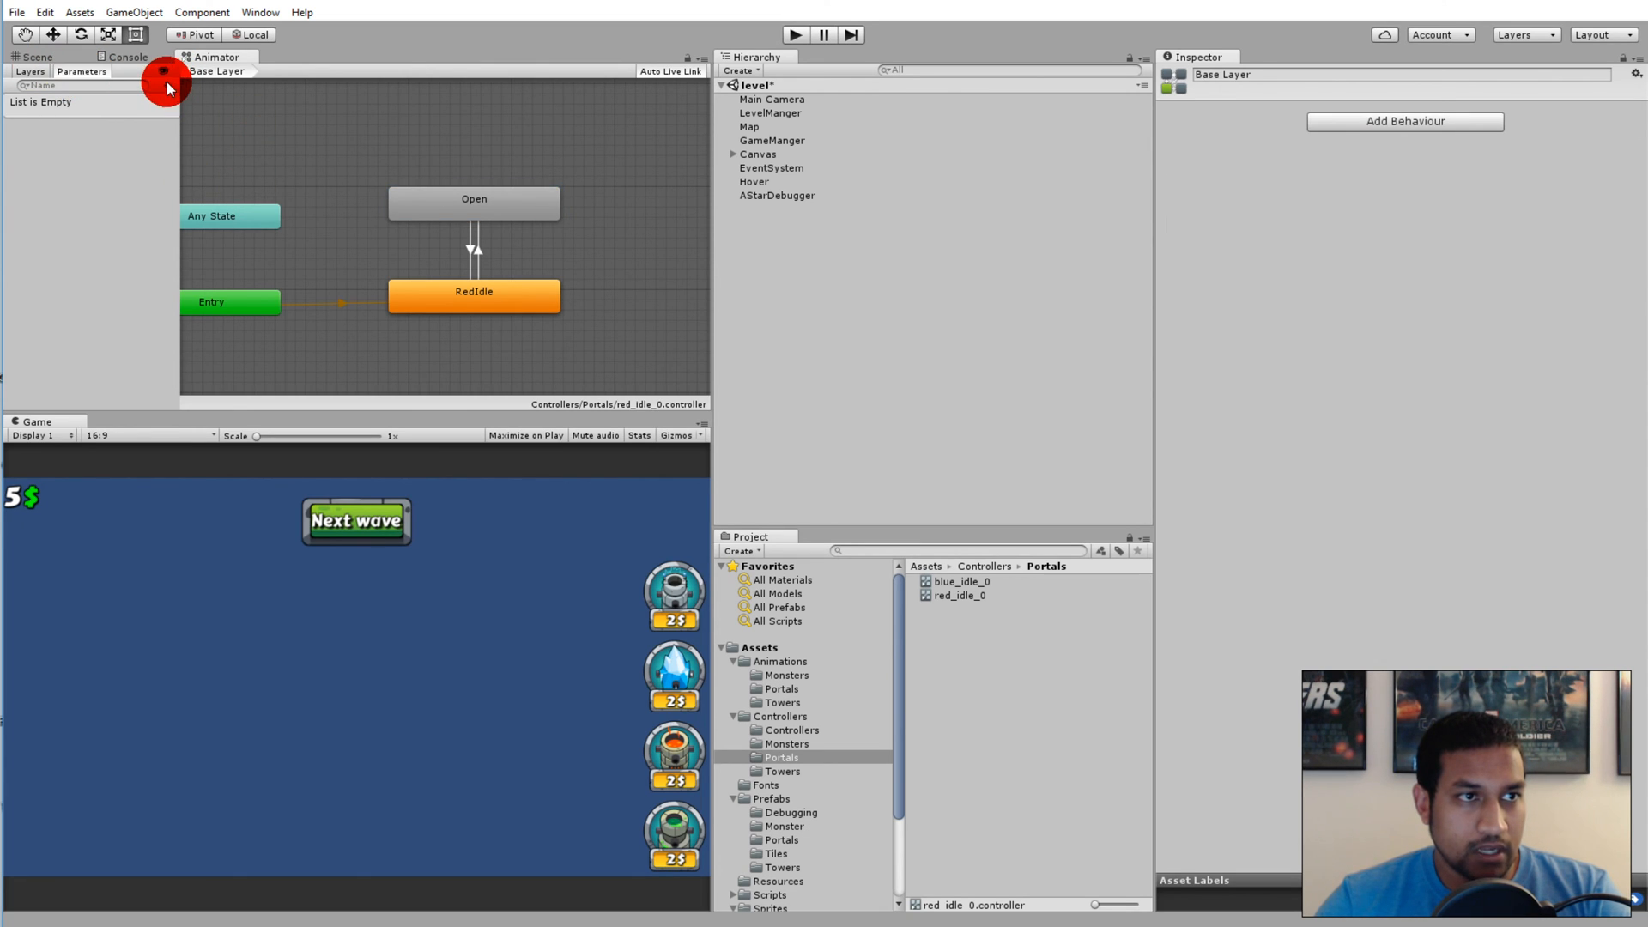
Add an Open trigger; give RedIdle→Open no exit time, zero duration and an Open condition
click(165, 85)
text(Open)
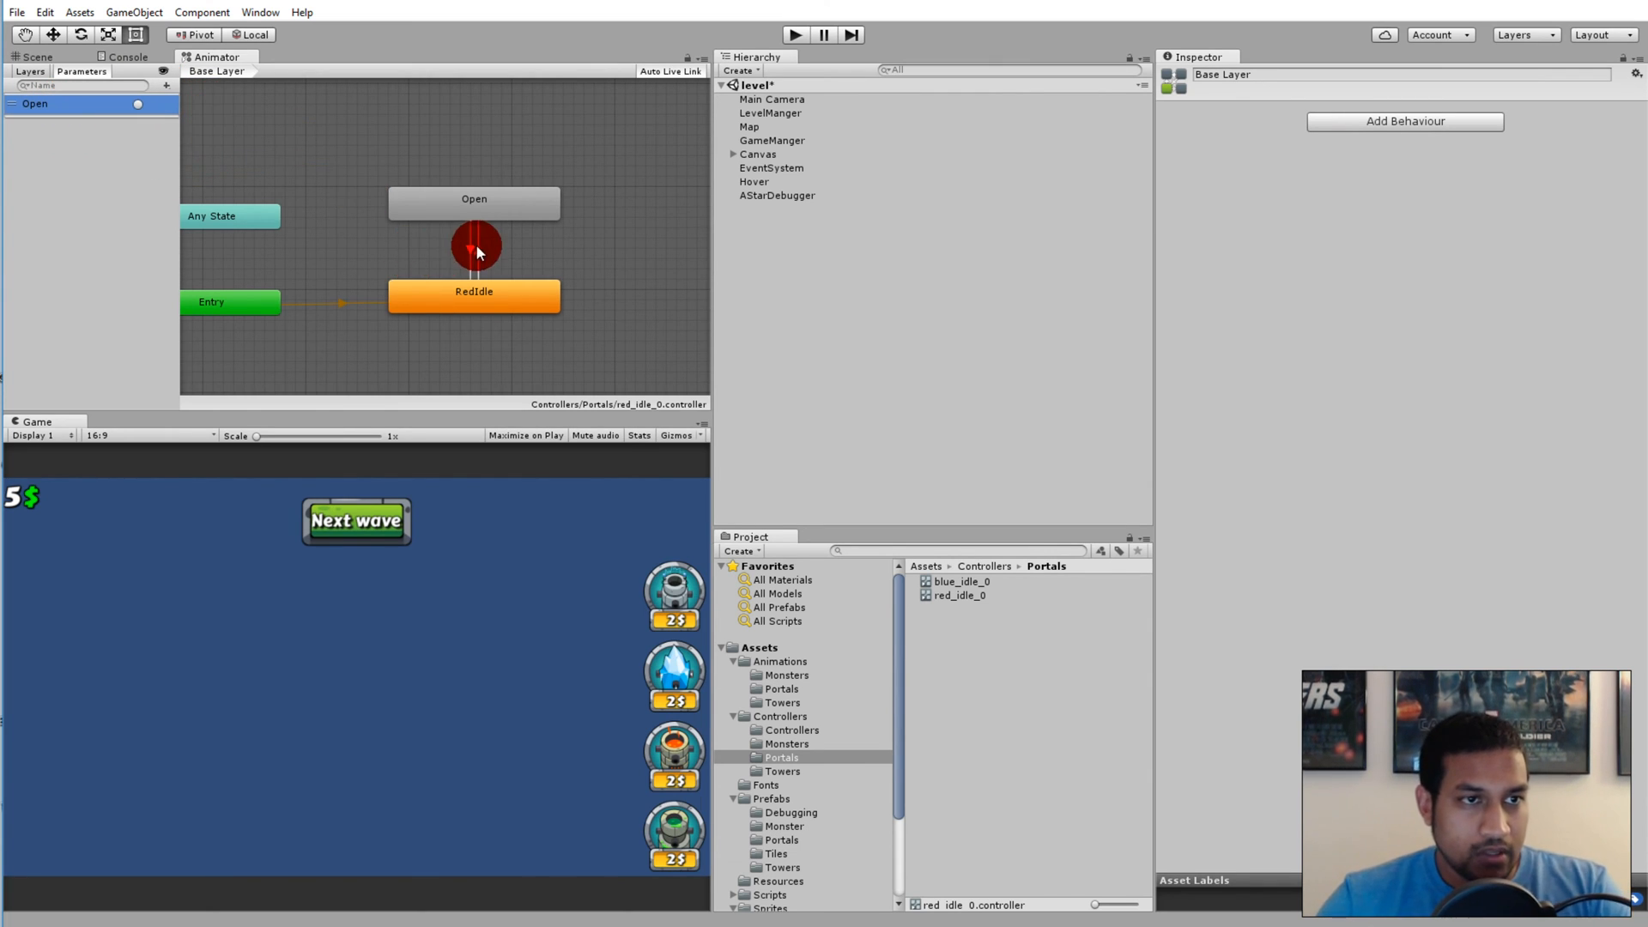
click(475, 249)
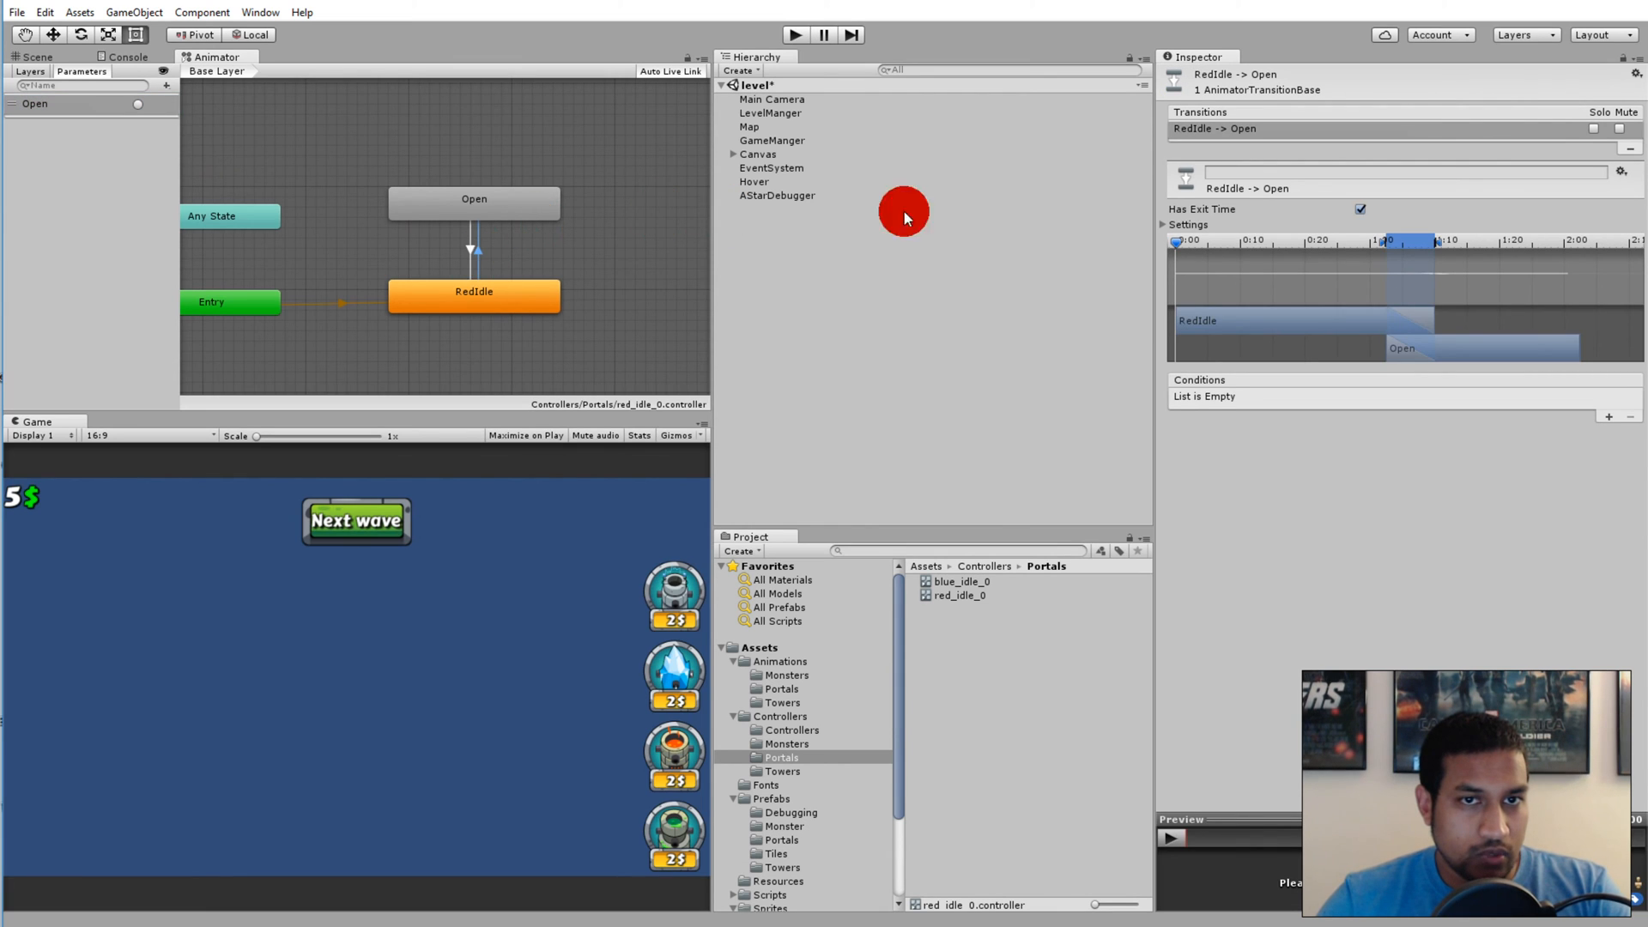
click(1360, 210)
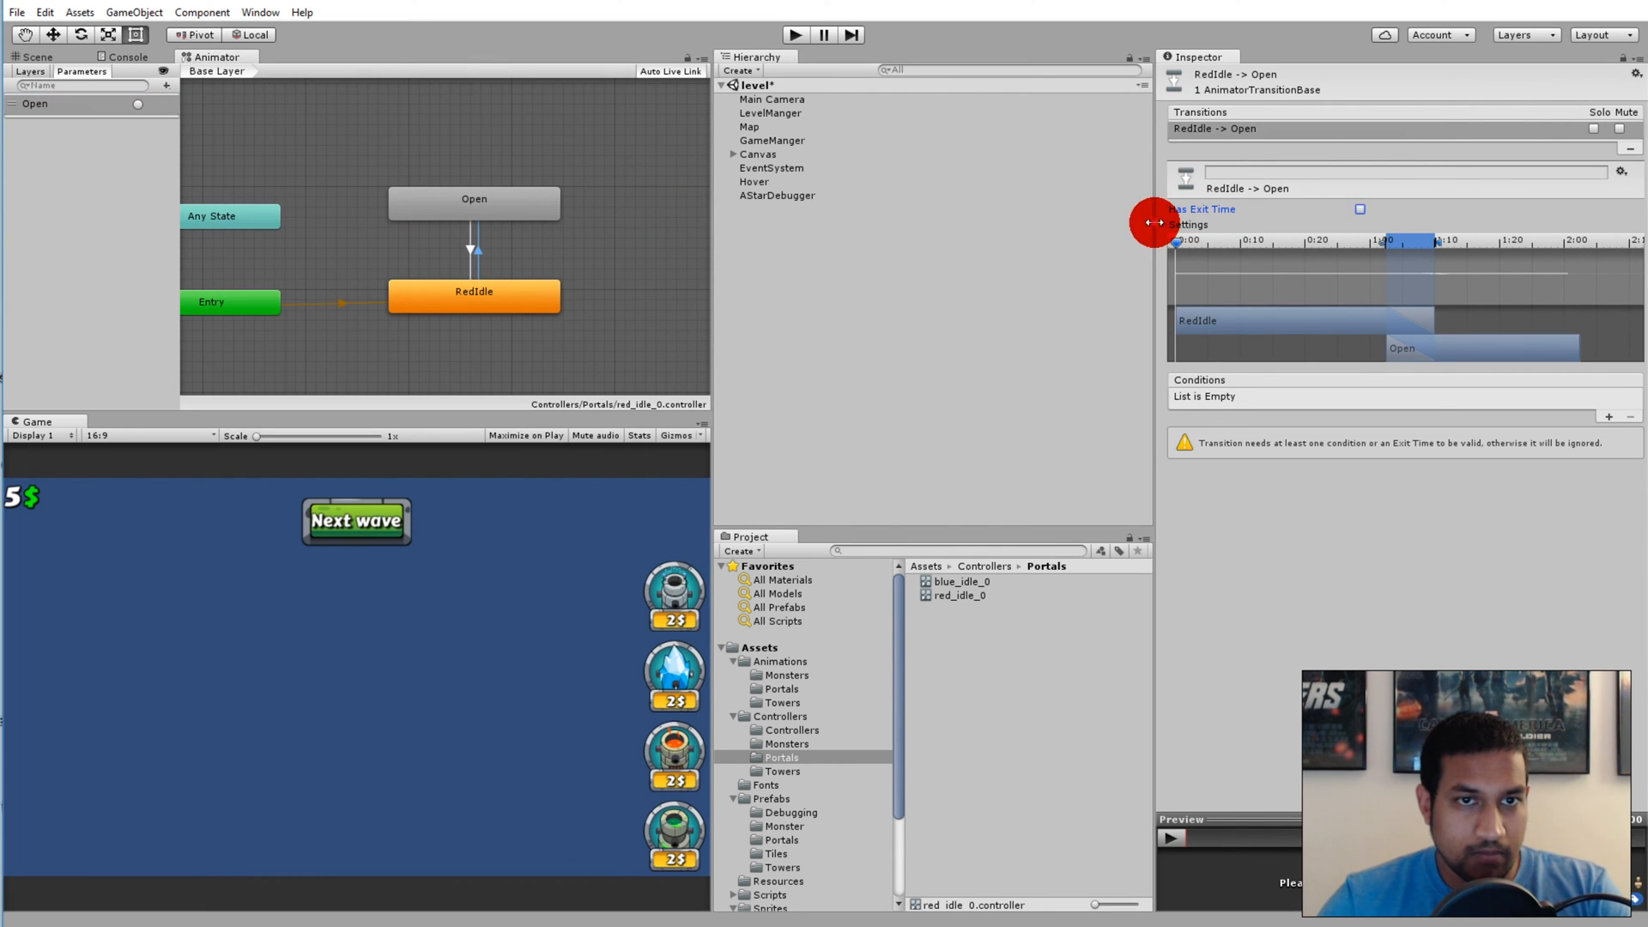
click(1166, 225)
text(0)
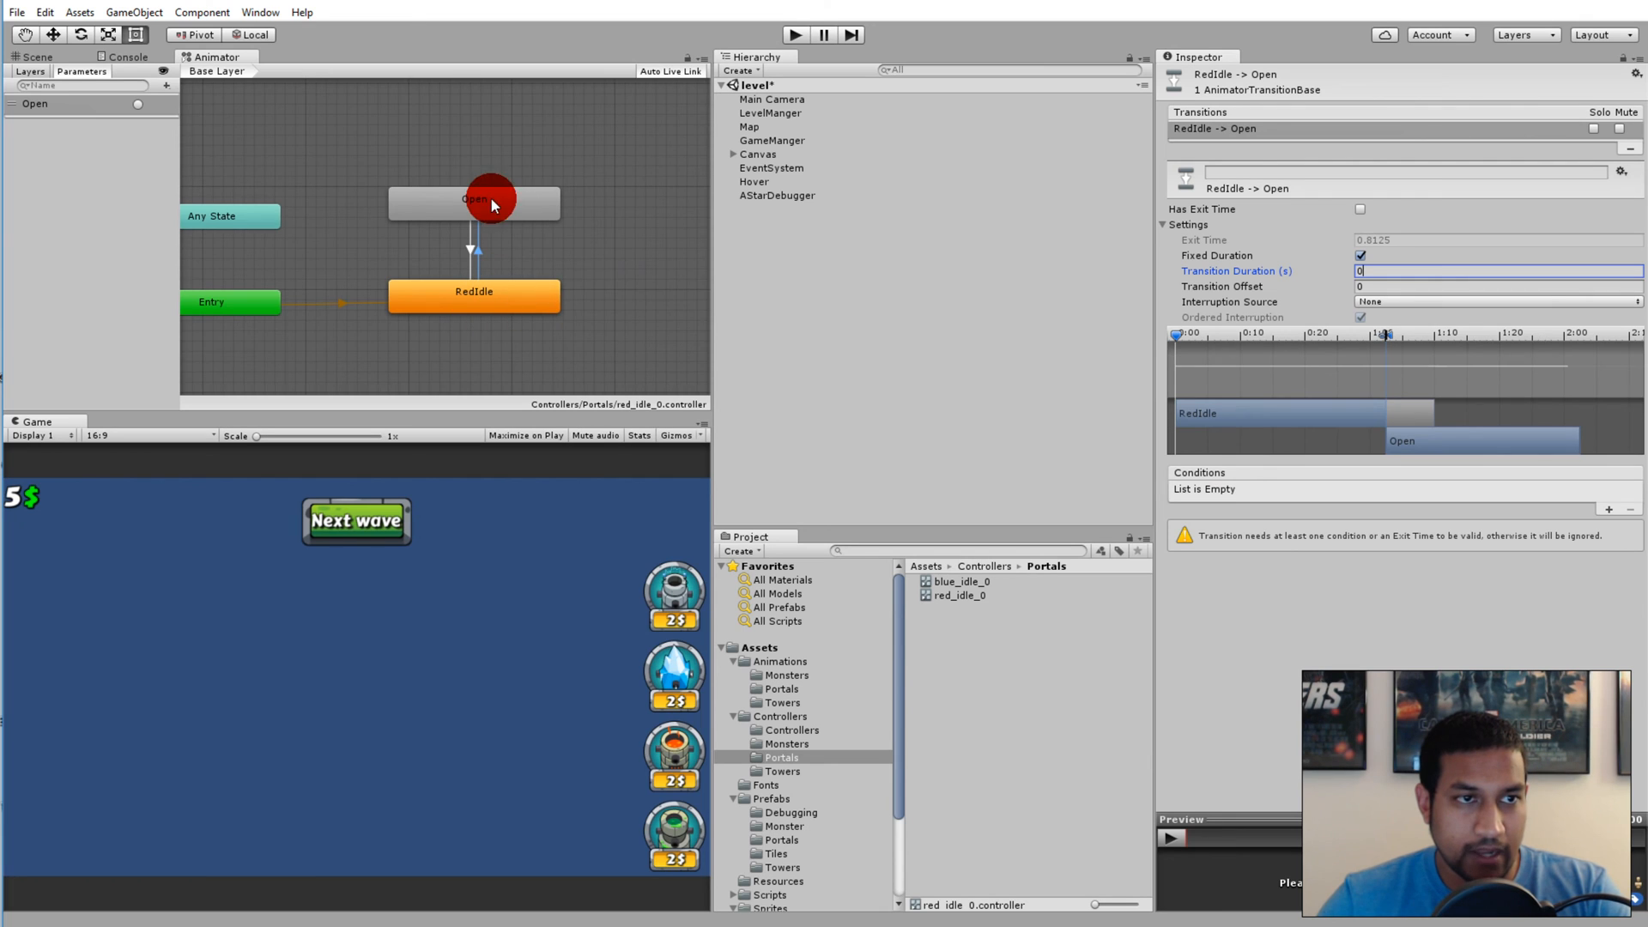
click(1607, 507)
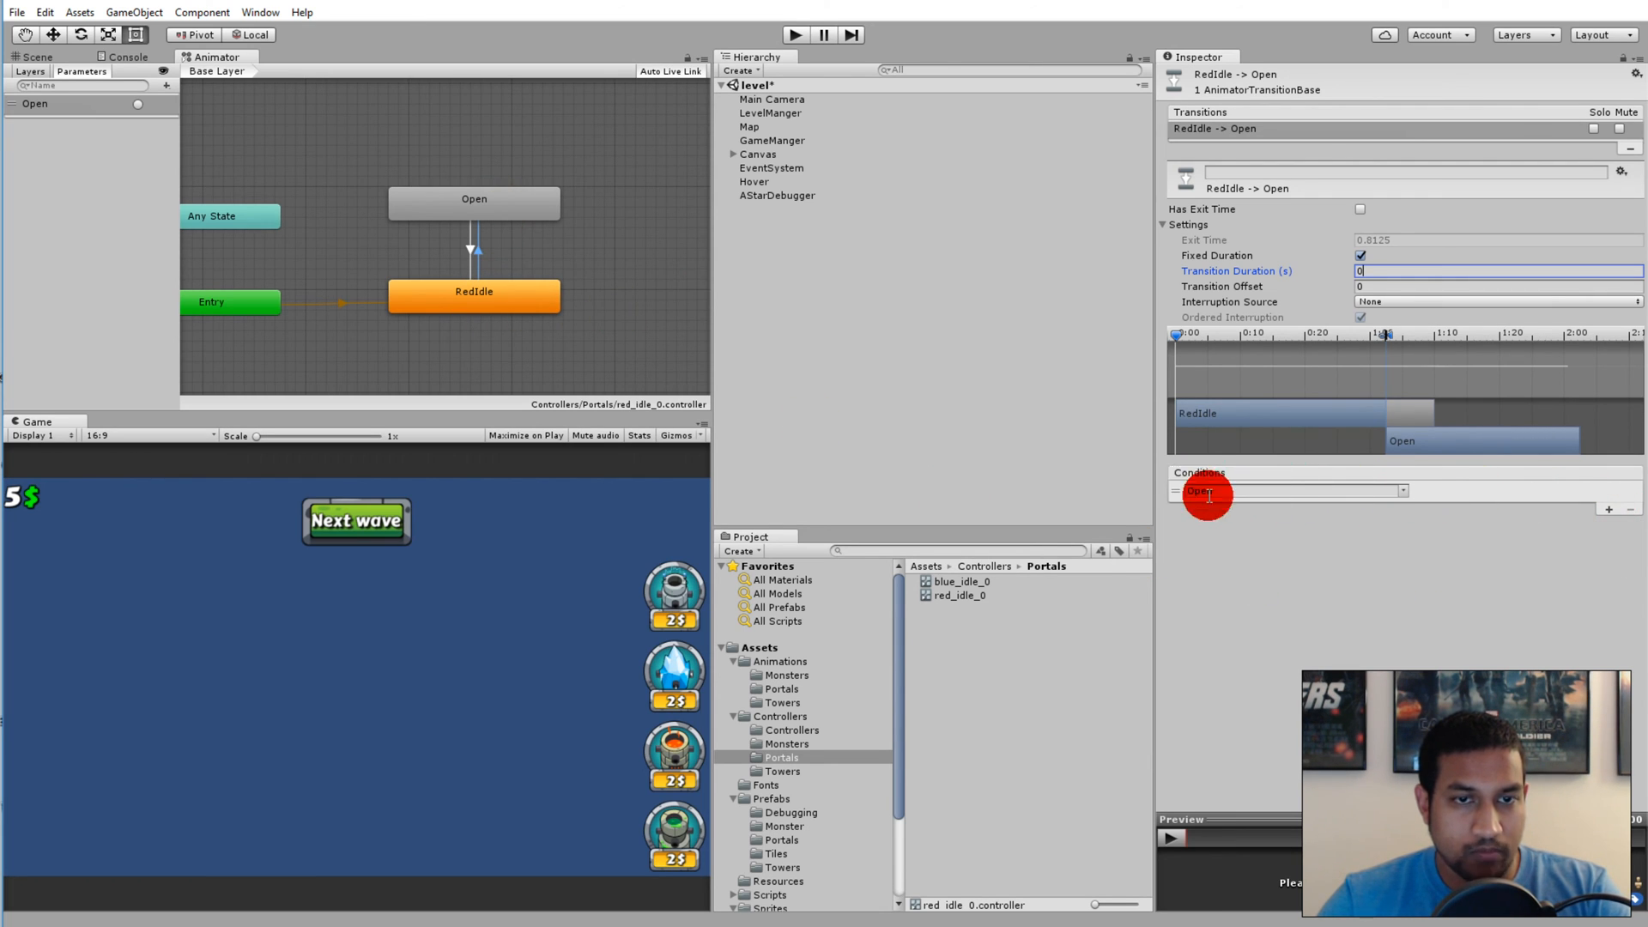
click(468, 254)
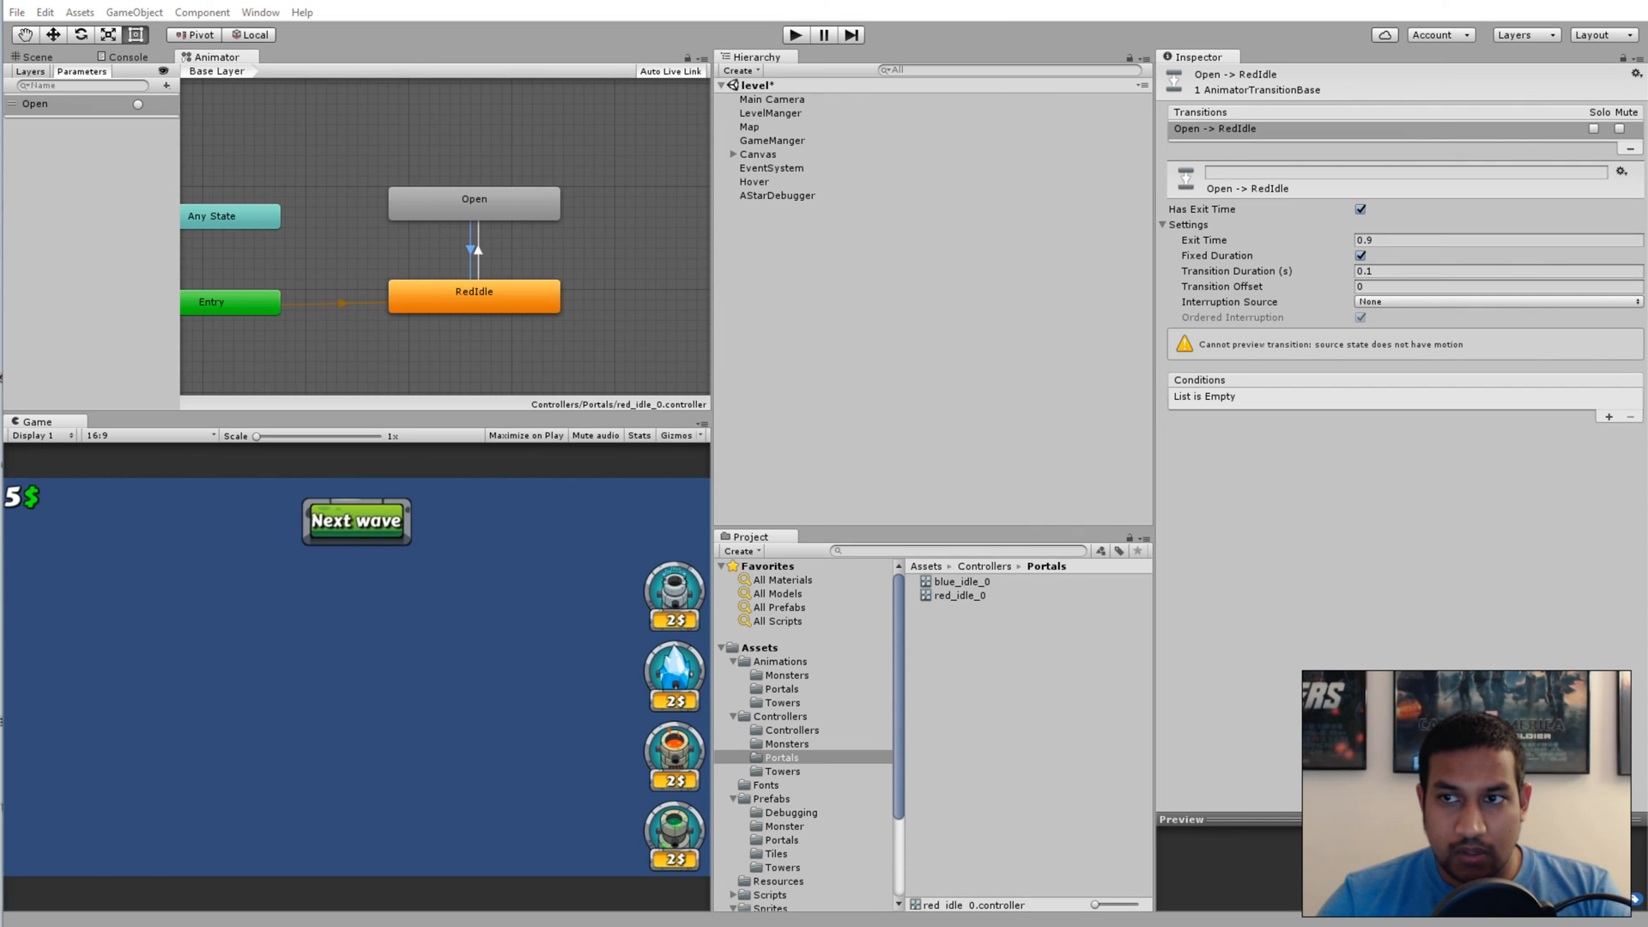
click(1040, 327)
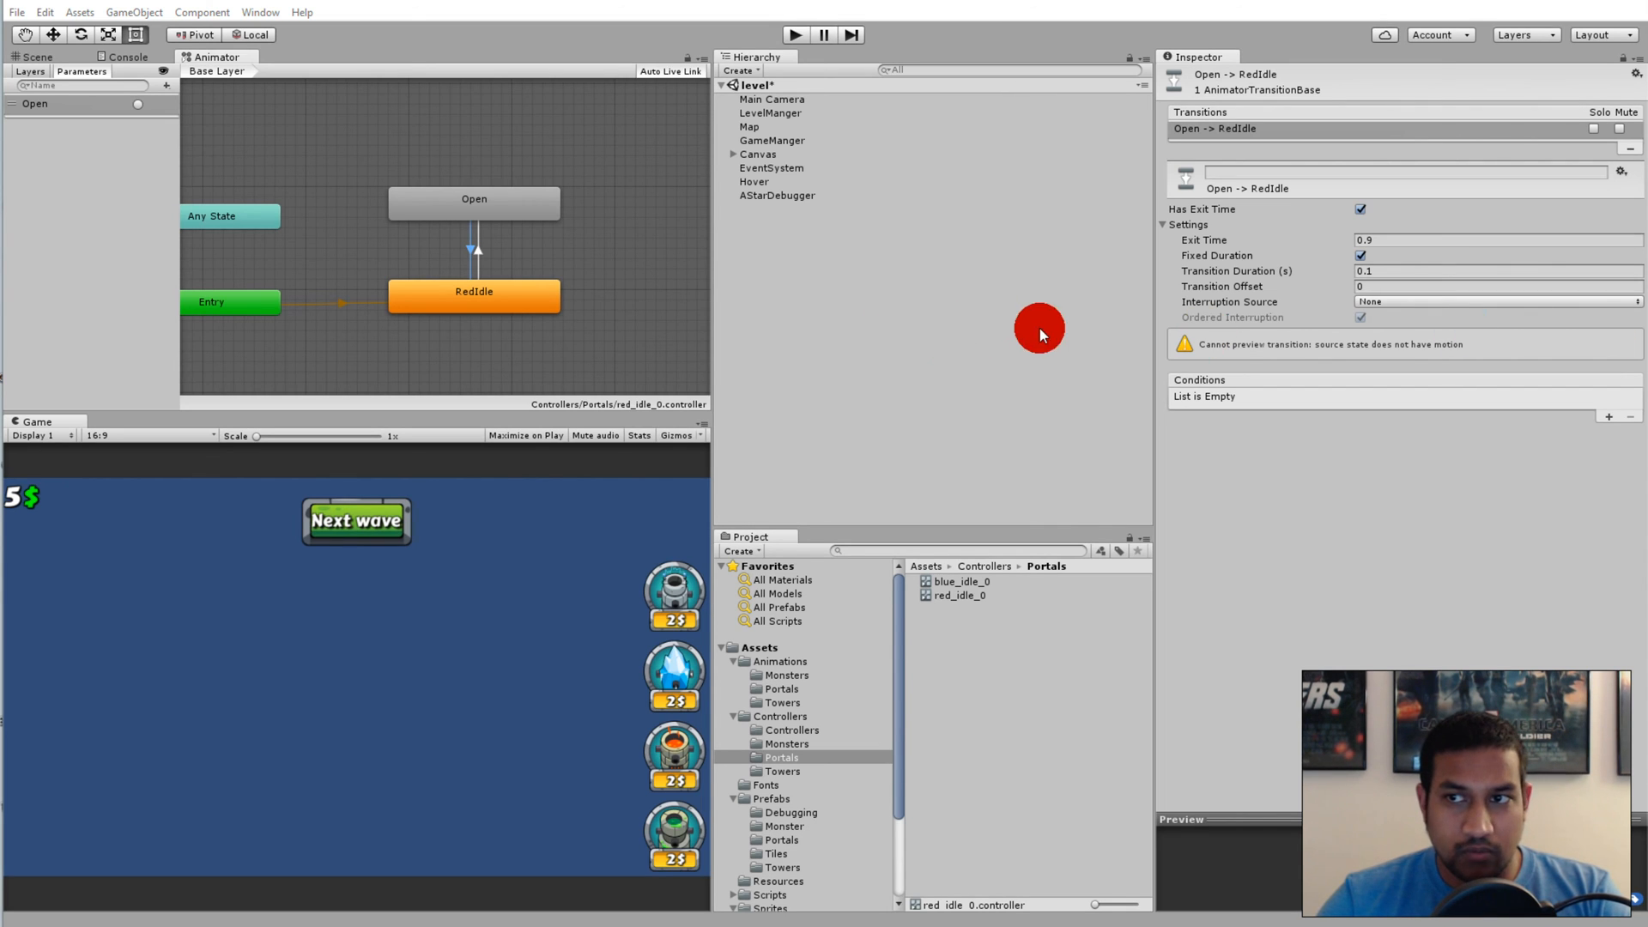
mouse_move(895, 466)
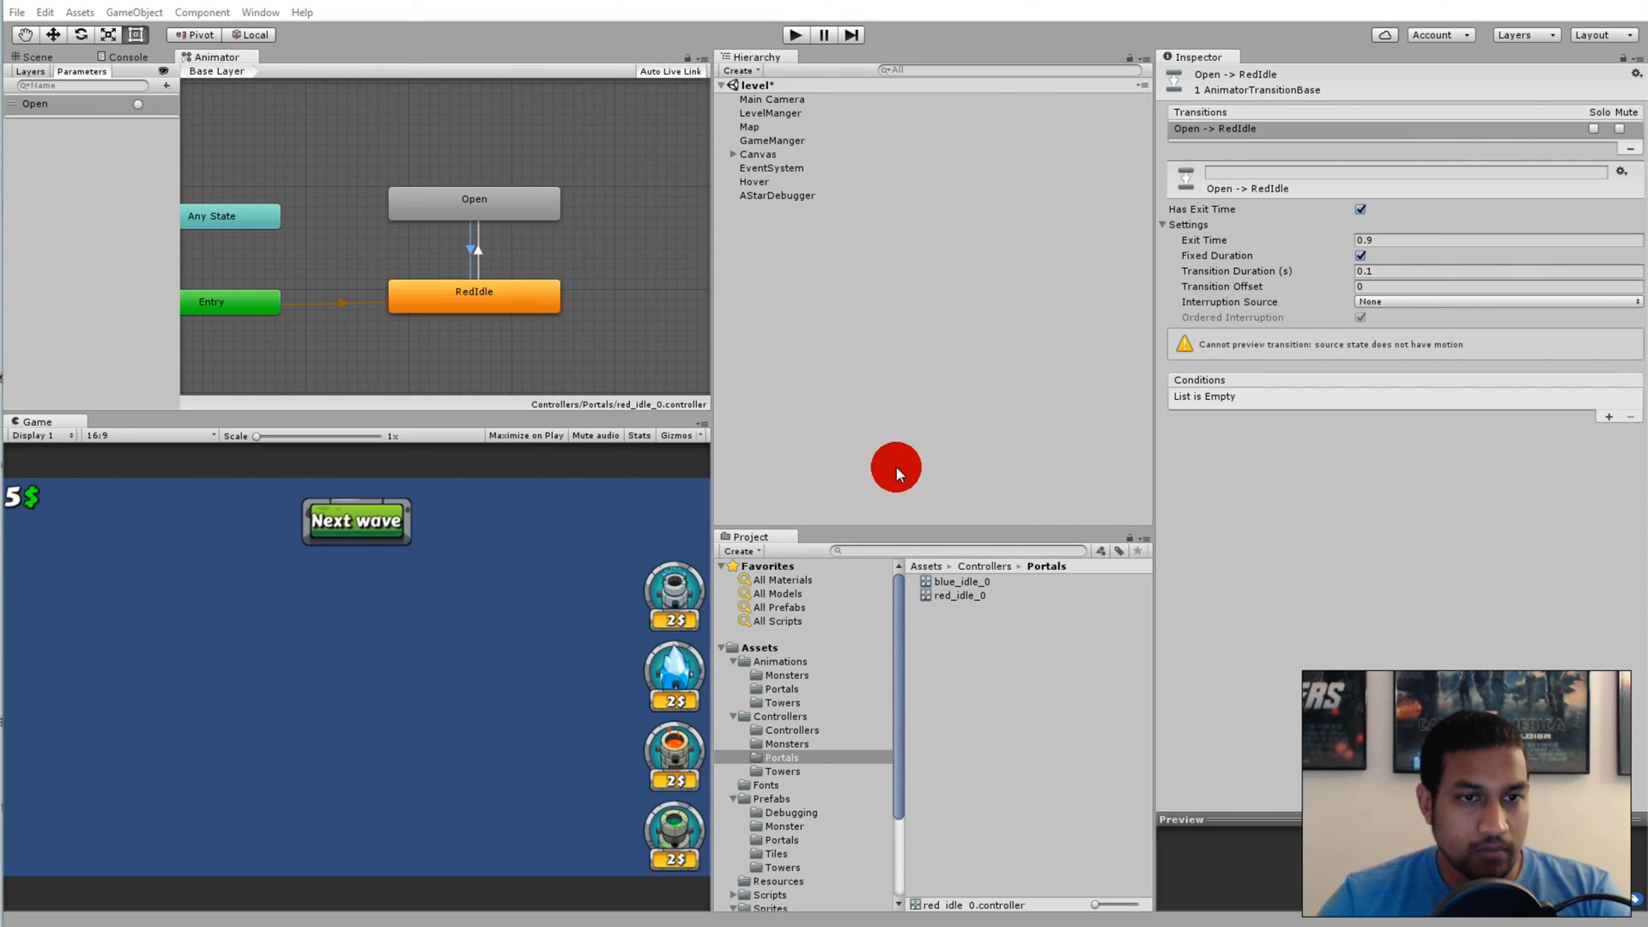
mouse_move(1016, 423)
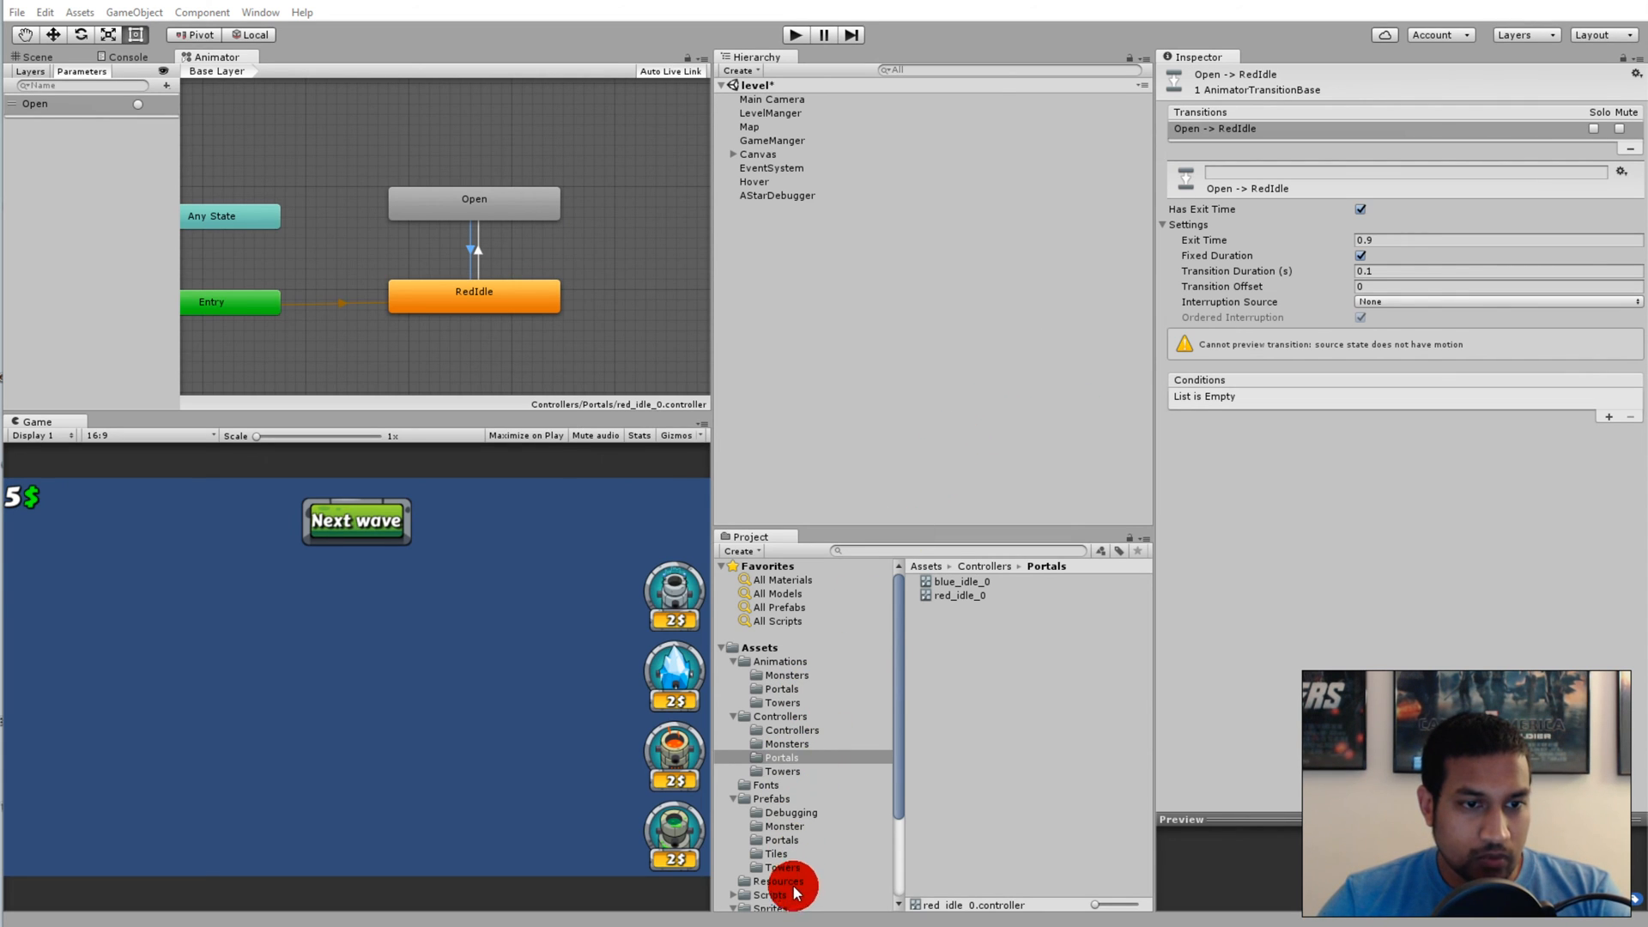
click(771, 895)
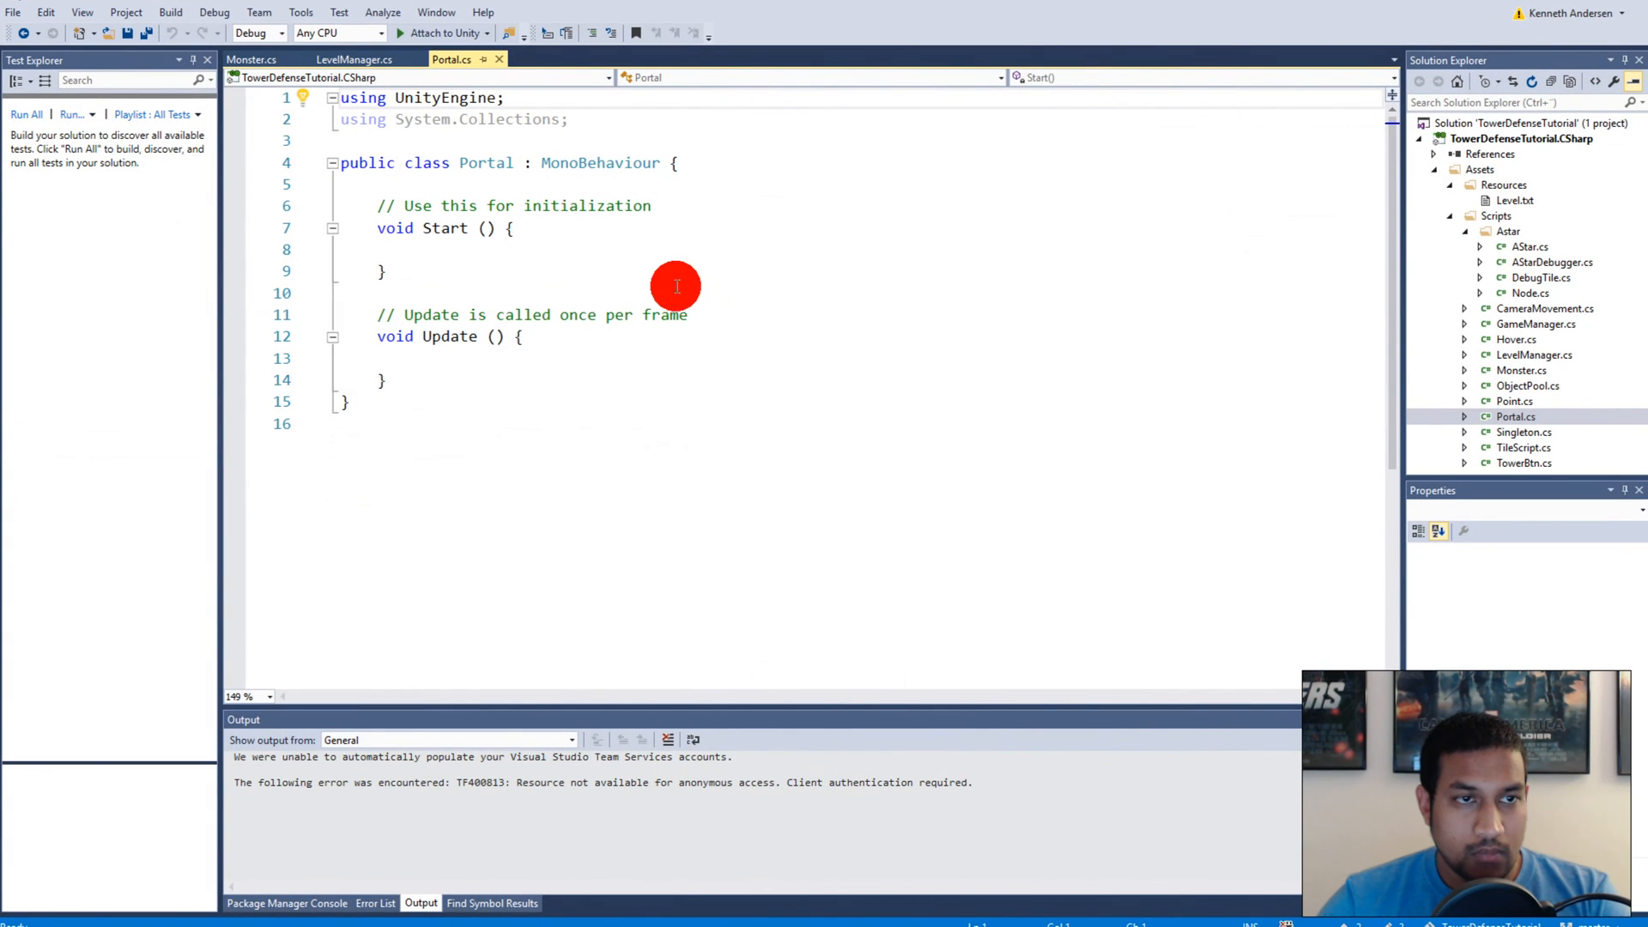
mouse_move(739, 347)
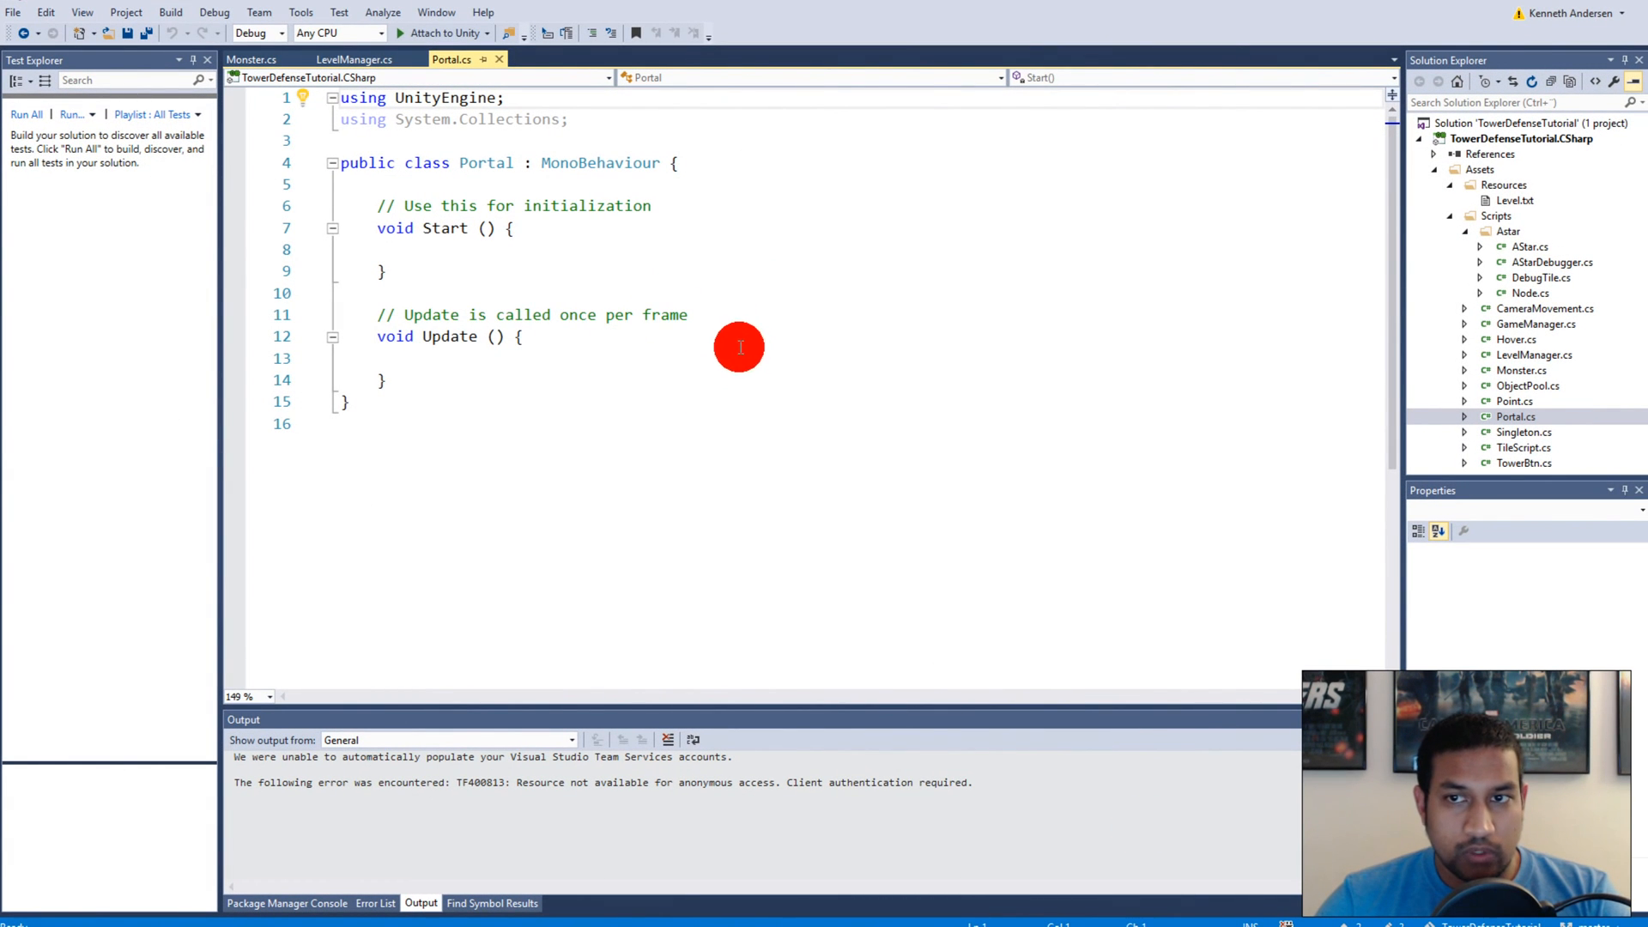
mouse_move(851, 799)
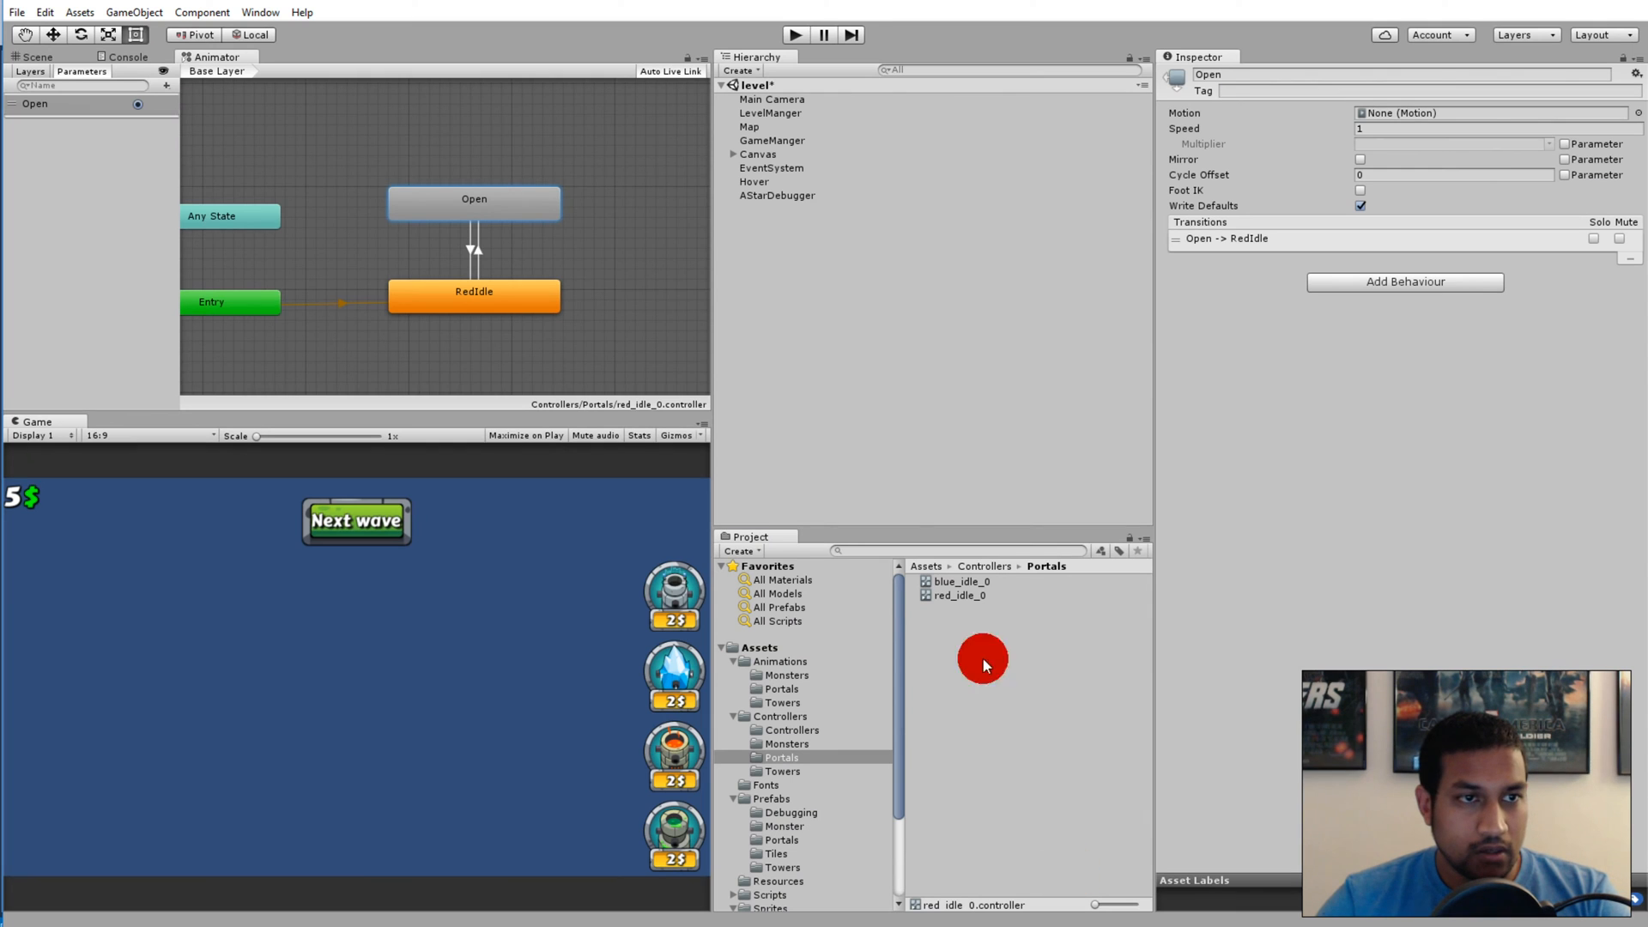
mouse_move(860, 223)
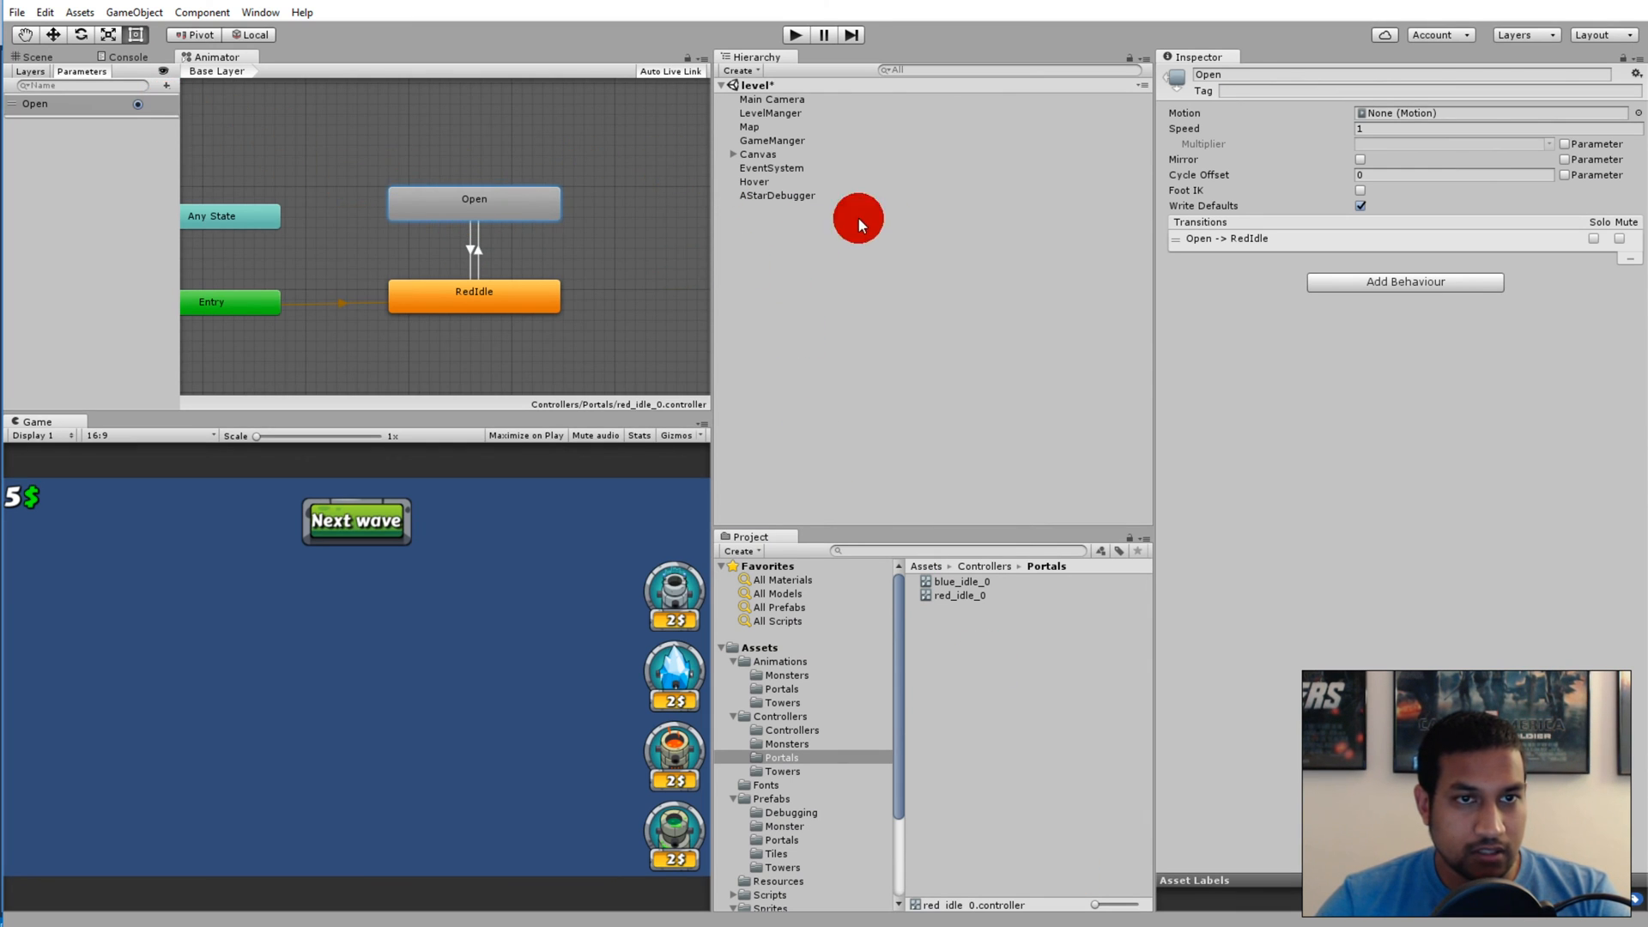
click(791, 757)
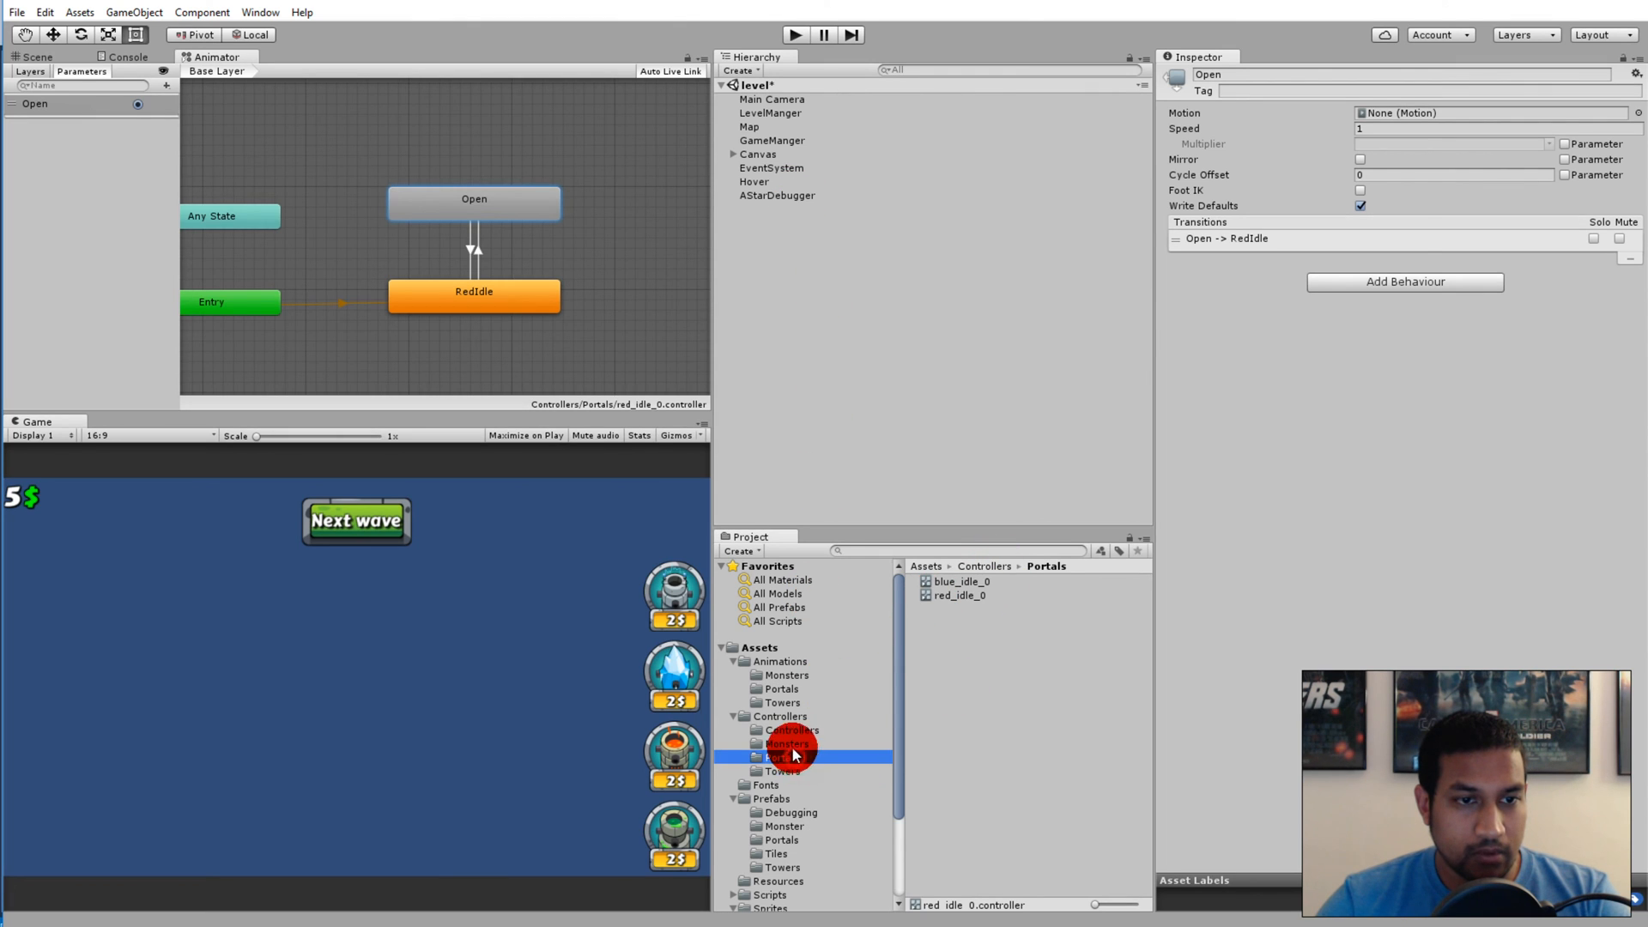
click(772, 799)
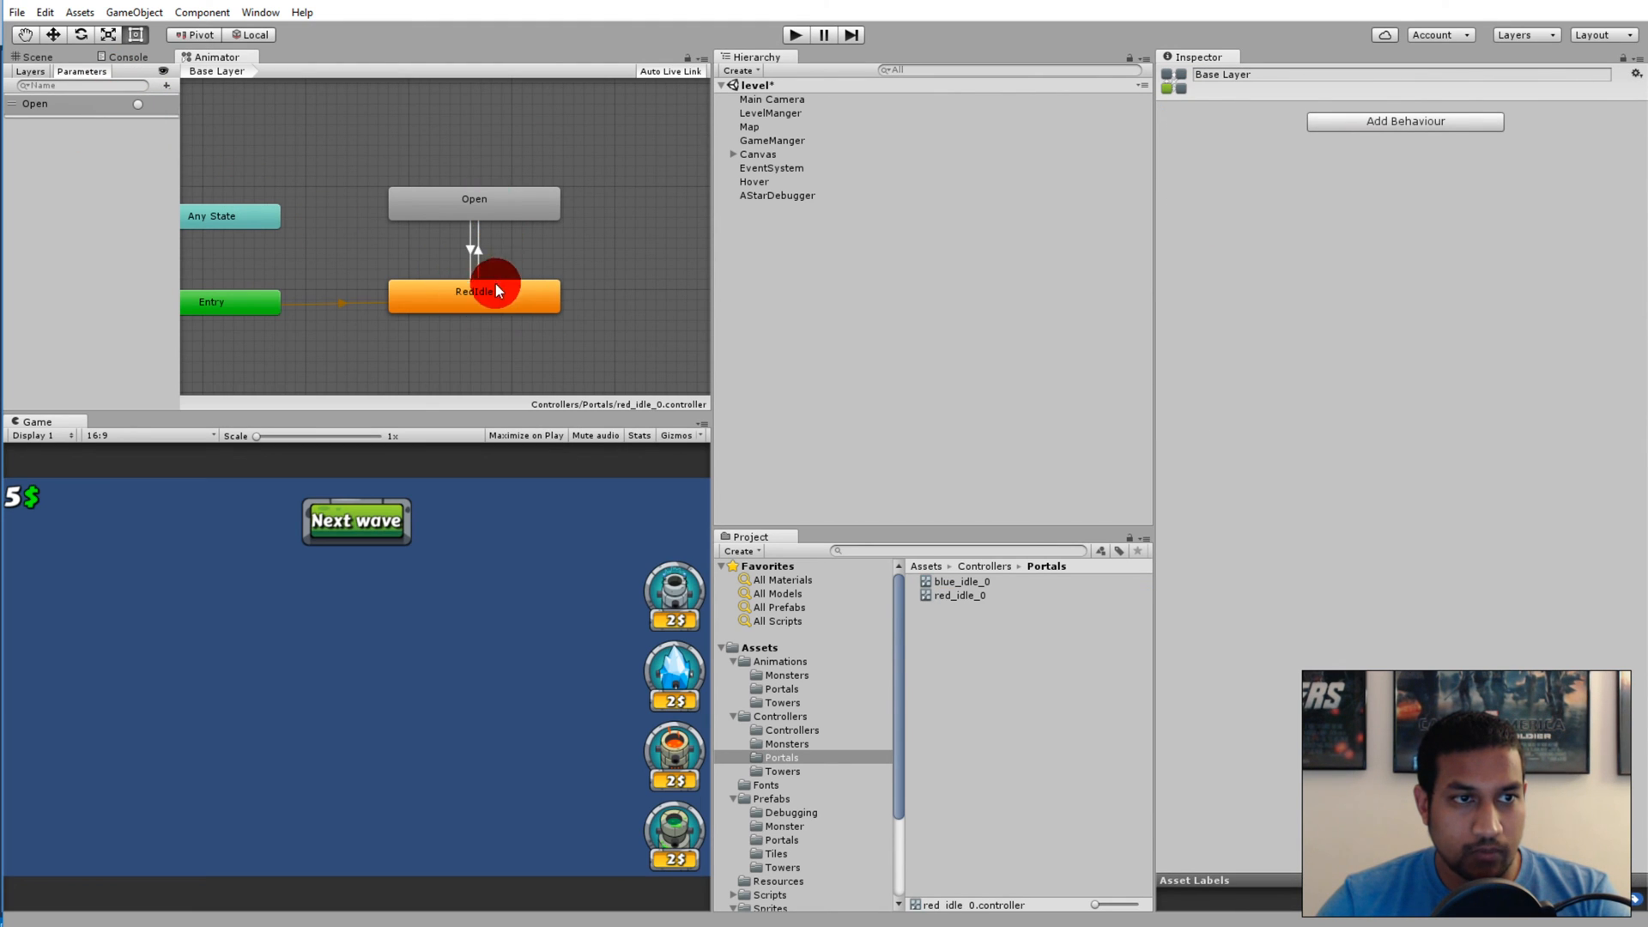
click(474, 199)
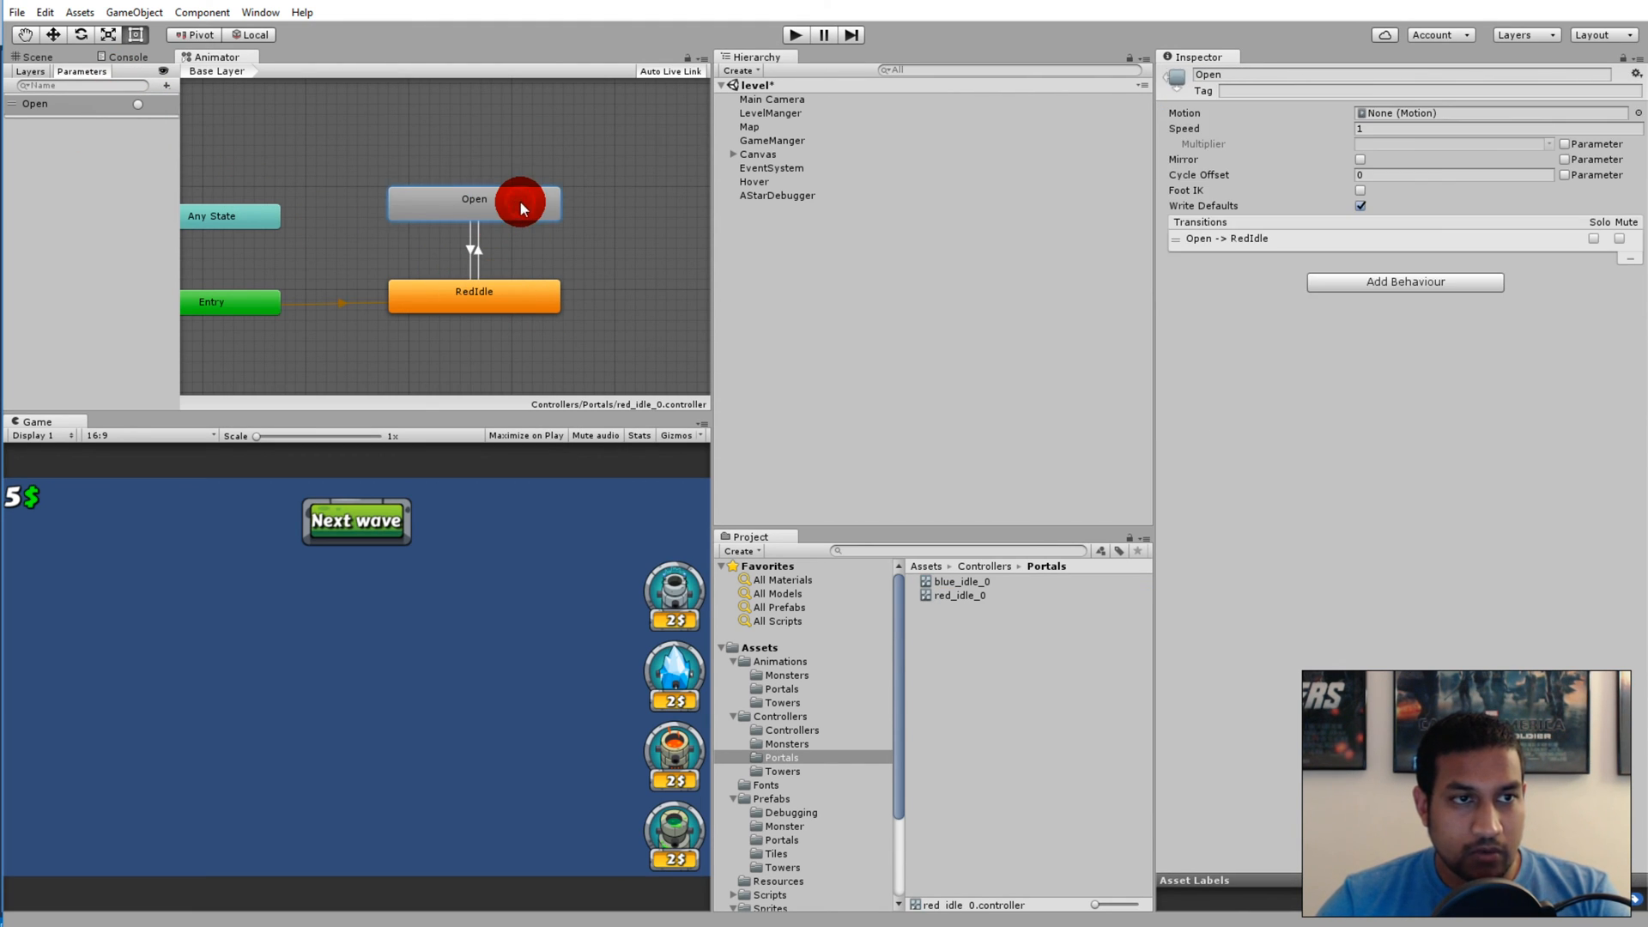
mouse_move(1361, 113)
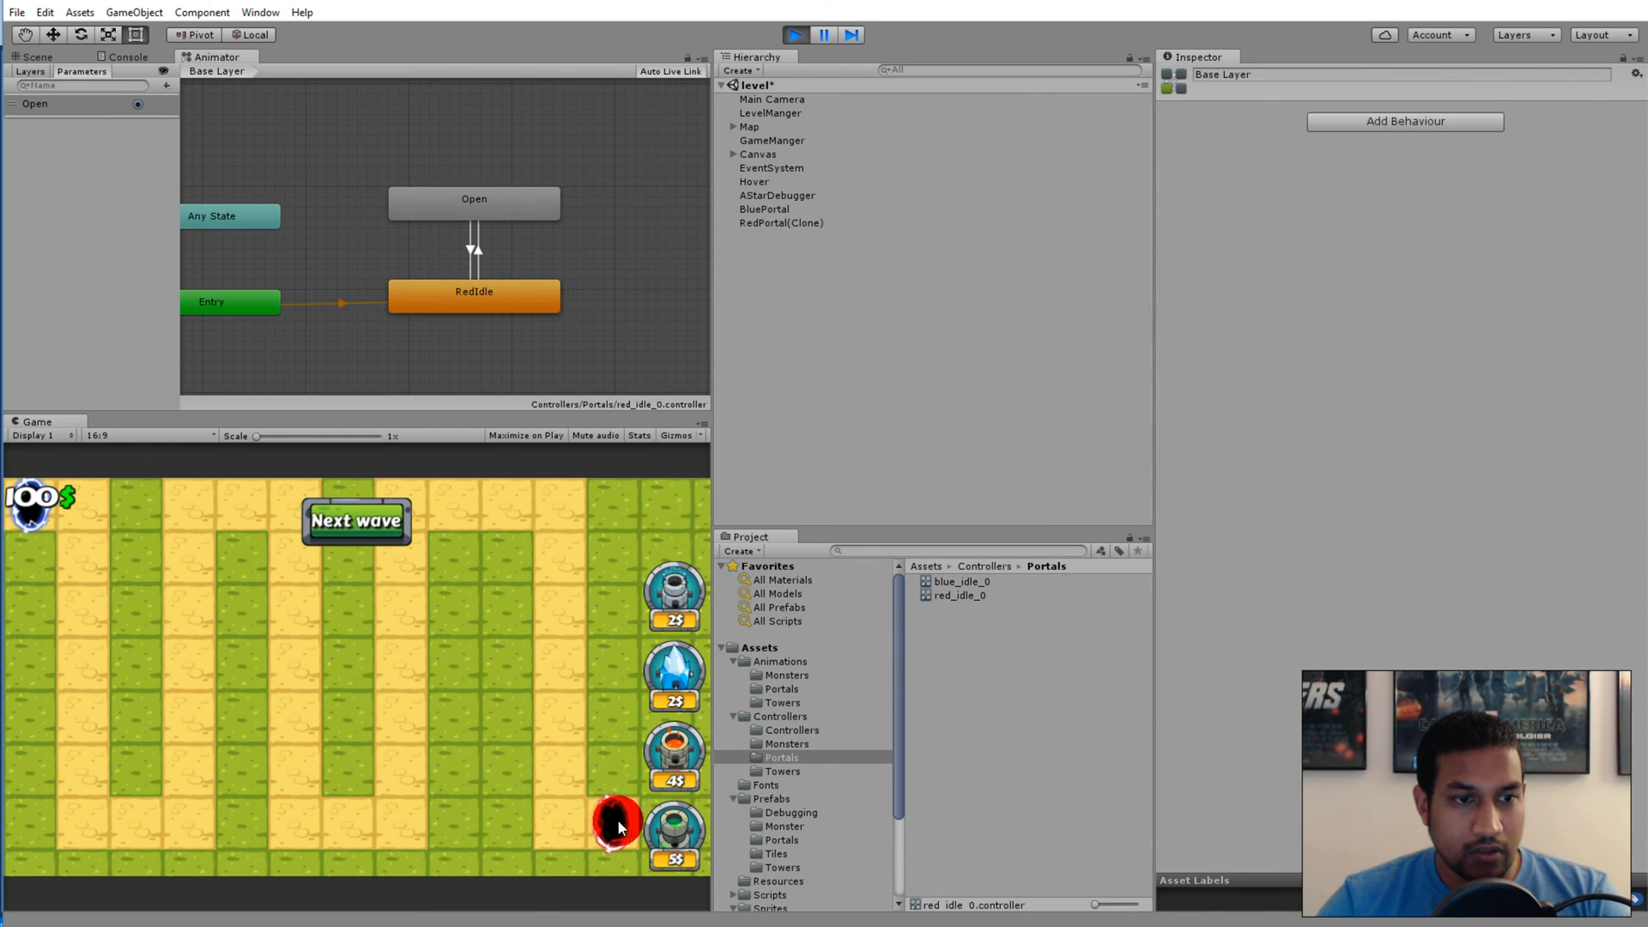
click(795, 34)
text(red)
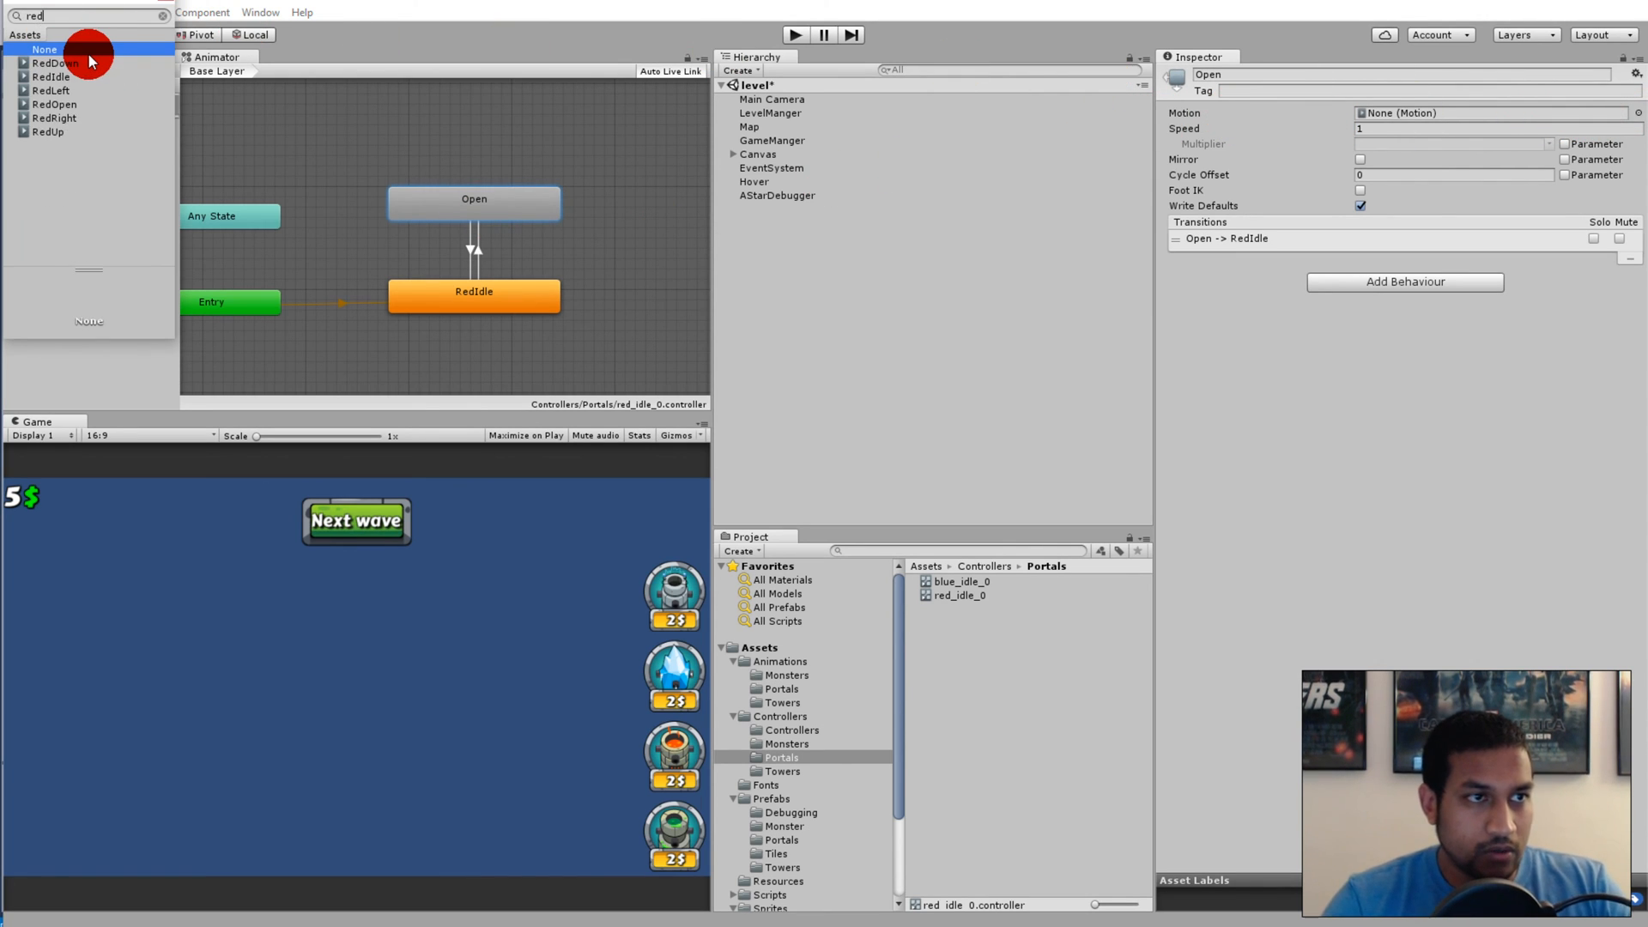
Set the Open state's Motion to the RedOpen clip, then run and stop a quick play test
click(55, 103)
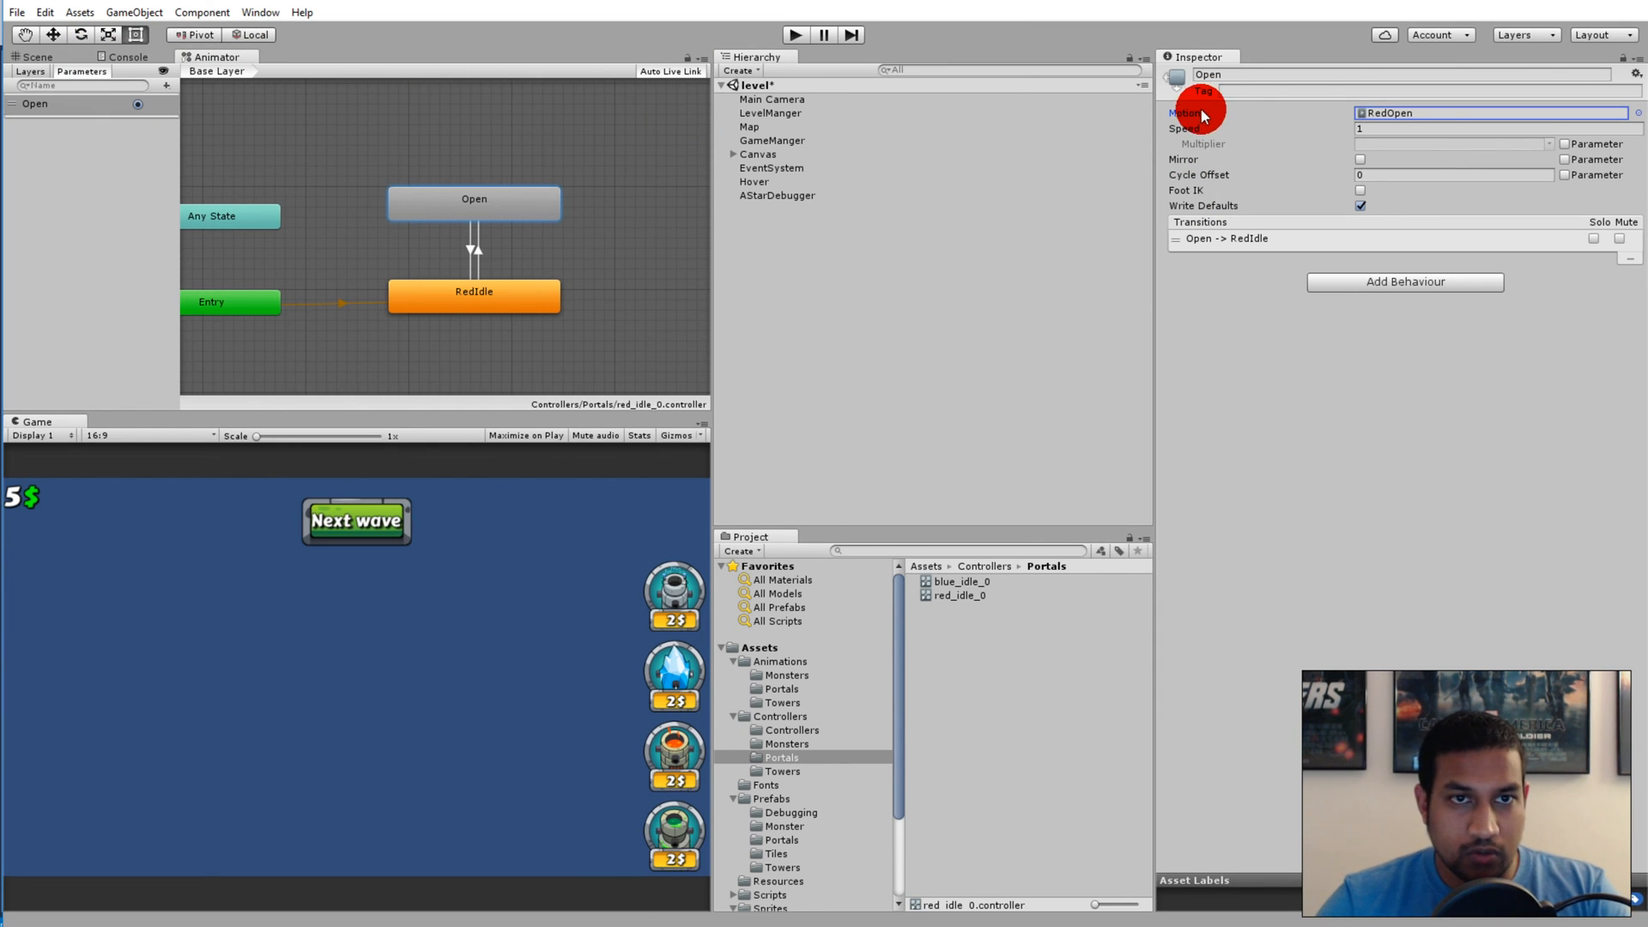
mouse_move(512, 207)
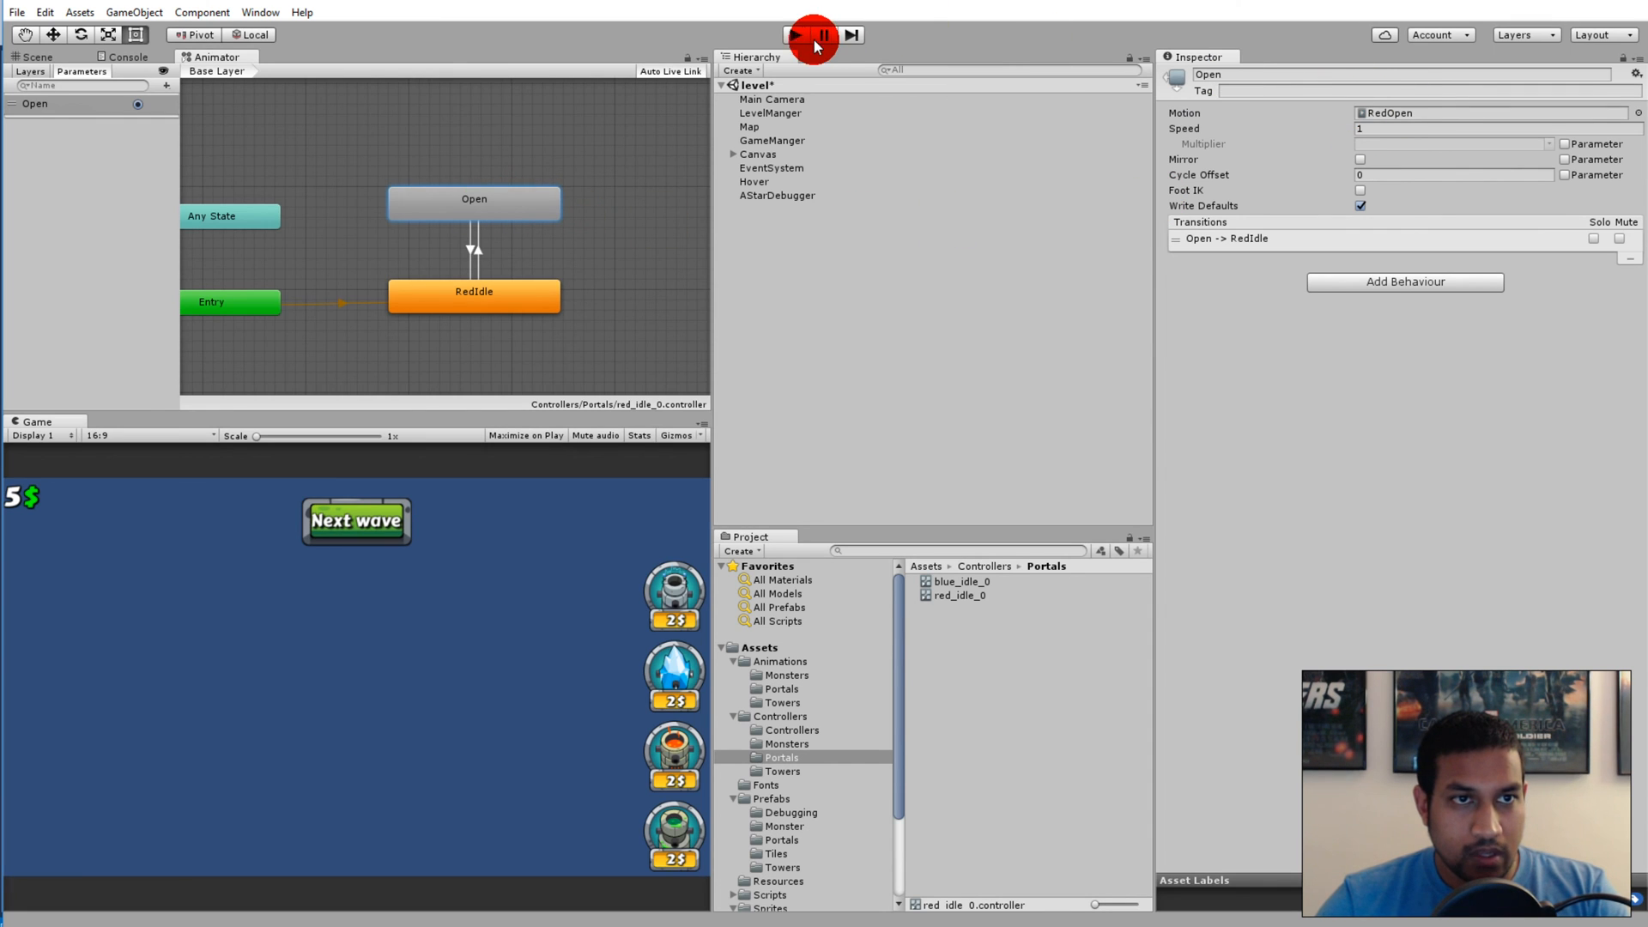
click(796, 34)
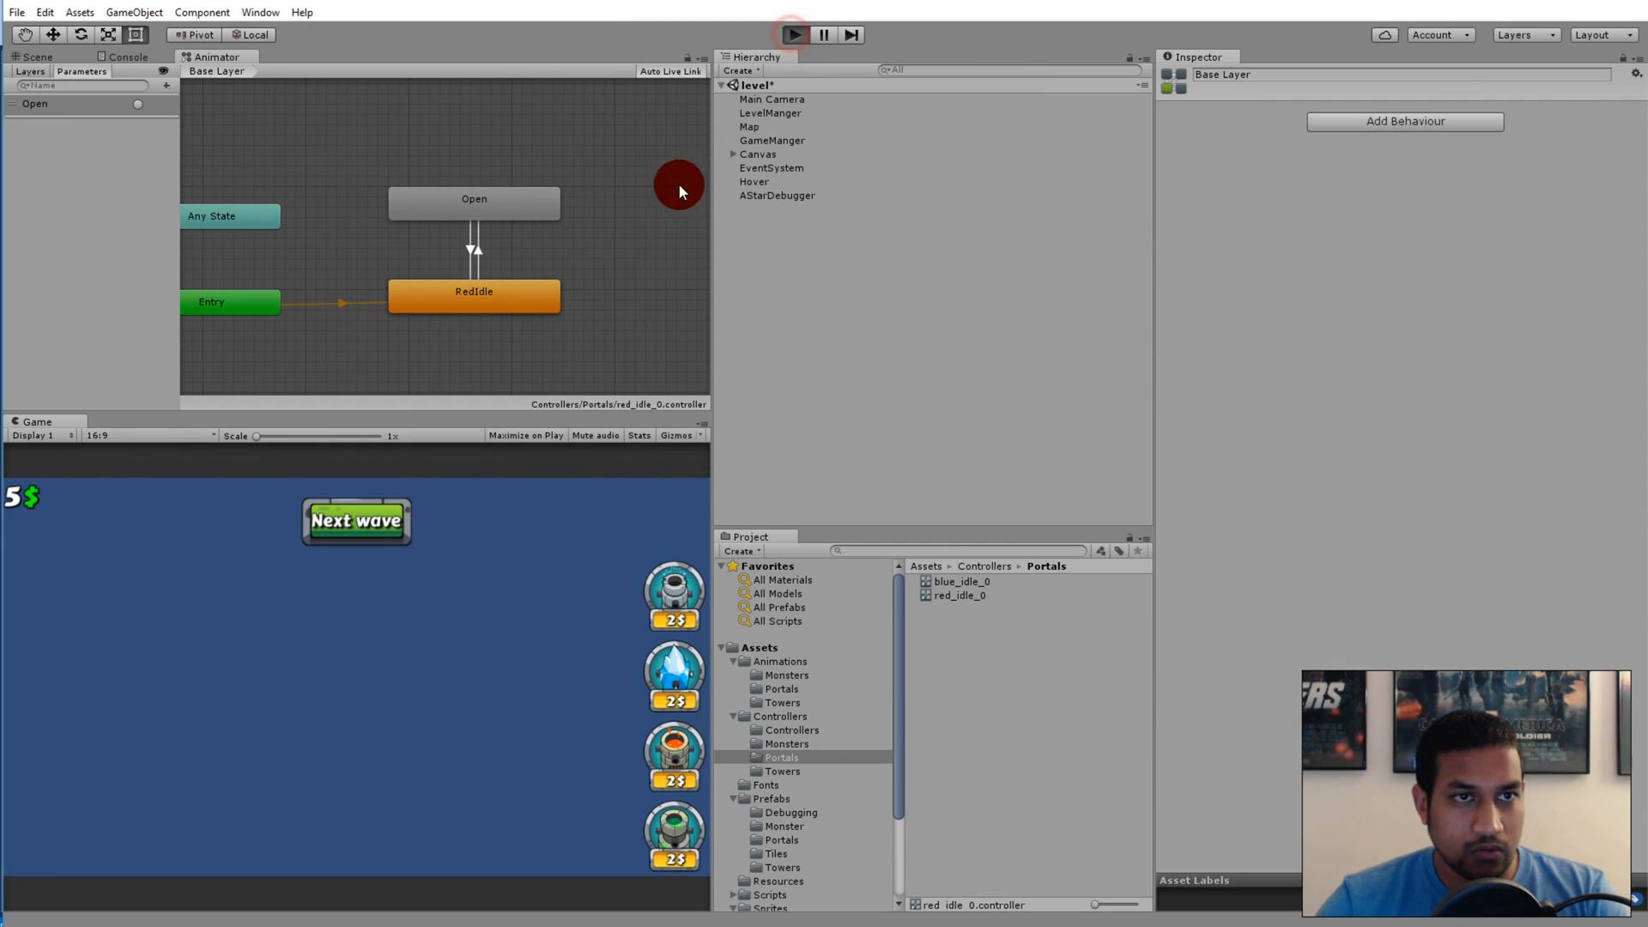
click(793, 33)
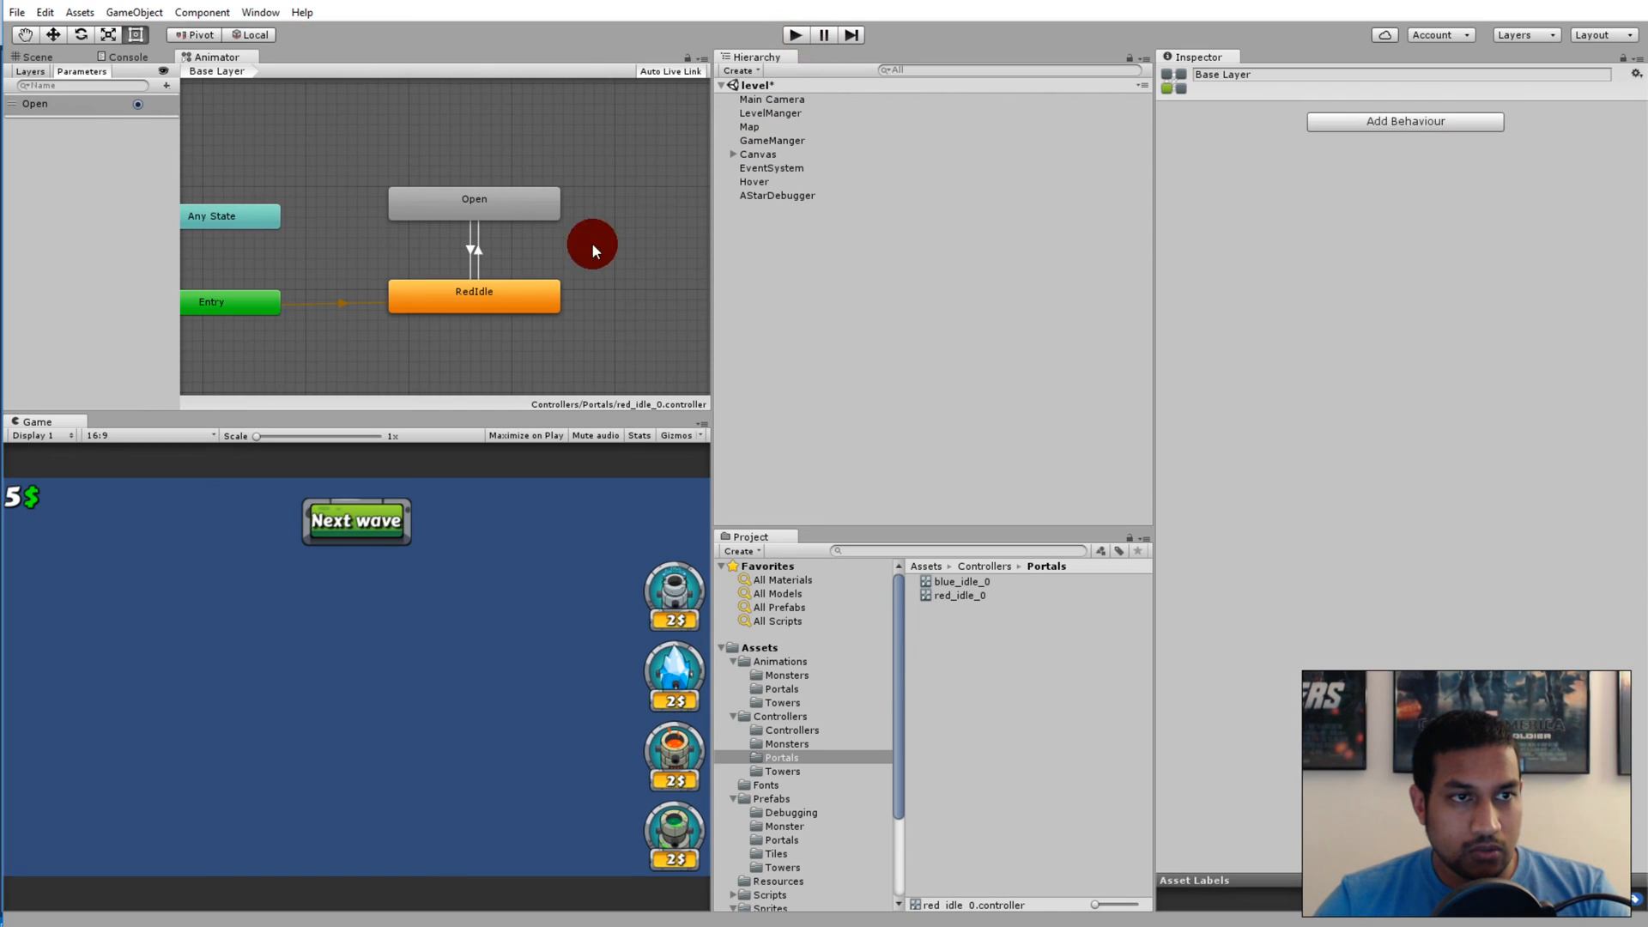
mouse_move(1041, 860)
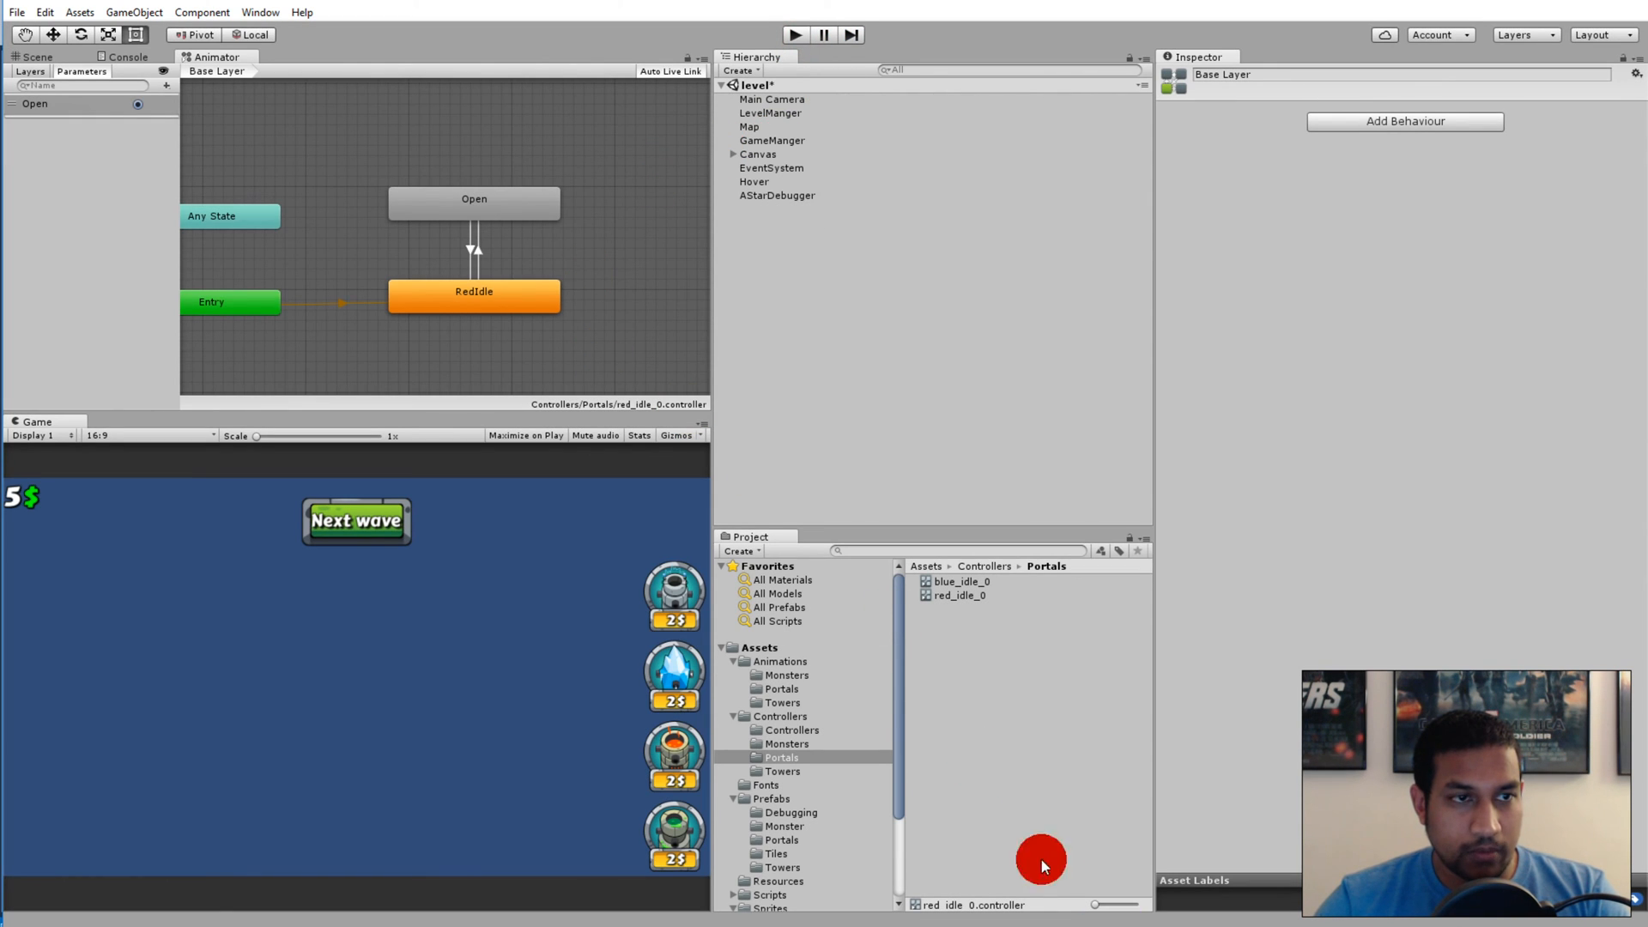
mouse_move(134, 107)
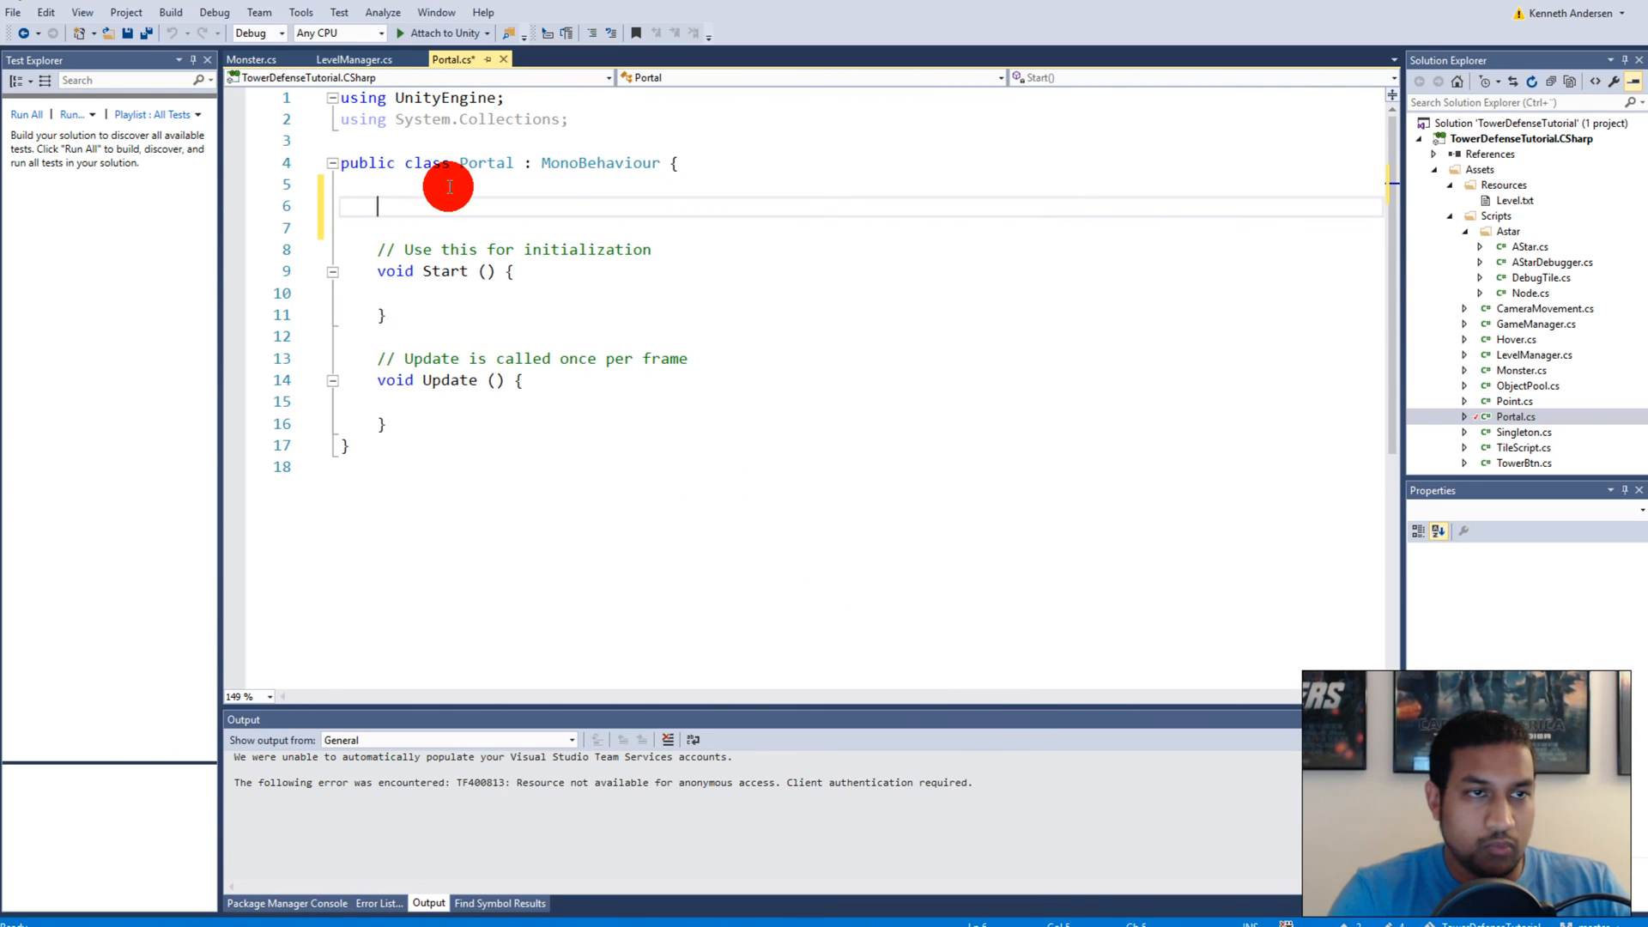
Declare a private Animator myAnimator and assign it with GetComponent<Animator>()
text(private an)
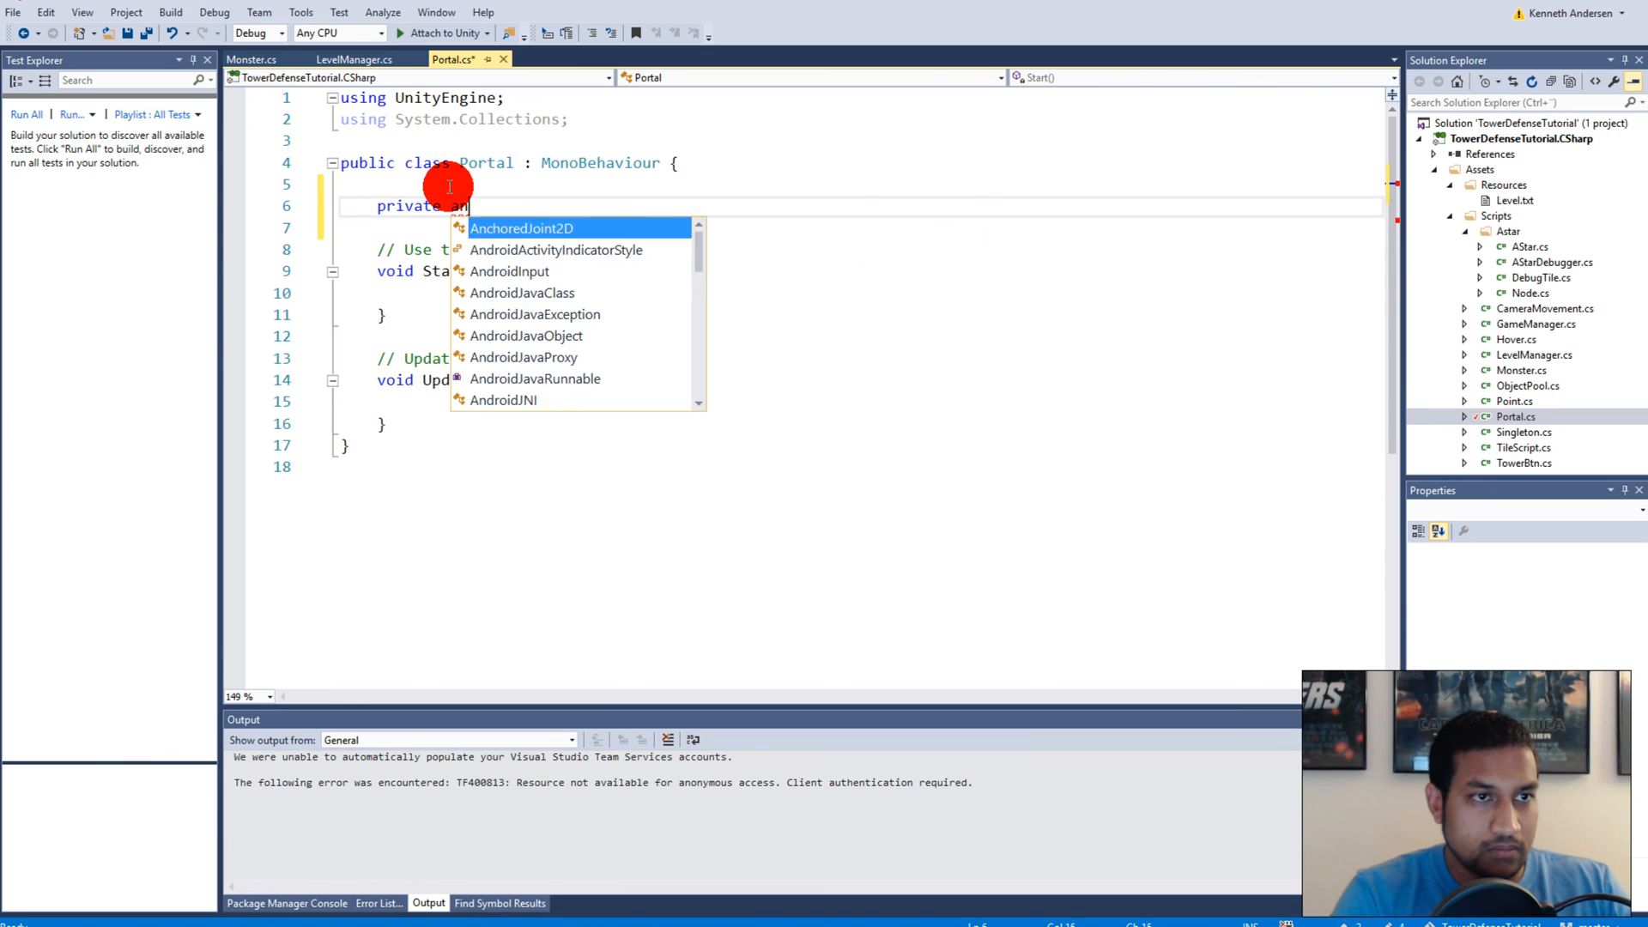
text(nima)
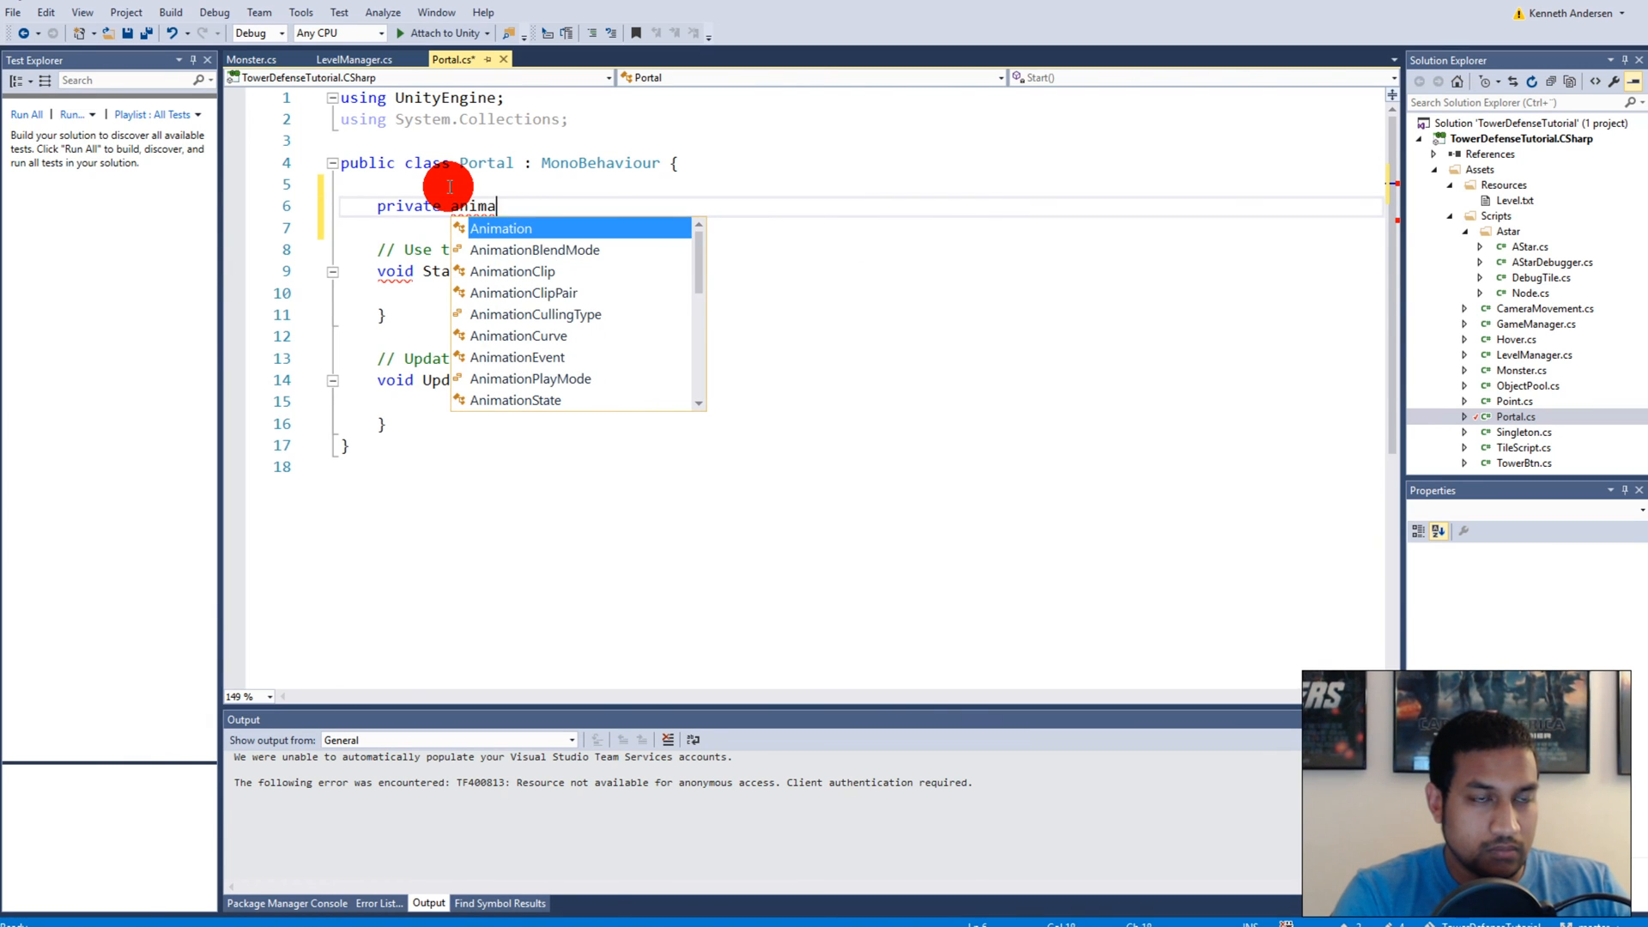
key(Backspace)
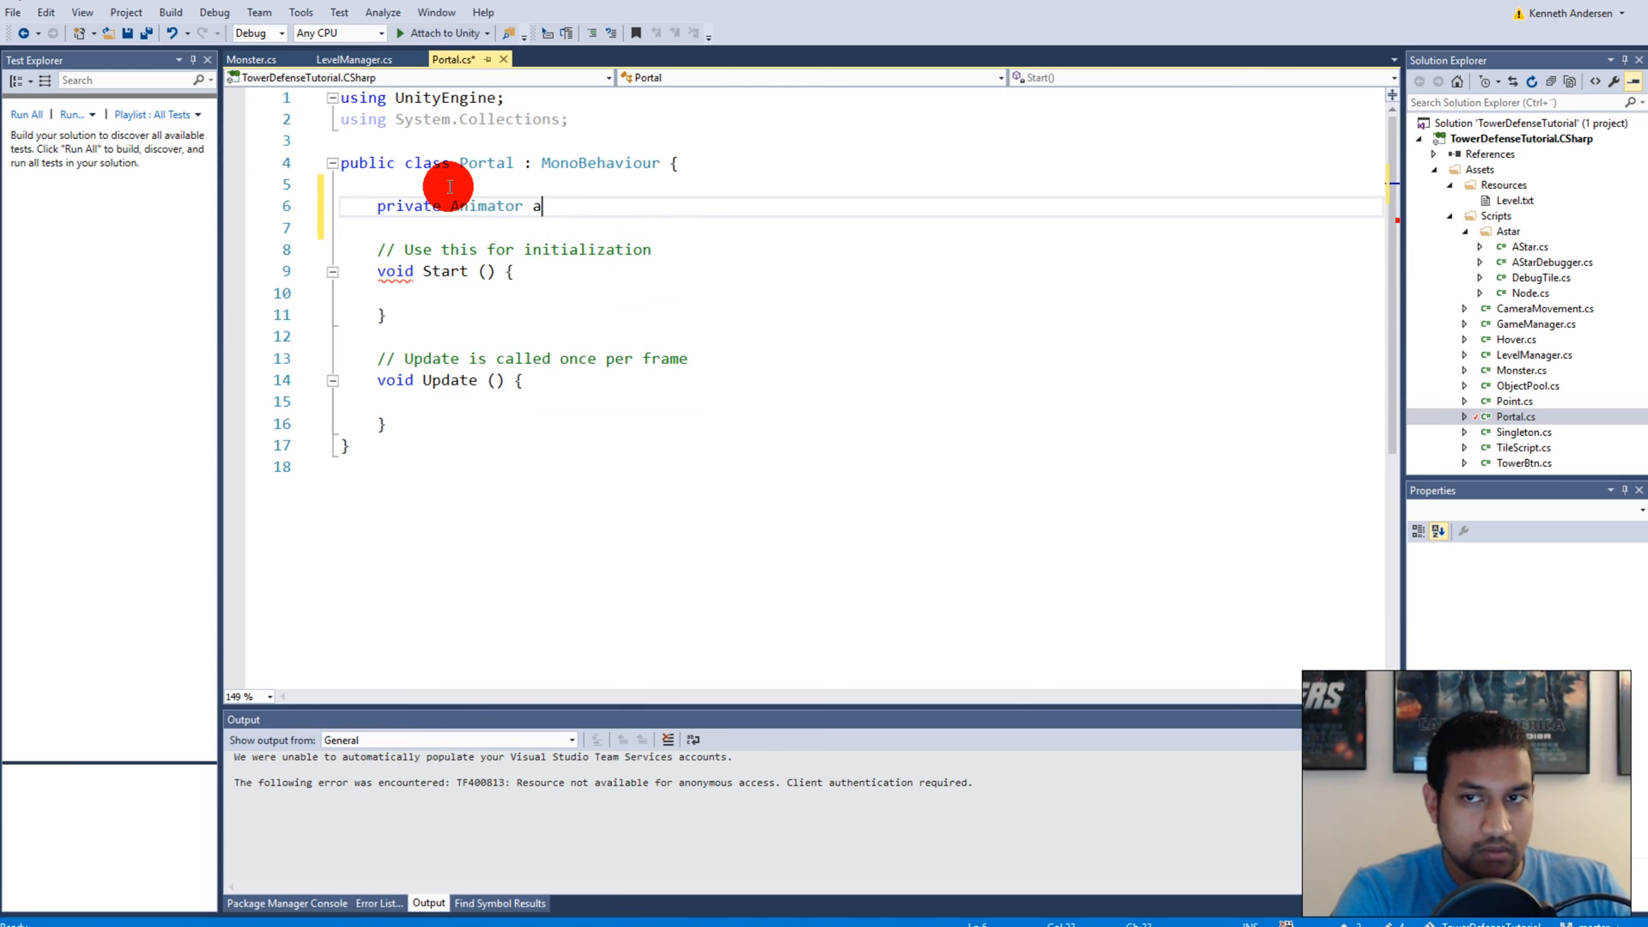
text(myAnim)
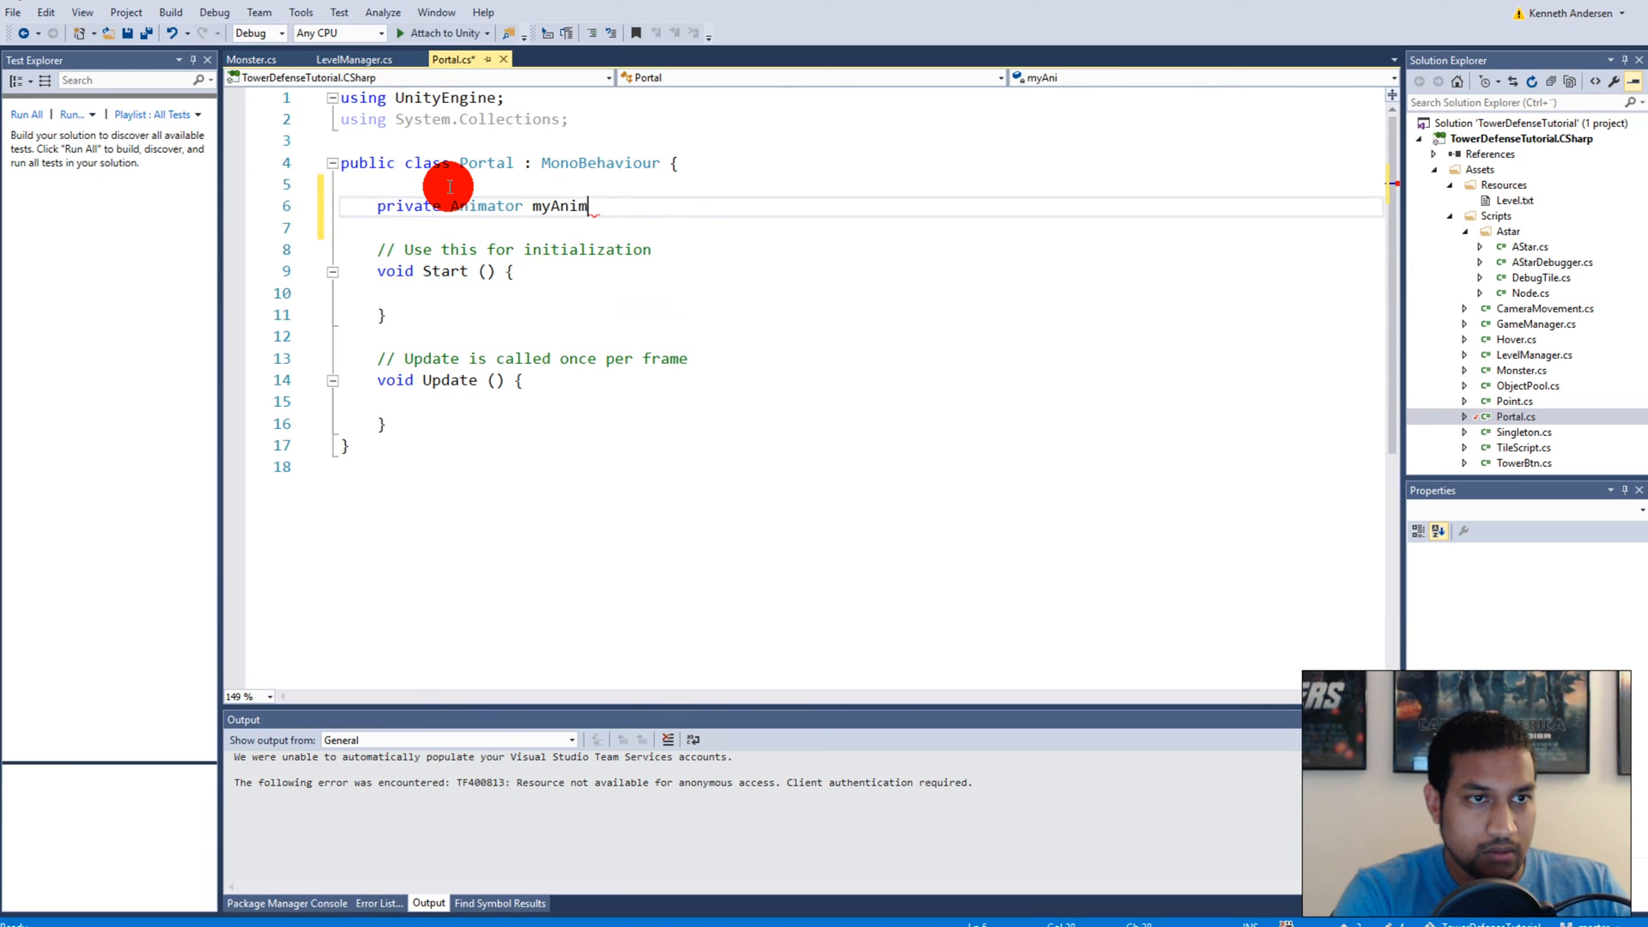
text(ator;)
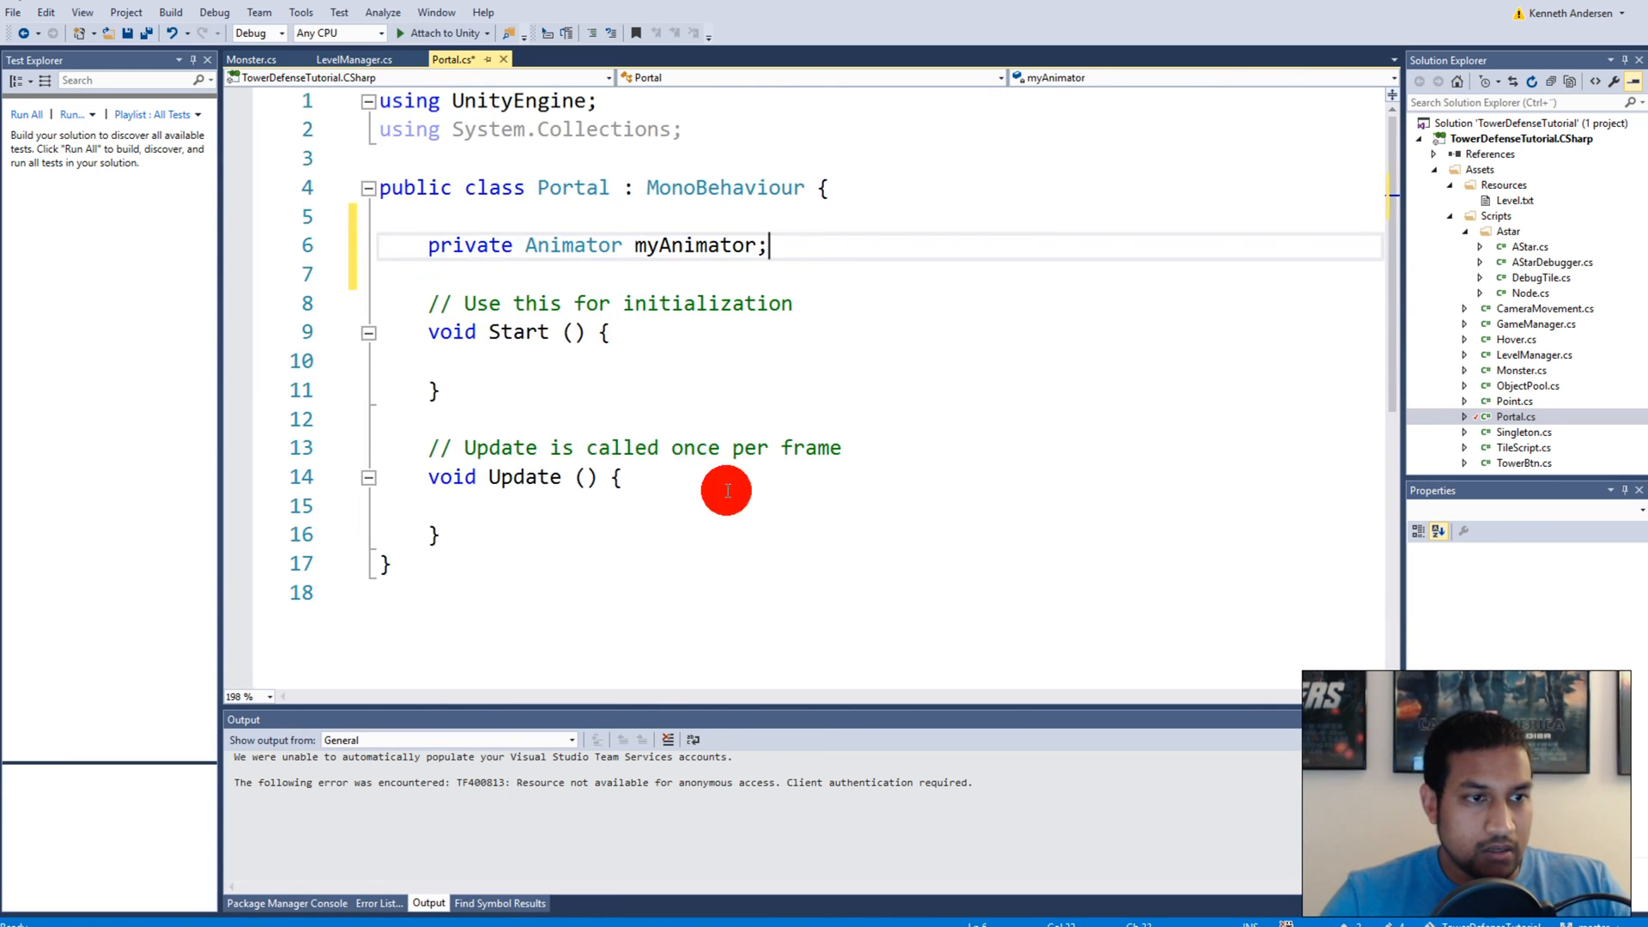
text(myAnimator = GetComponent<)
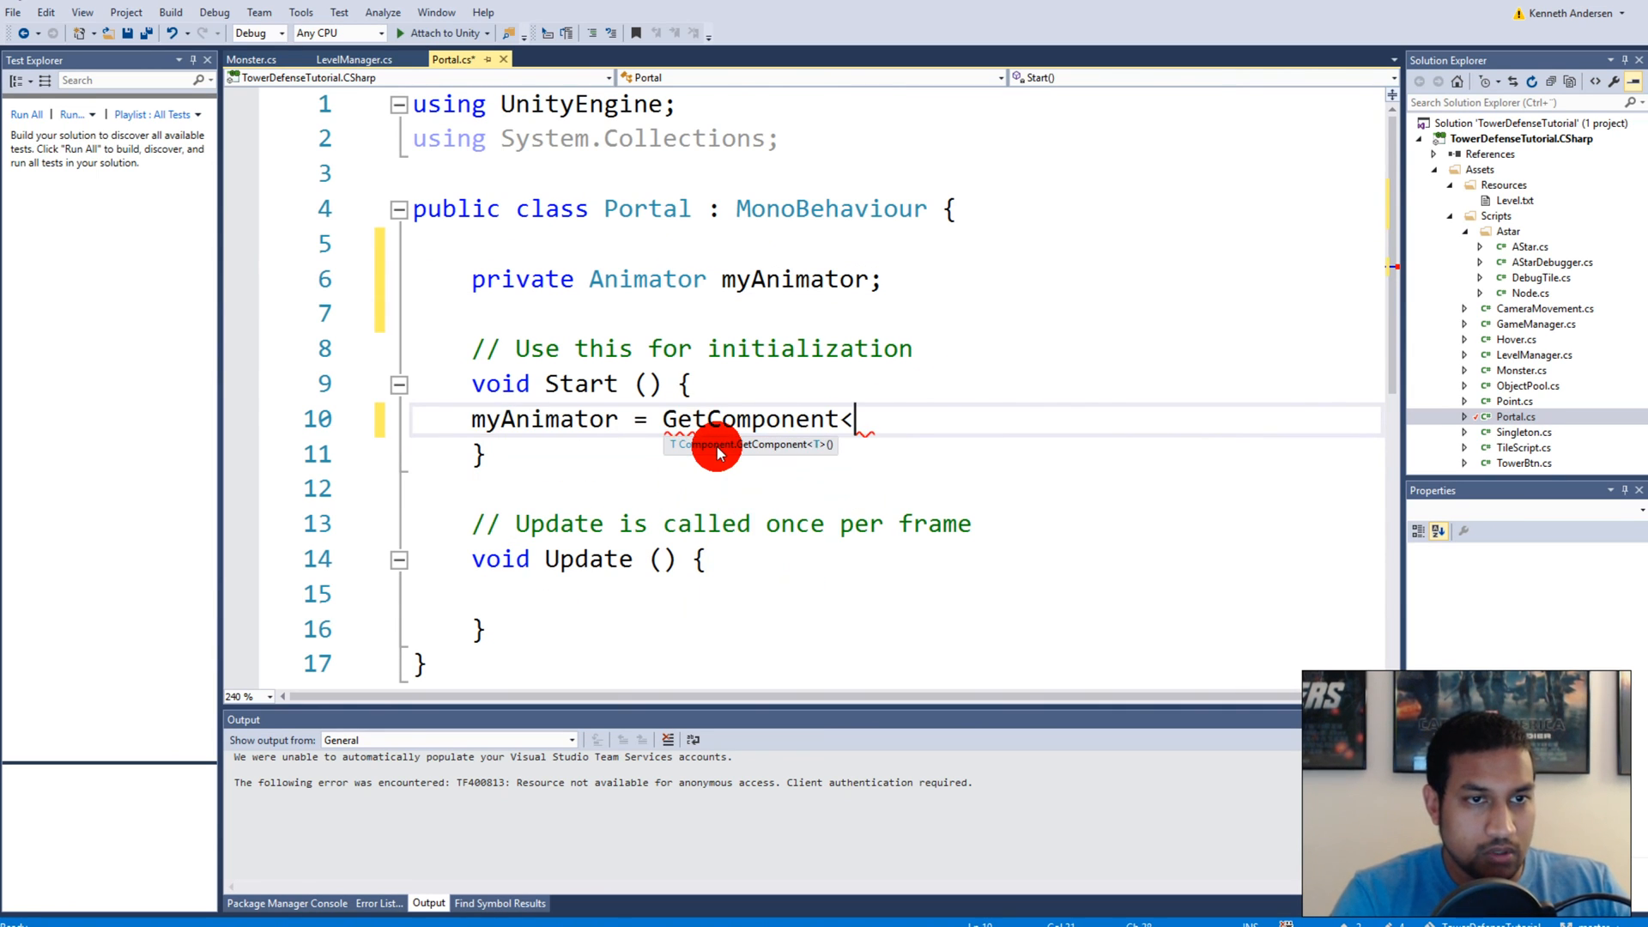
text(Animator>())
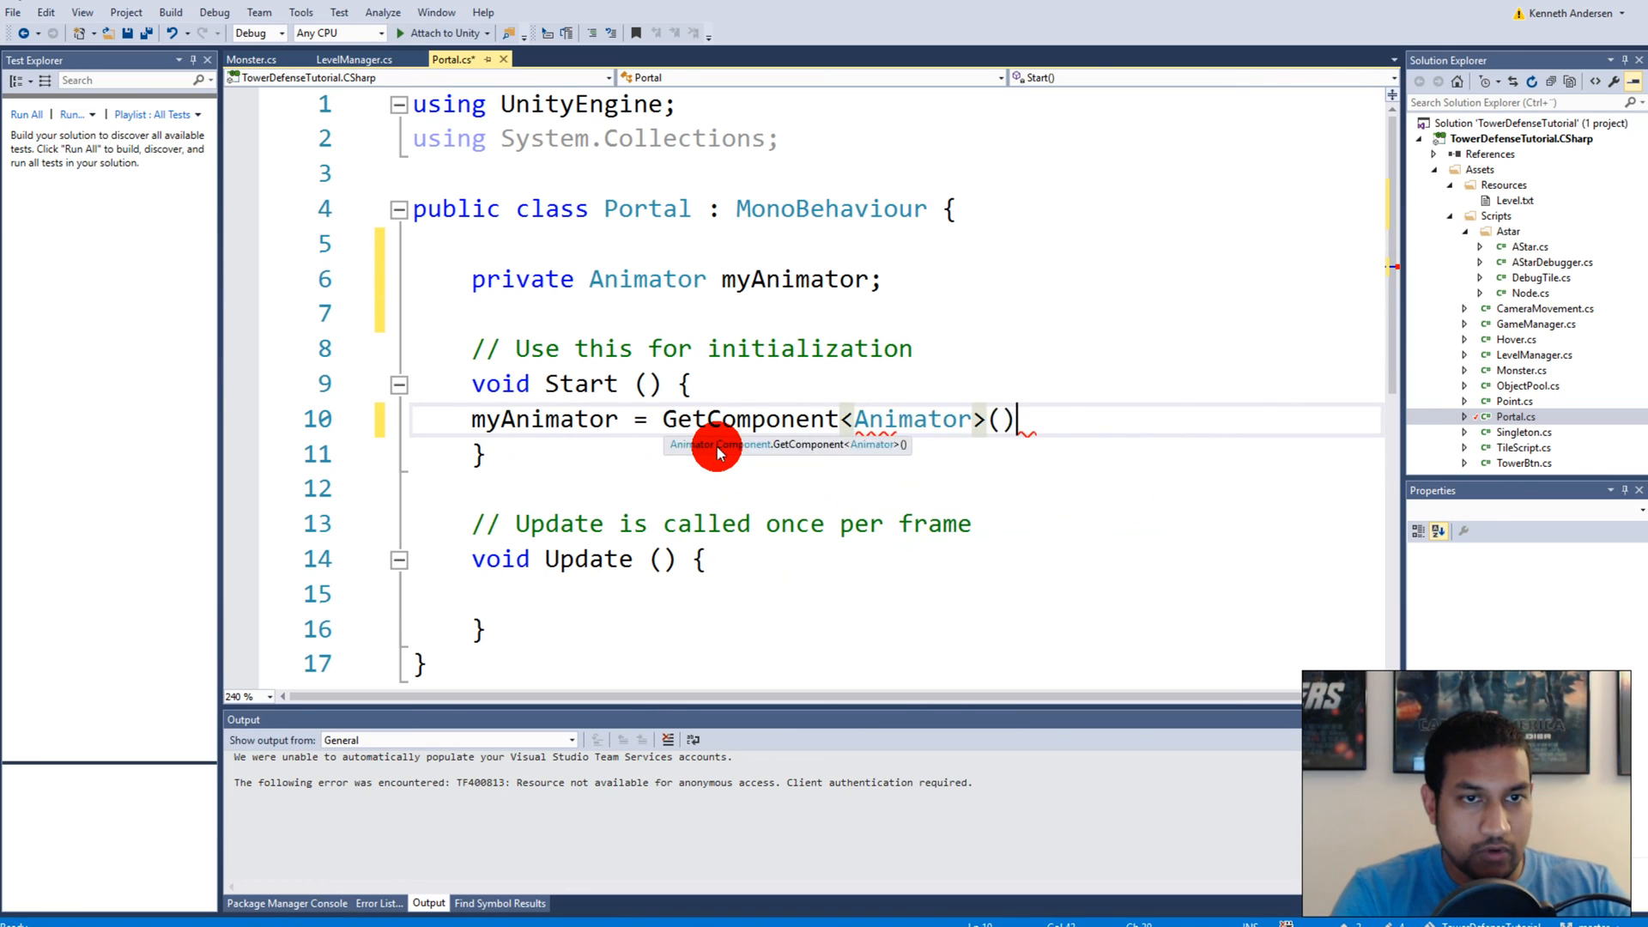
text(;)
text(public)
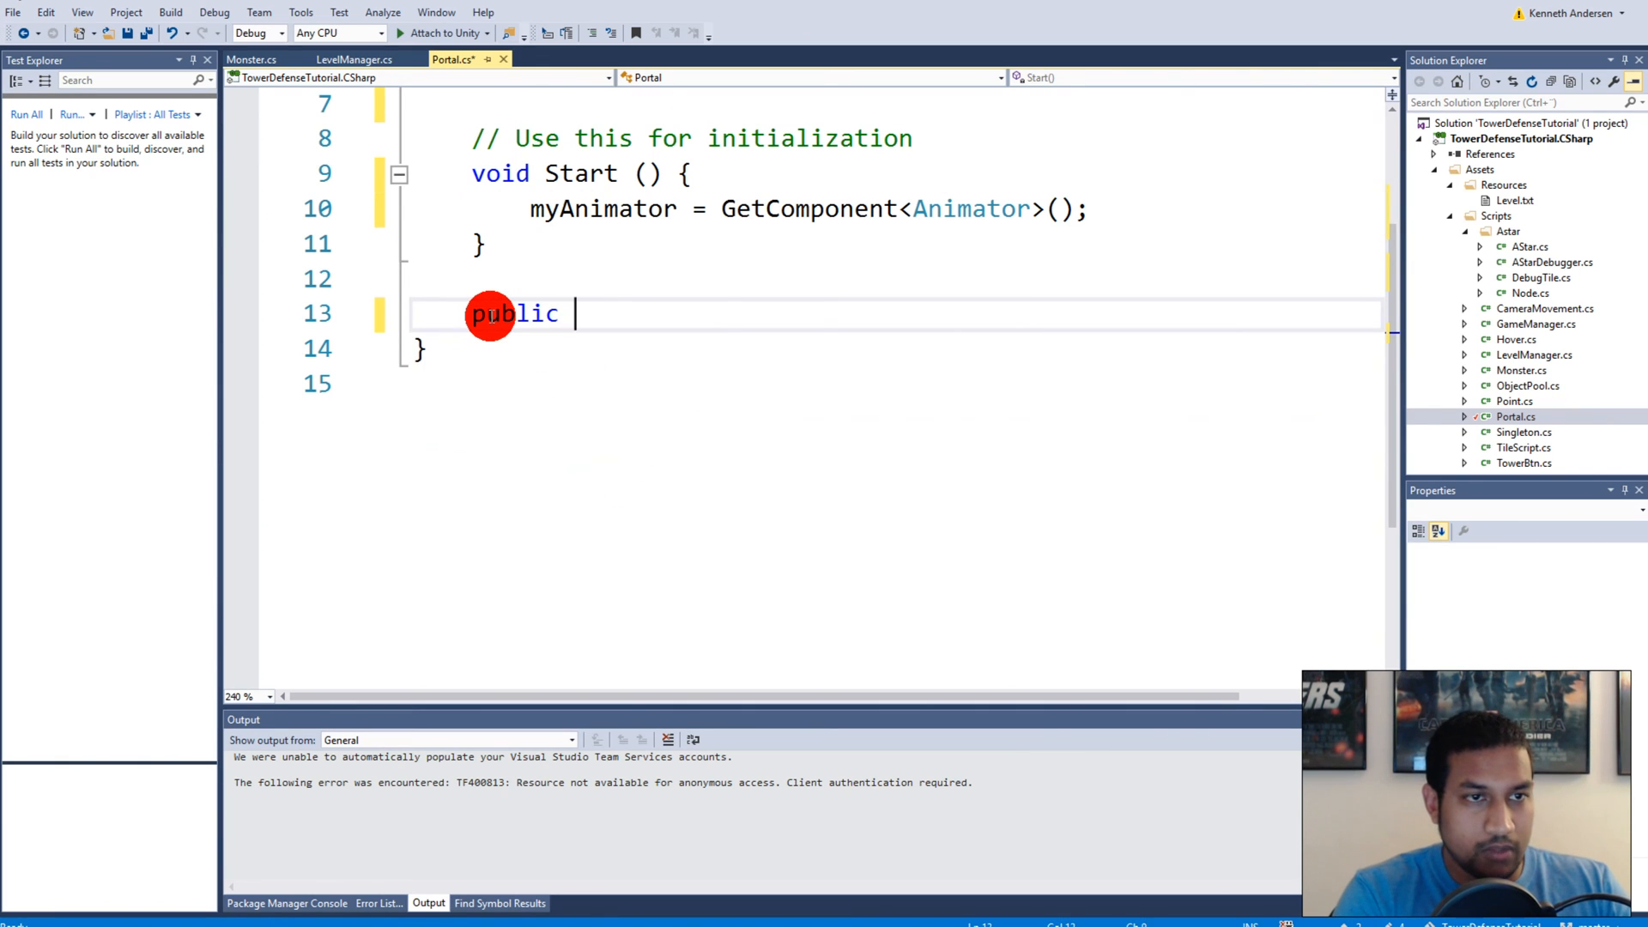
Add an Open() method that calls myAnimator.SetTrigger("Open")
text(void Open())
text(my)
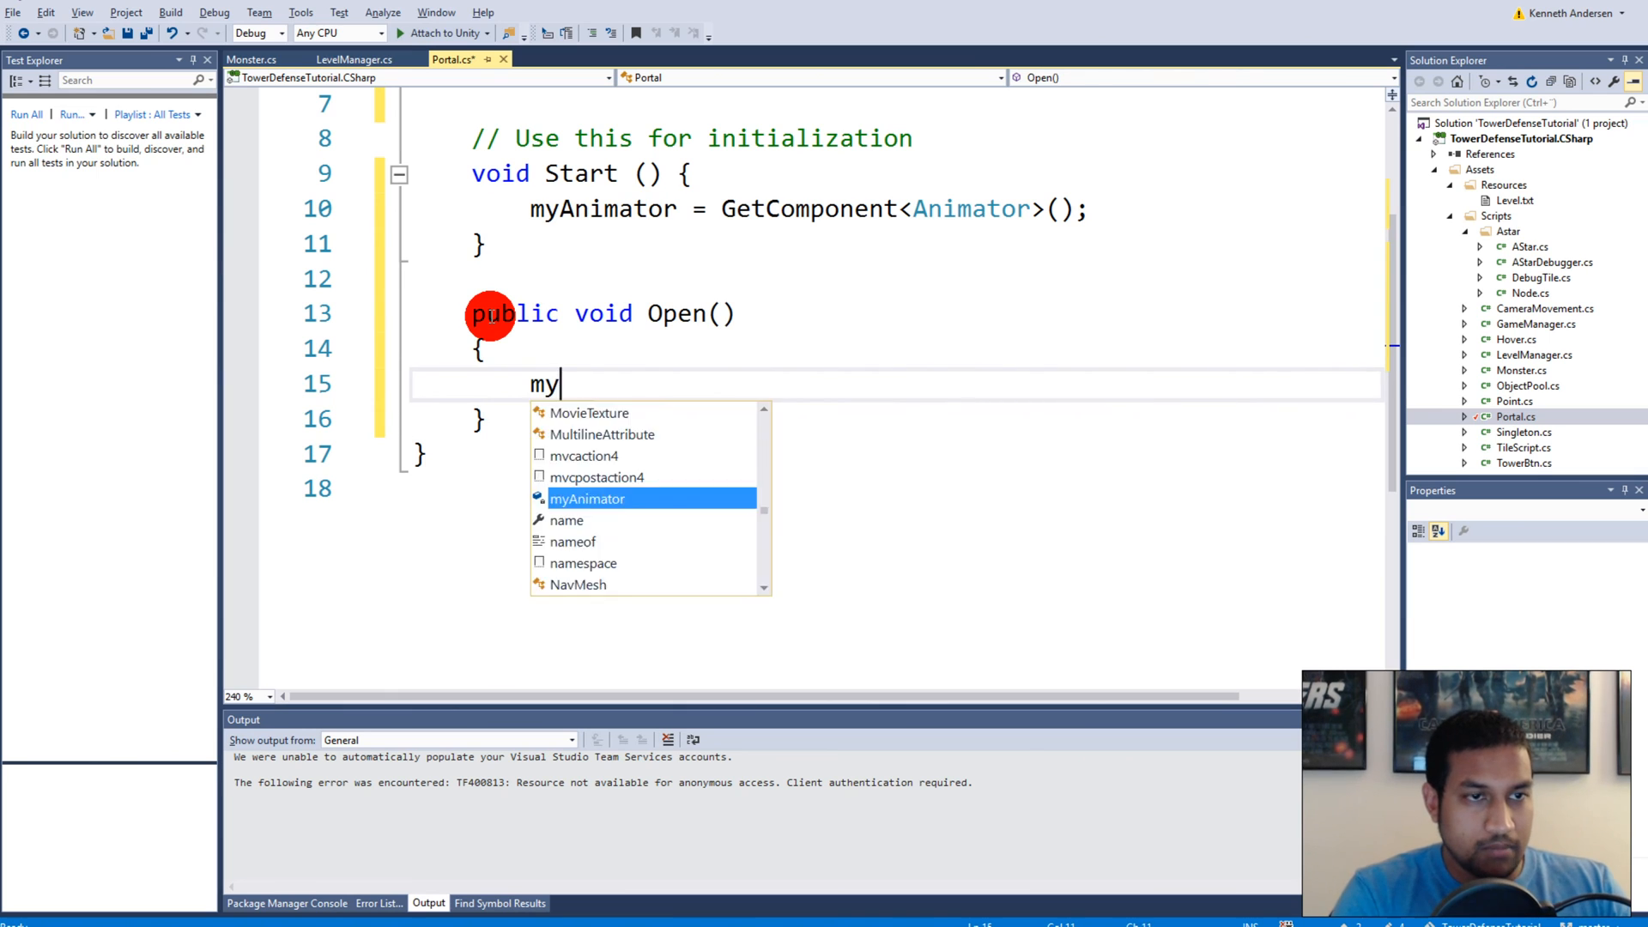
text(Animator.settr)
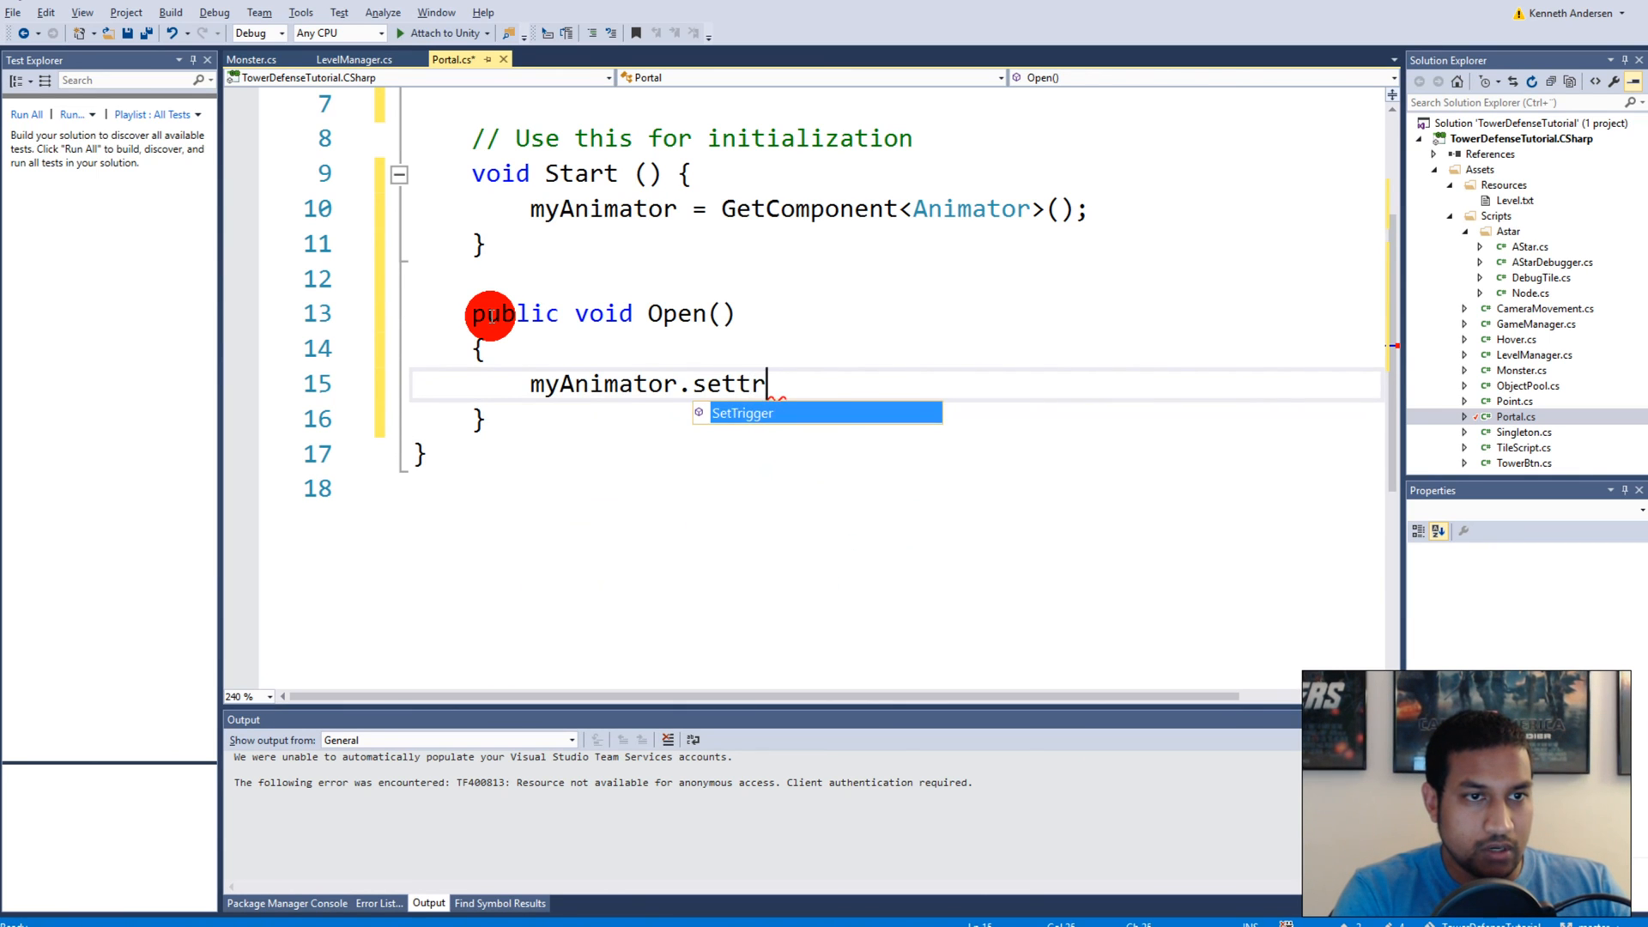
text(SetTrigger("O)
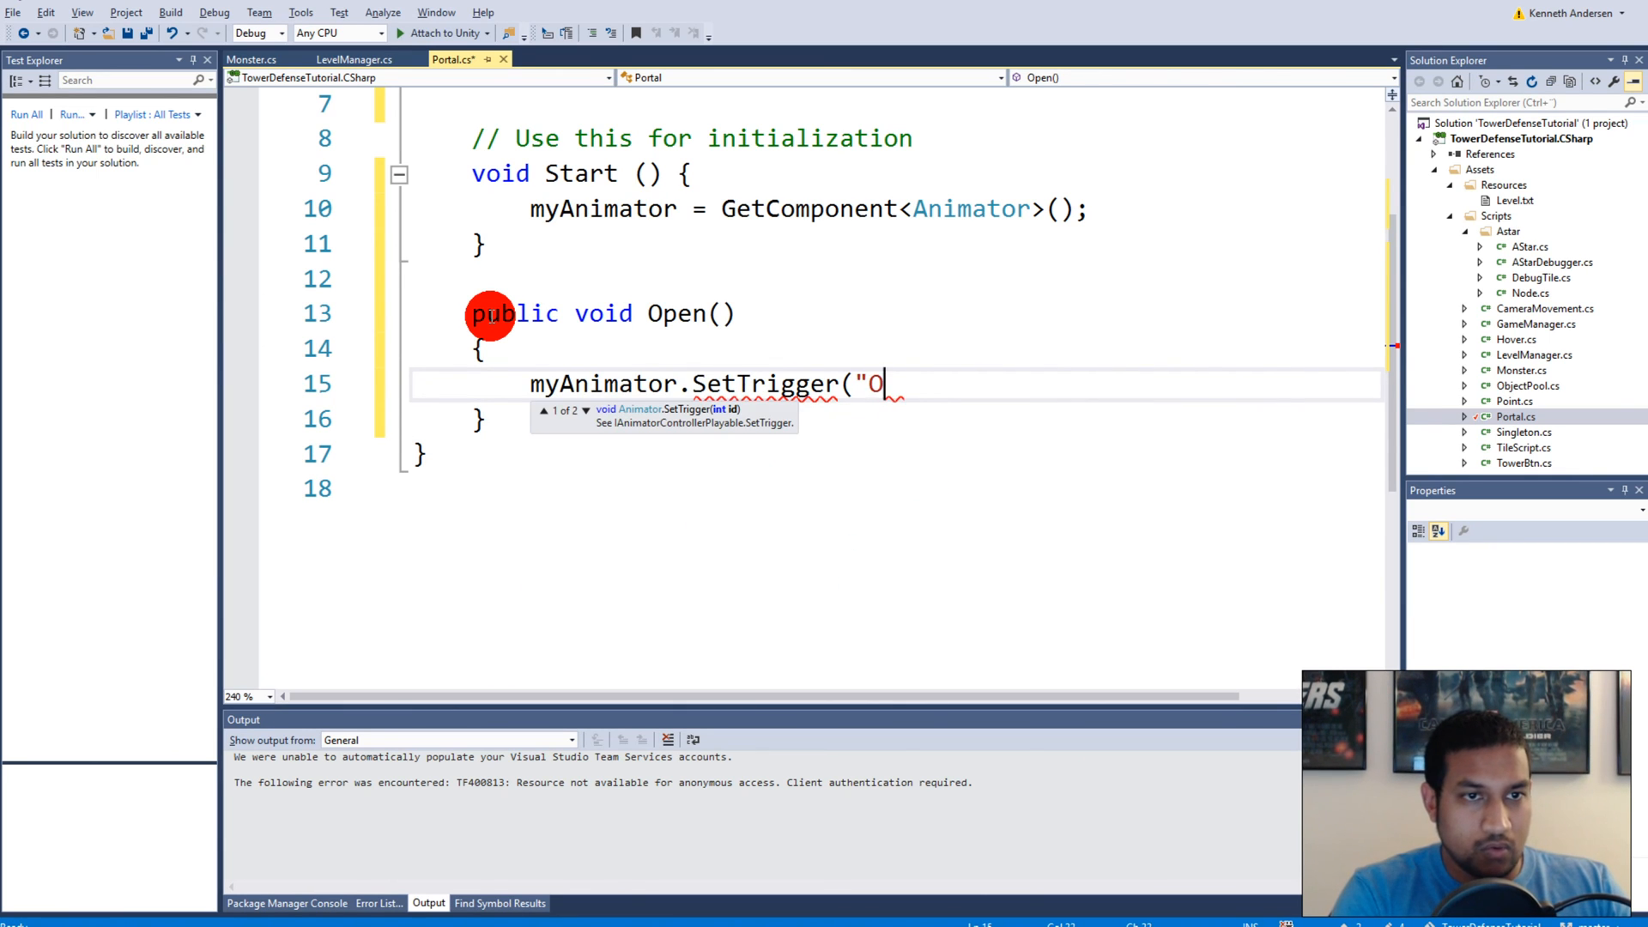
text(pen");)
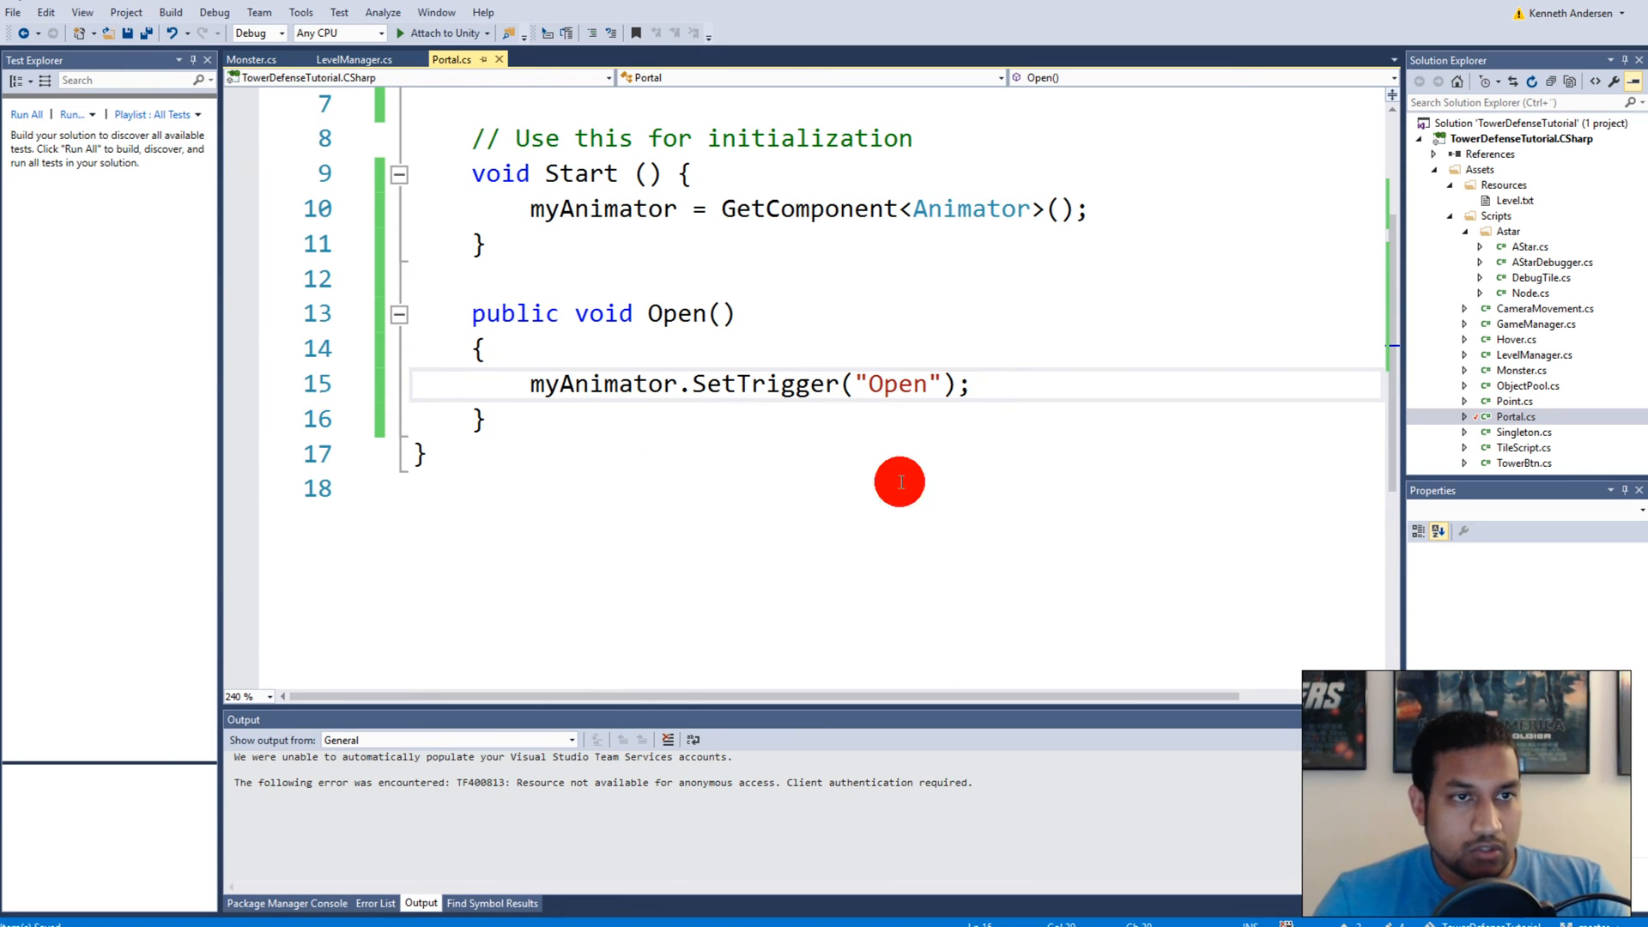
In Monster.cs's RedPortal branch, add other.GetComponent<Portal>().Open(); then return to Unity
click(1522, 370)
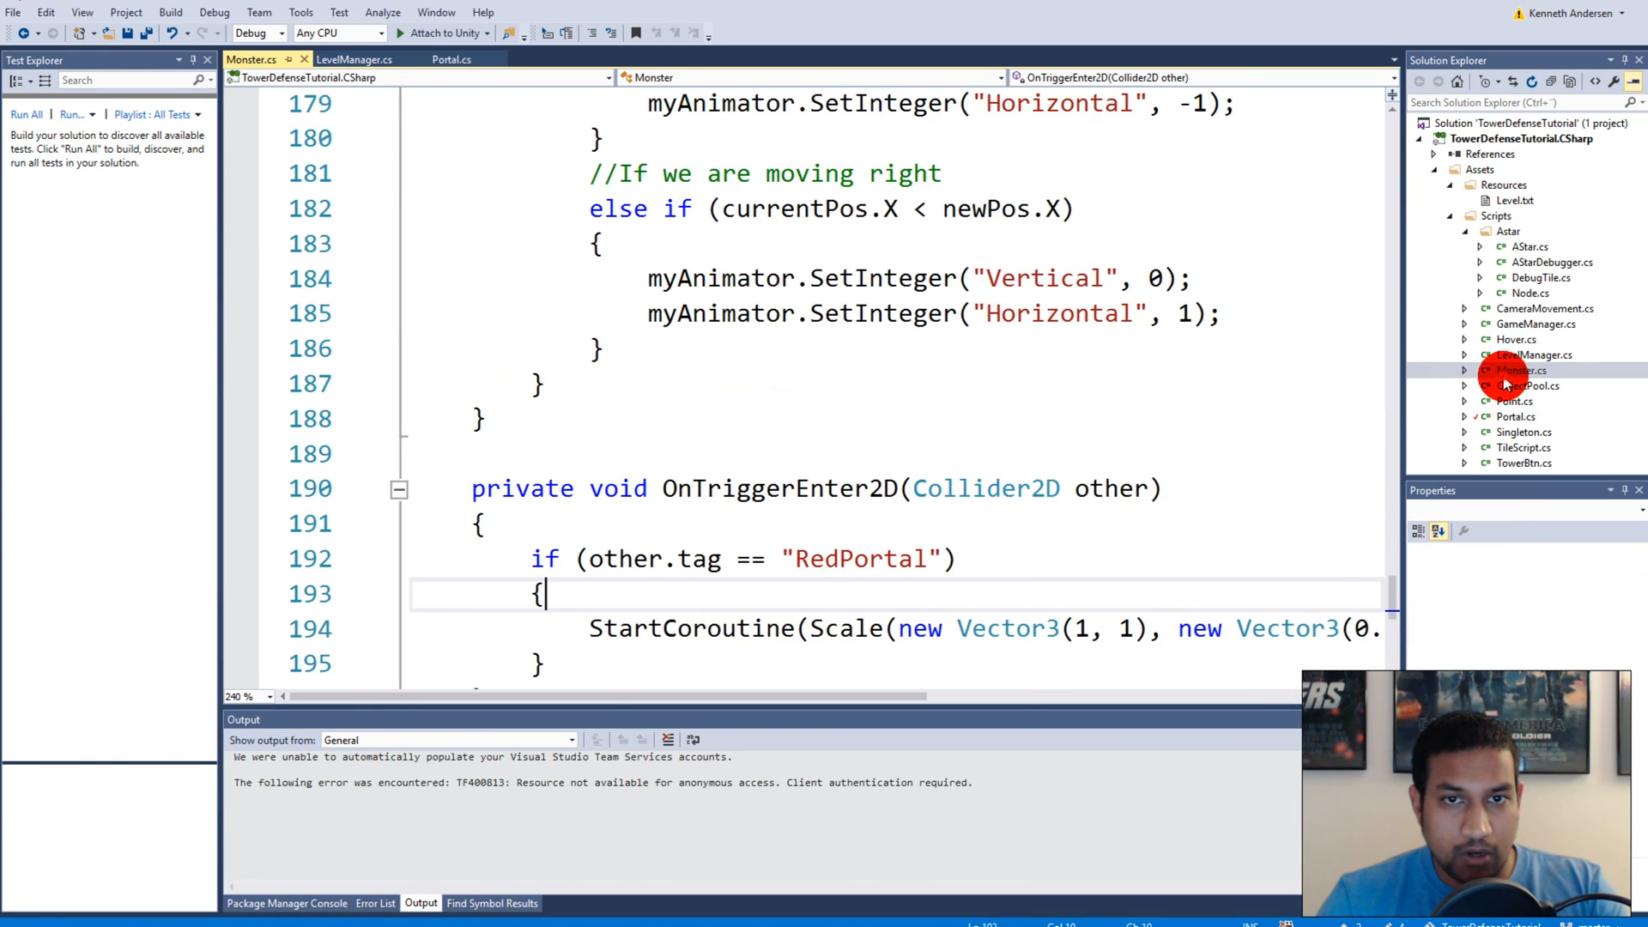
scroll(down, 3)
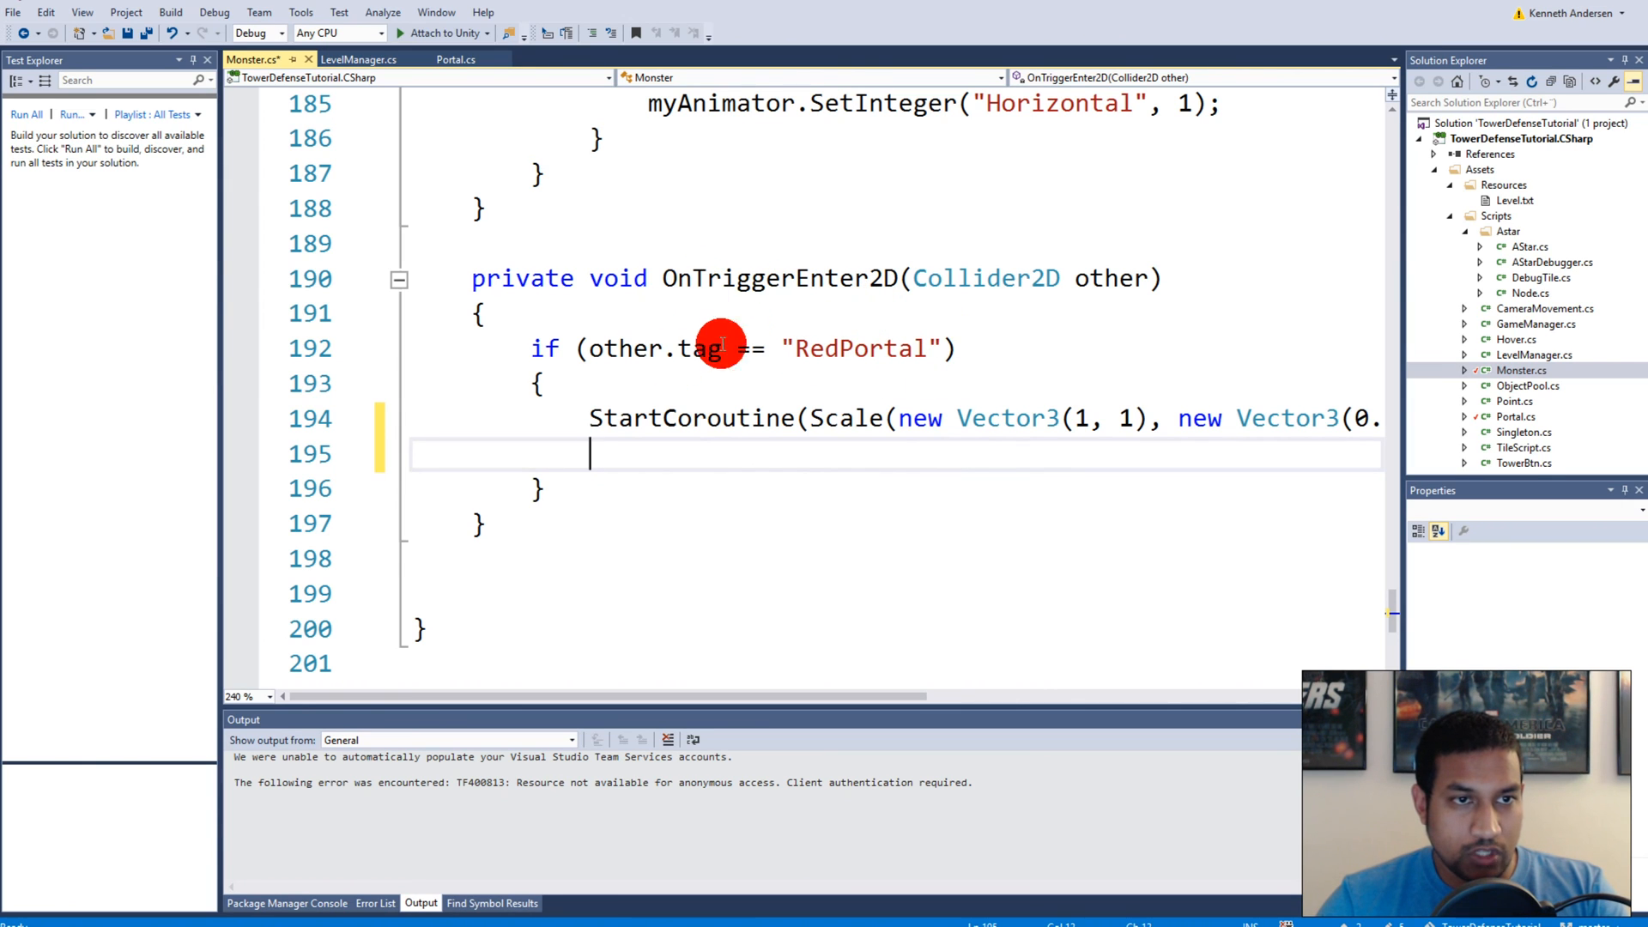
mouse_move(940, 755)
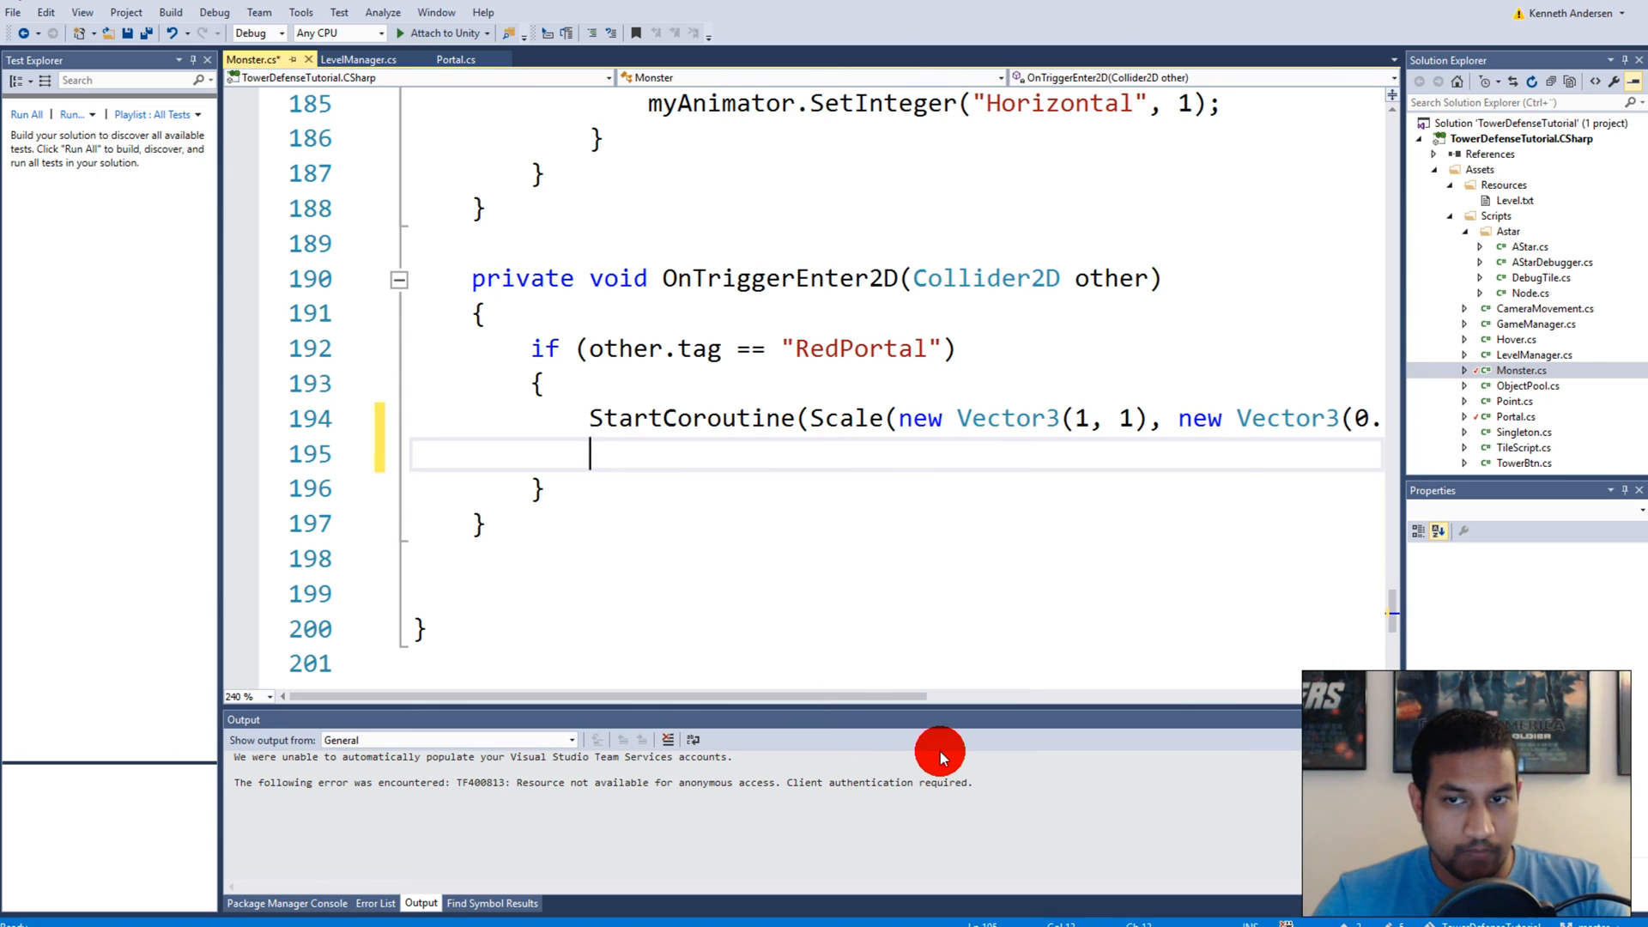
text(o)
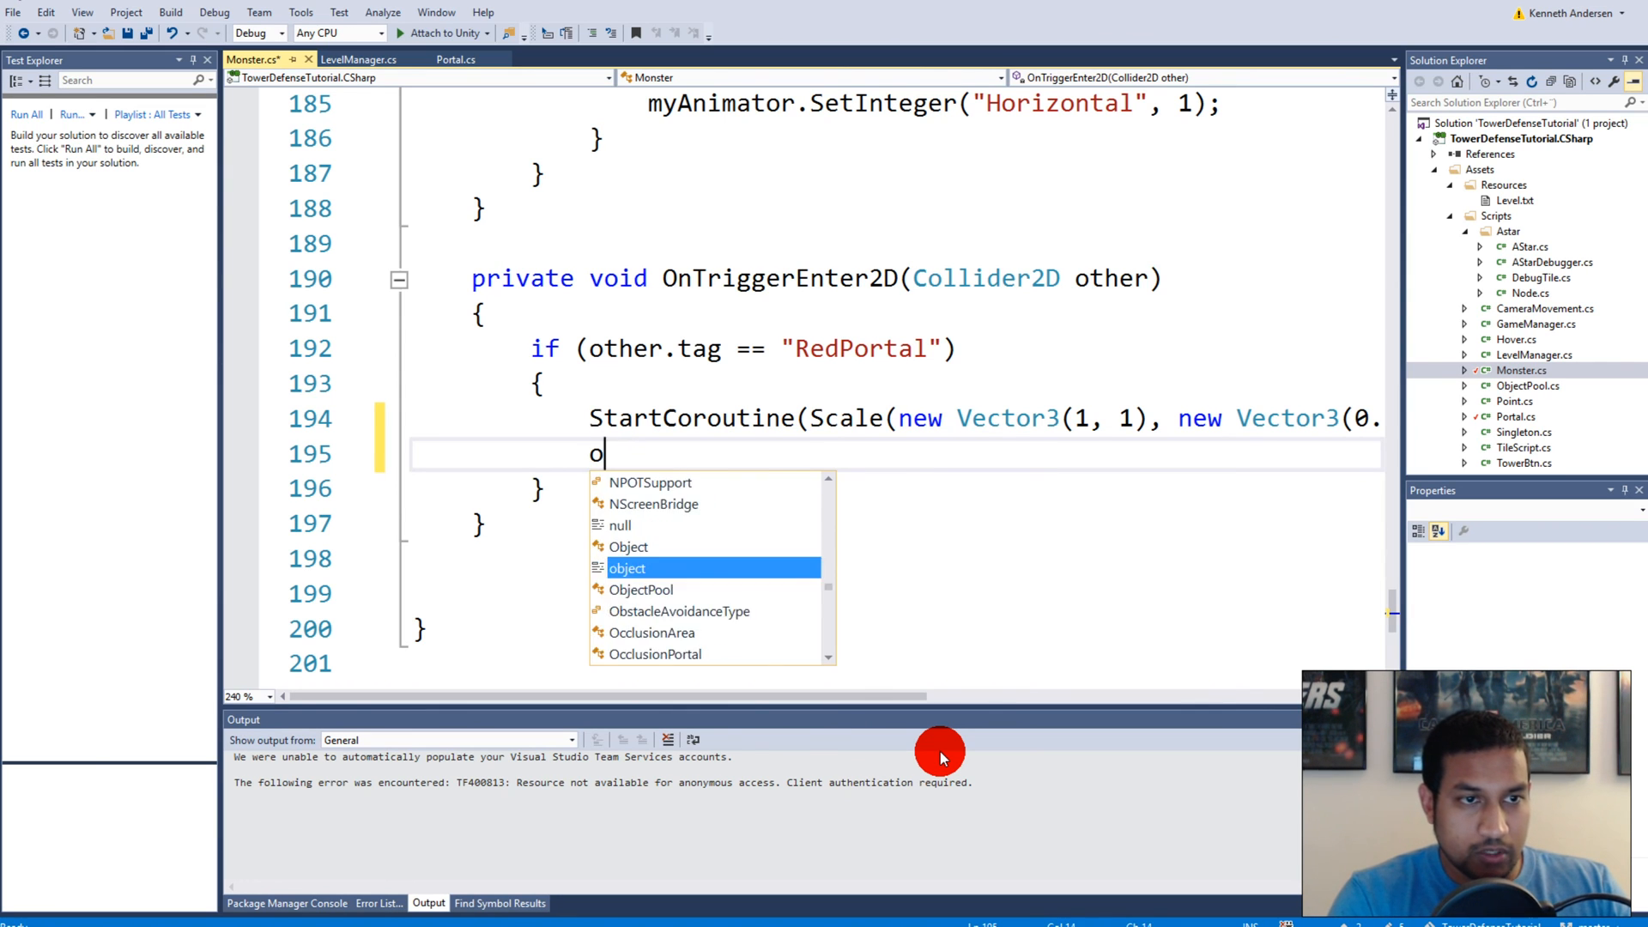
text(ther)
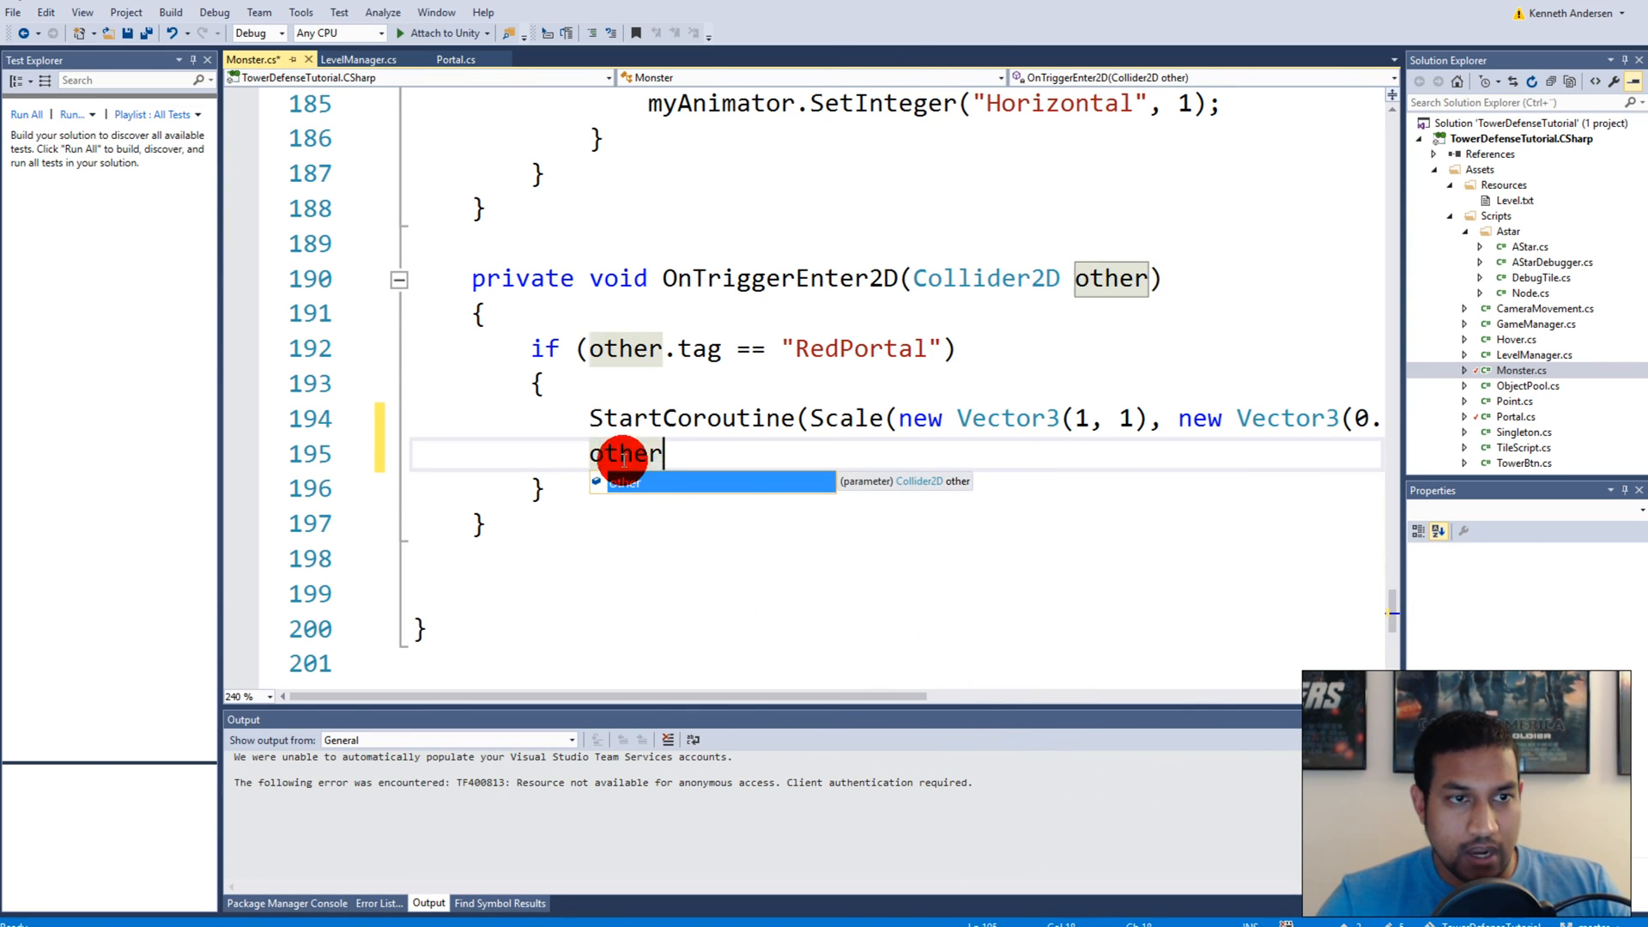
text(.g)
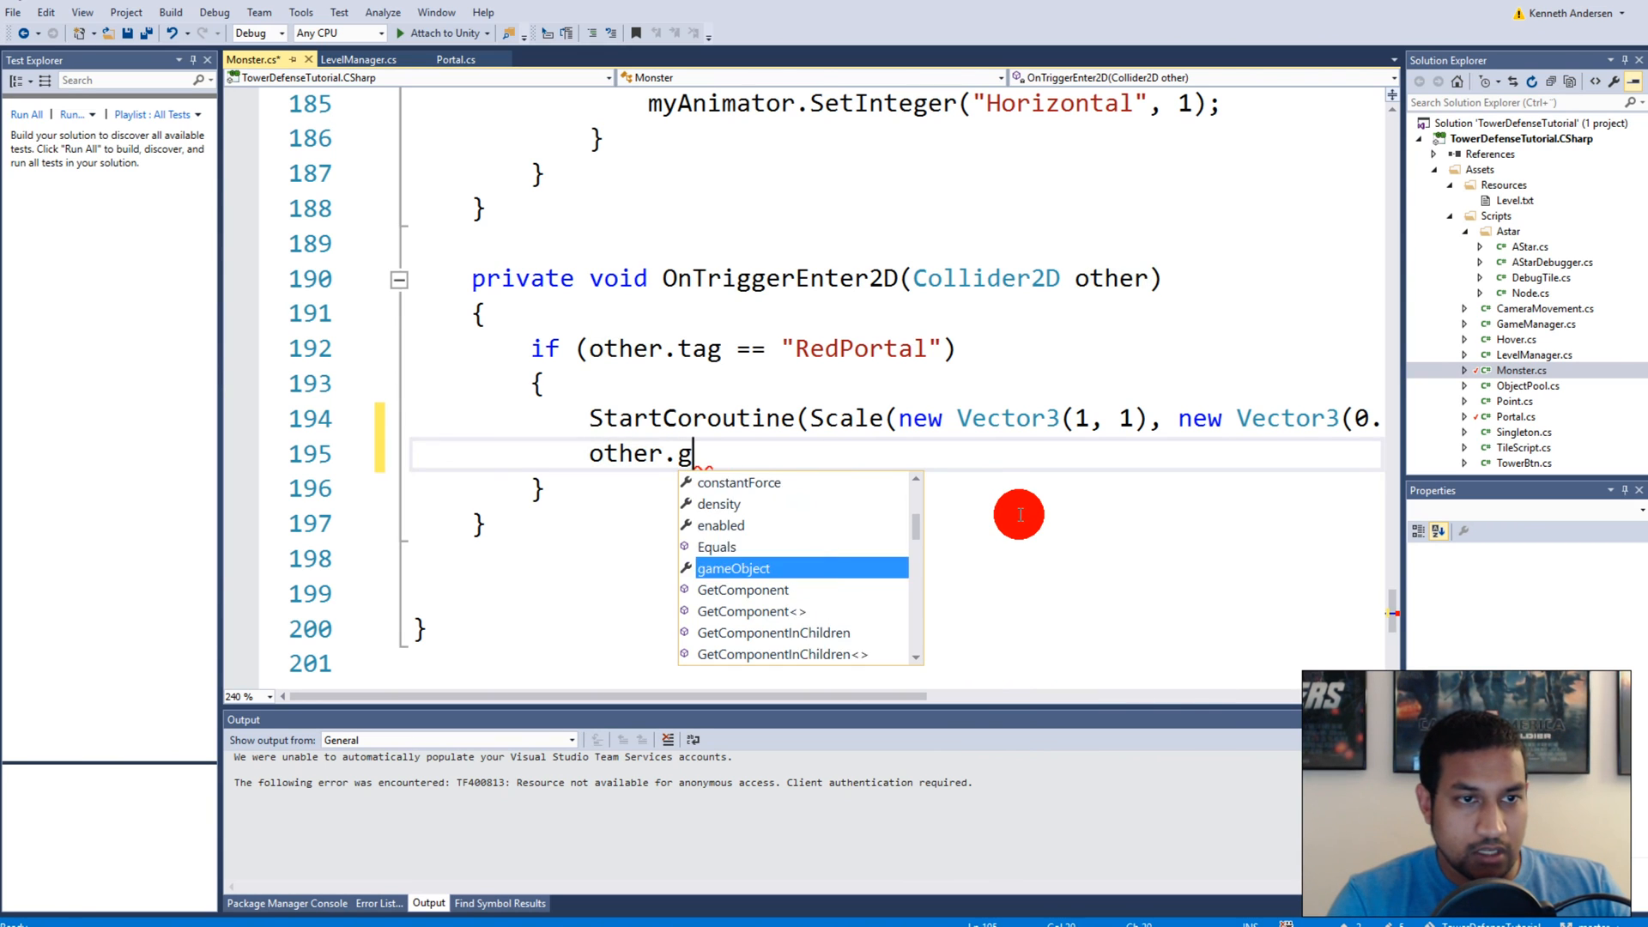
text(etComponent<)
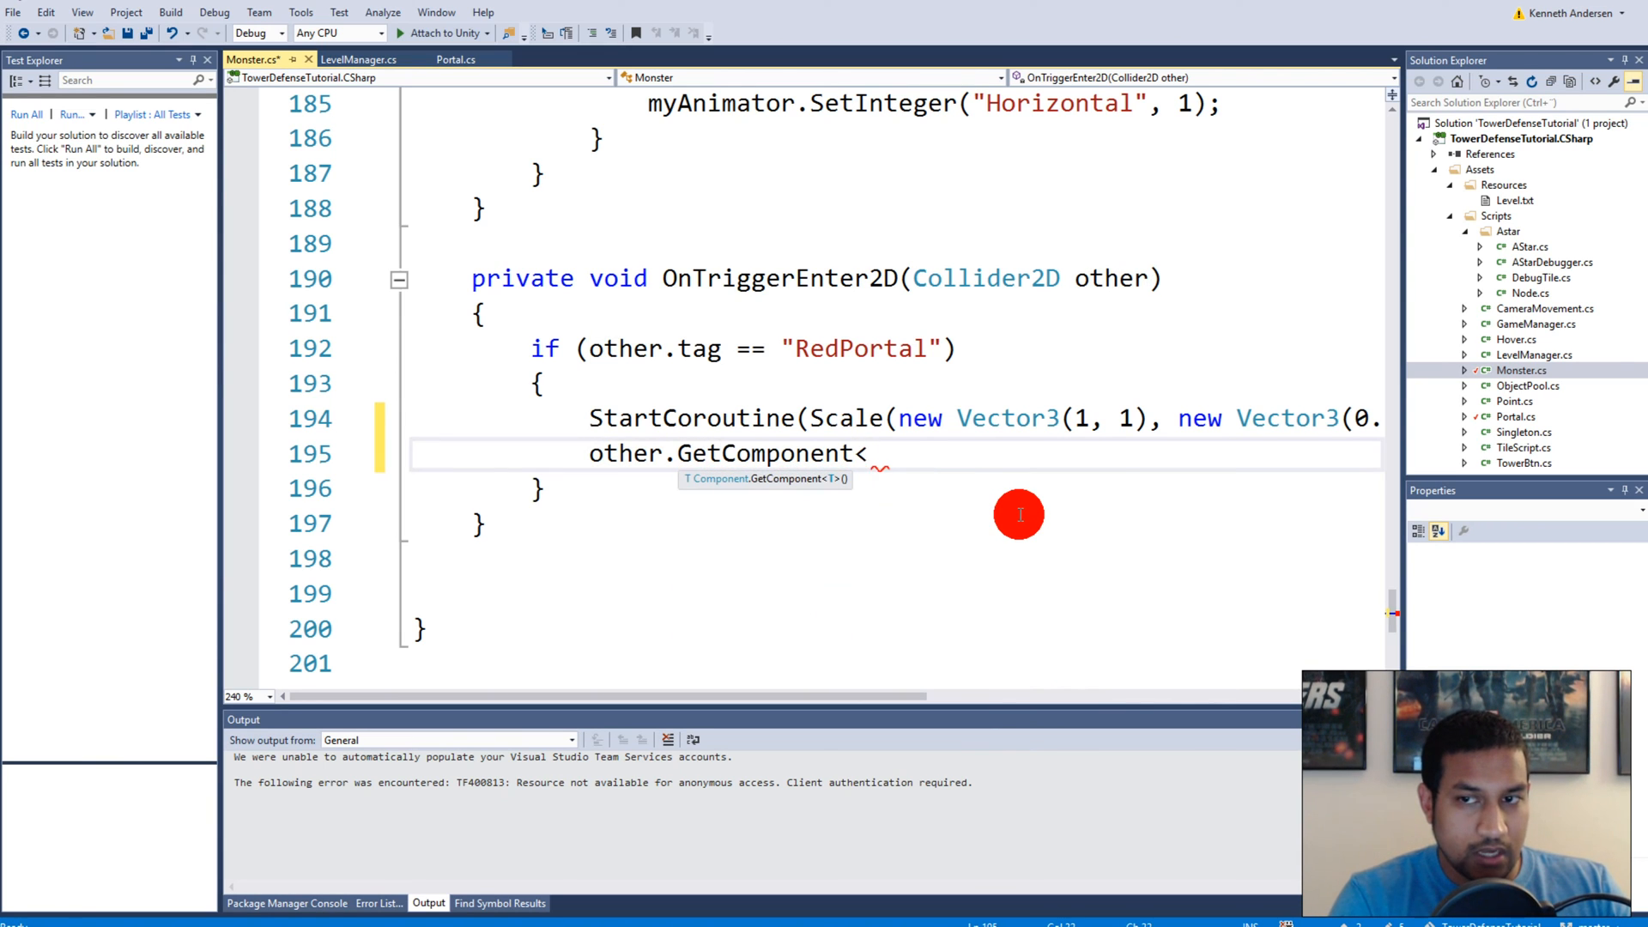
text(Portal>)
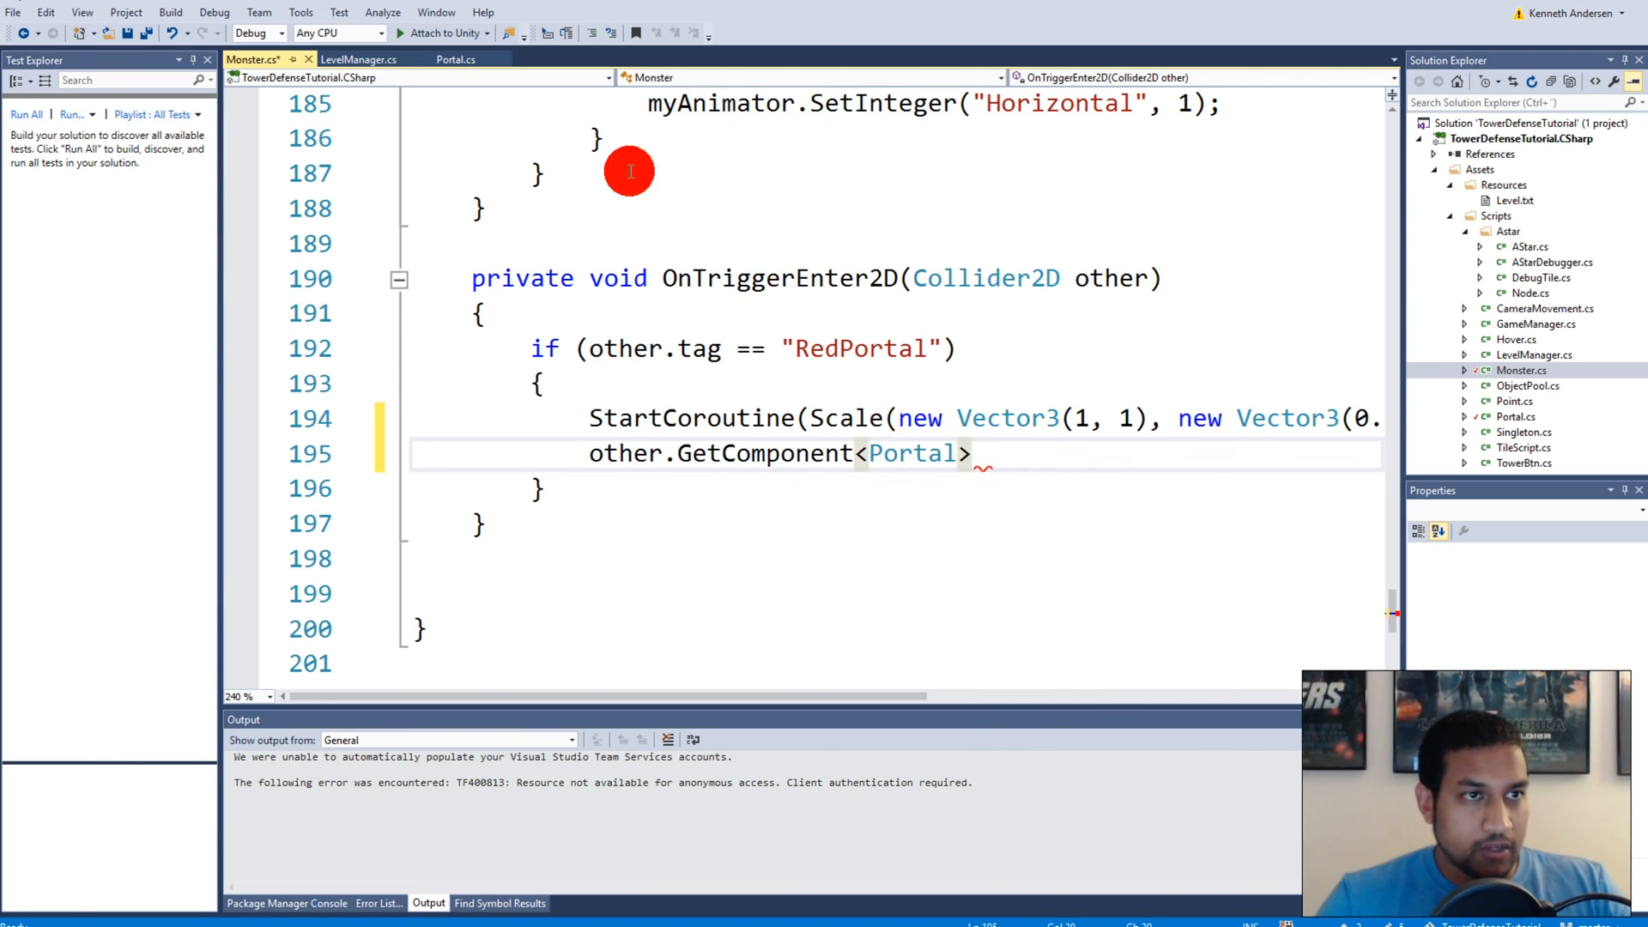
click(455, 59)
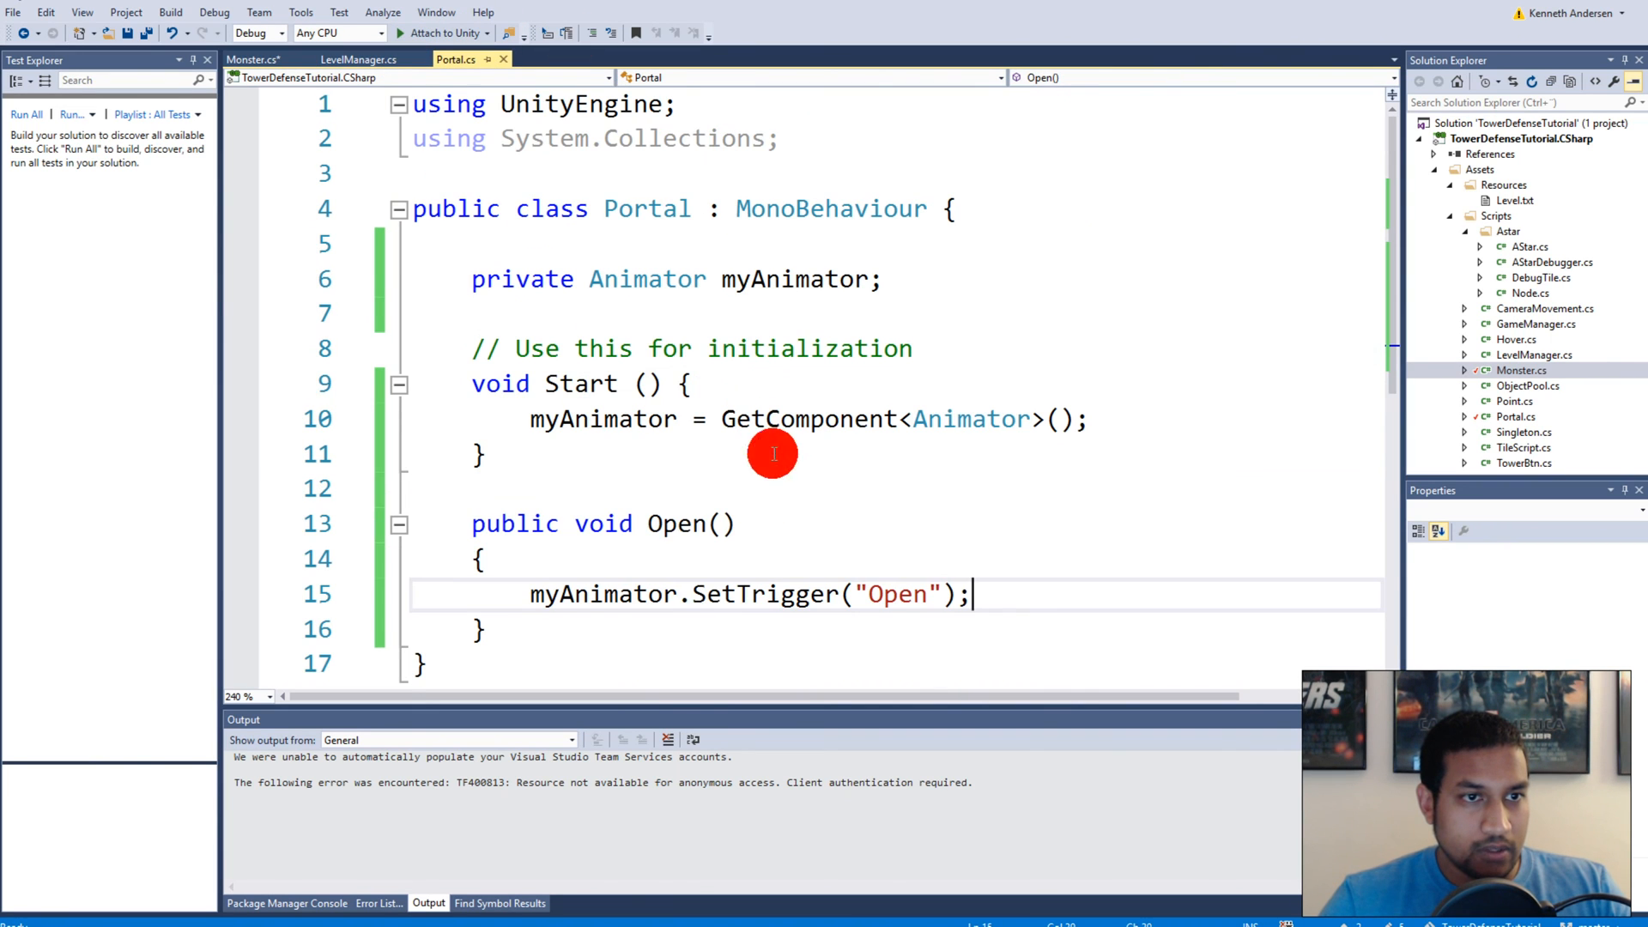
mouse_move(1053, 603)
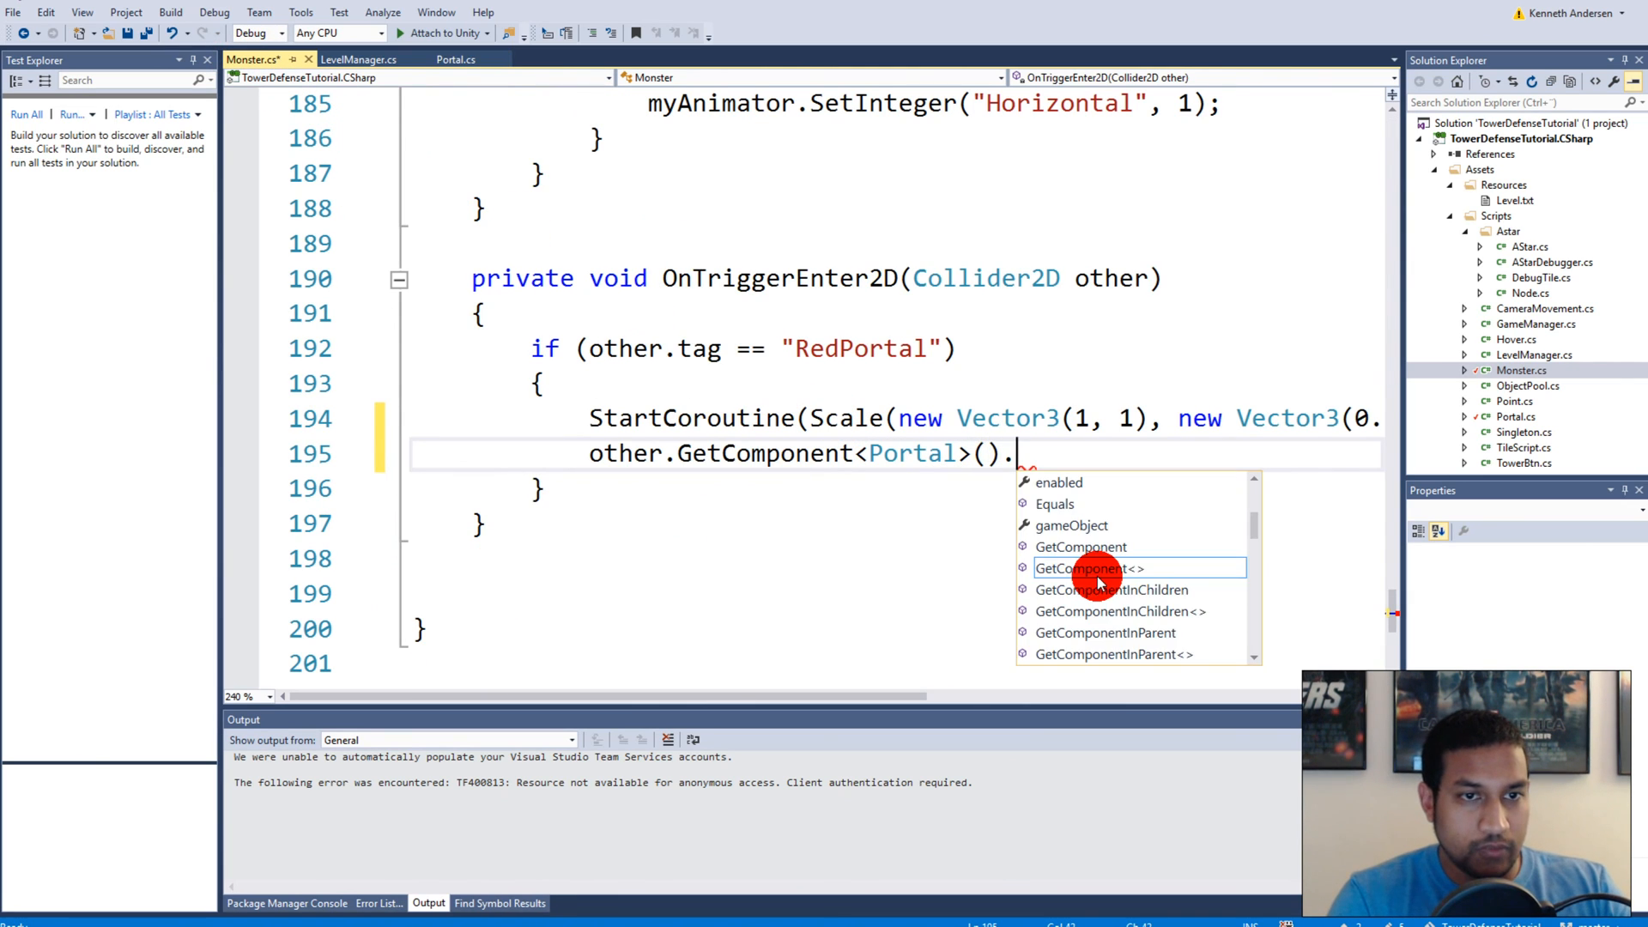
text(Open();)
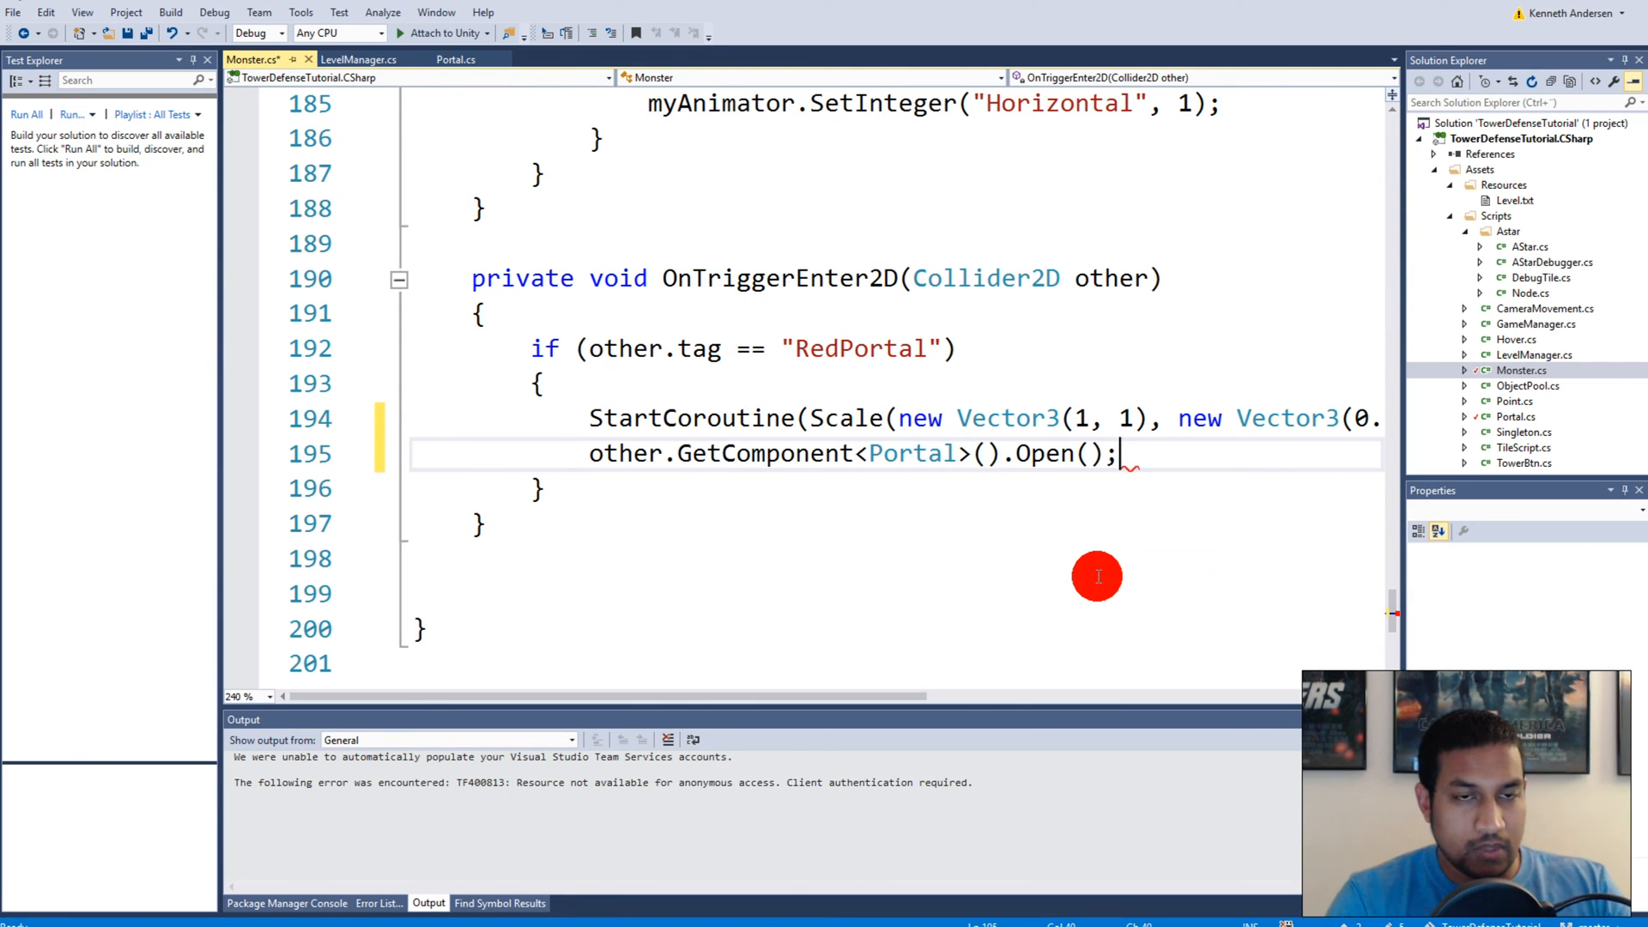
click(126, 33)
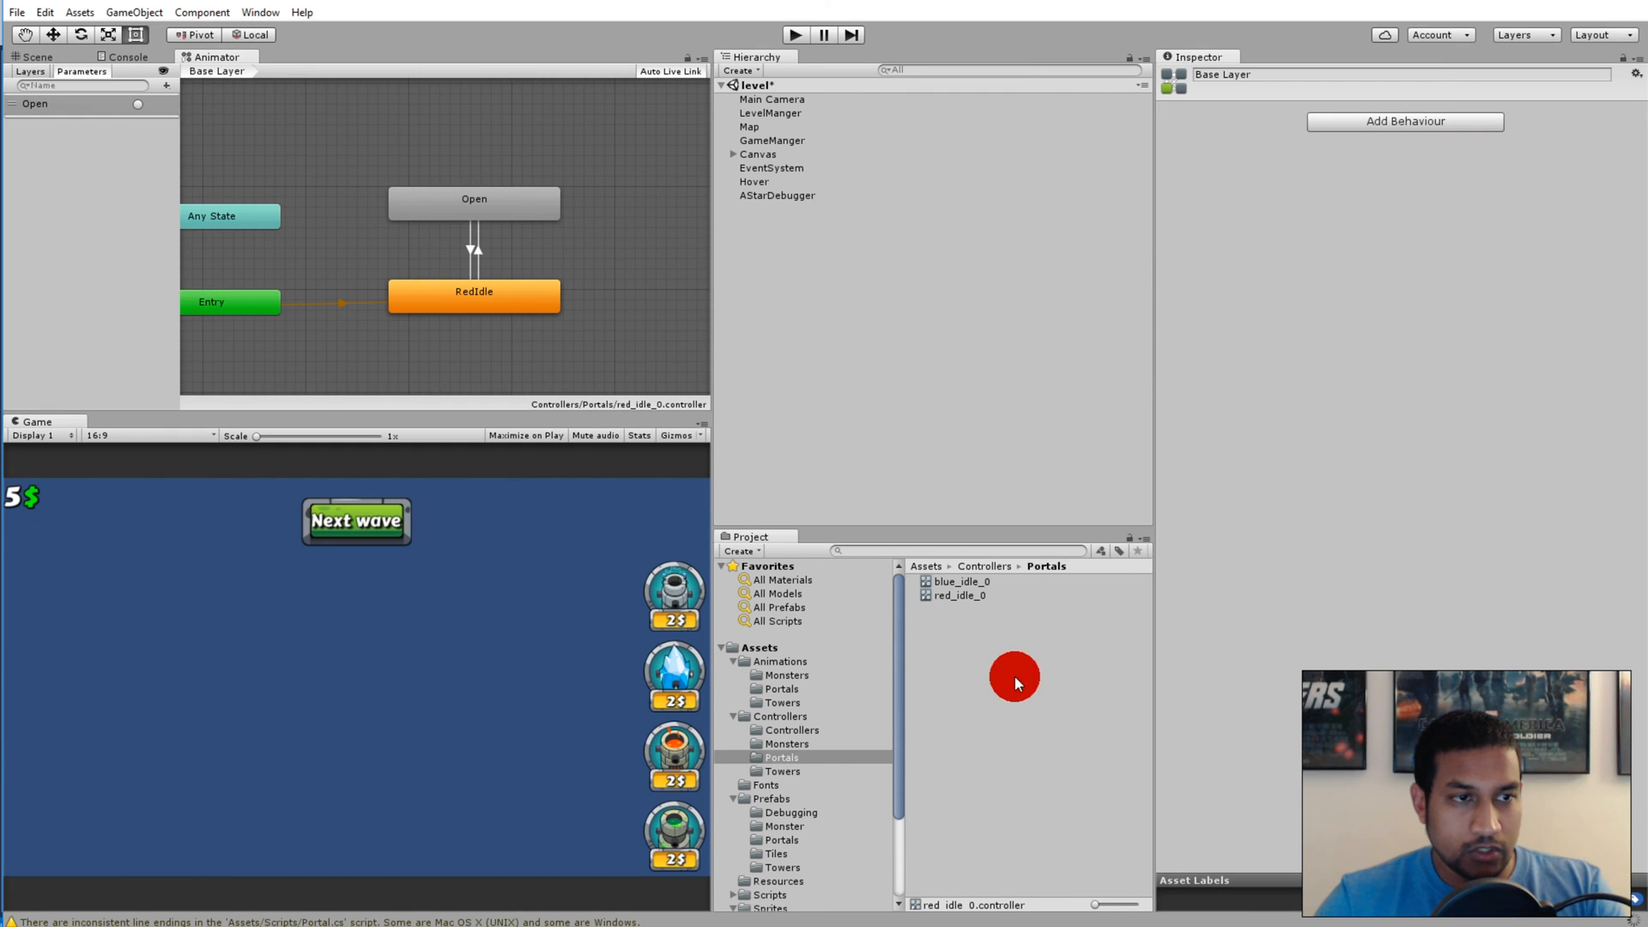
Play-test and trace the NullReferenceException to the GetComponent call on Monster.cs line 195
click(796, 35)
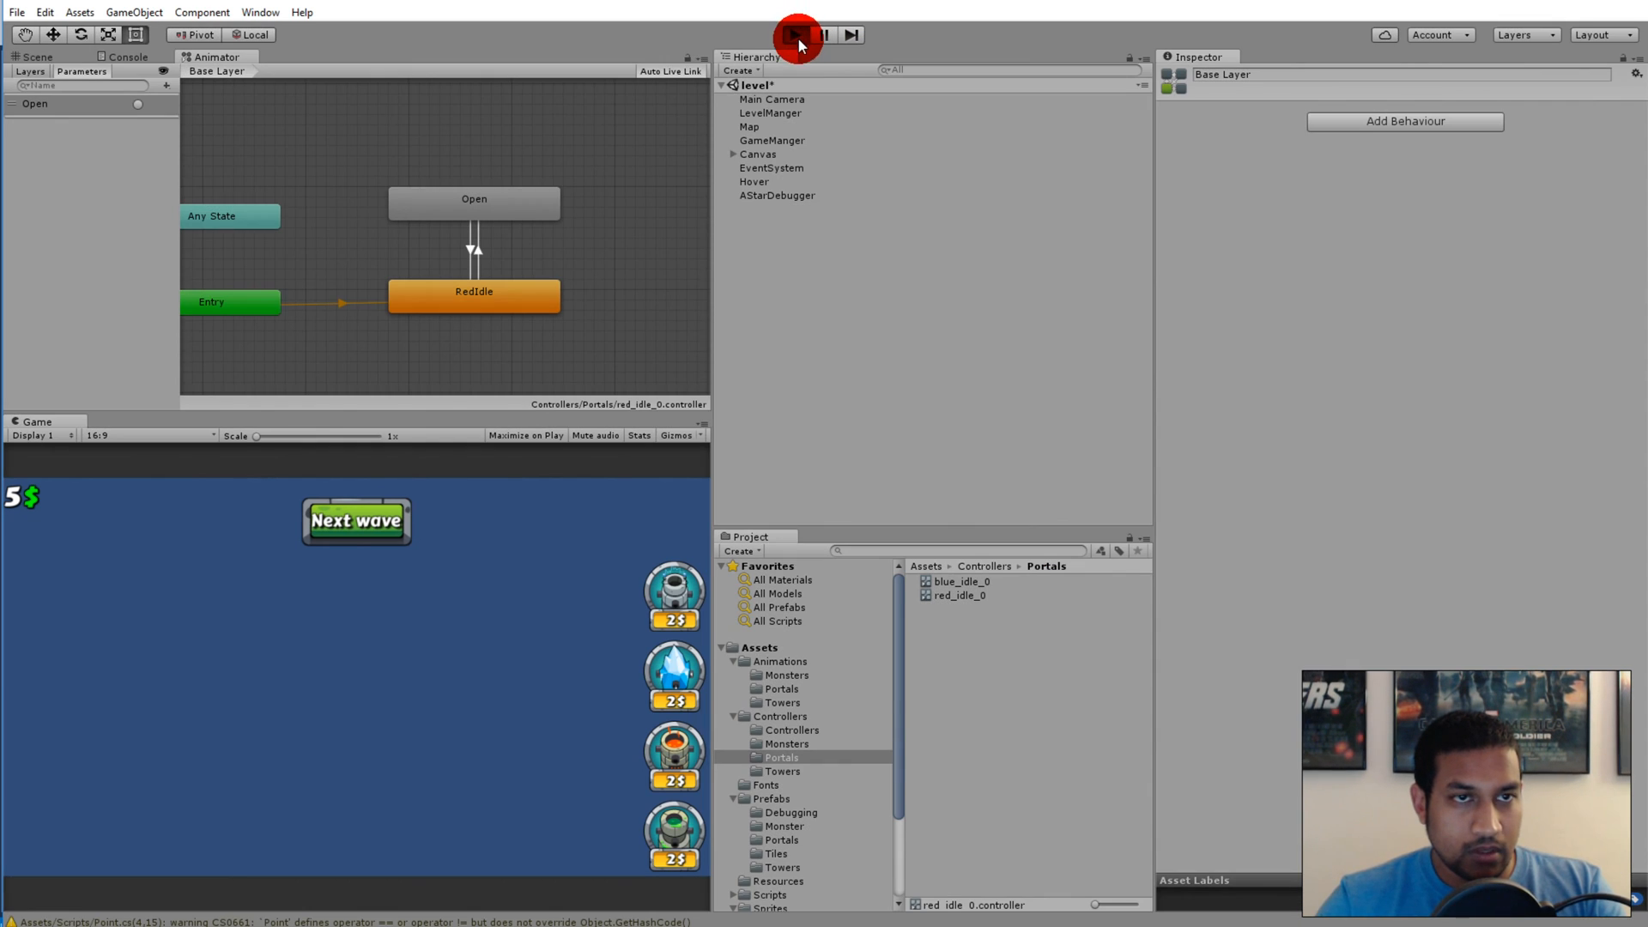
click(797, 34)
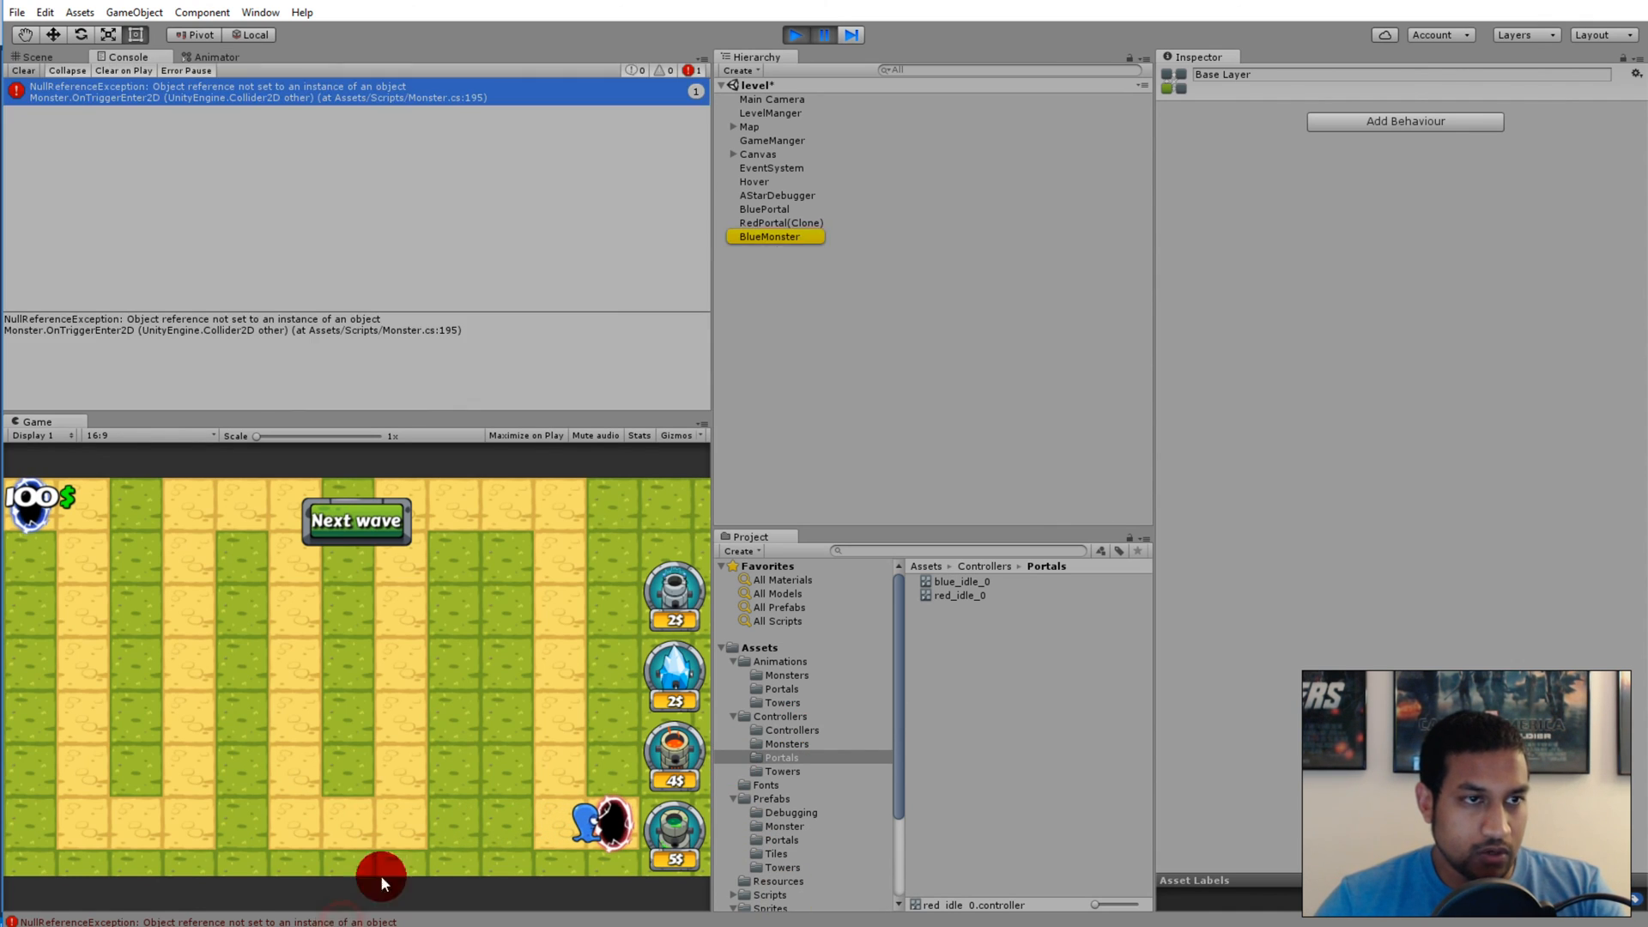
click(771, 235)
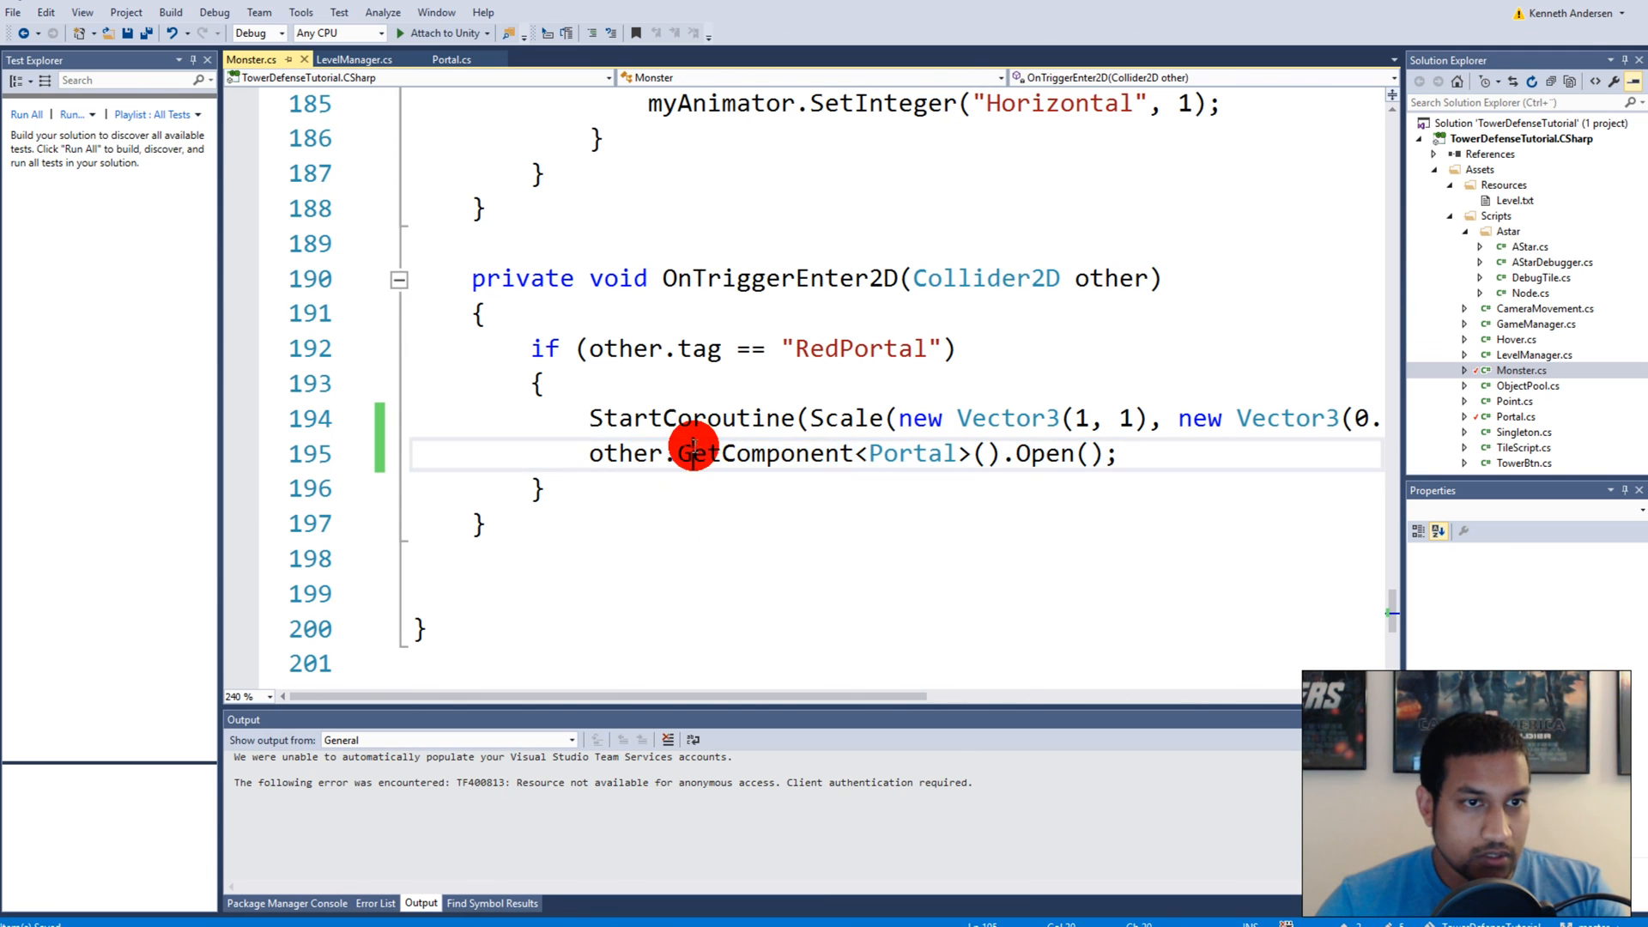
double_click(911, 454)
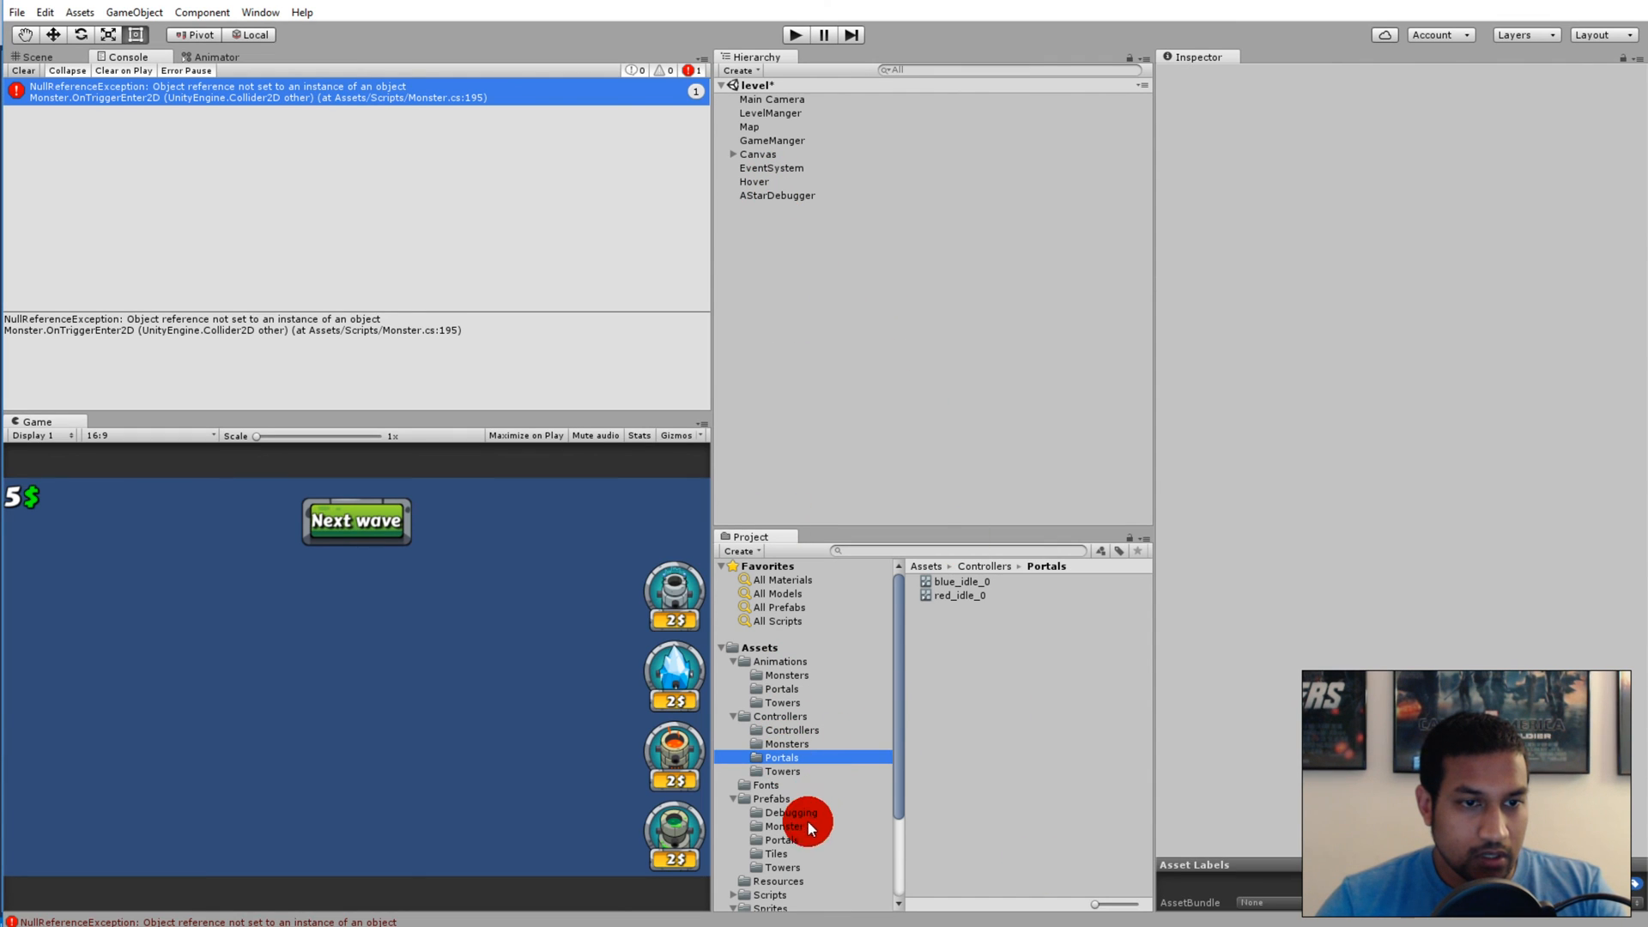
Add the Portal script component to the RedPortal prefab in Prefabs/Portals
click(782, 839)
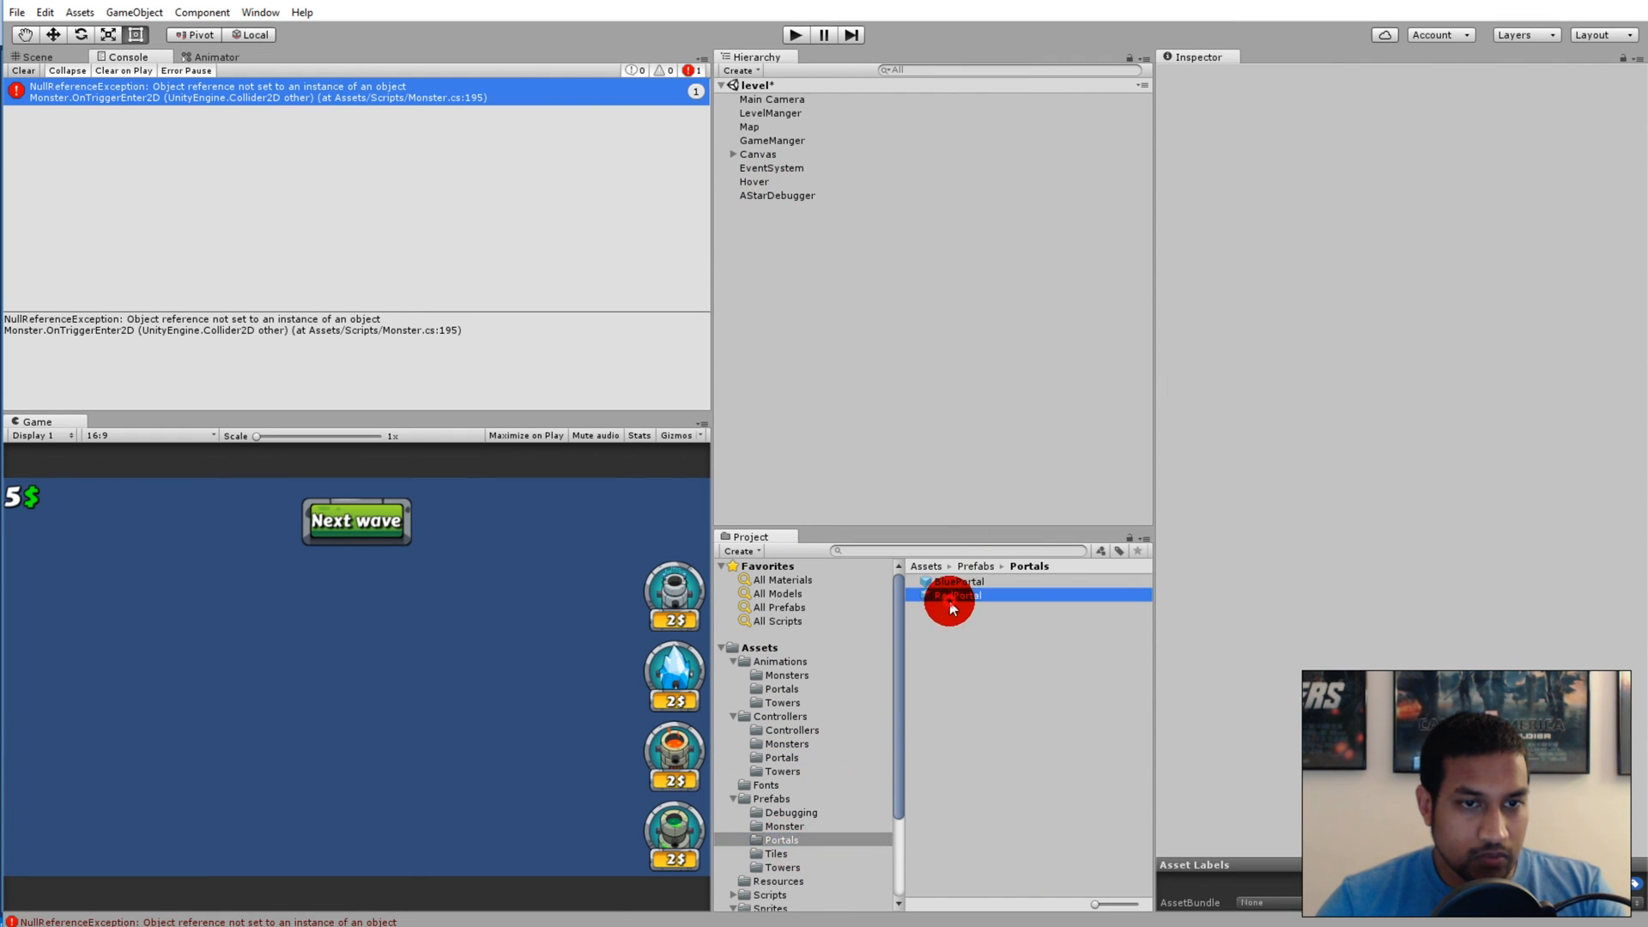
click(957, 595)
text(portal)
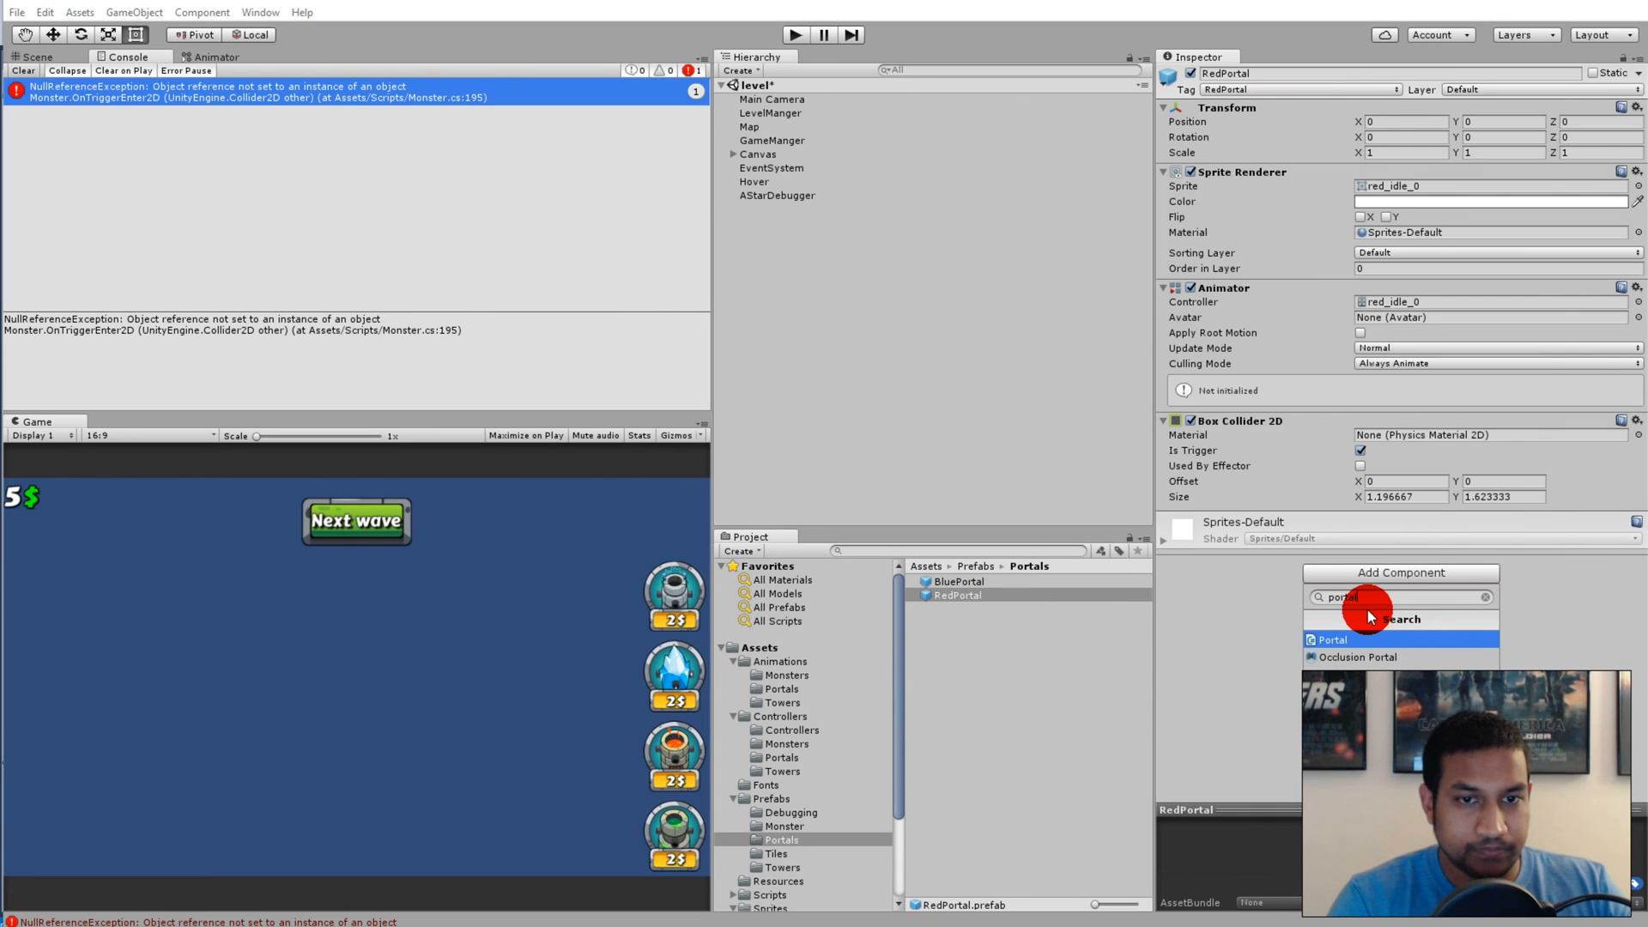
click(1334, 639)
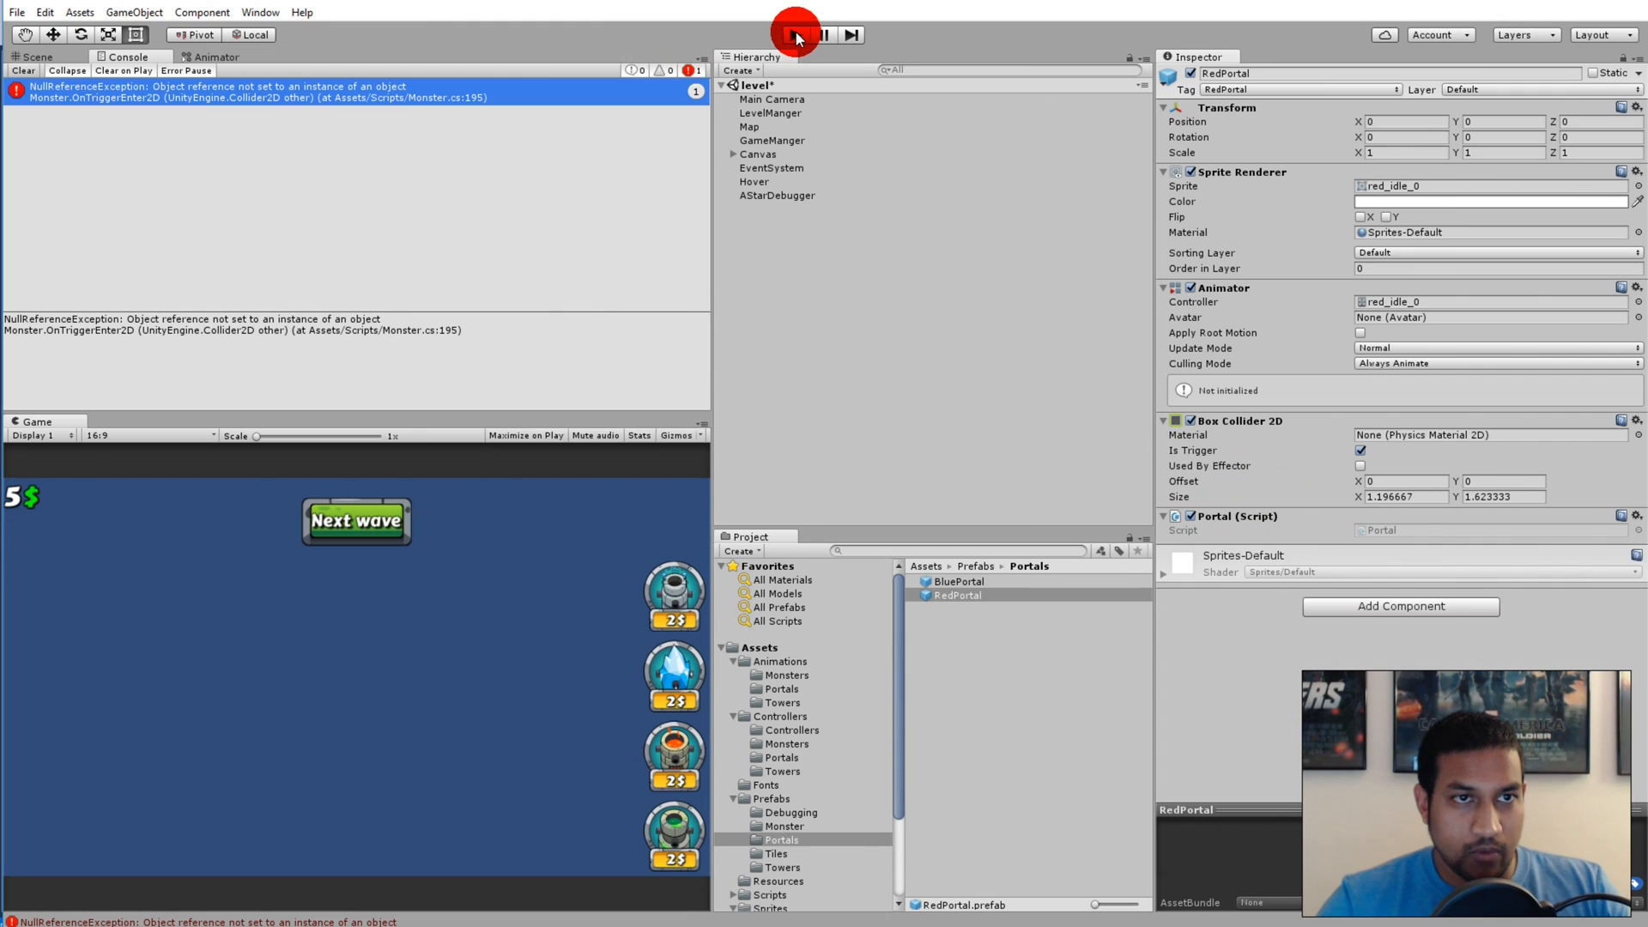
Start a new play test to confirm the red portal opens without console errors
click(796, 34)
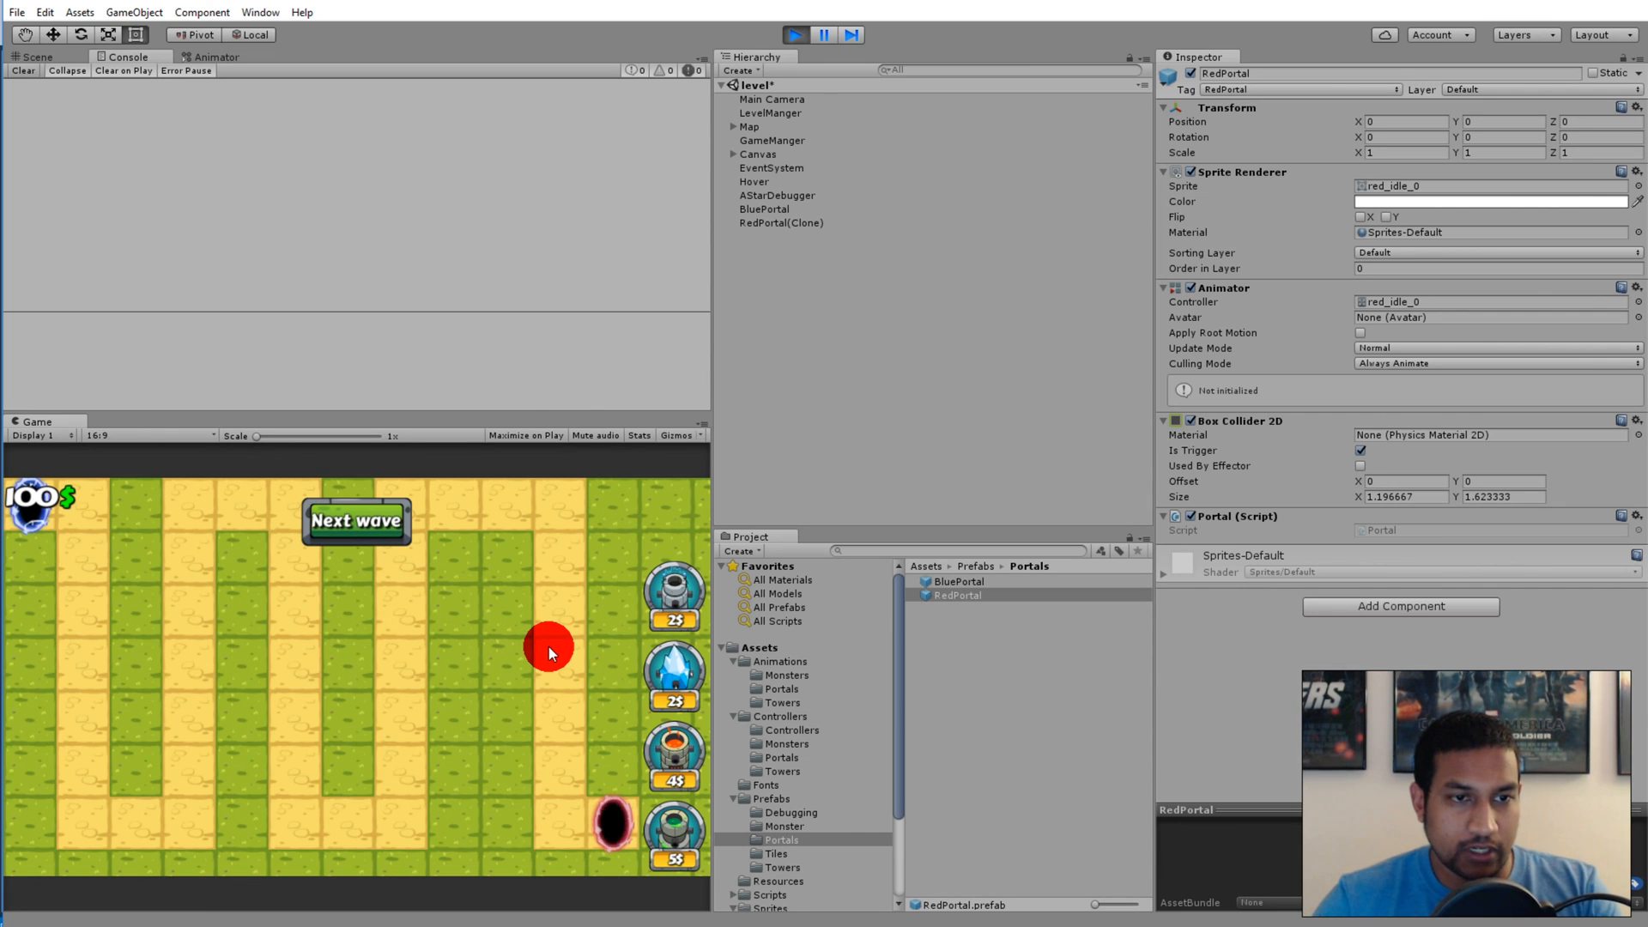
mouse_move(545, 656)
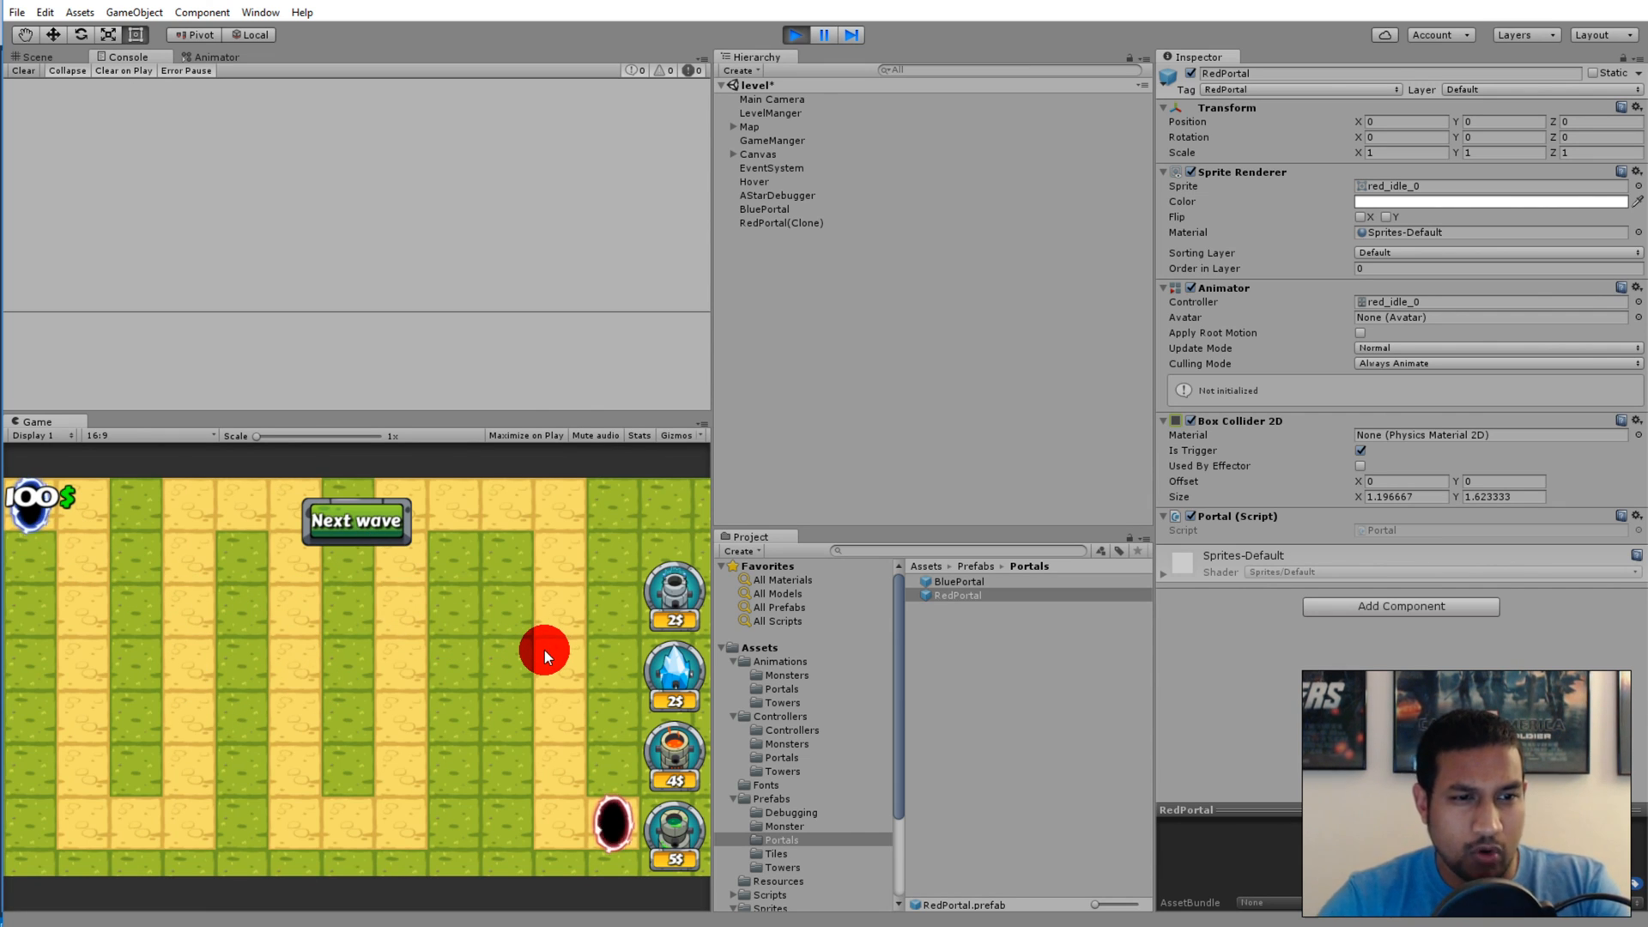